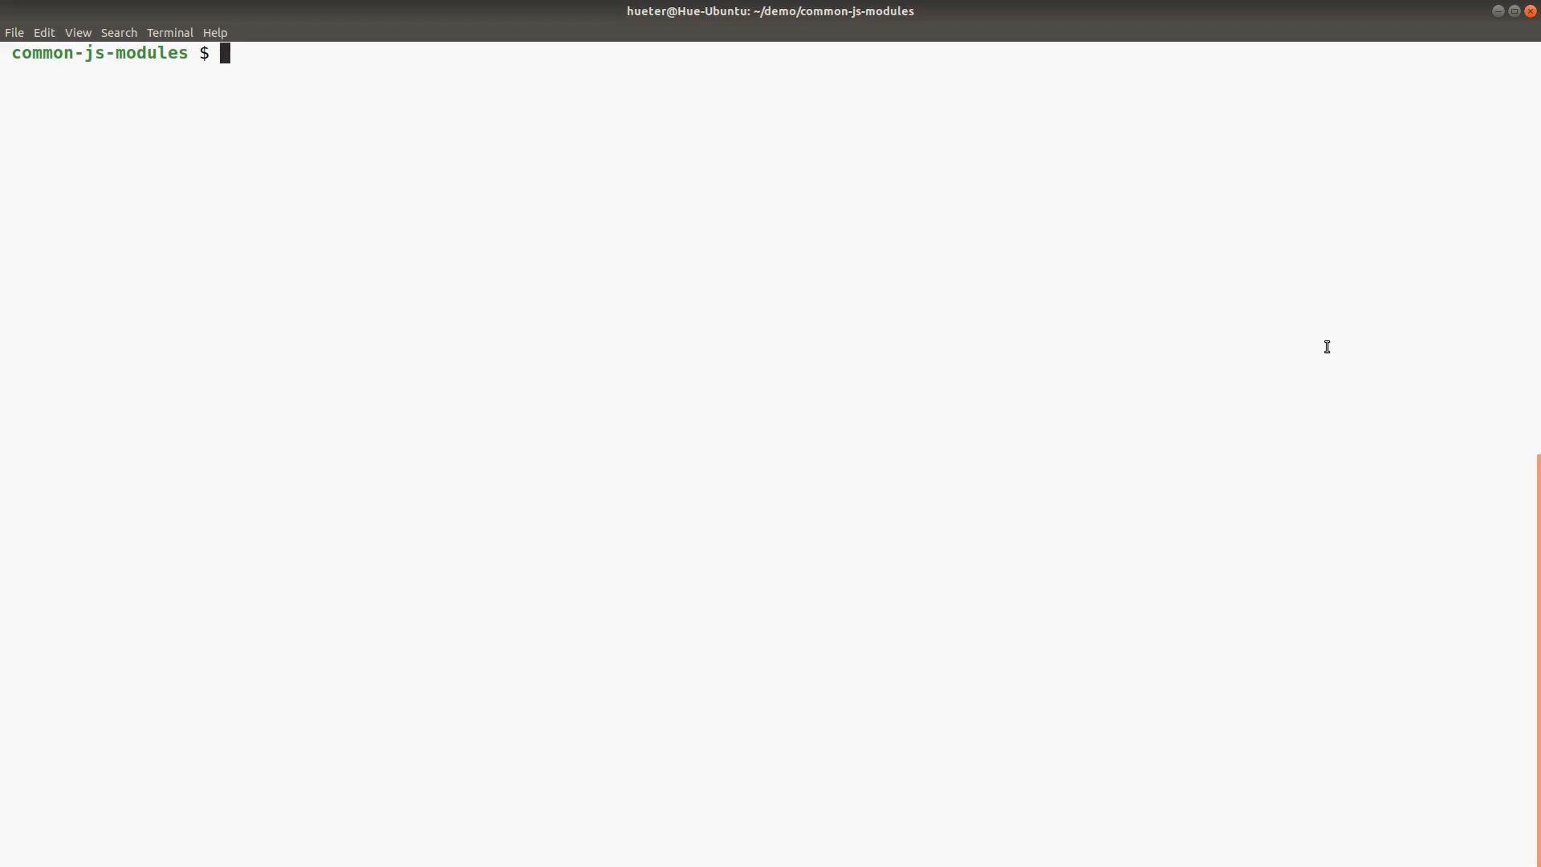
Step: Run `code .` to open the common-js-modules folder in VS Code
{"action": "key", "text": "Return"}
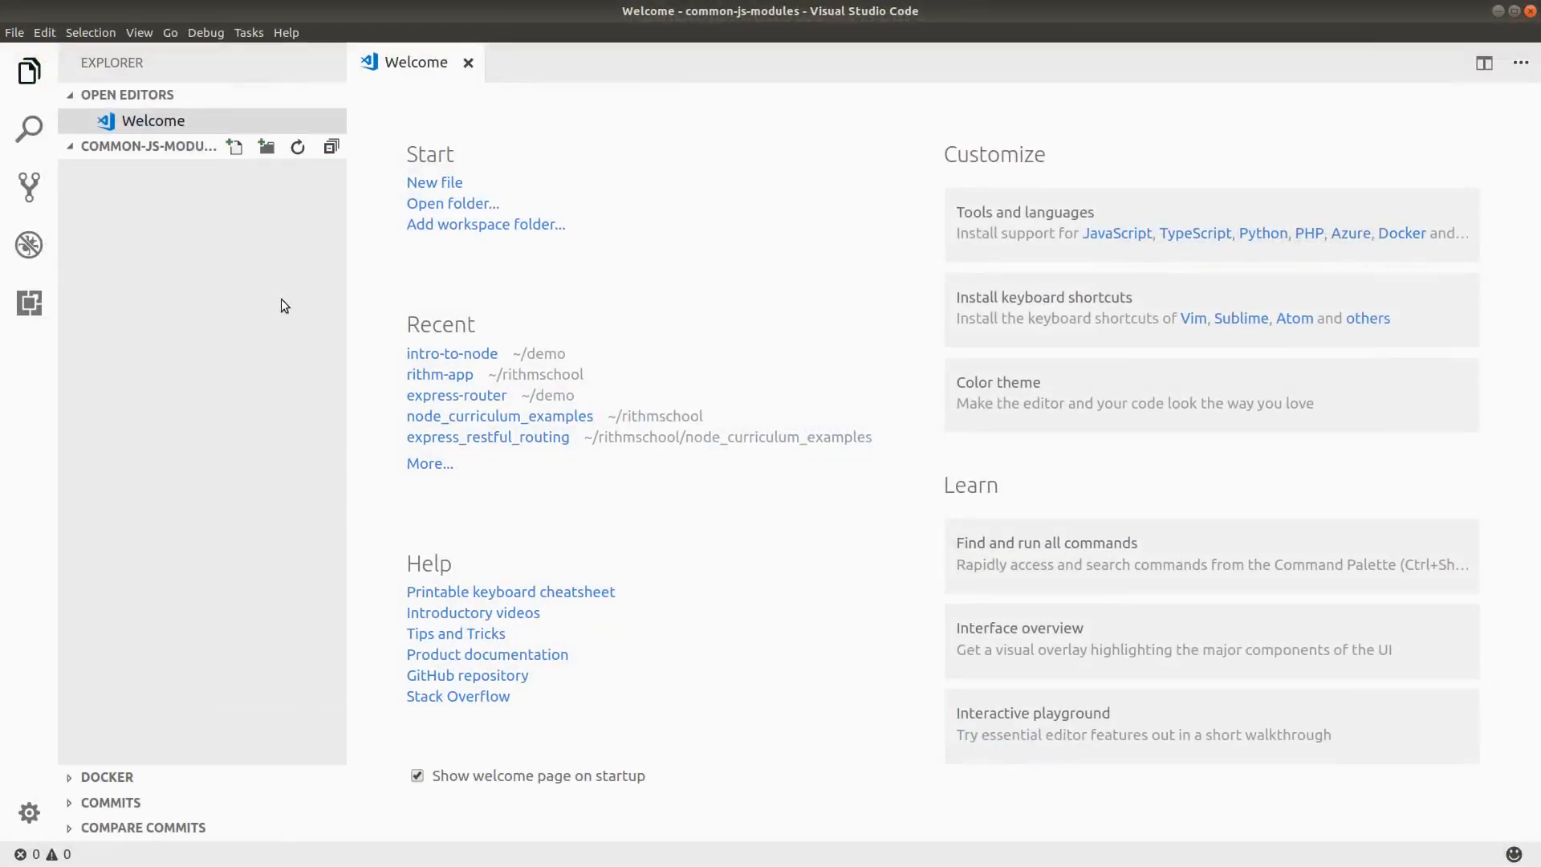
Step: Create a new file named main.js in the project
{"action": "left_click", "coordinate": [235, 147]}
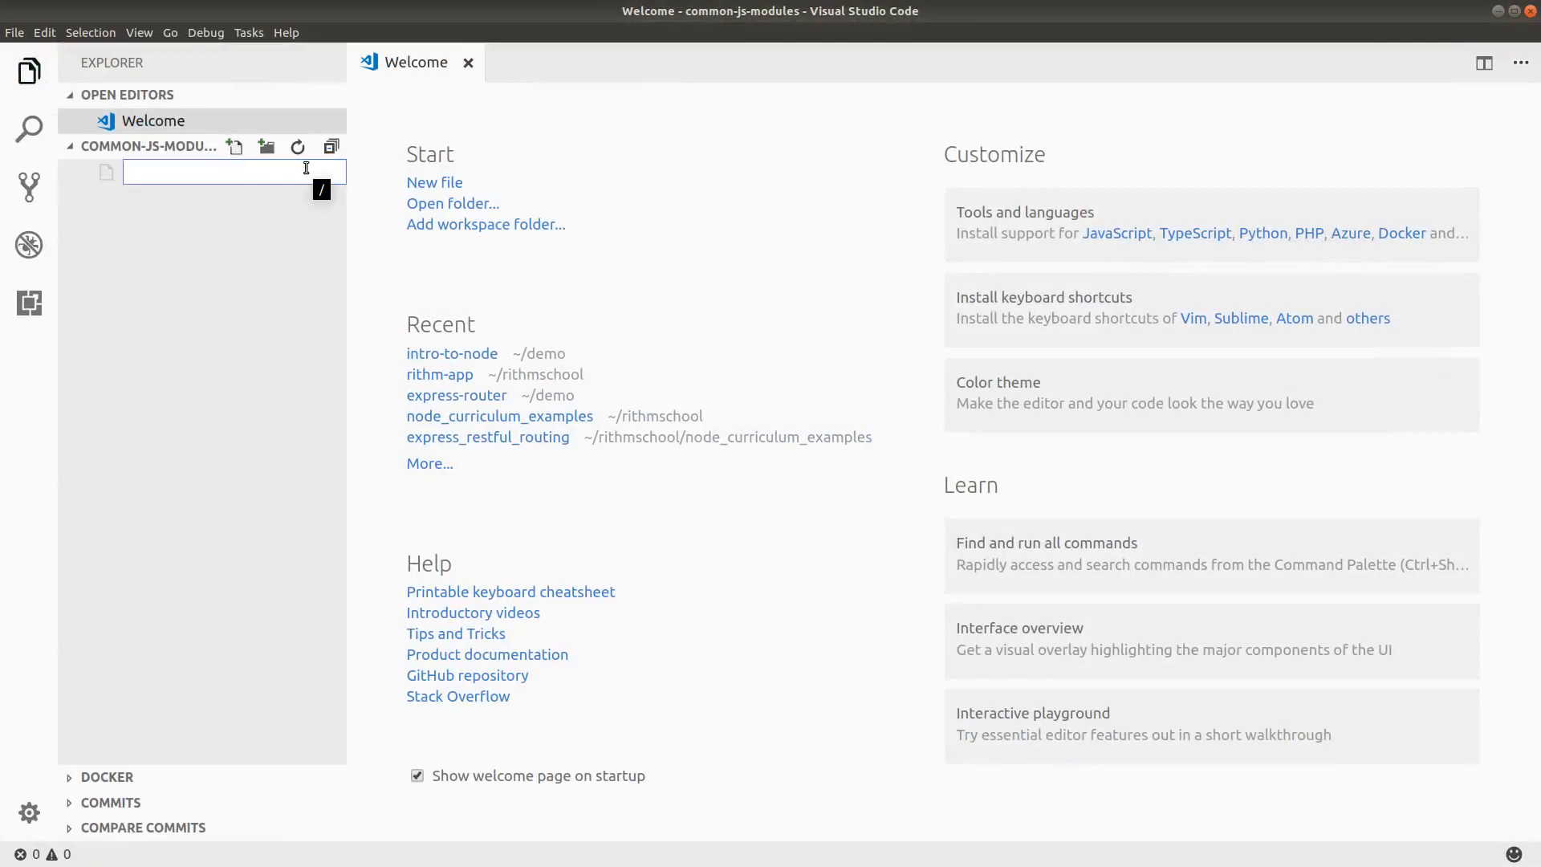
{"action": "type", "text": "main.j"}
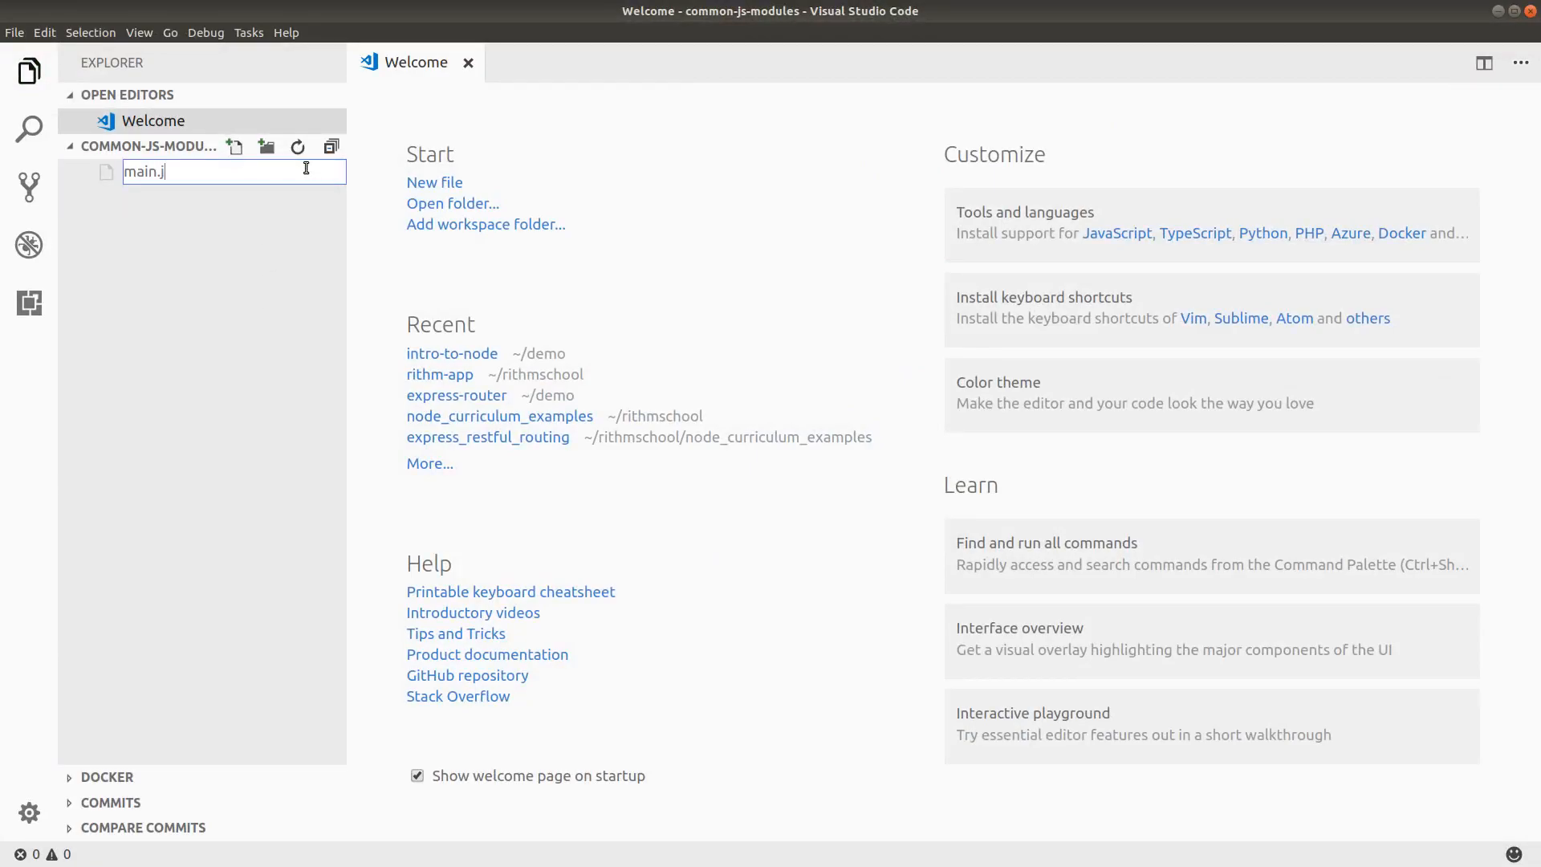
{"action": "key", "text": "Return"}
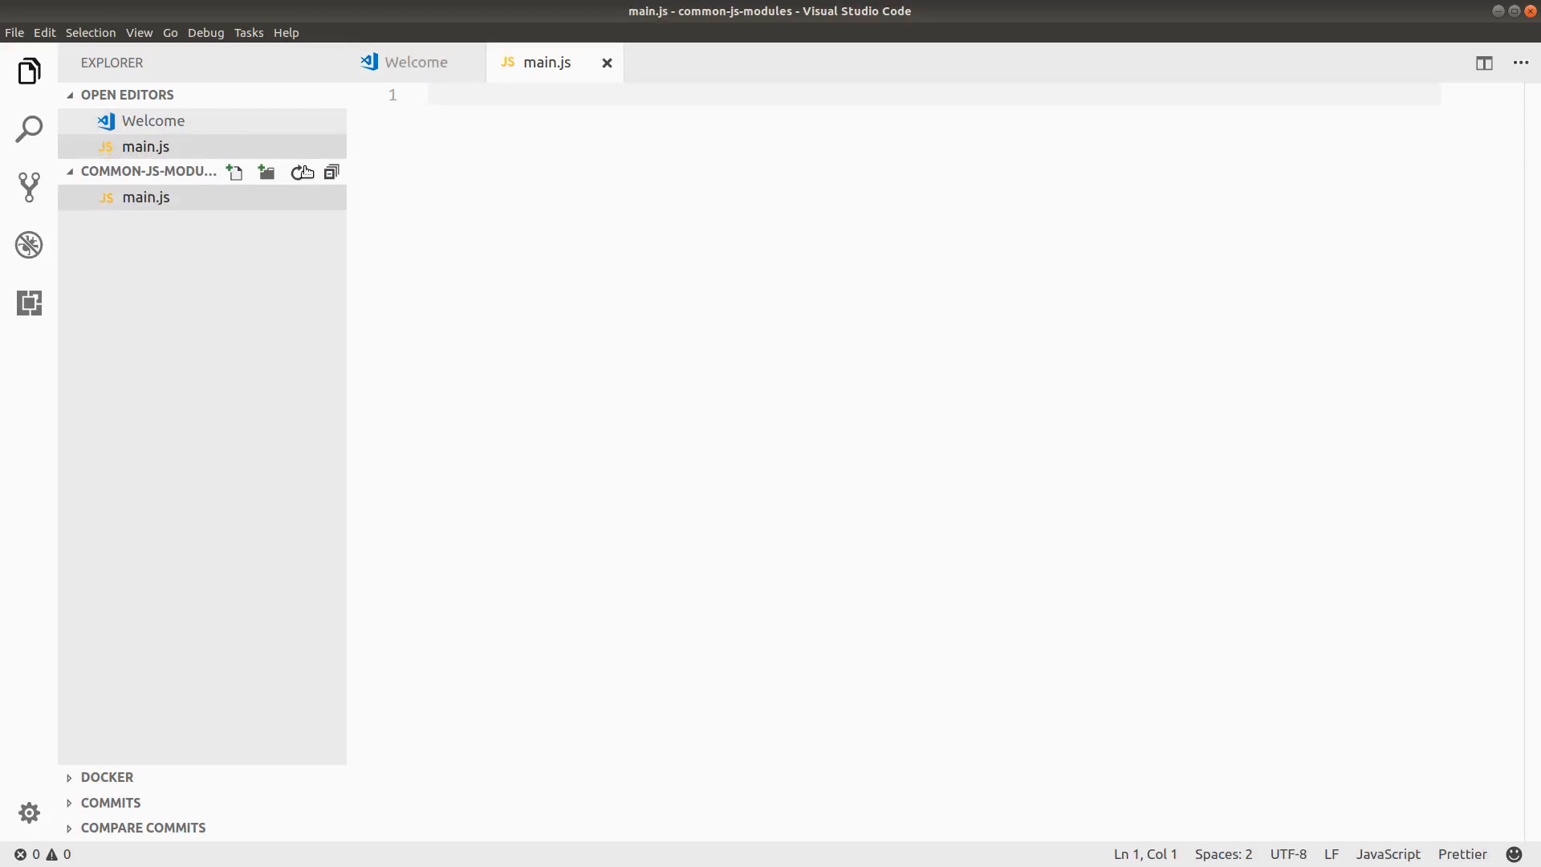
Step: Write function hello() { console.log('hello'); } in main.js
{"action": "type", "text": "function hello"}
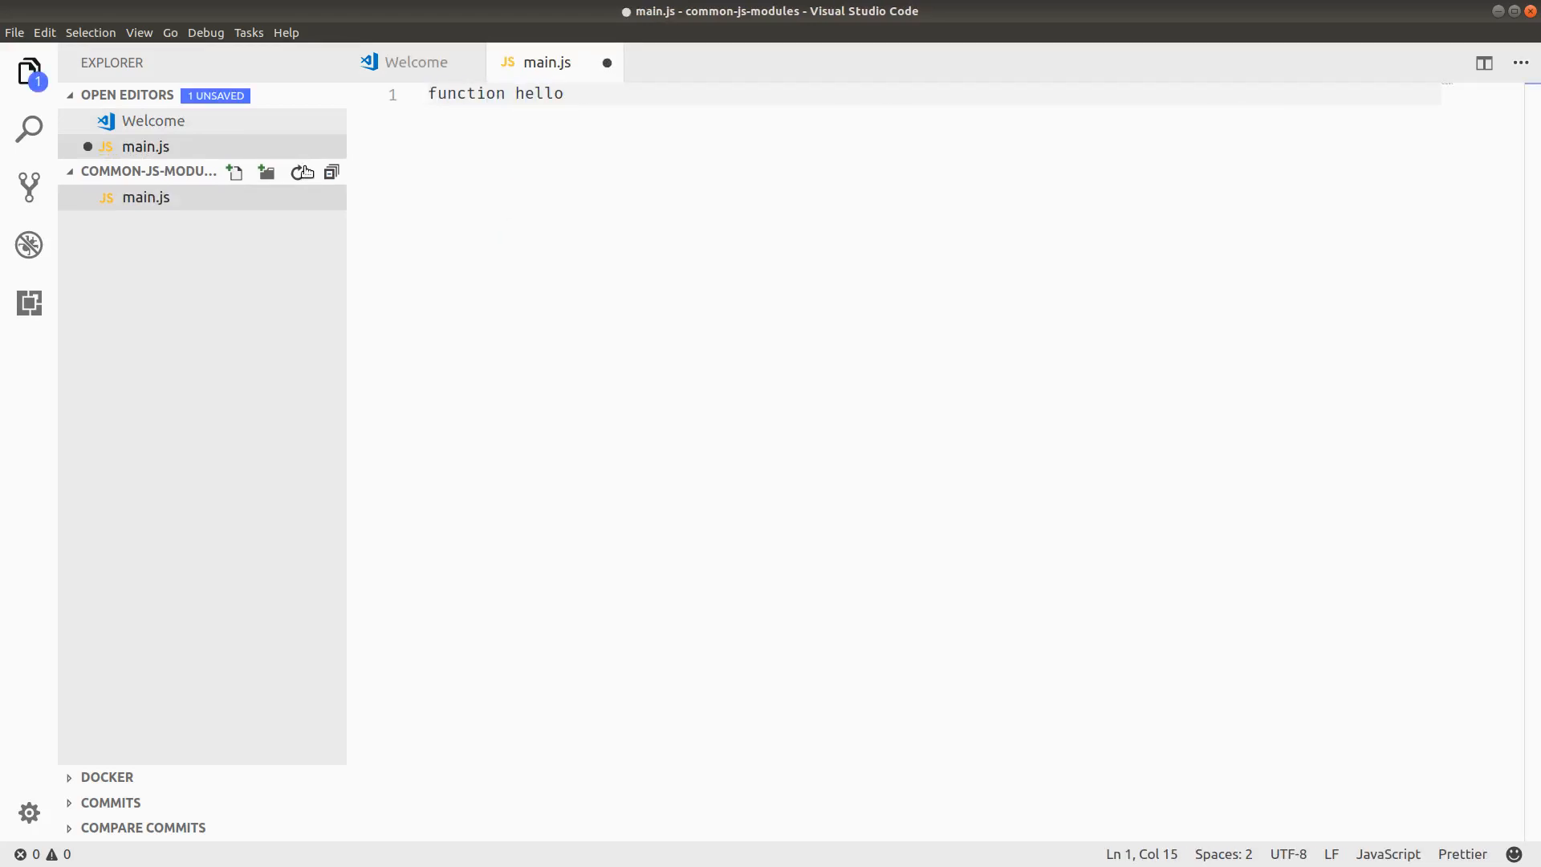
{"action": "type", "text": "() {}"}
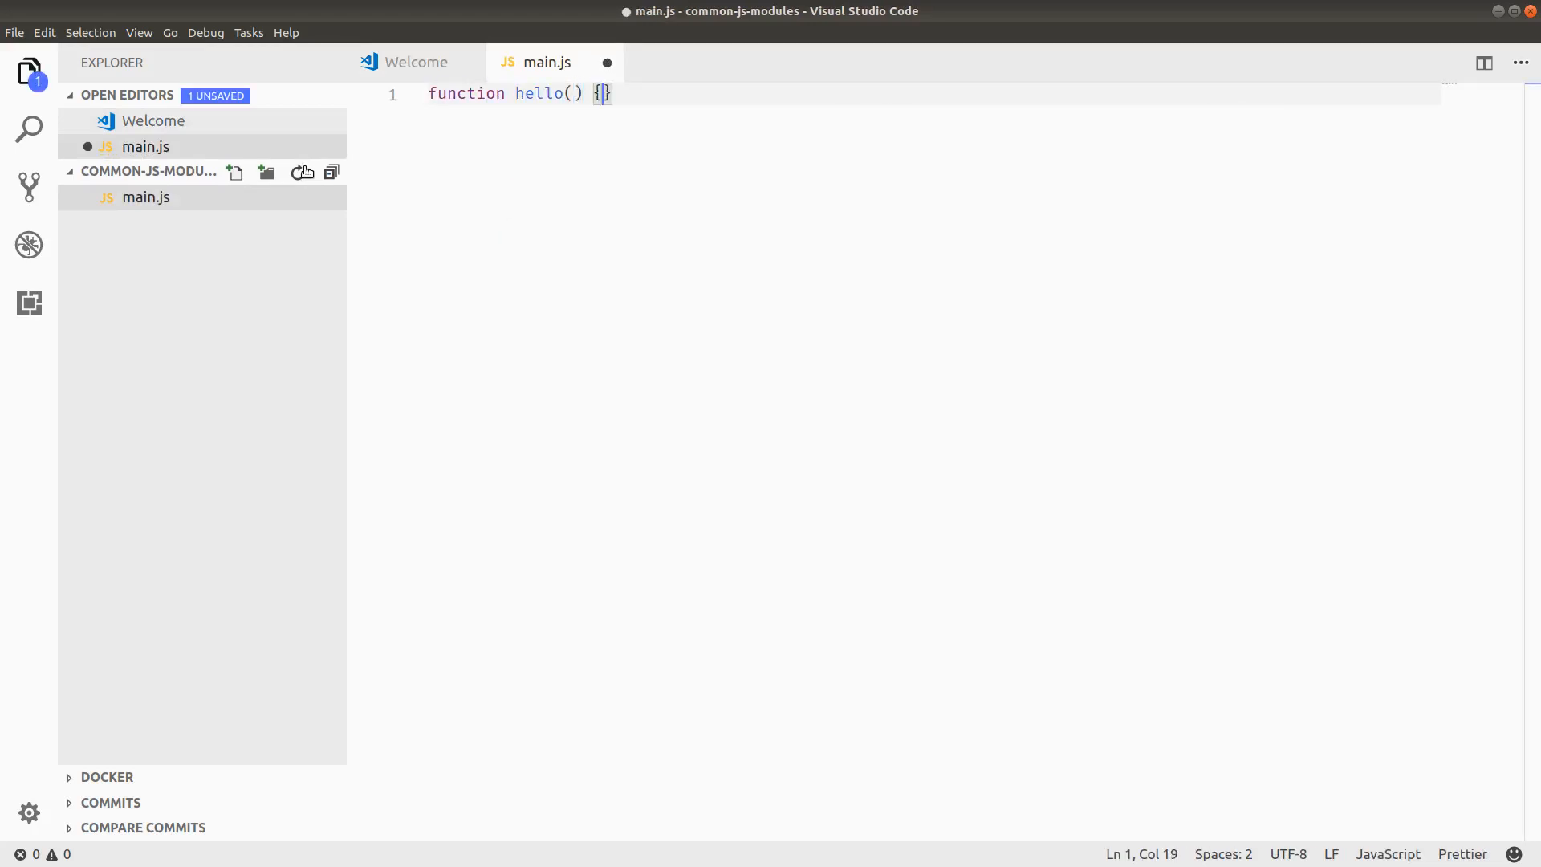
{"action": "type", "text": "console.log("}
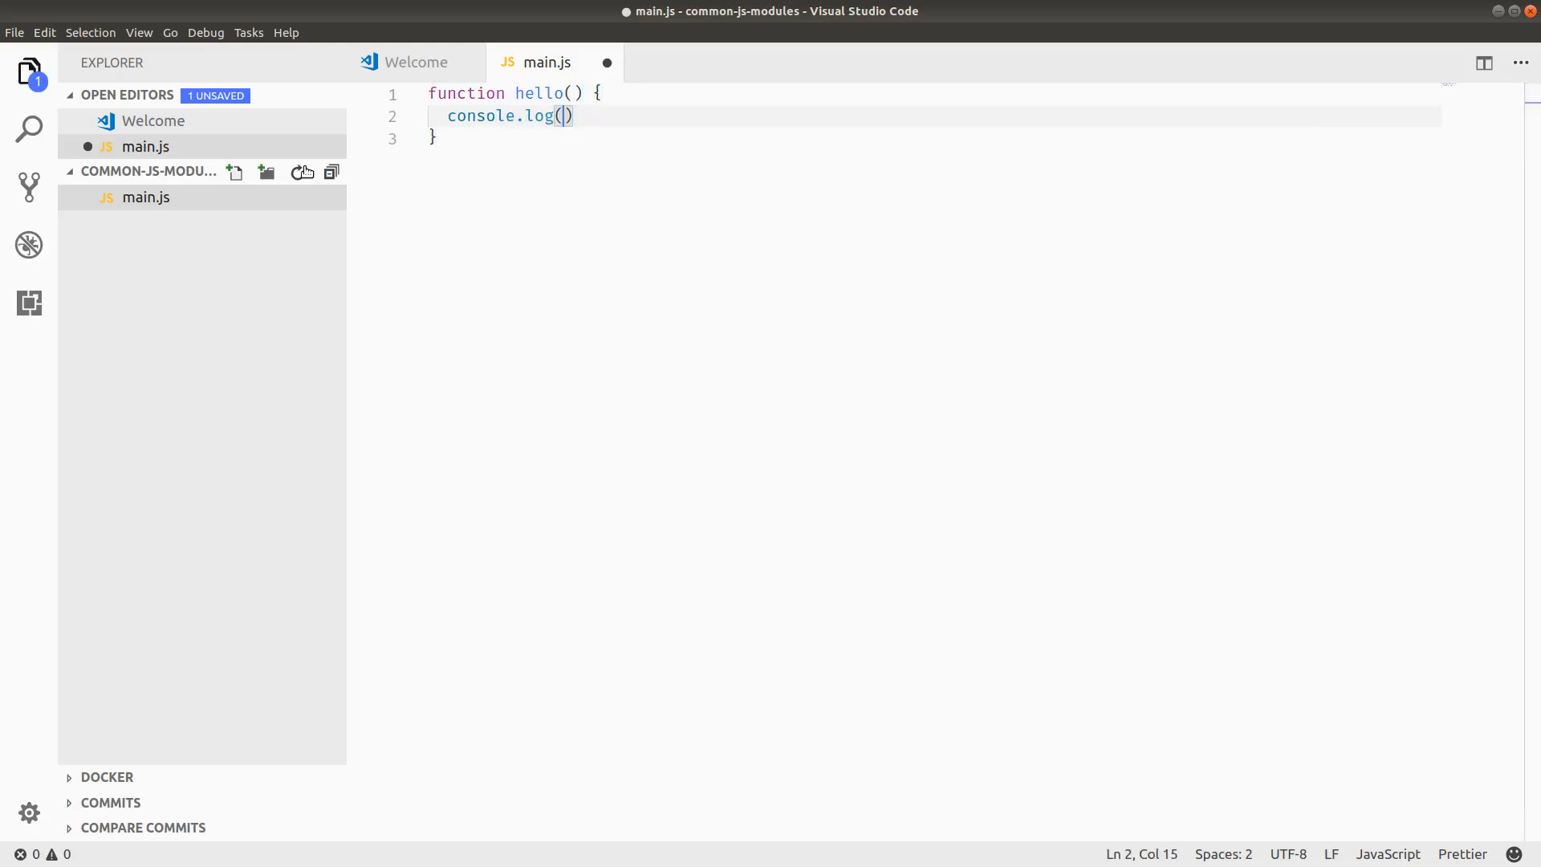
{"action": "type", "text": "'hello');"}
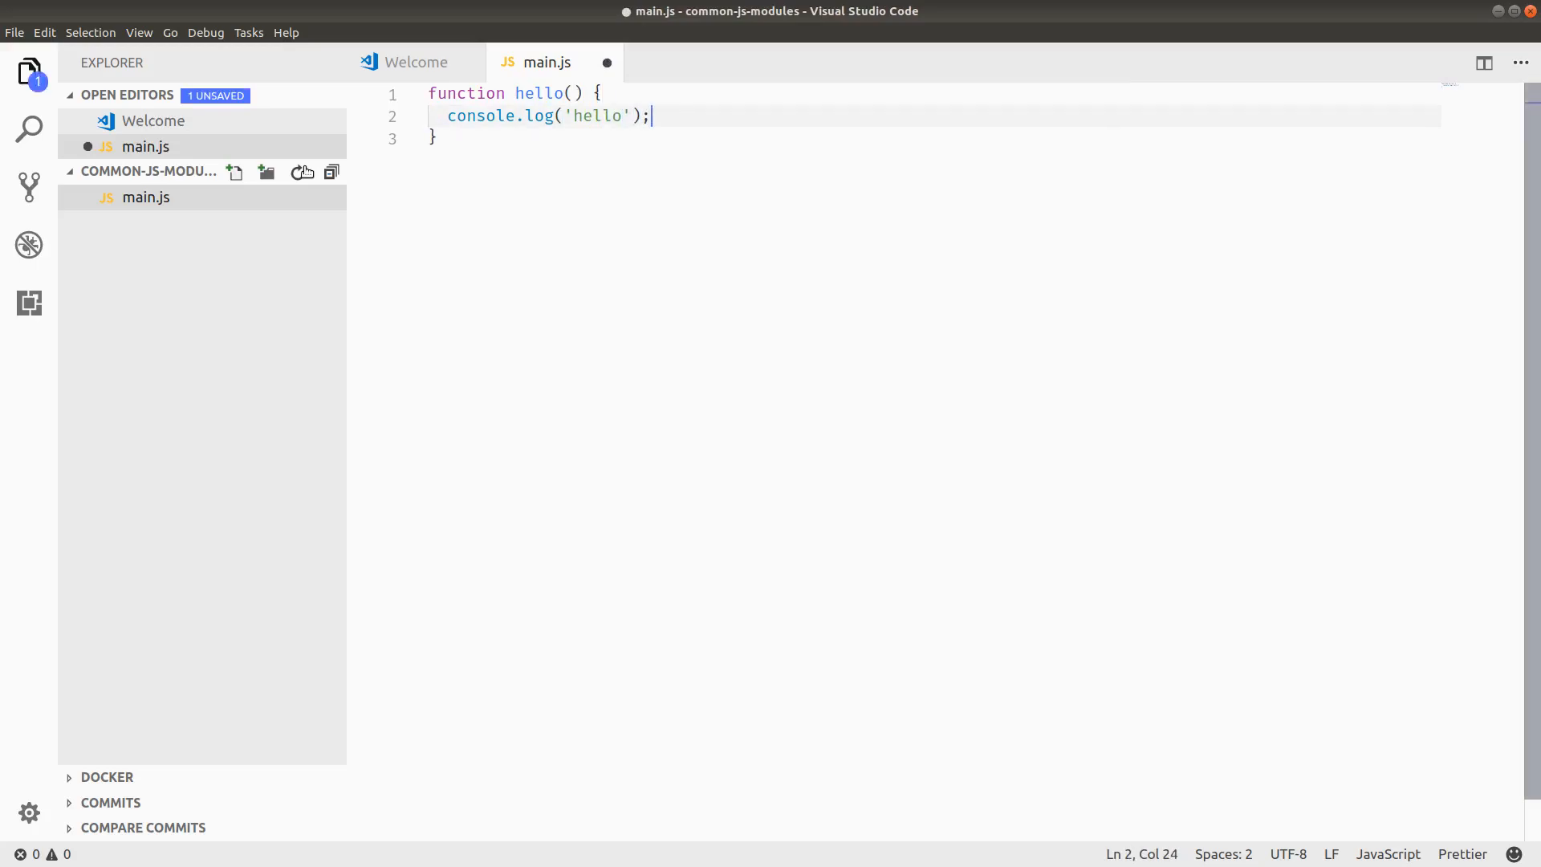
{"action": "type", "text": "h"}
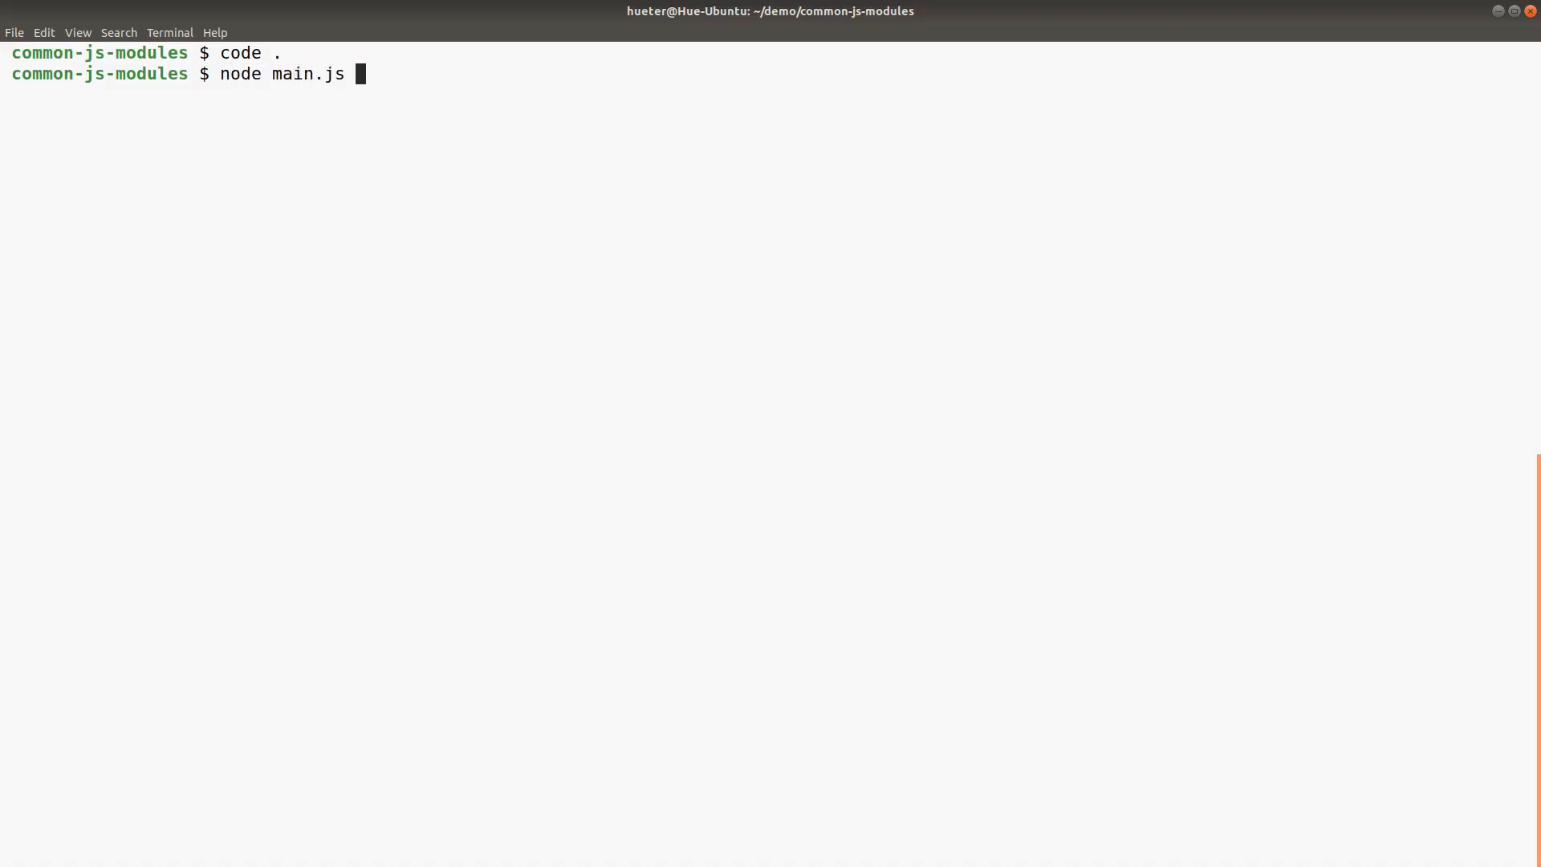
Step: Execute main.js with `node main.js` in the terminal
{"action": "key", "text": "Return"}
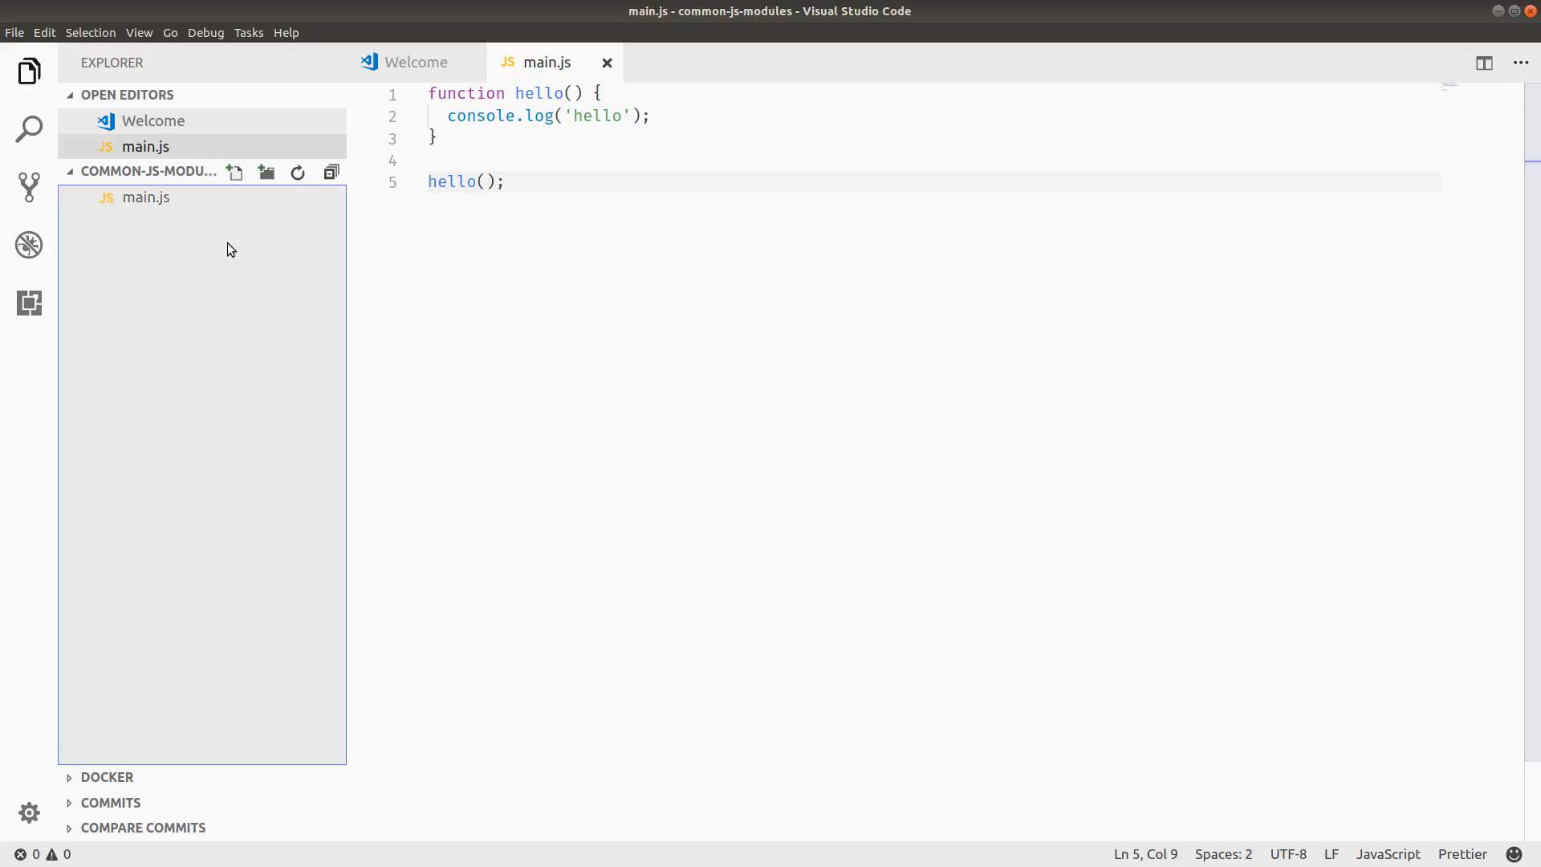
{"action": "mouse_move", "coordinate": [266, 173]}
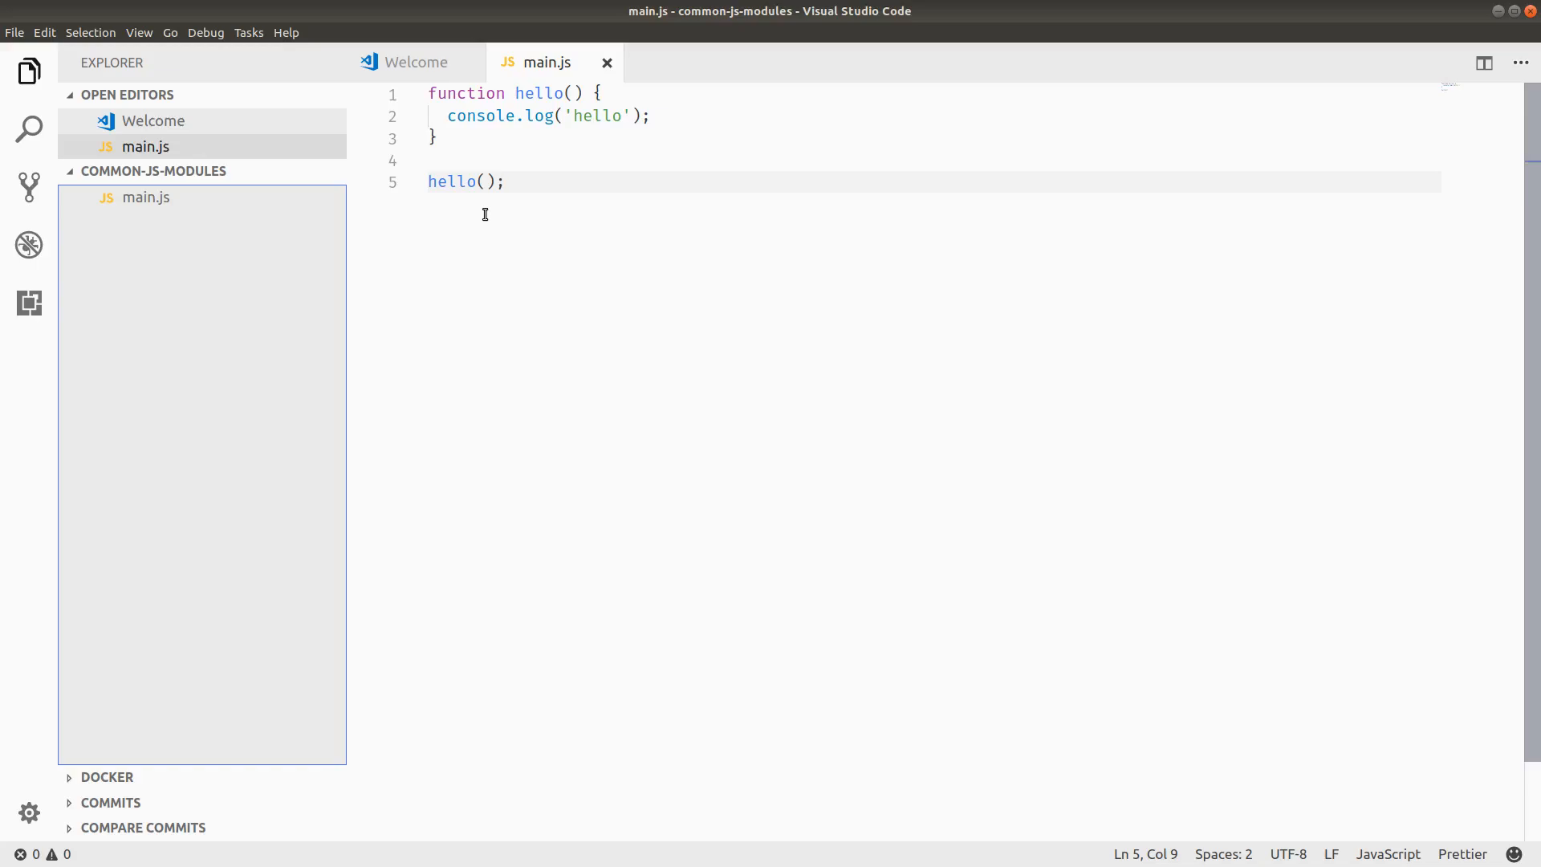
{"action": "mouse_move", "coordinate": [253, 223]}
{"action": "type", "text": "hello.js"}
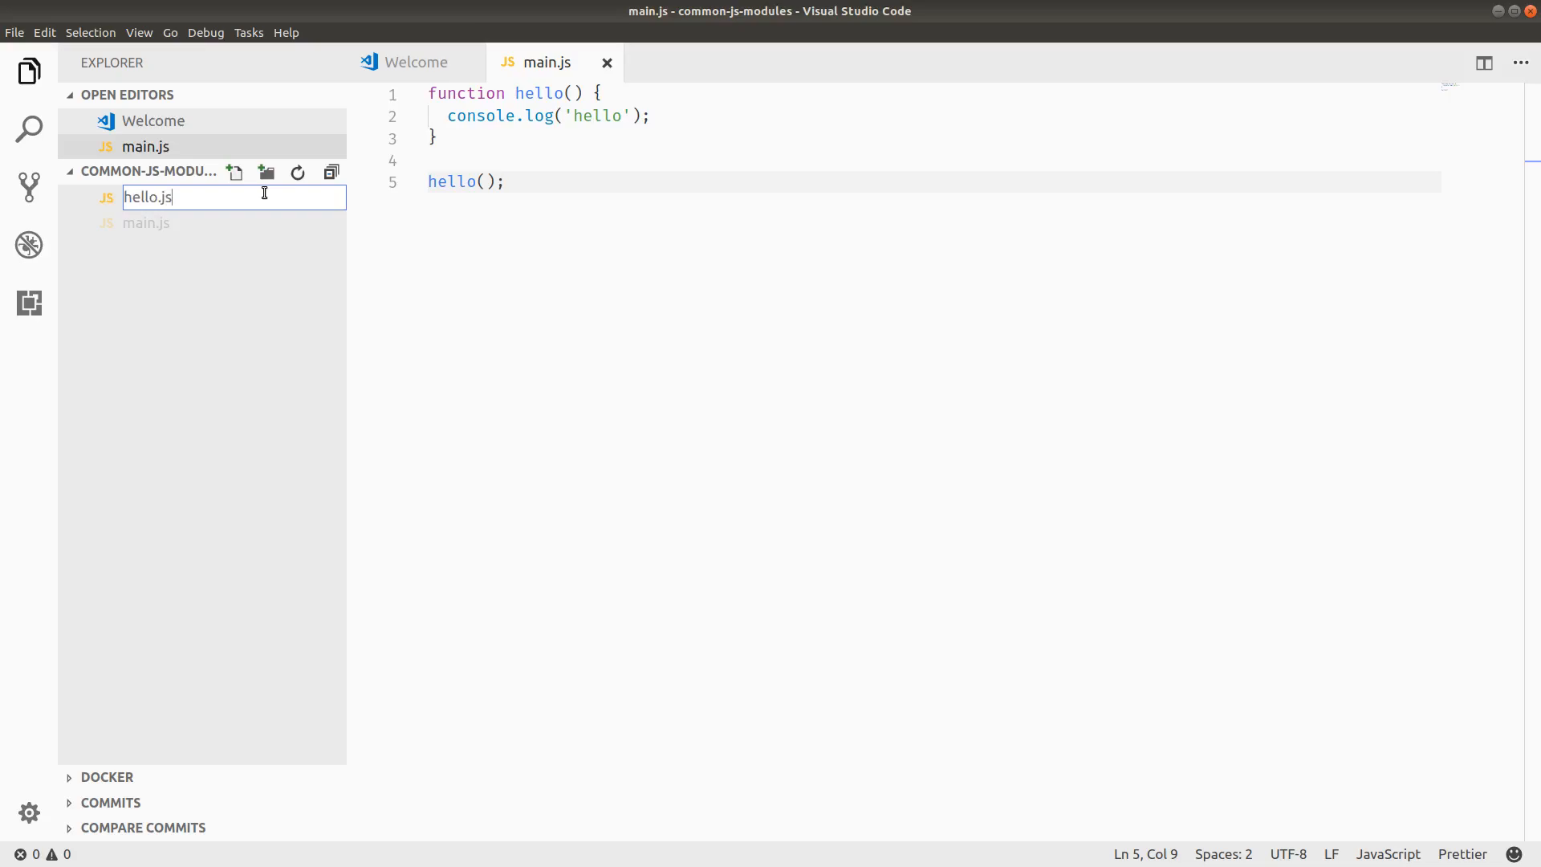
Step: Create hello.js, paste the hello function from main.js into it, and save
{"action": "key", "text": "Return"}
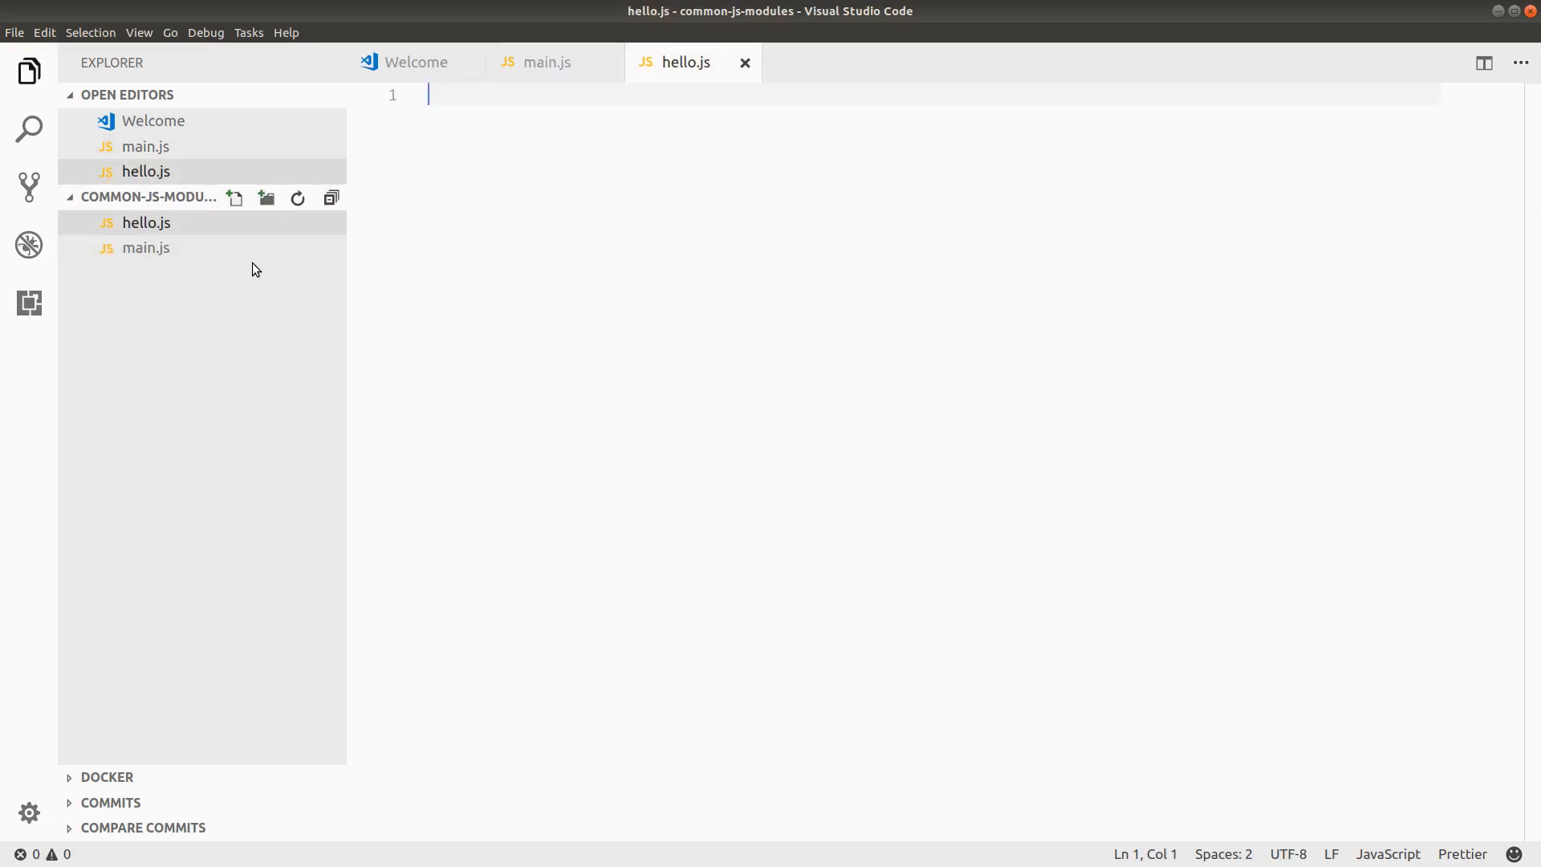
{"action": "left_click", "coordinate": [548, 62]}
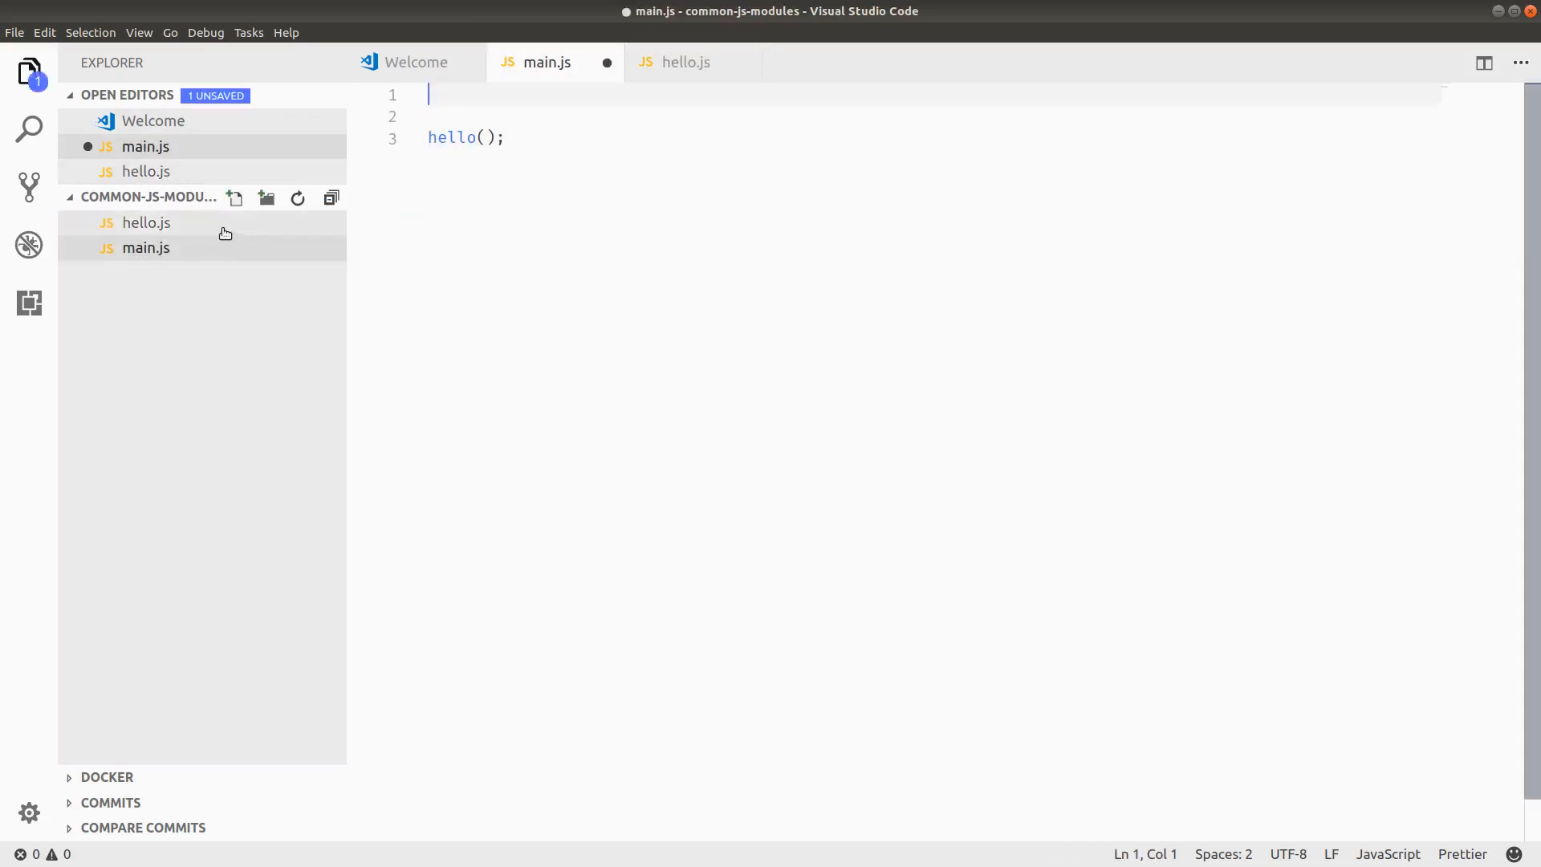
{"action": "left_click", "coordinate": [685, 62]}
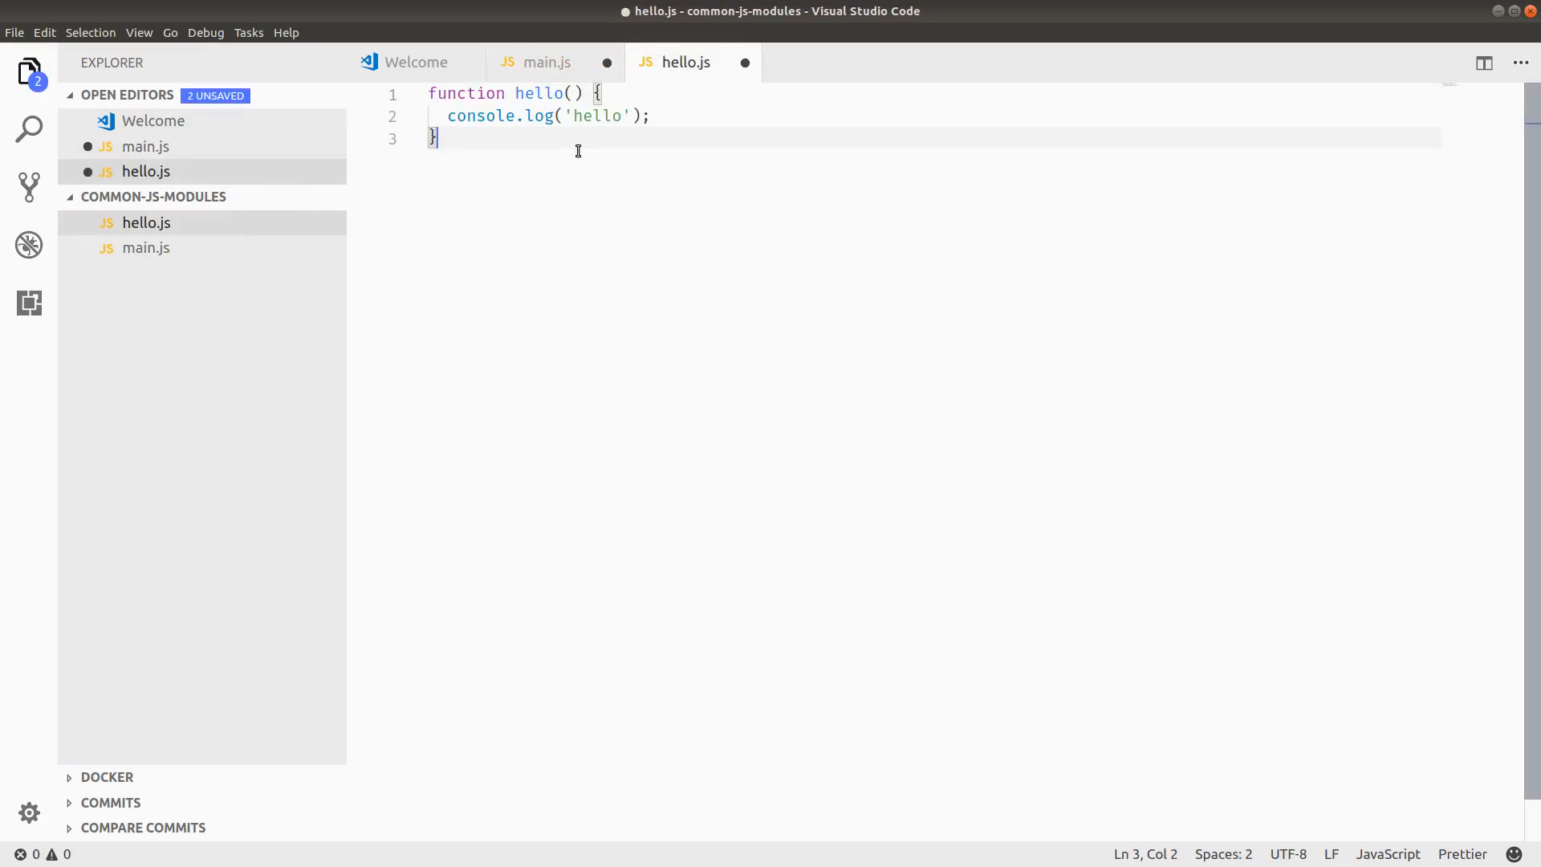
{"action": "key", "text": "ctrl+s"}
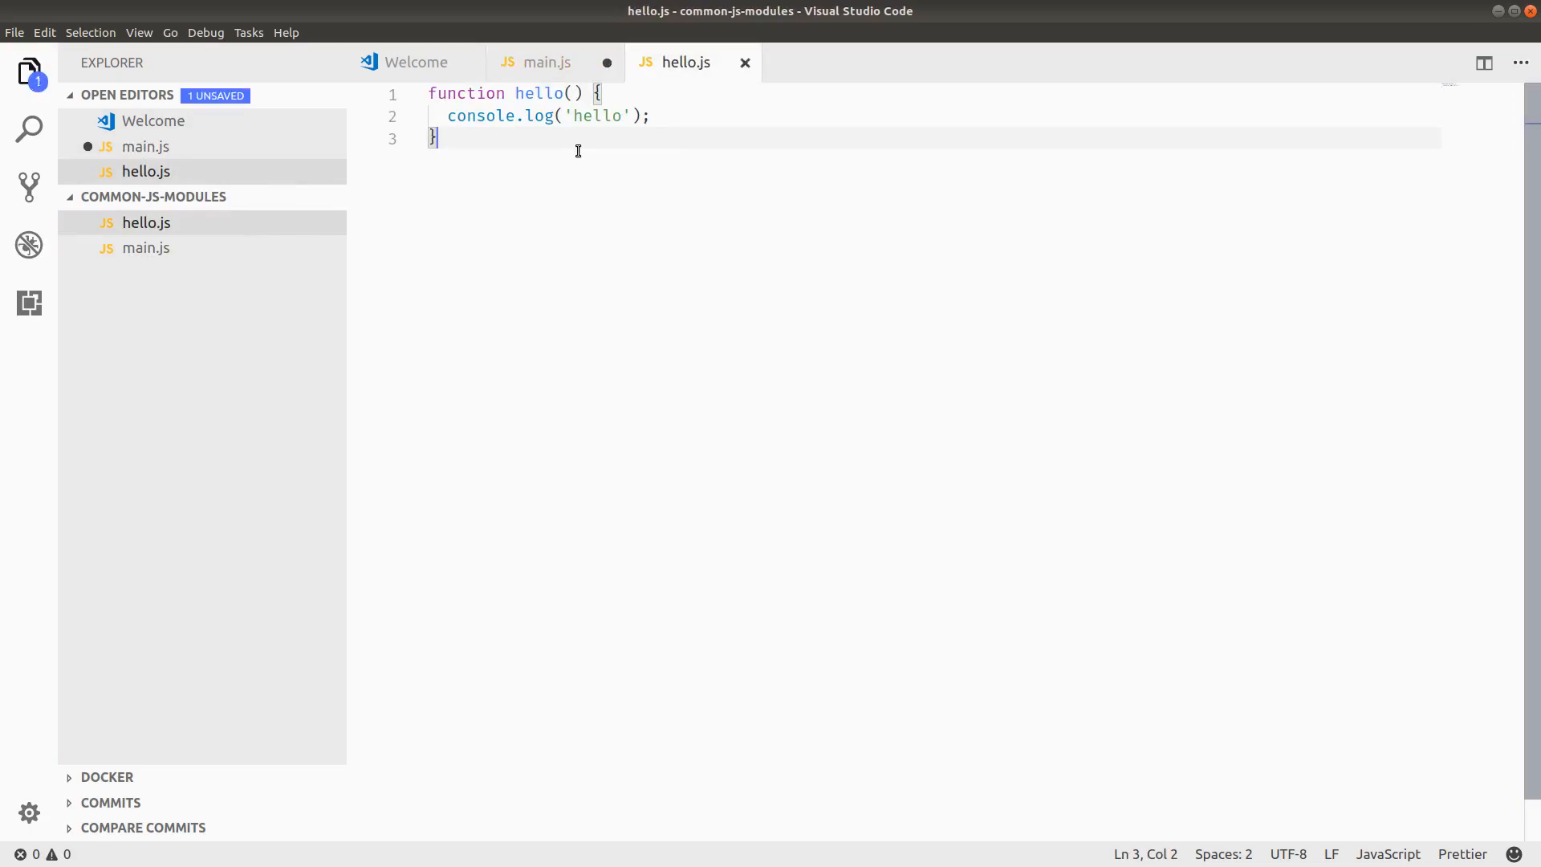
{"action": "type", "text": "module.export"}
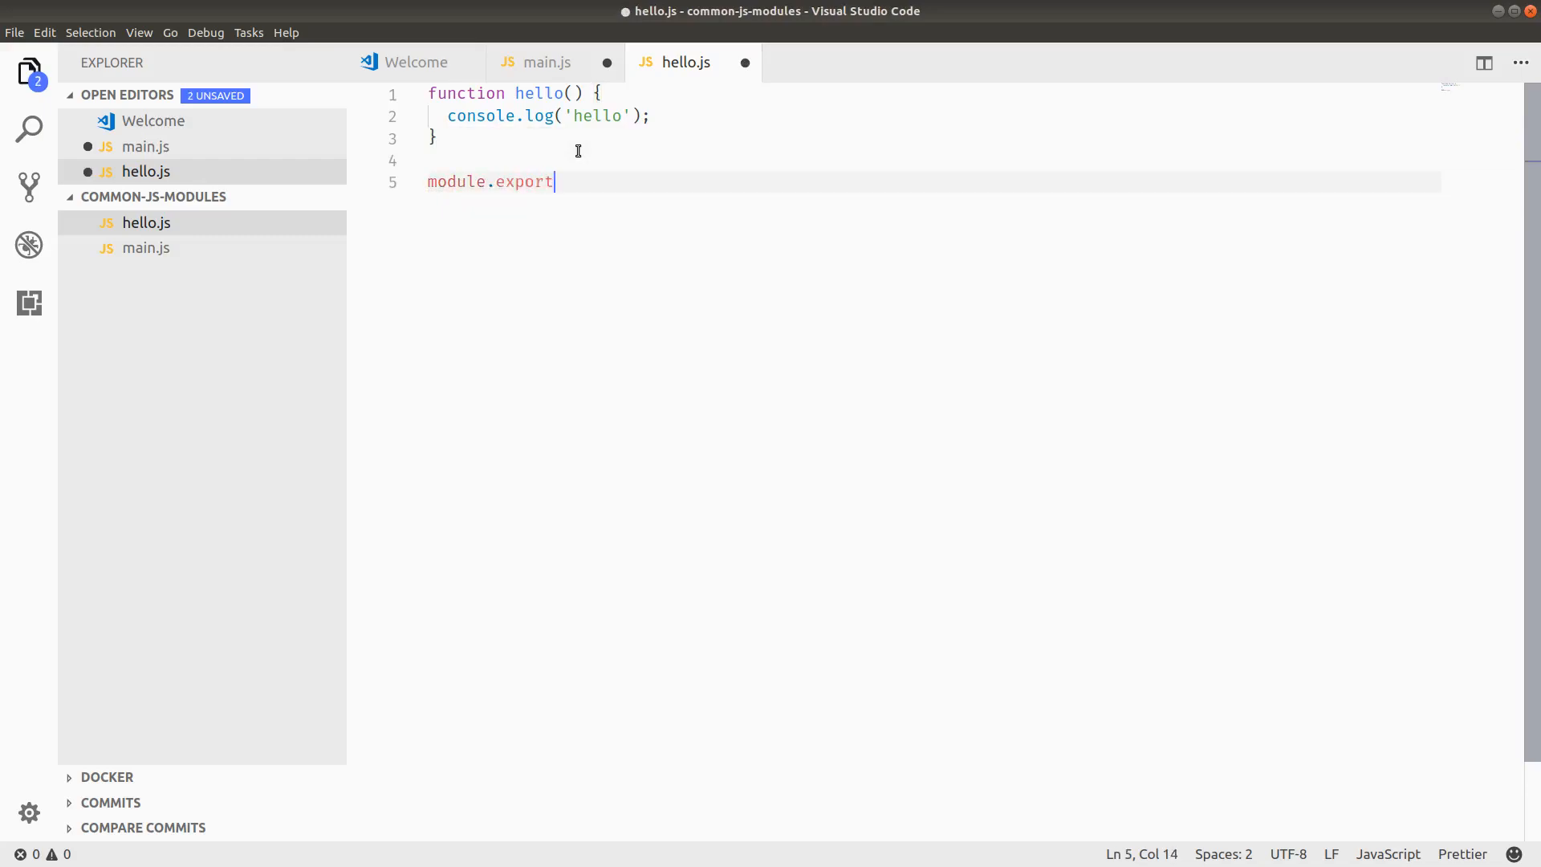
Step: Add the shorthand `module.exports = { hello };` below the function in hello.js
{"action": "type", "text": "s ="}
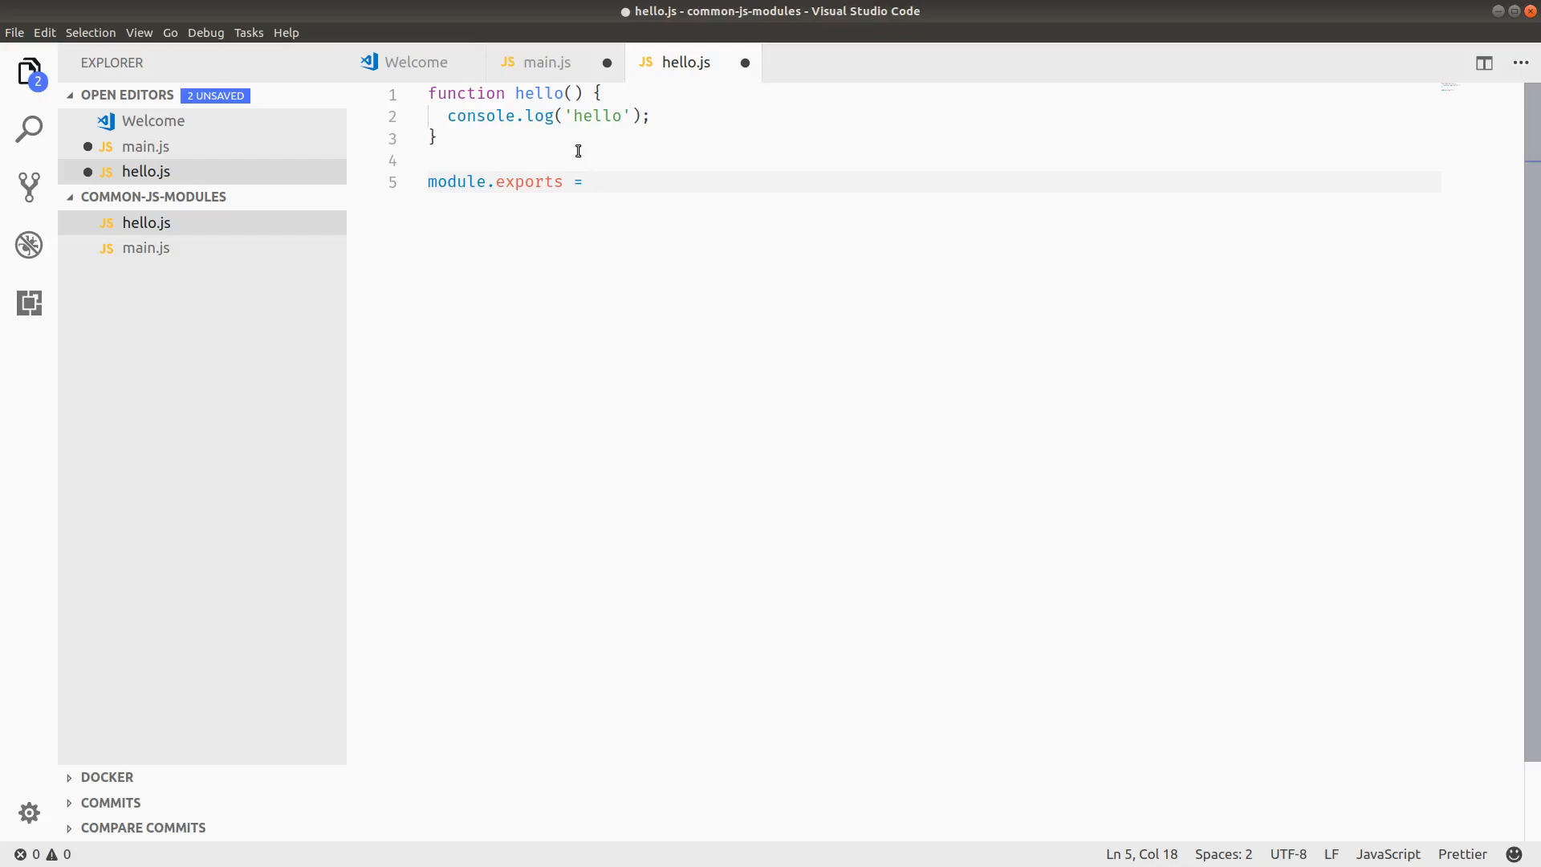
{"action": "type", "text": "{"}
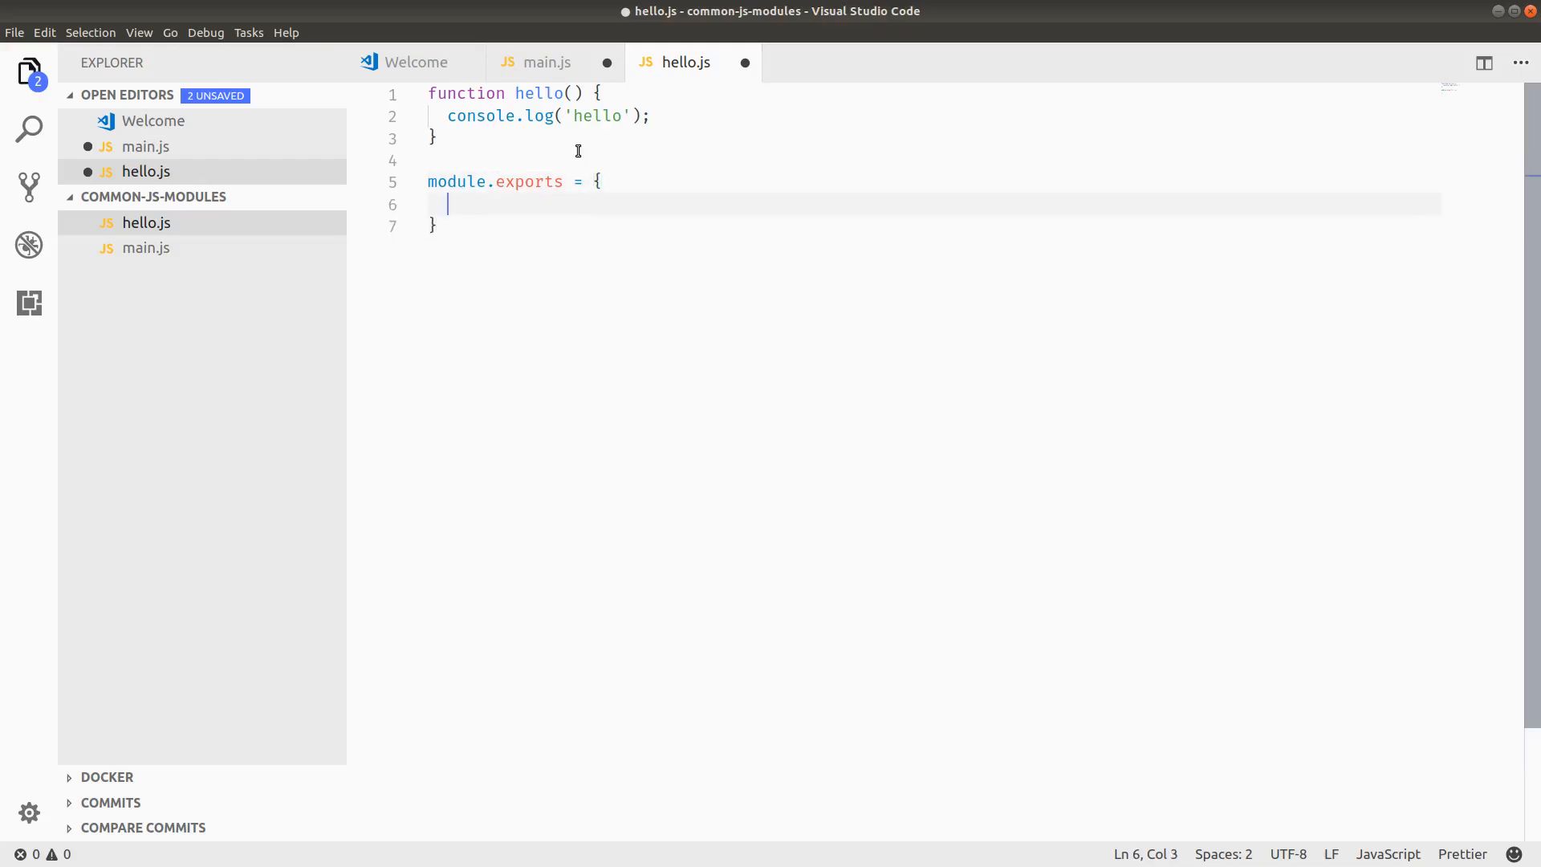
{"action": "type", "text": "hello"}
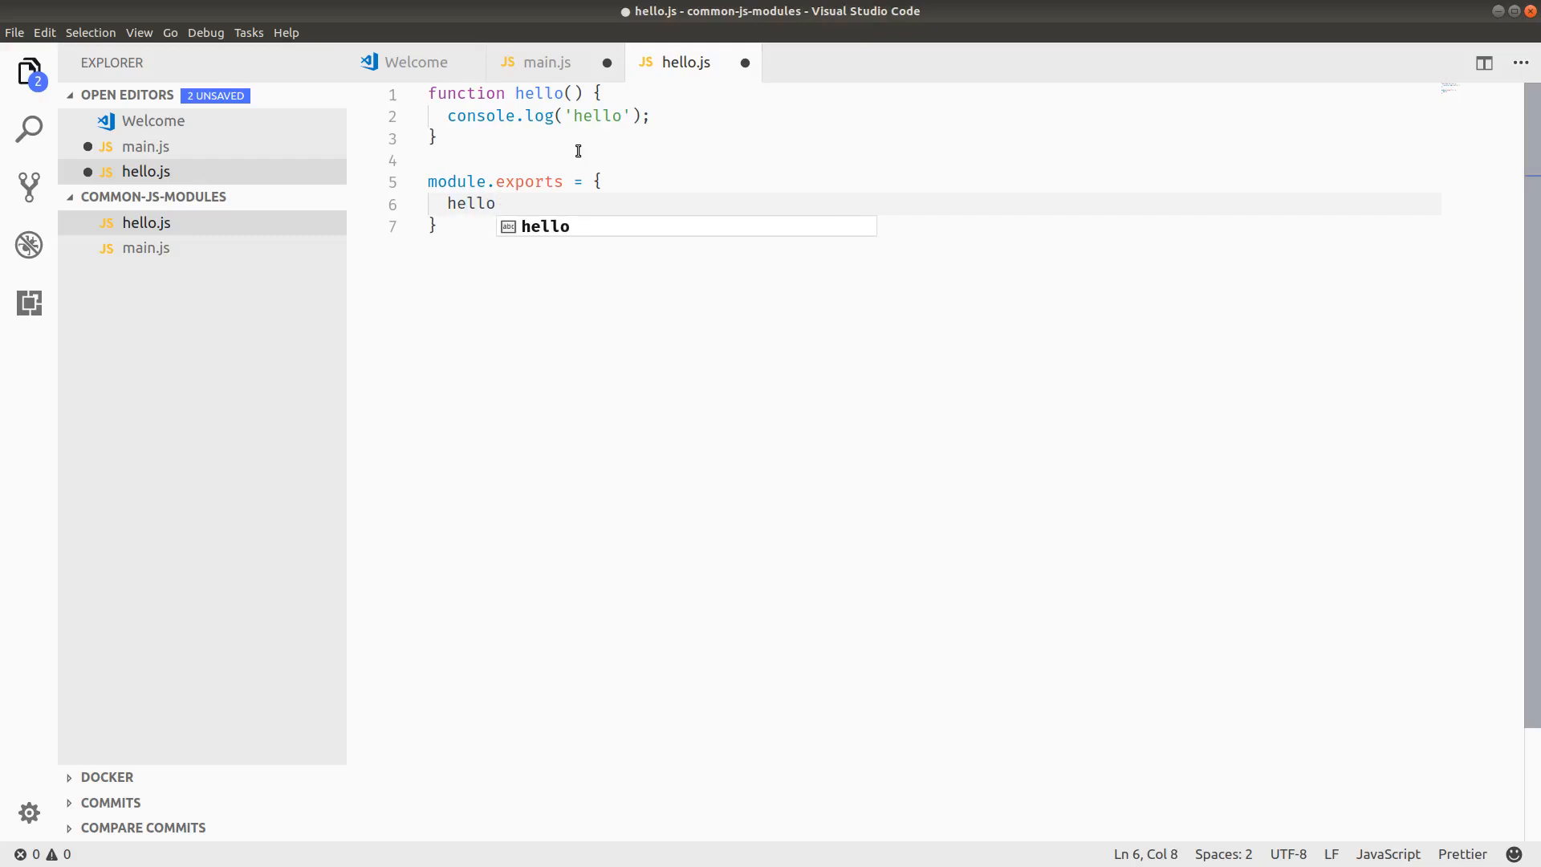
{"action": "type", "text": ":"}
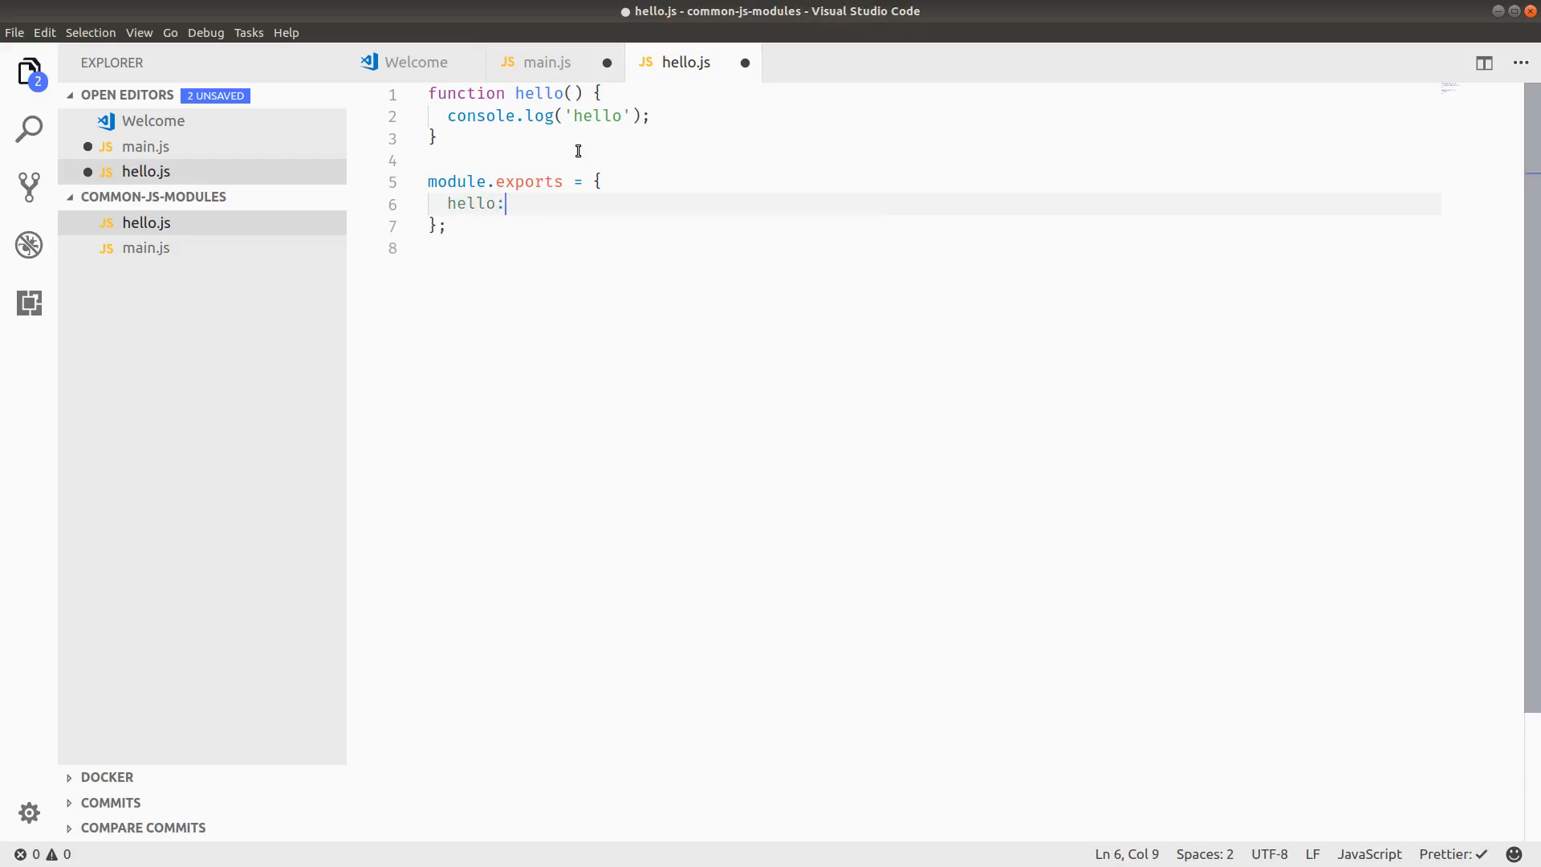
{"action": "type", "text": "hello"}
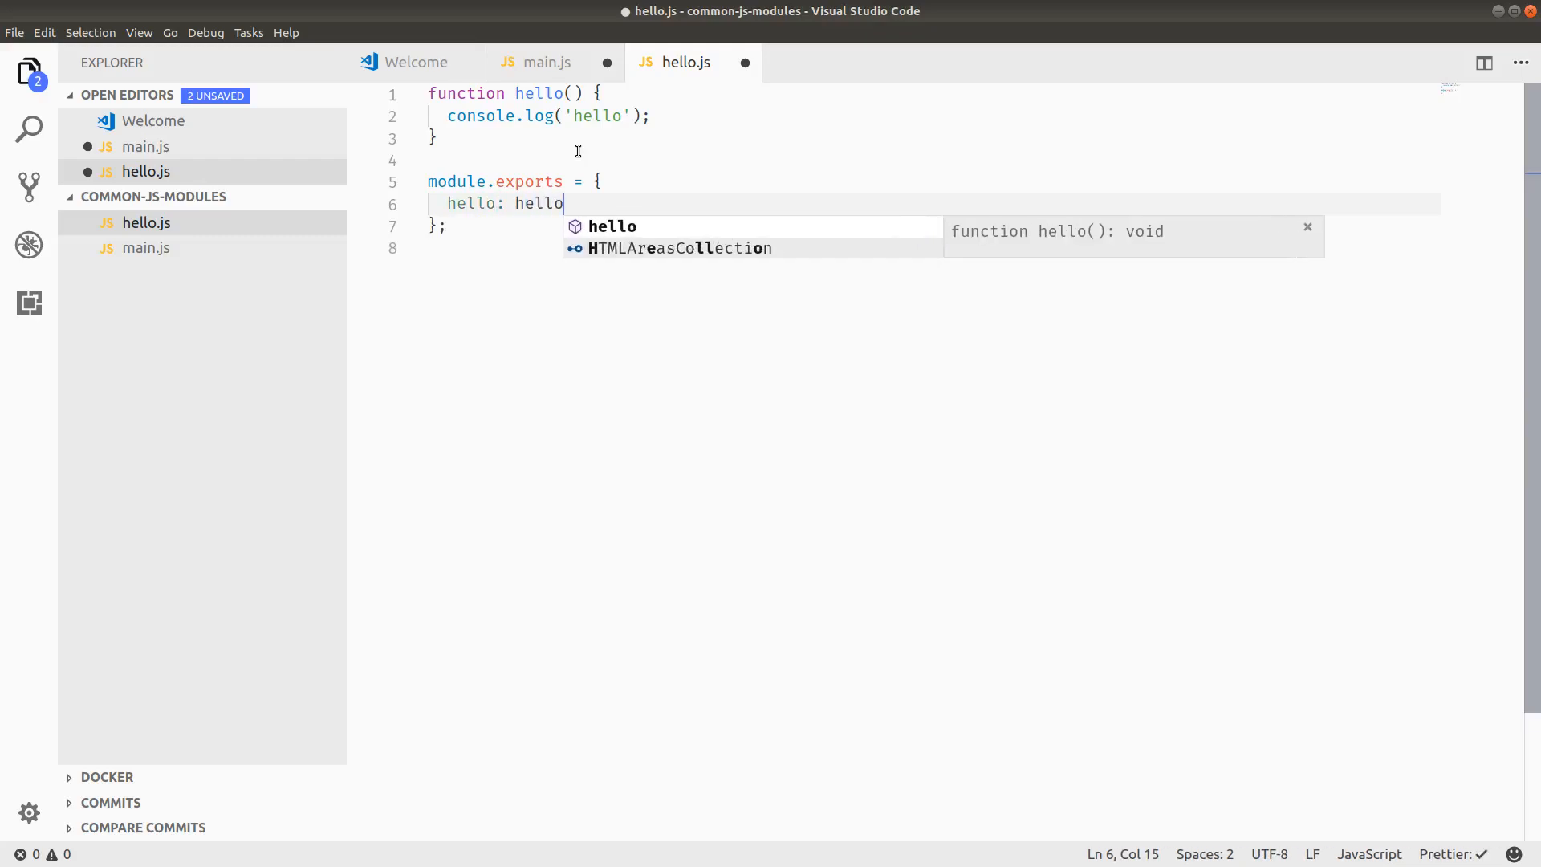
{"action": "key", "text": "BackSpace"}
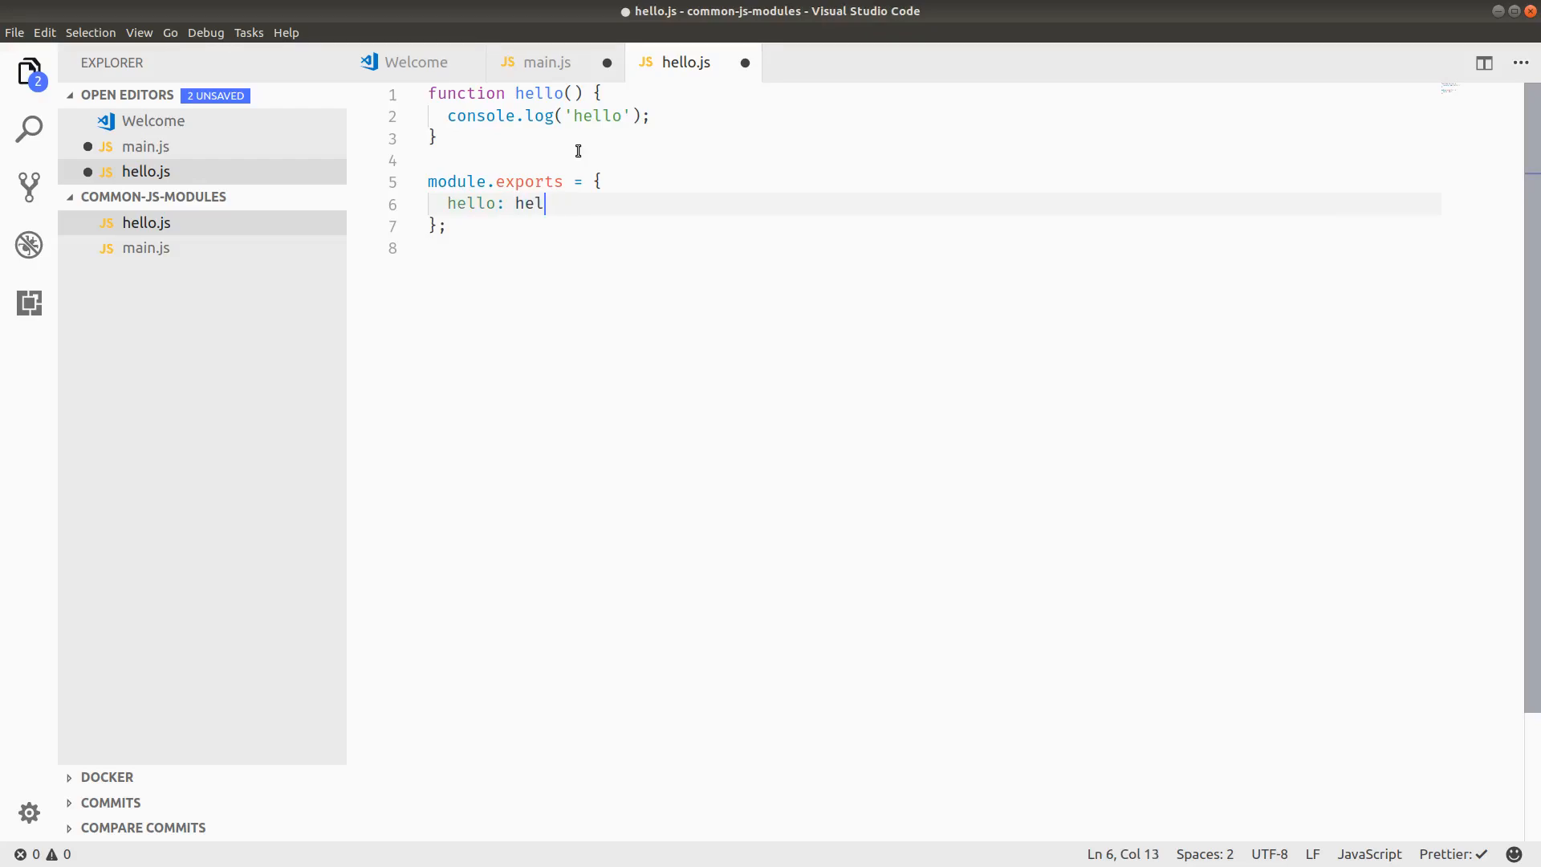
{"action": "key", "text": "BackSpace"}
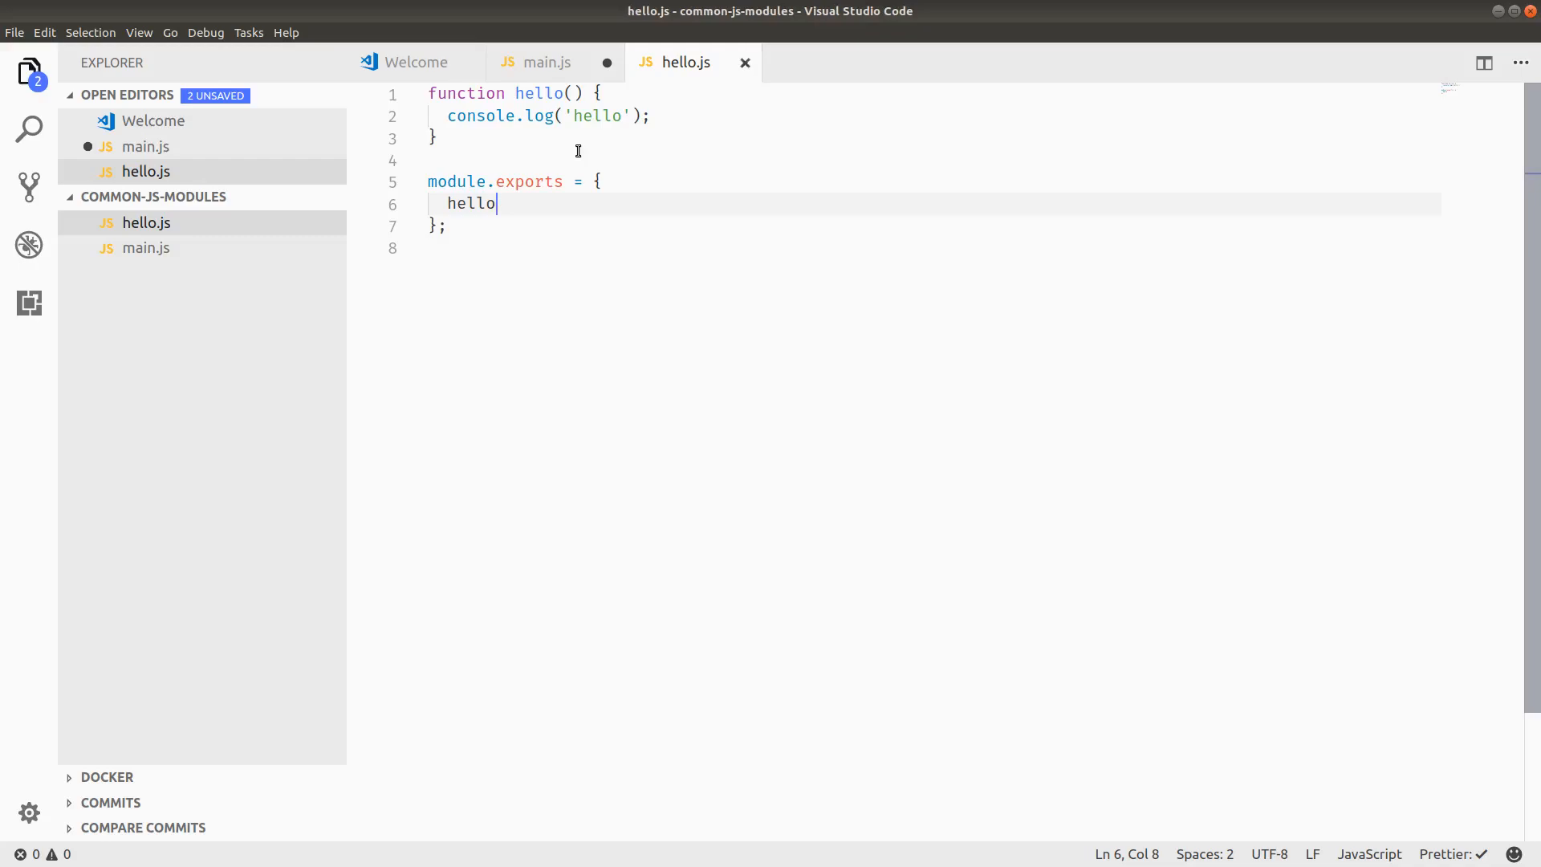
{"action": "double_click", "coordinate": [471, 203]}
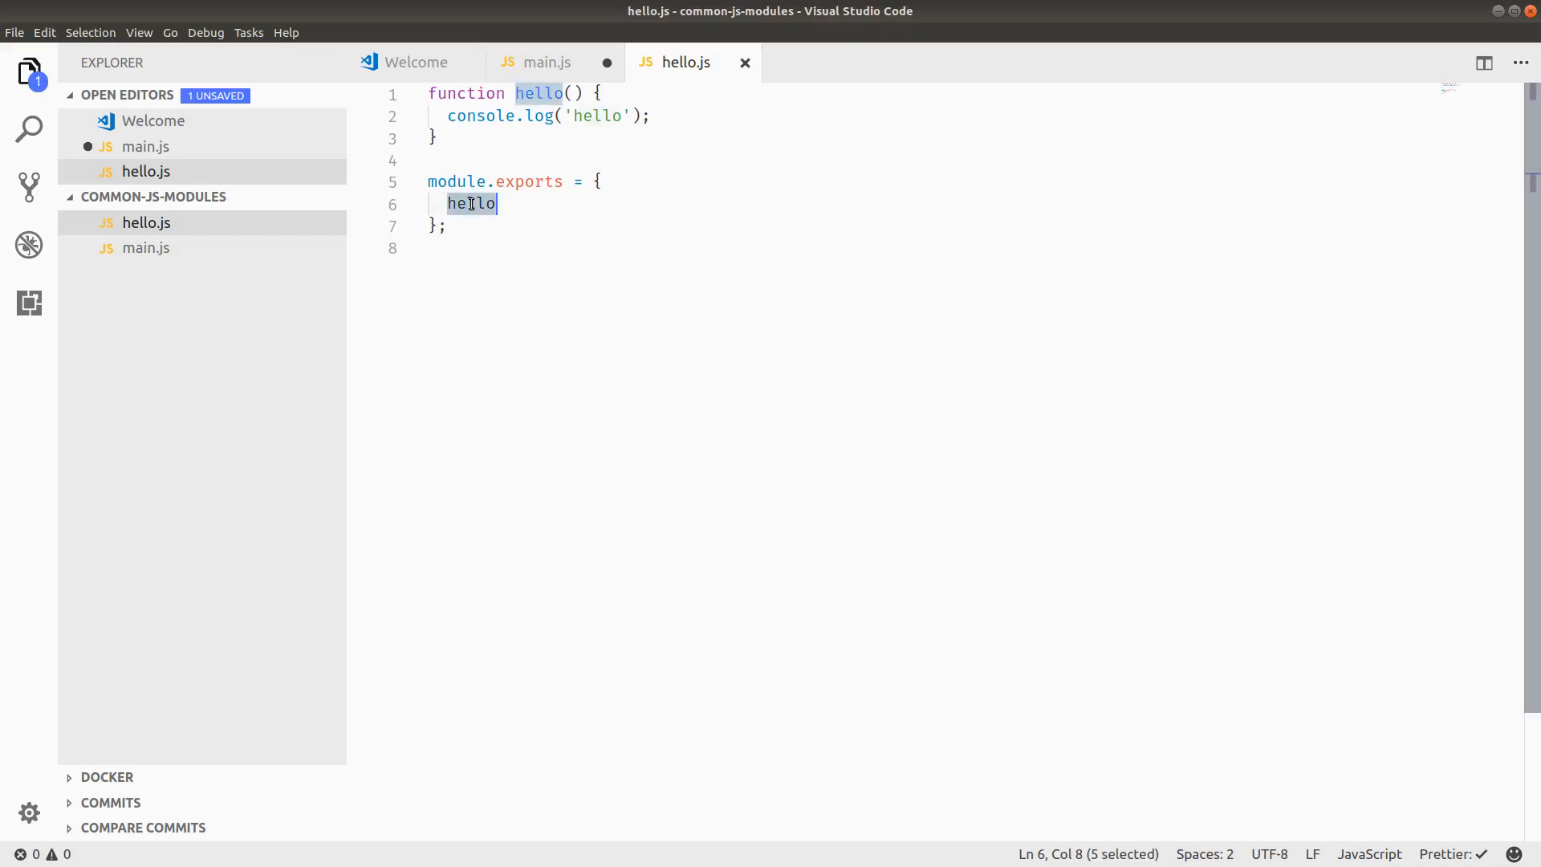
{"action": "mouse_move", "coordinate": [539, 122]}
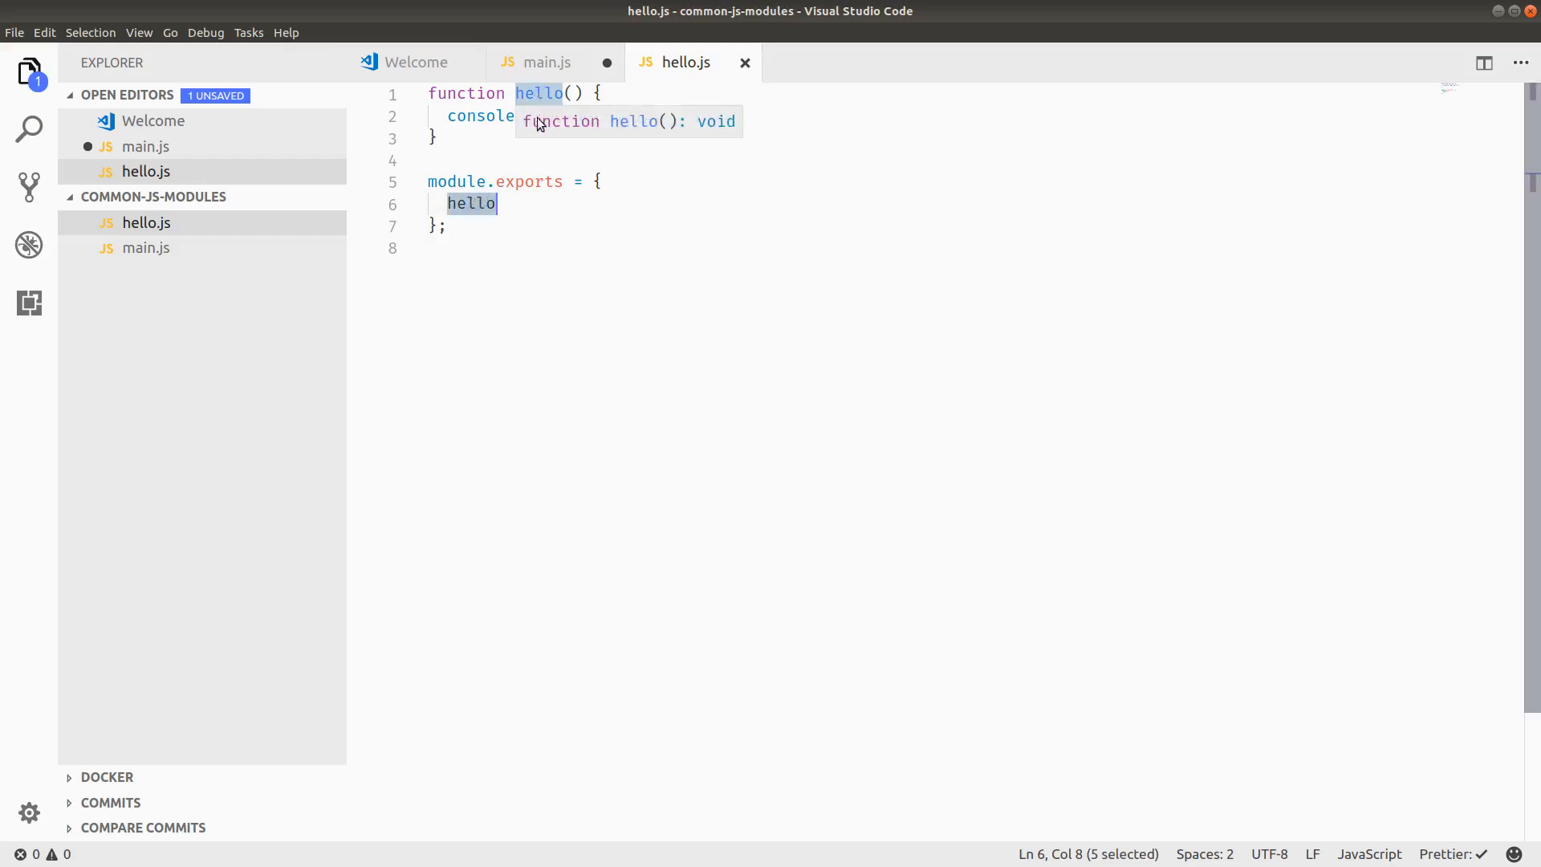
Step: Write `const hello = require('./hello').hello;` in main.js, save, and run it
{"action": "left_click", "coordinate": [548, 62]}
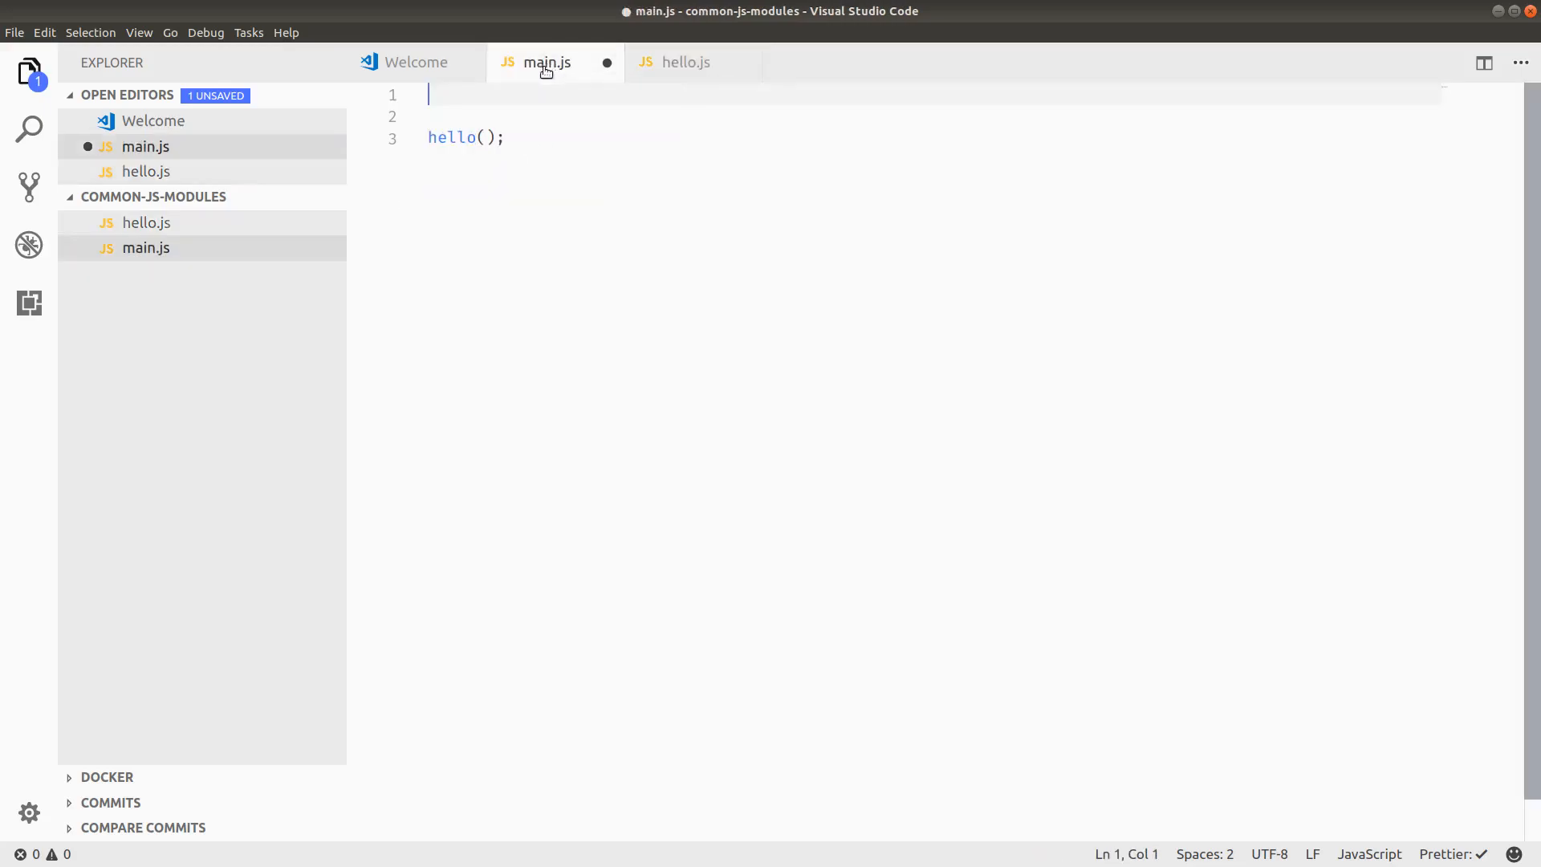
{"action": "mouse_move", "coordinate": [529, 102]}
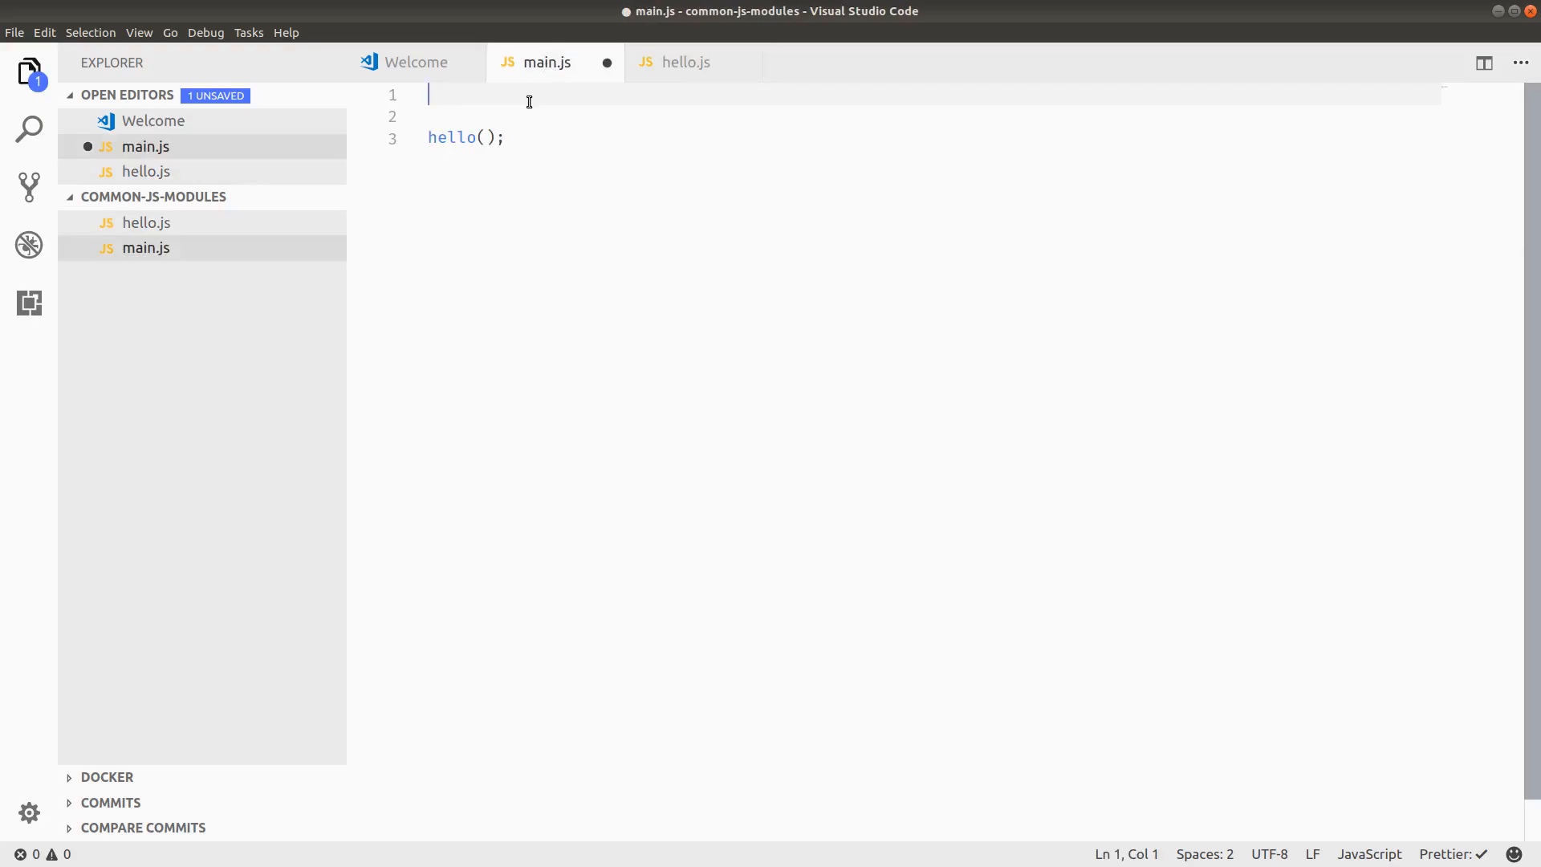
{"action": "type", "text": "const hello = require('./hello"}
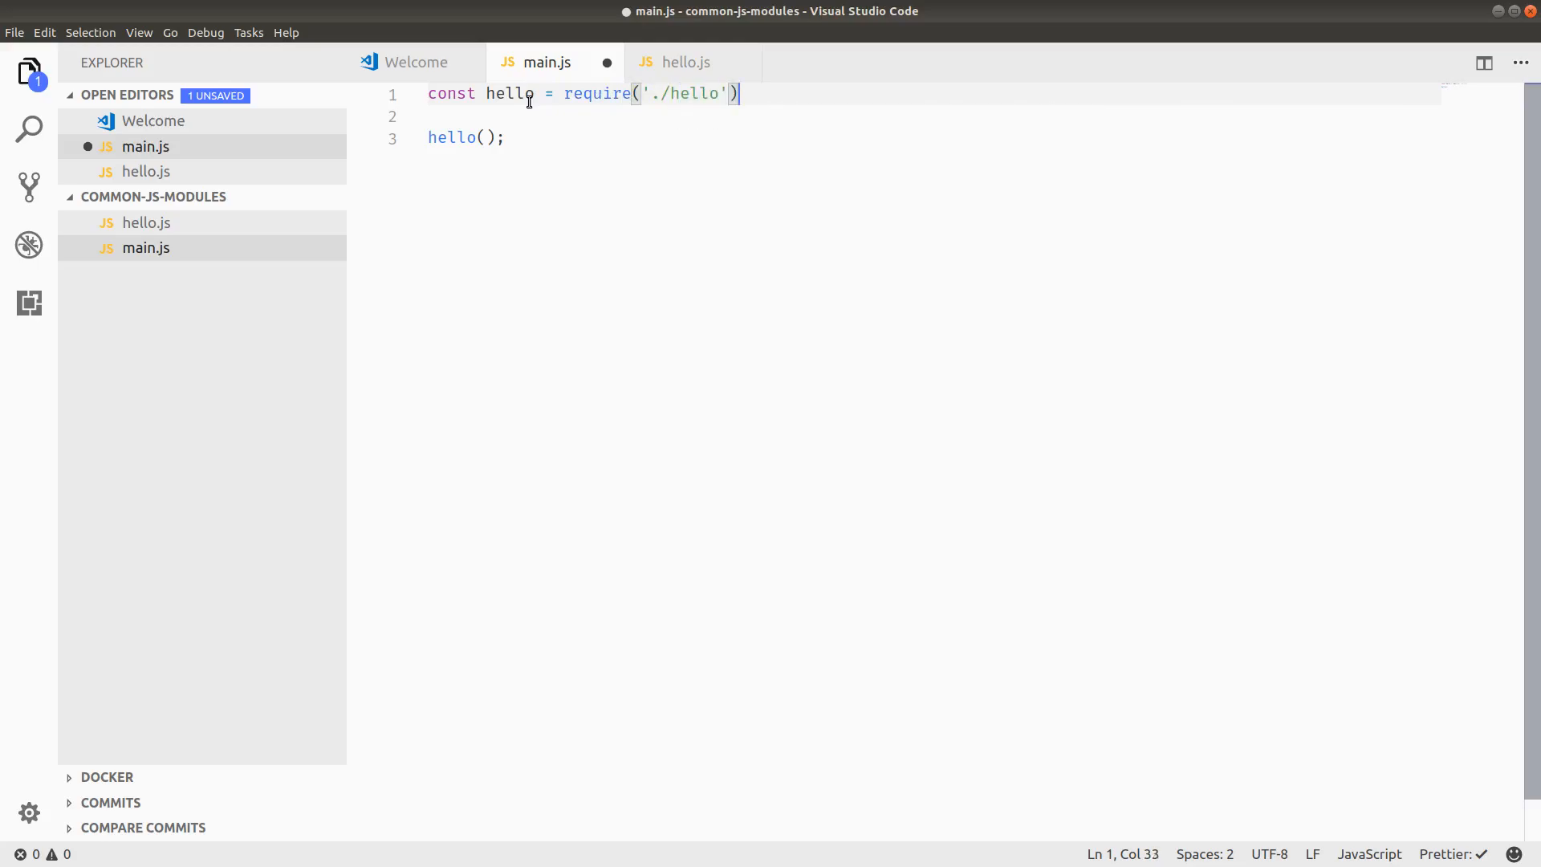
{"action": "type", "text": ";"}
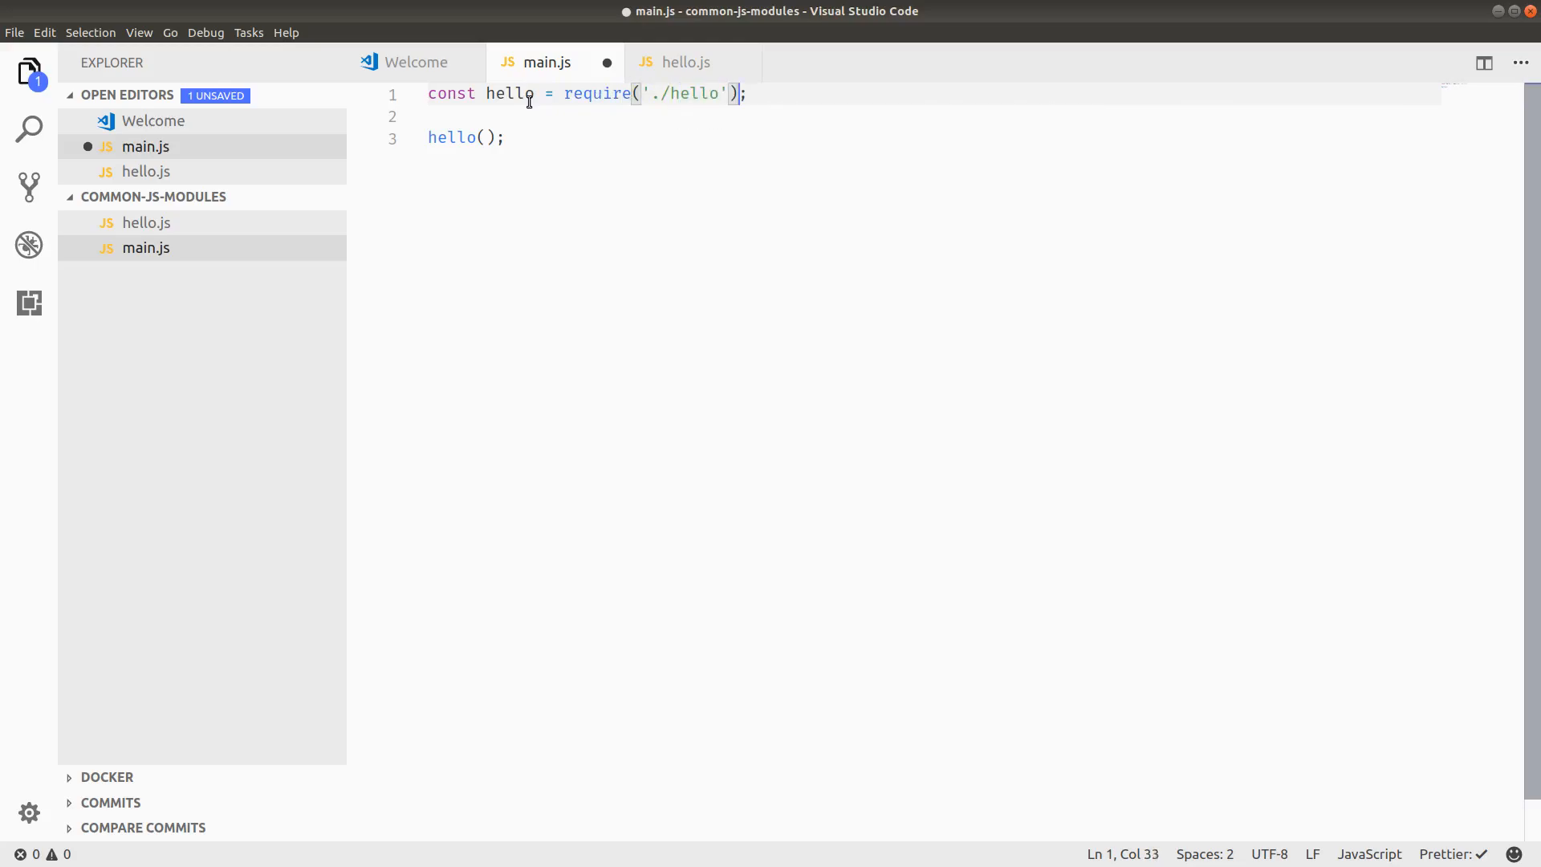
{"action": "type", "text": ".hell"}
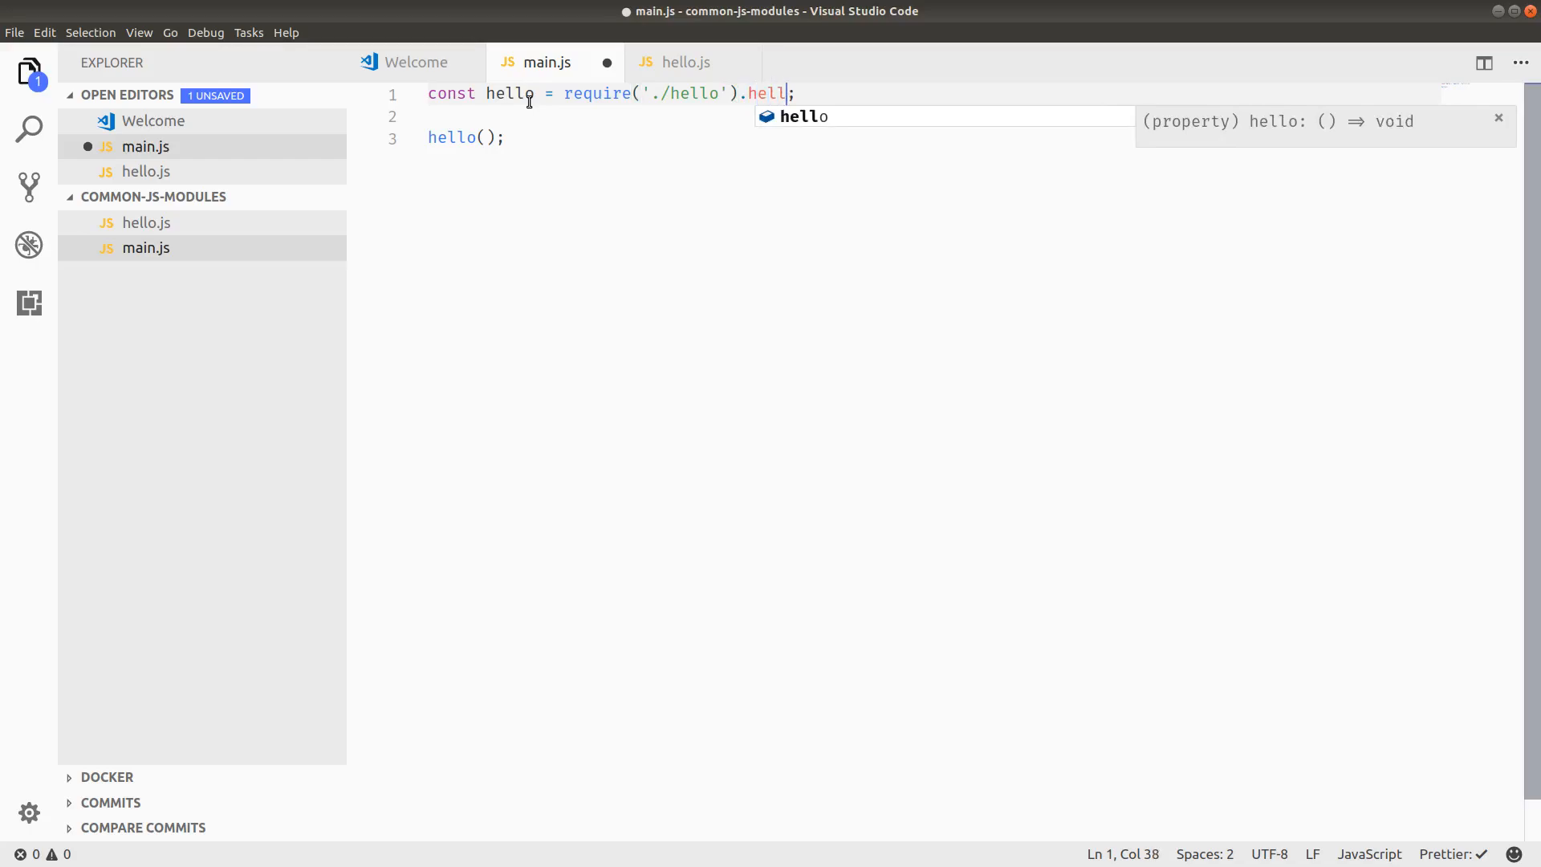
{"action": "type", "text": "o"}
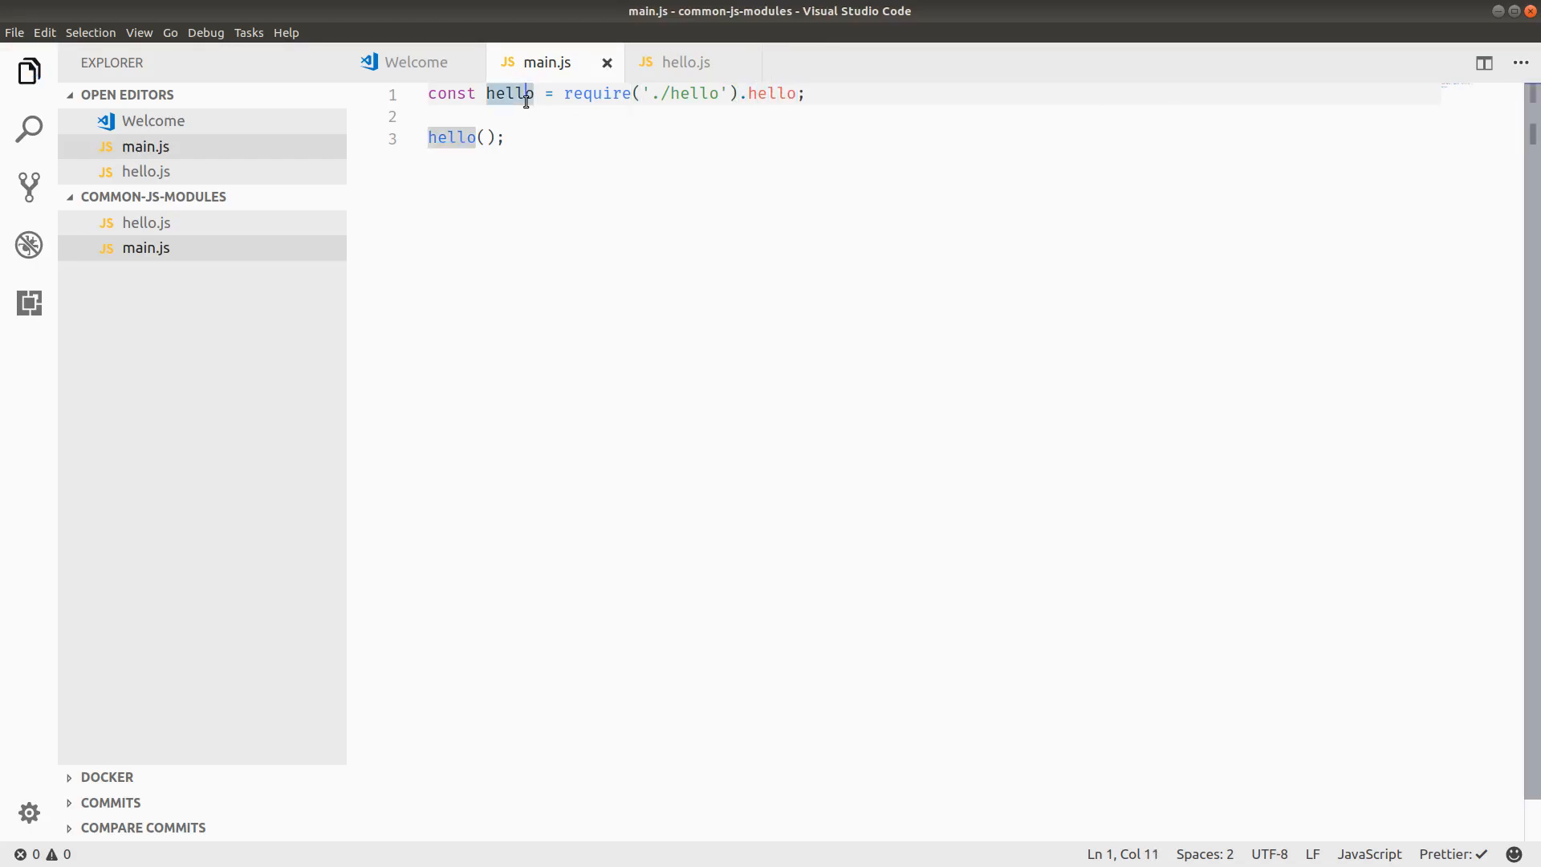
{"action": "left_click", "coordinate": [603, 116]}
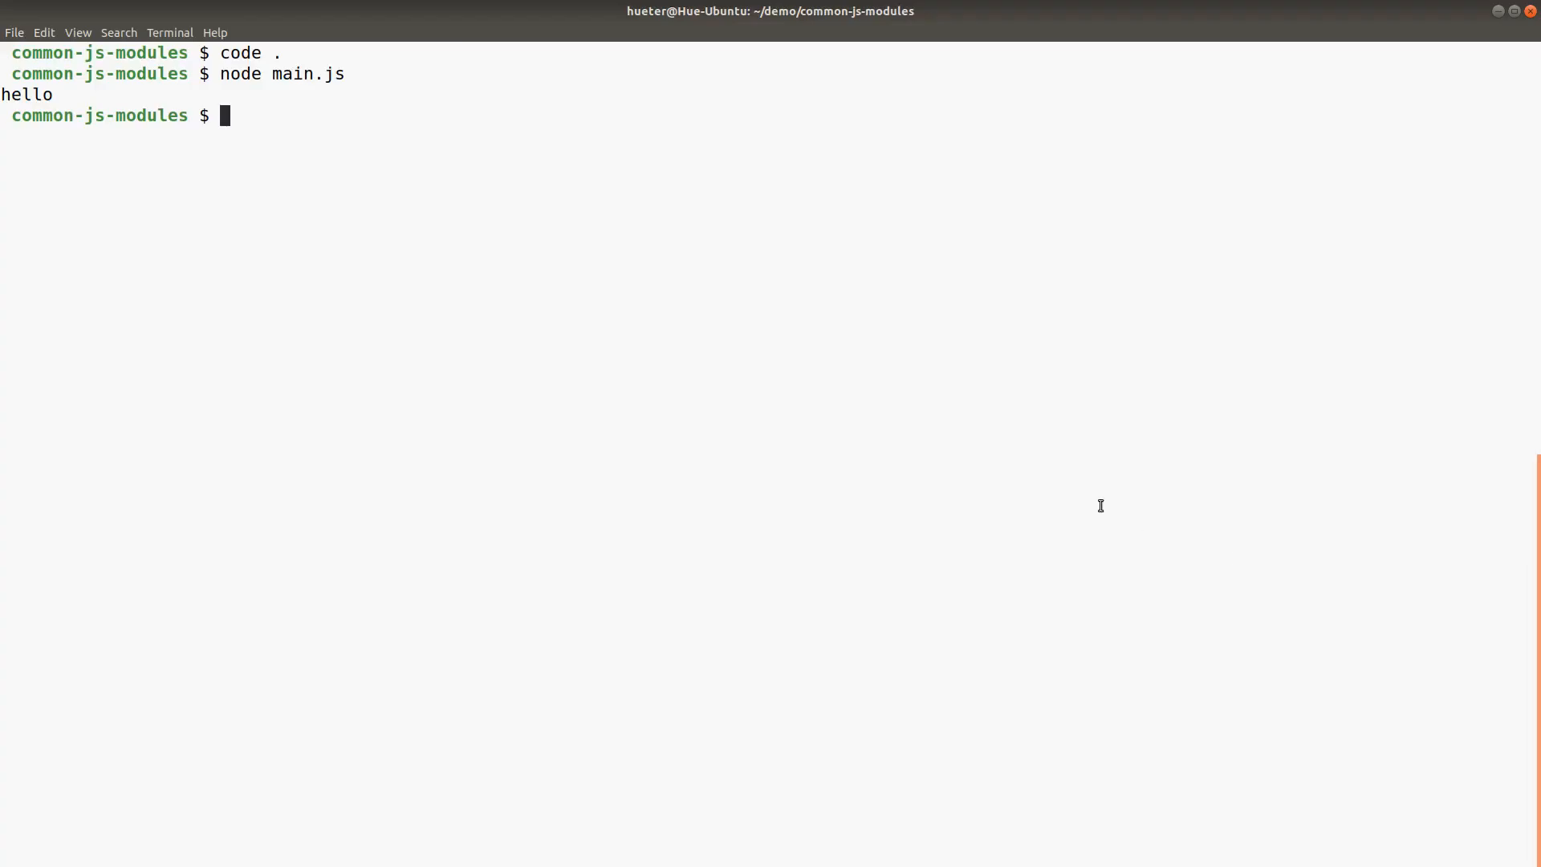
{"action": "key", "text": "Return"}
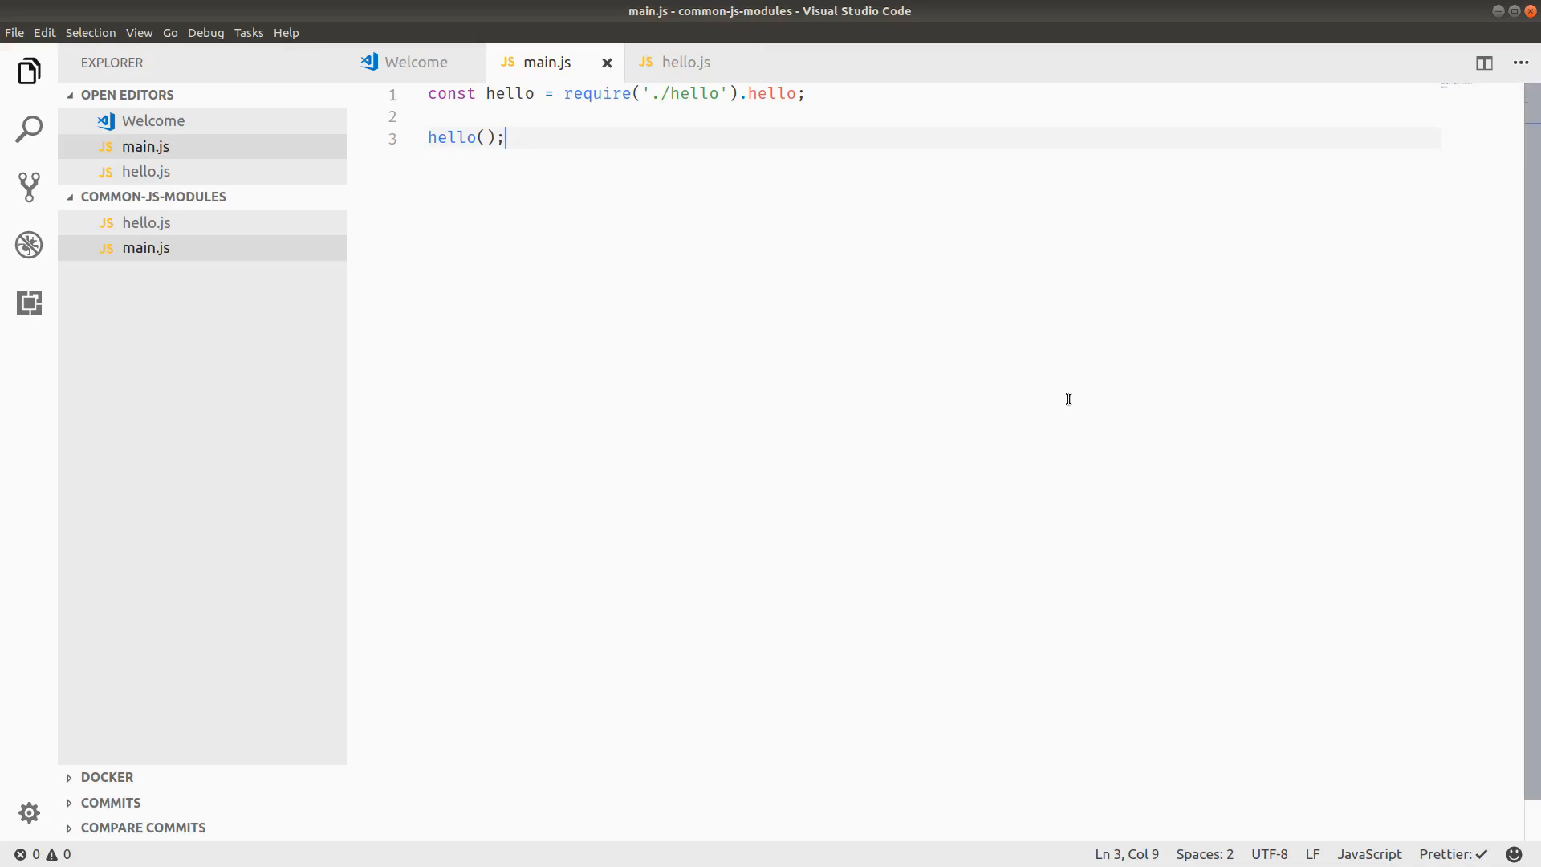
{"action": "mouse_move", "coordinate": [1053, 395]}
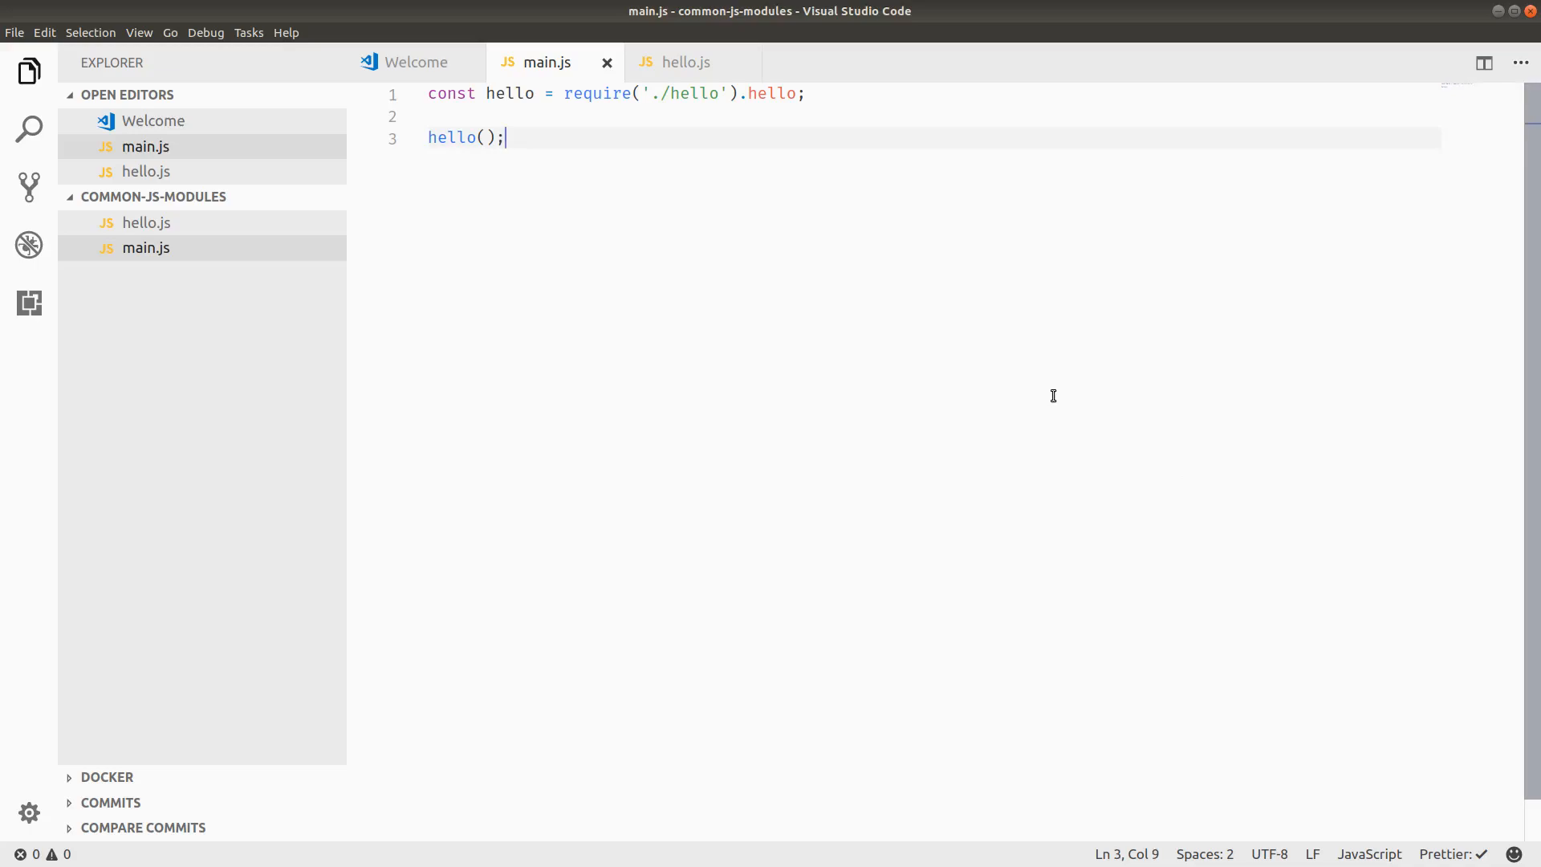
{"action": "mouse_move", "coordinate": [522, 170]}
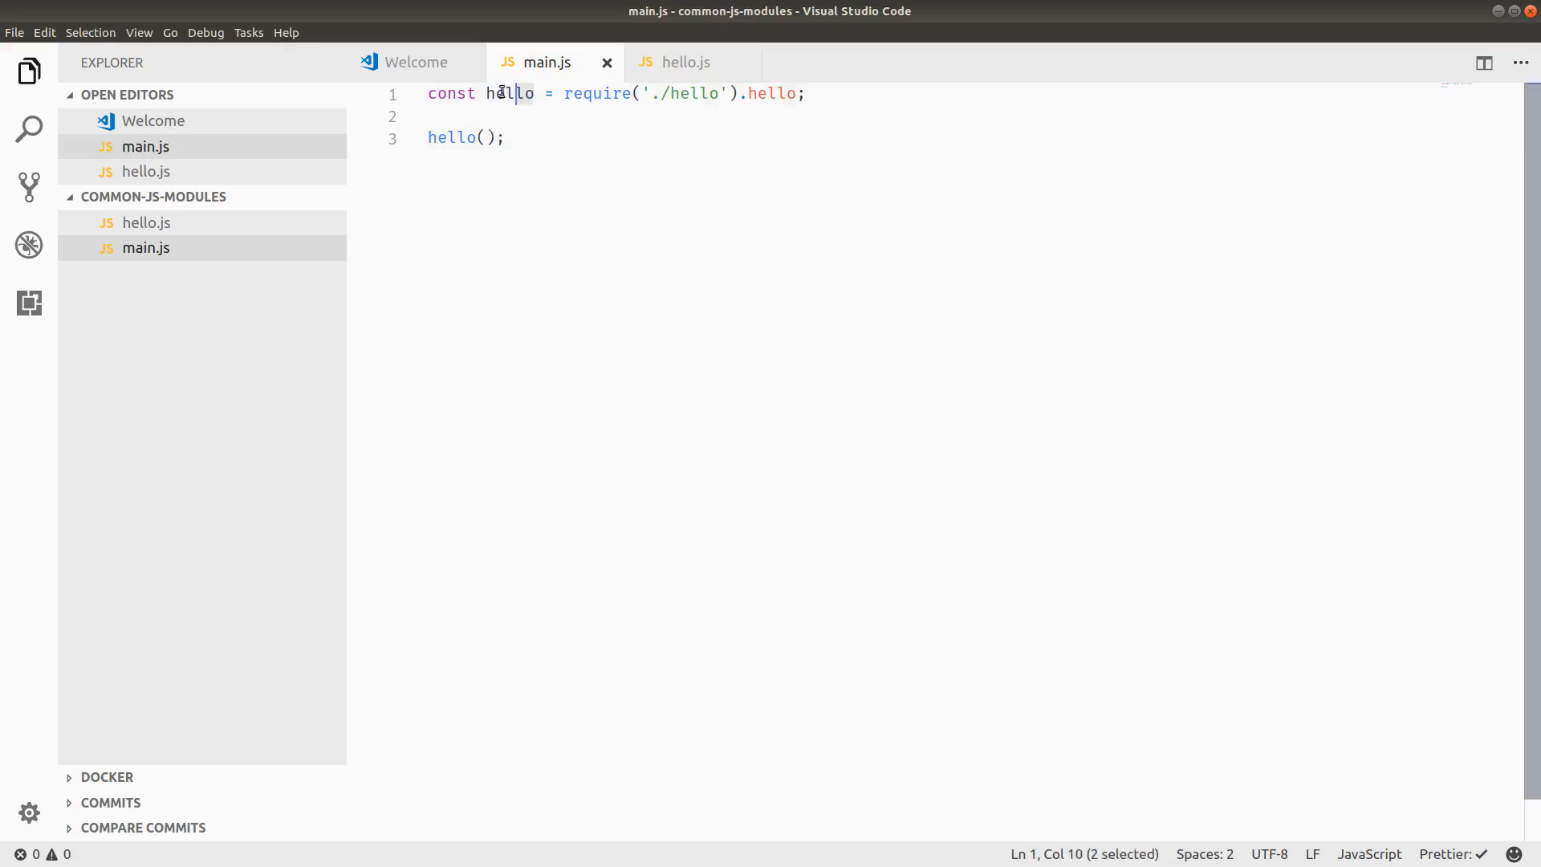
{"action": "left_click", "coordinate": [433, 93]}
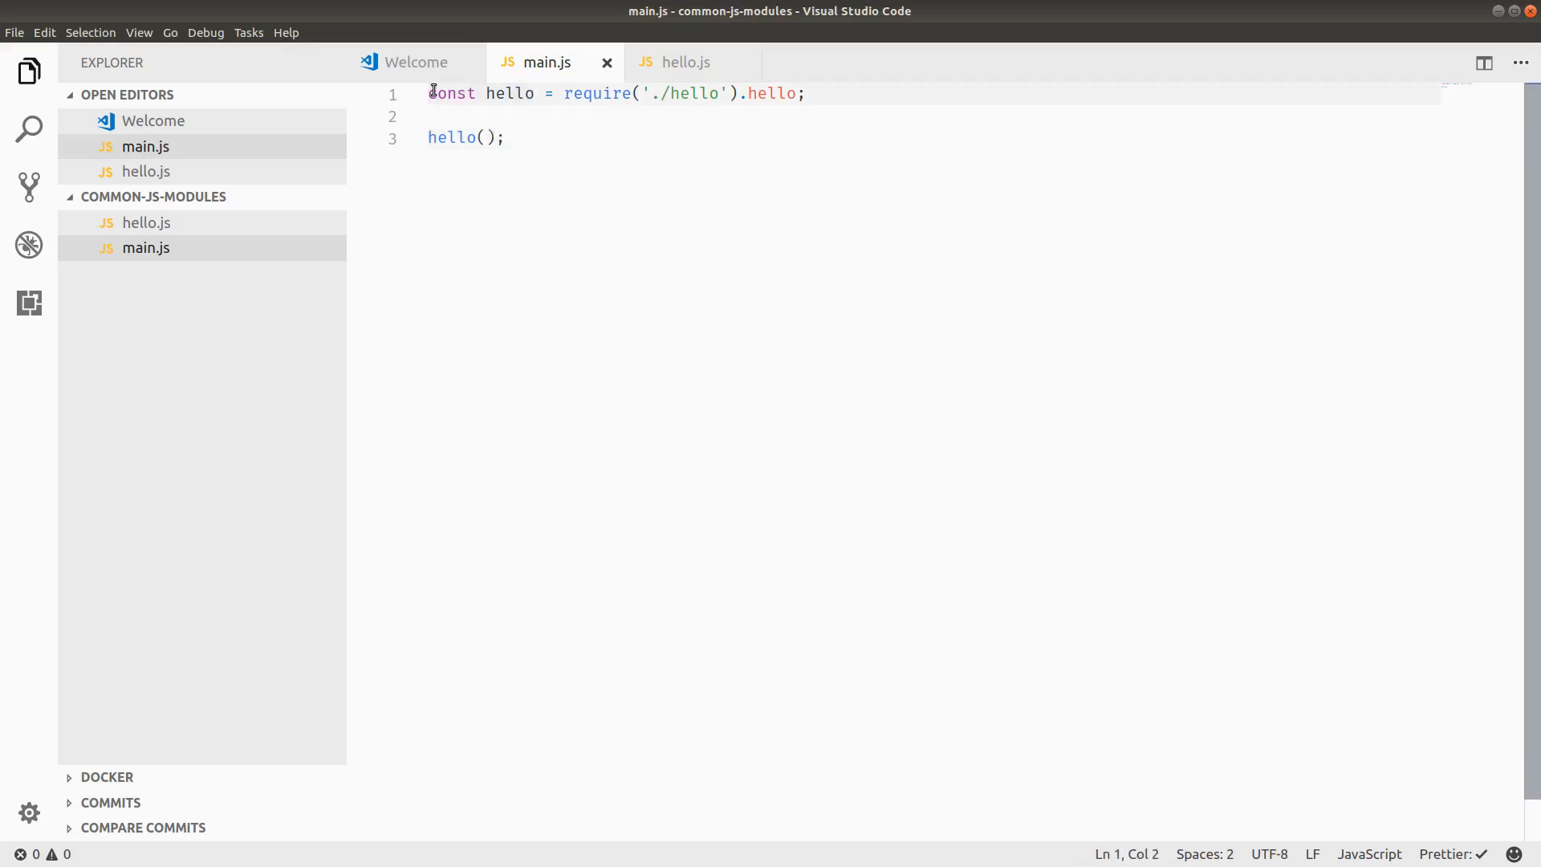
{"action": "double_click", "coordinate": [452, 93]}
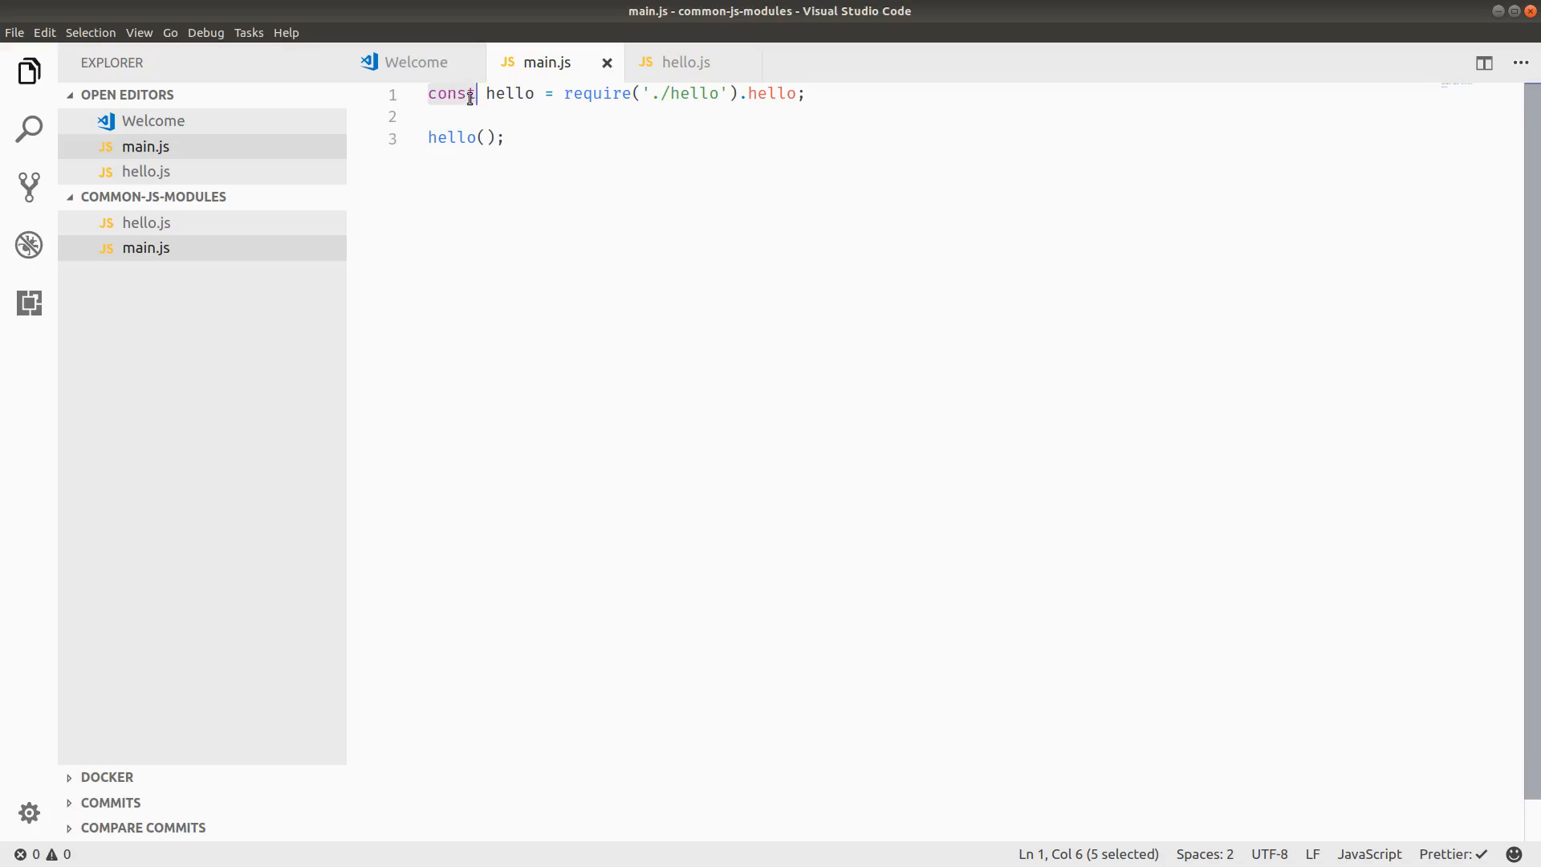
{"action": "type", "text": "var"}
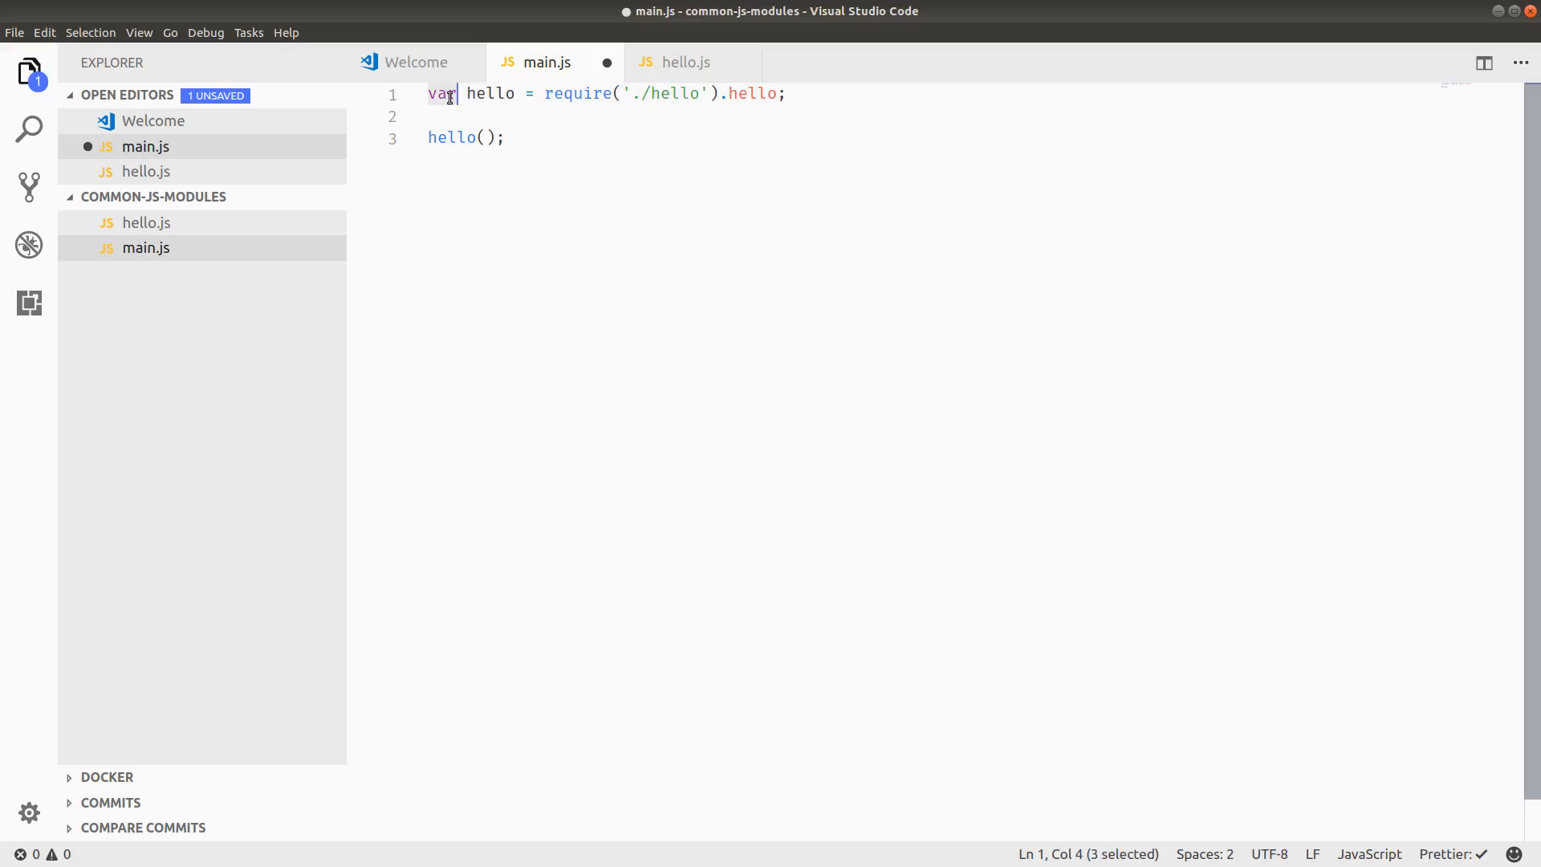
{"action": "type", "text": "c"}
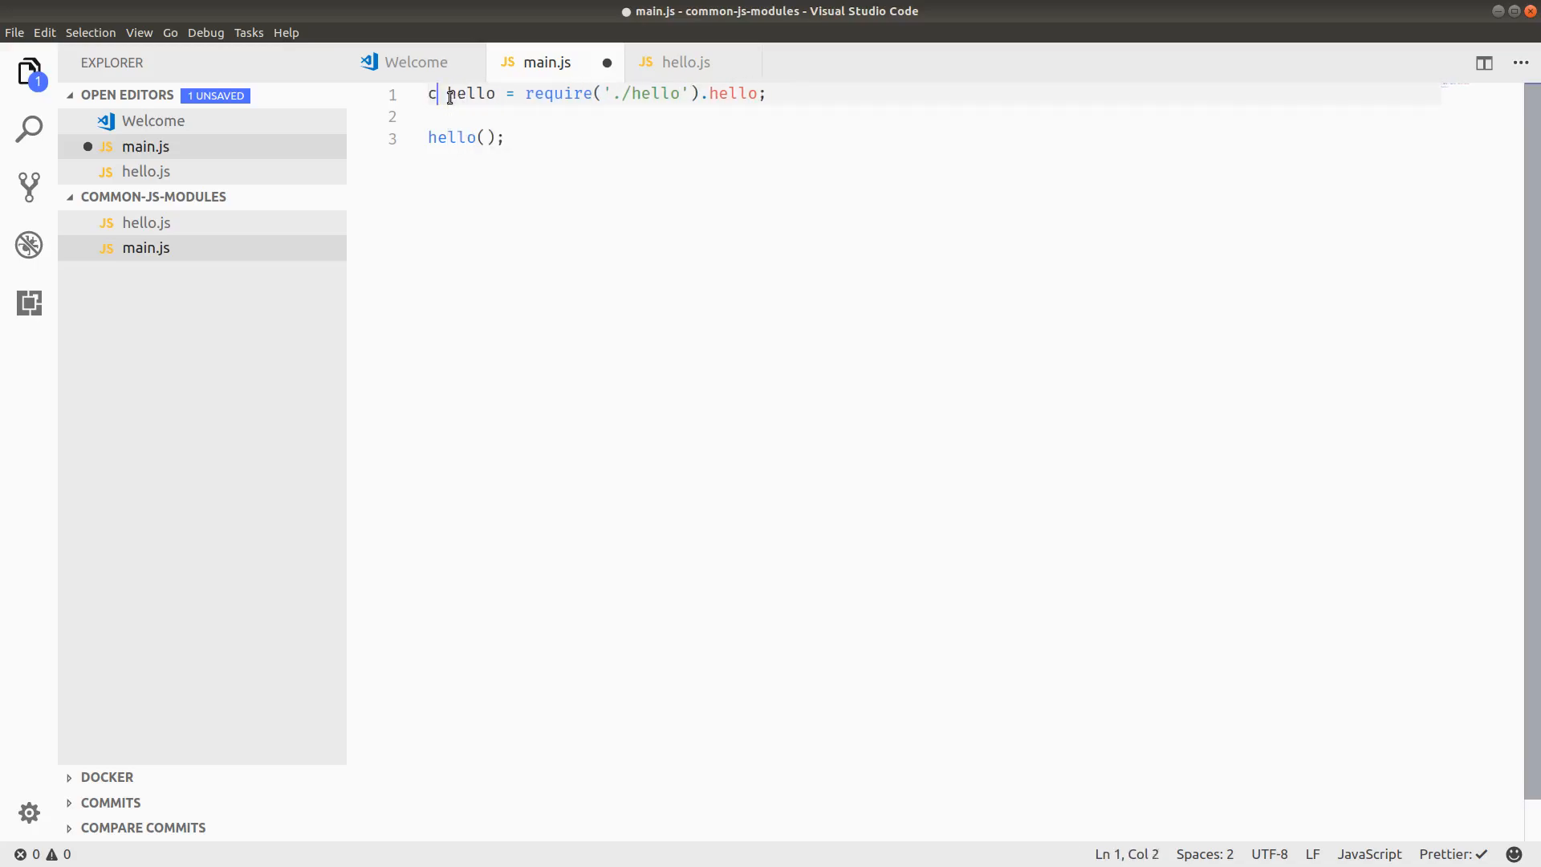
{"action": "type", "text": "onst"}
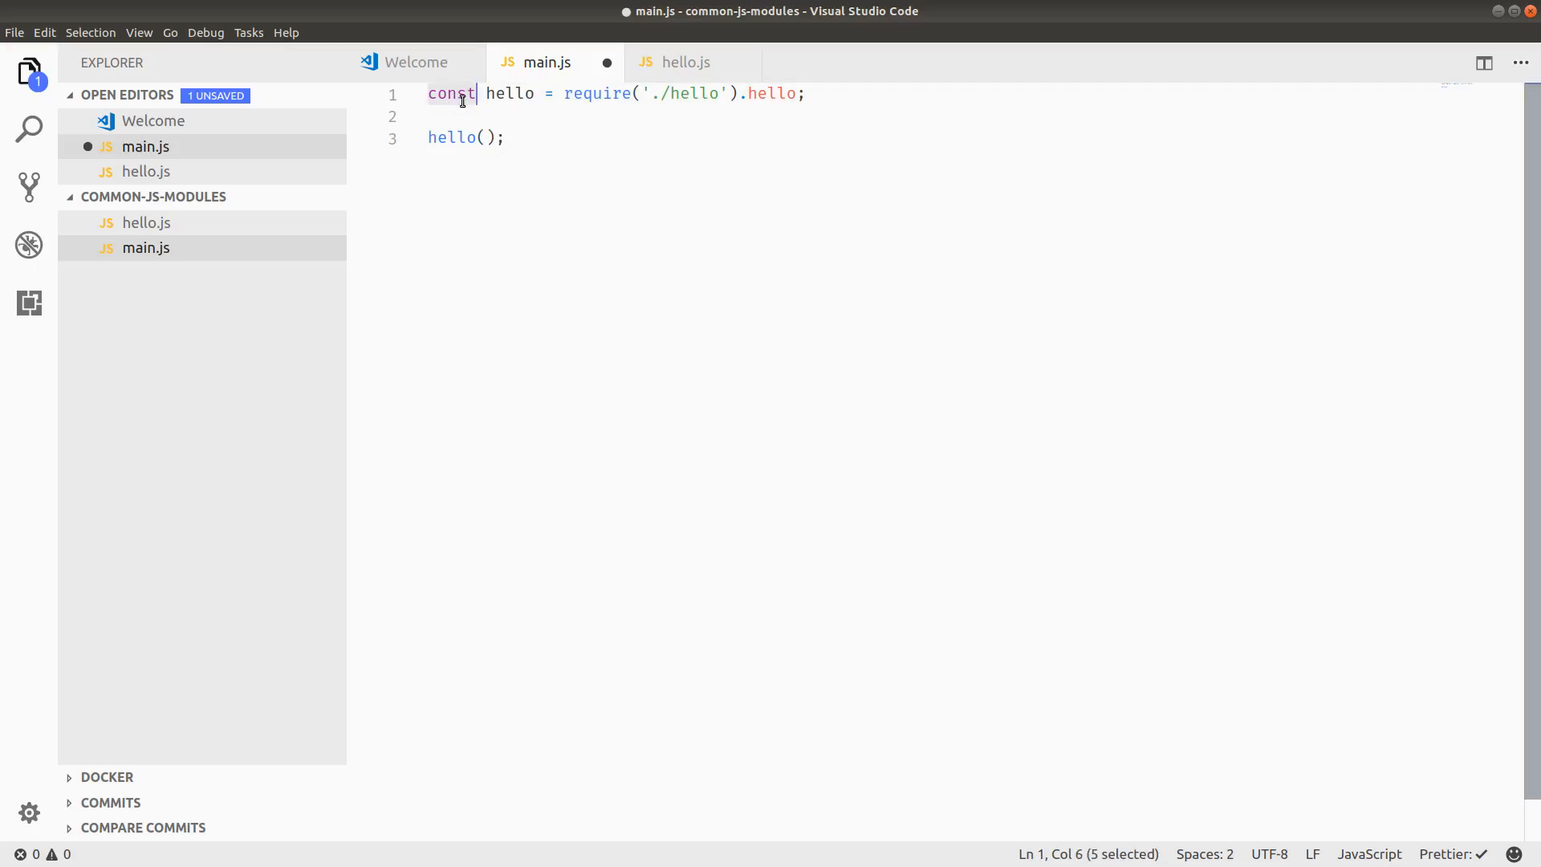
{"action": "mouse_move", "coordinate": [522, 101]}
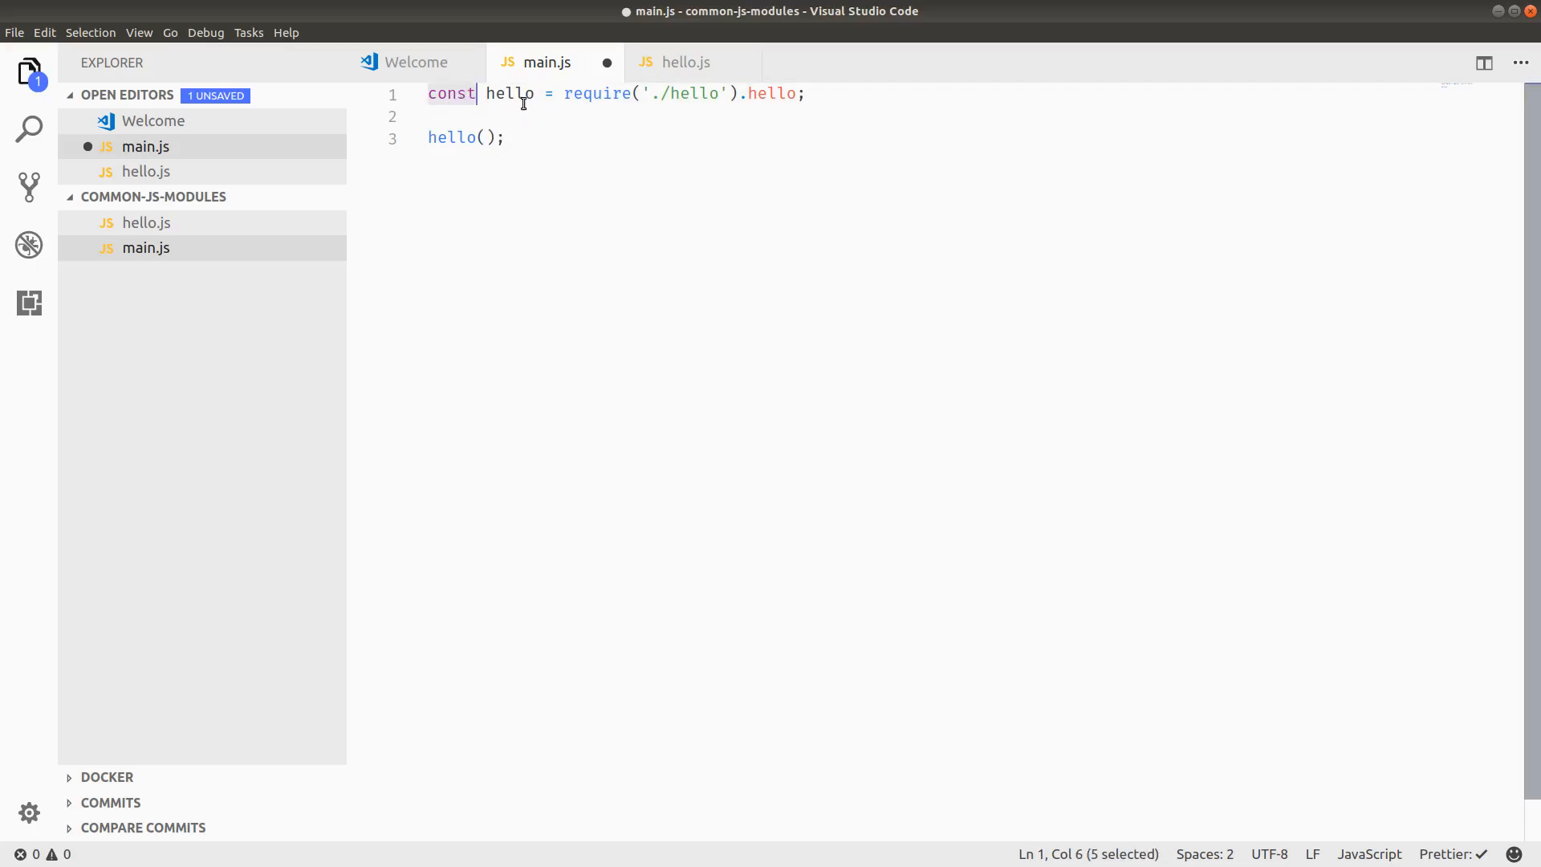
{"action": "double_click", "coordinate": [509, 93]}
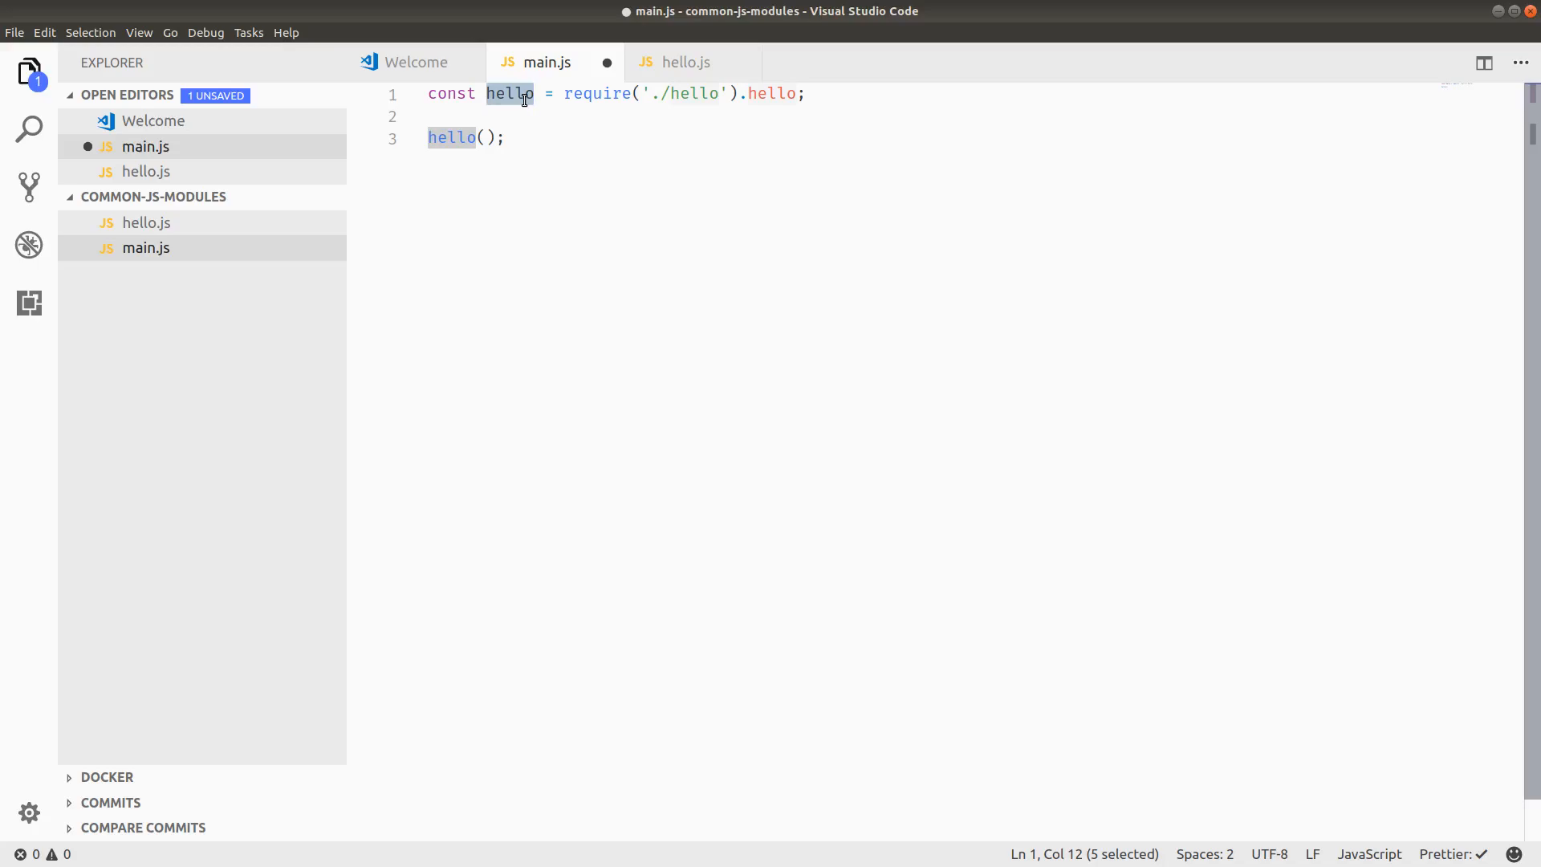
{"action": "left_click", "coordinate": [526, 93]}
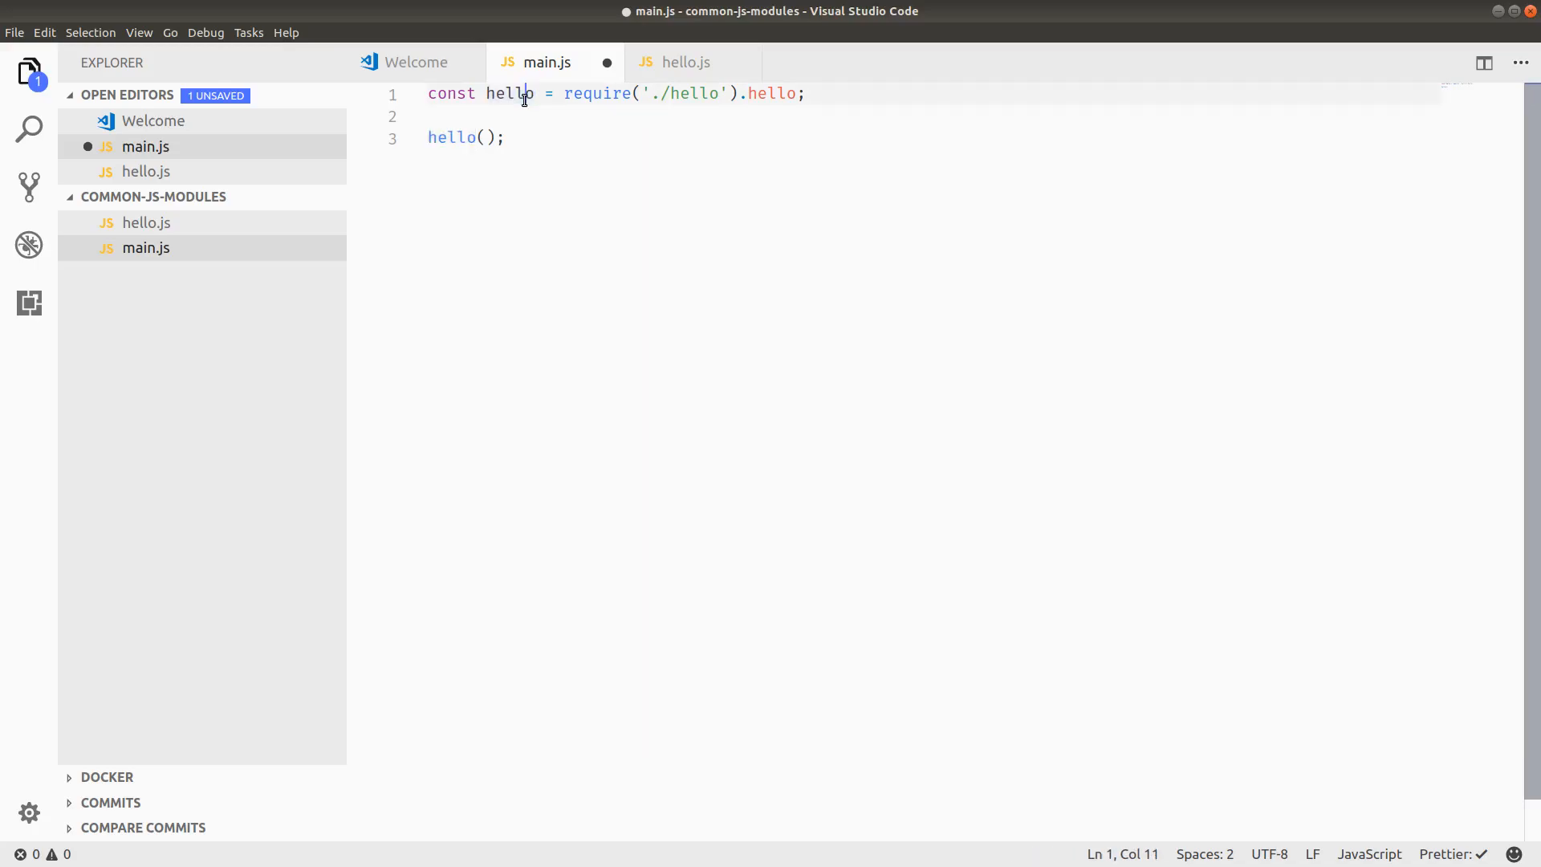
{"action": "mouse_move", "coordinate": [730, 108]}
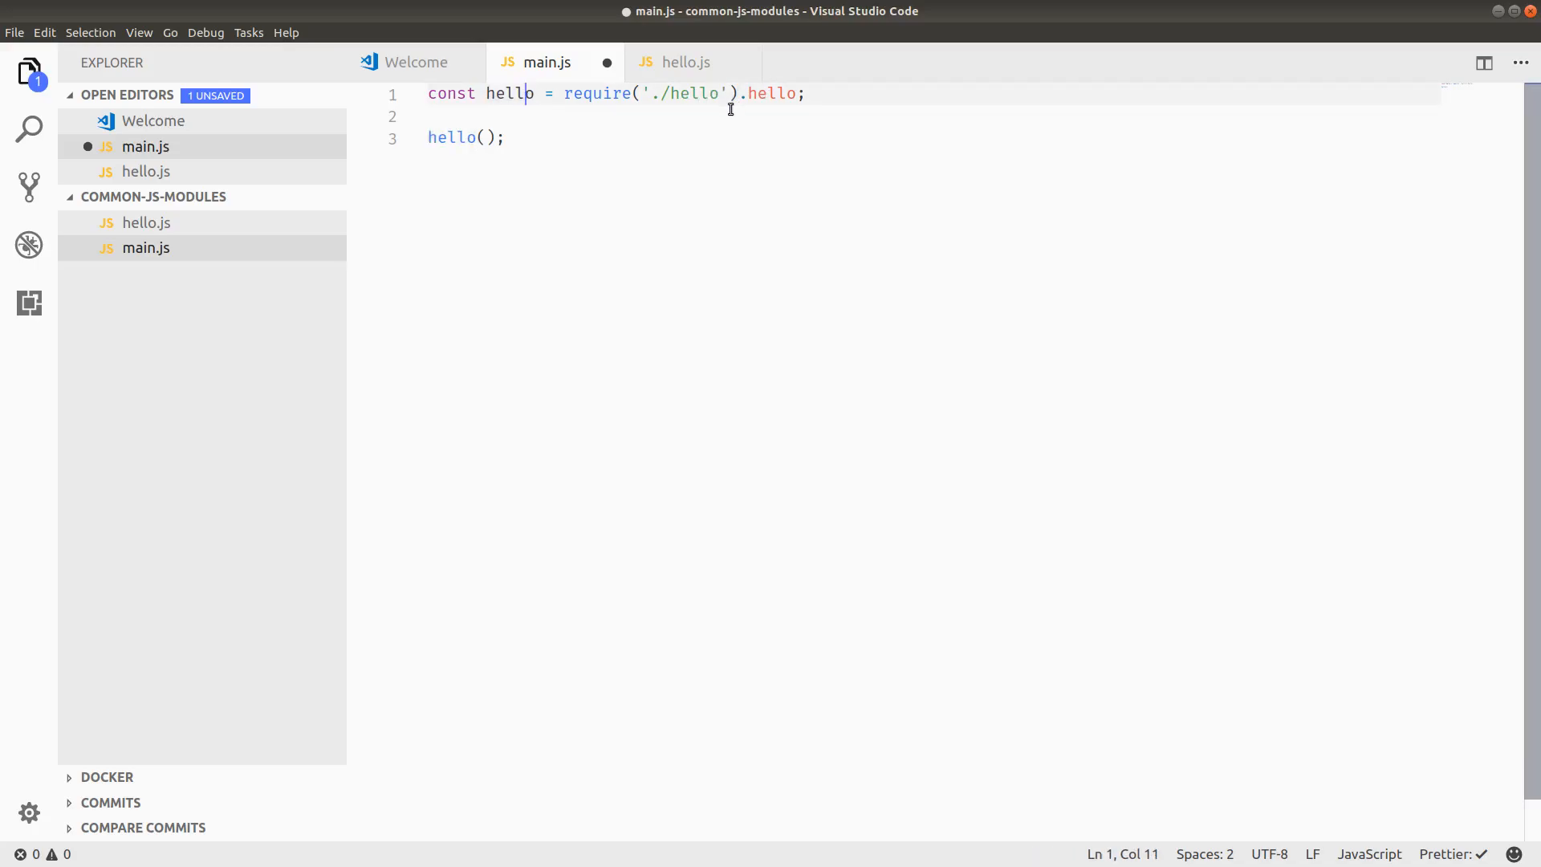
{"action": "mouse_move", "coordinate": [682, 139]}
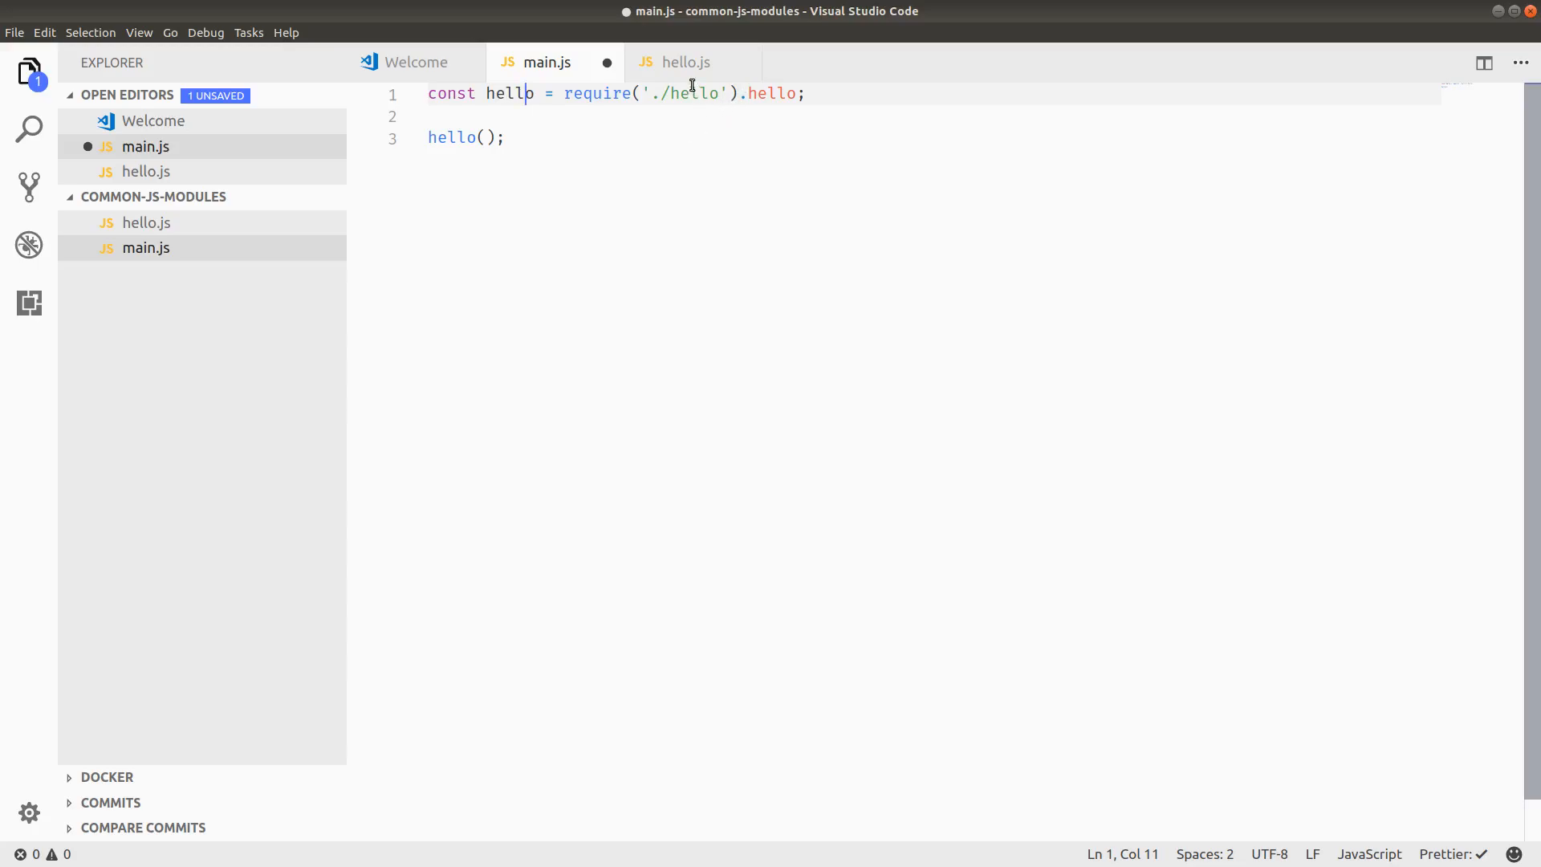
{"action": "mouse_move", "coordinate": [575, 102]}
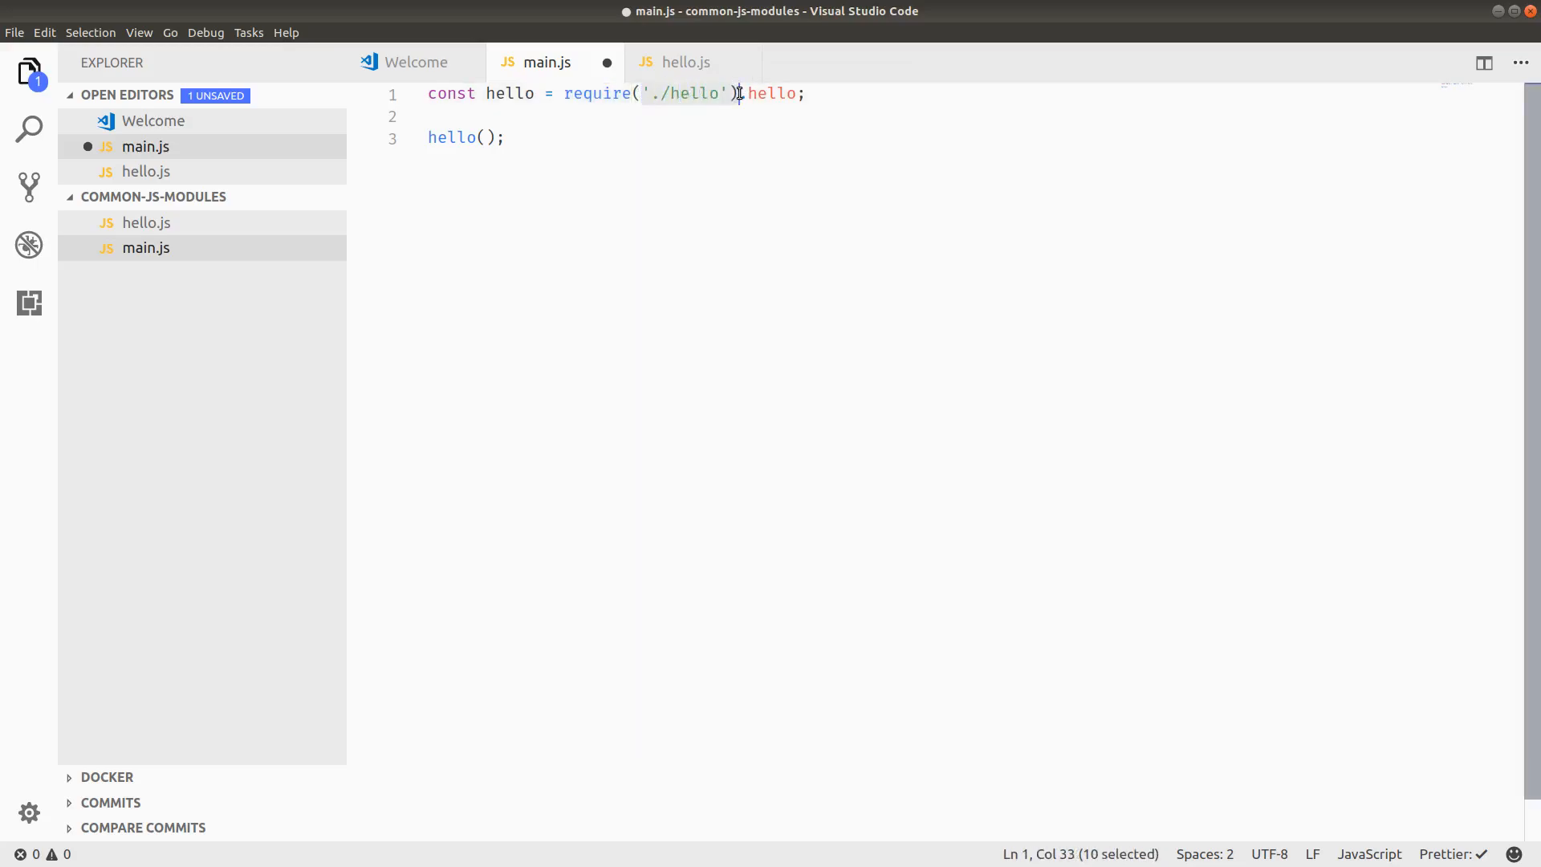
{"action": "left_click", "coordinate": [676, 93]}
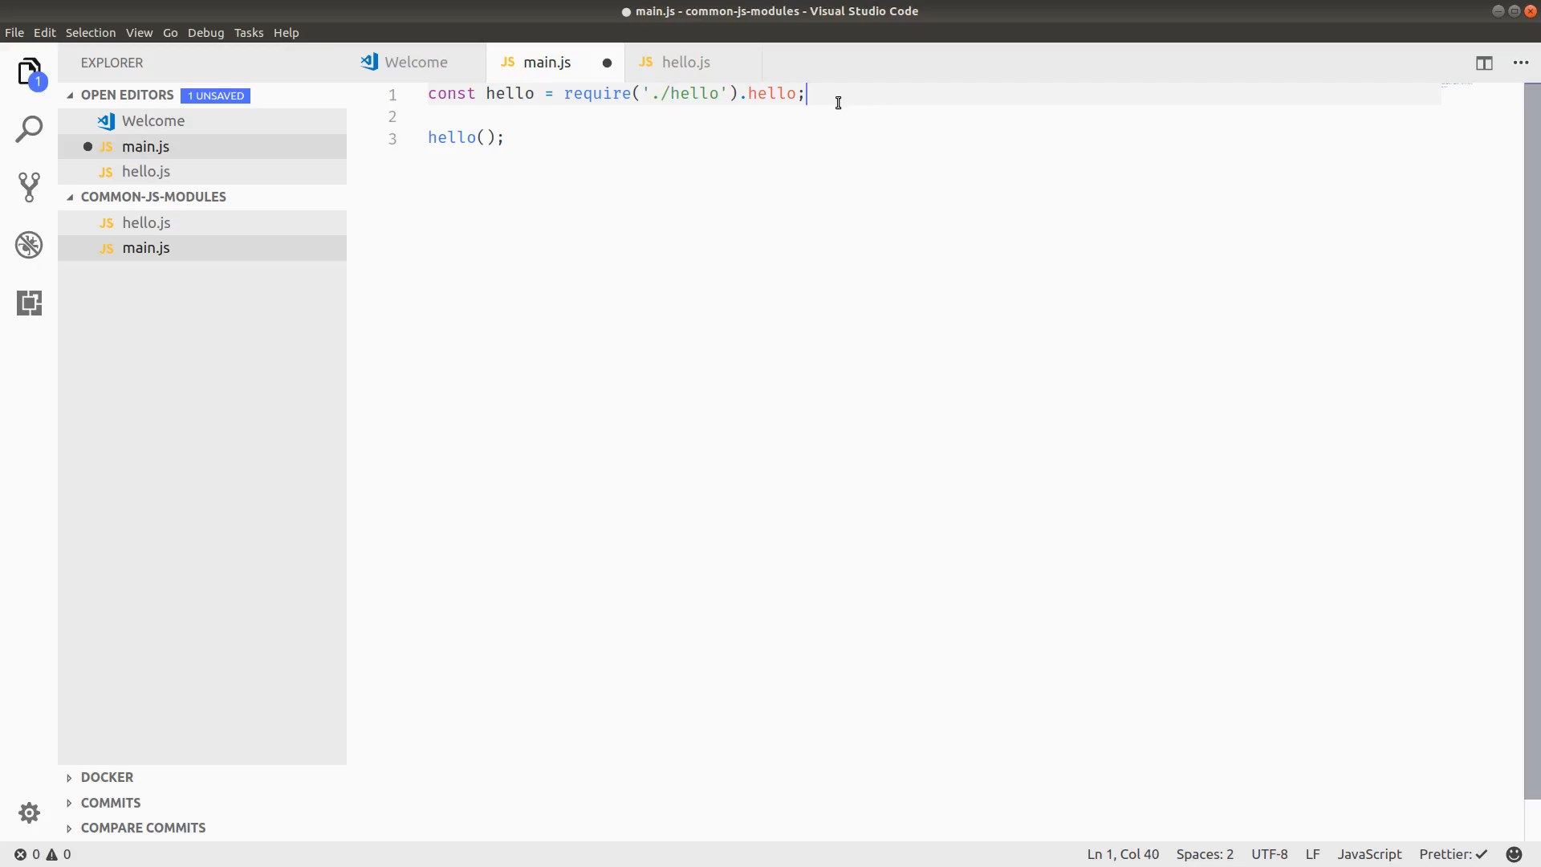
{"action": "mouse_move", "coordinate": [742, 93]}
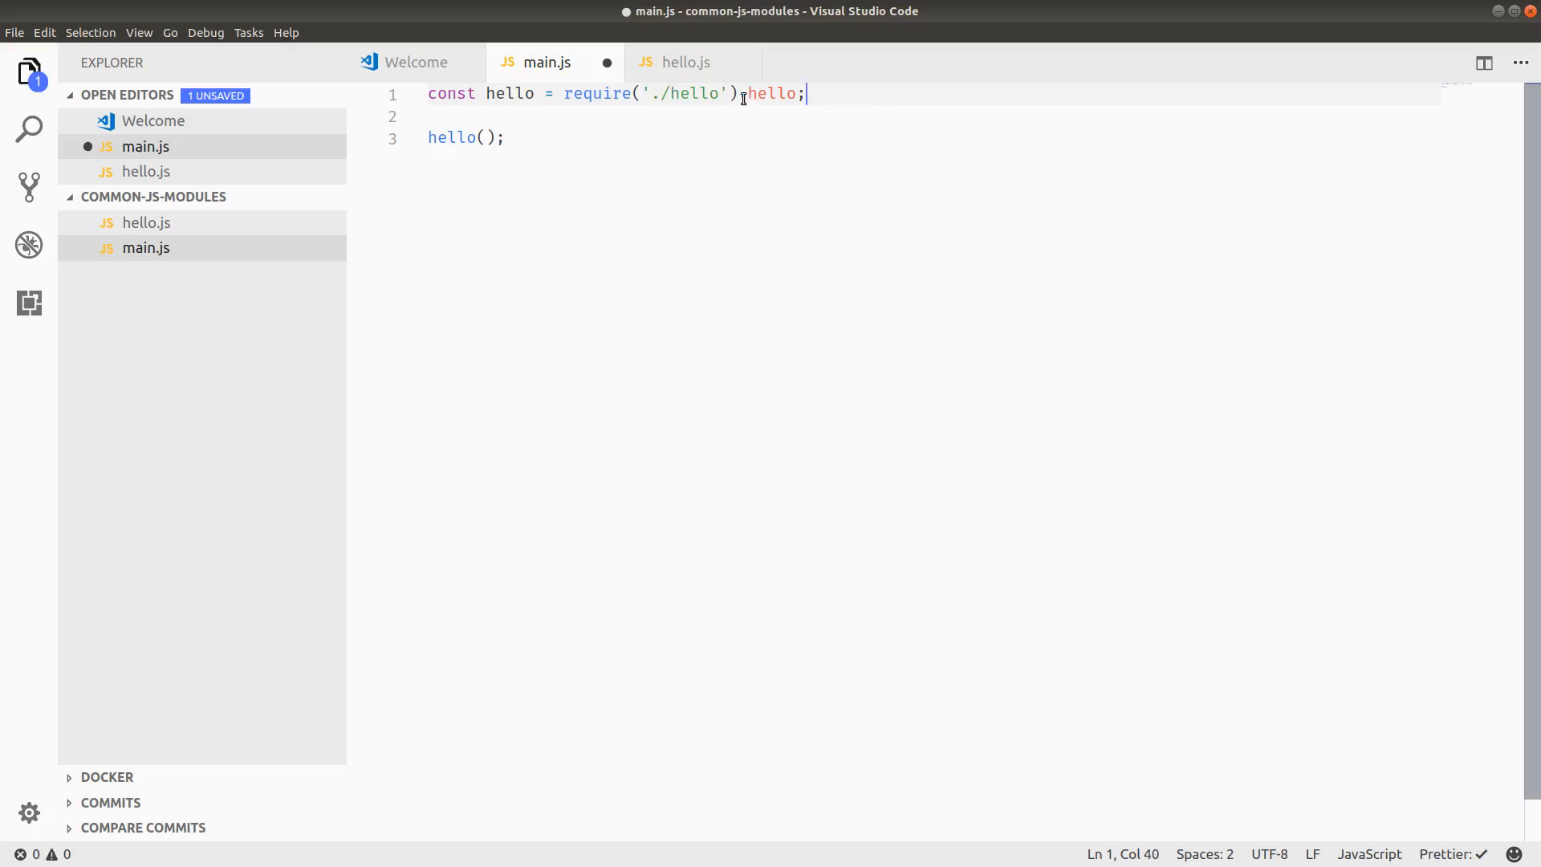
{"action": "double_click", "coordinate": [772, 93]}
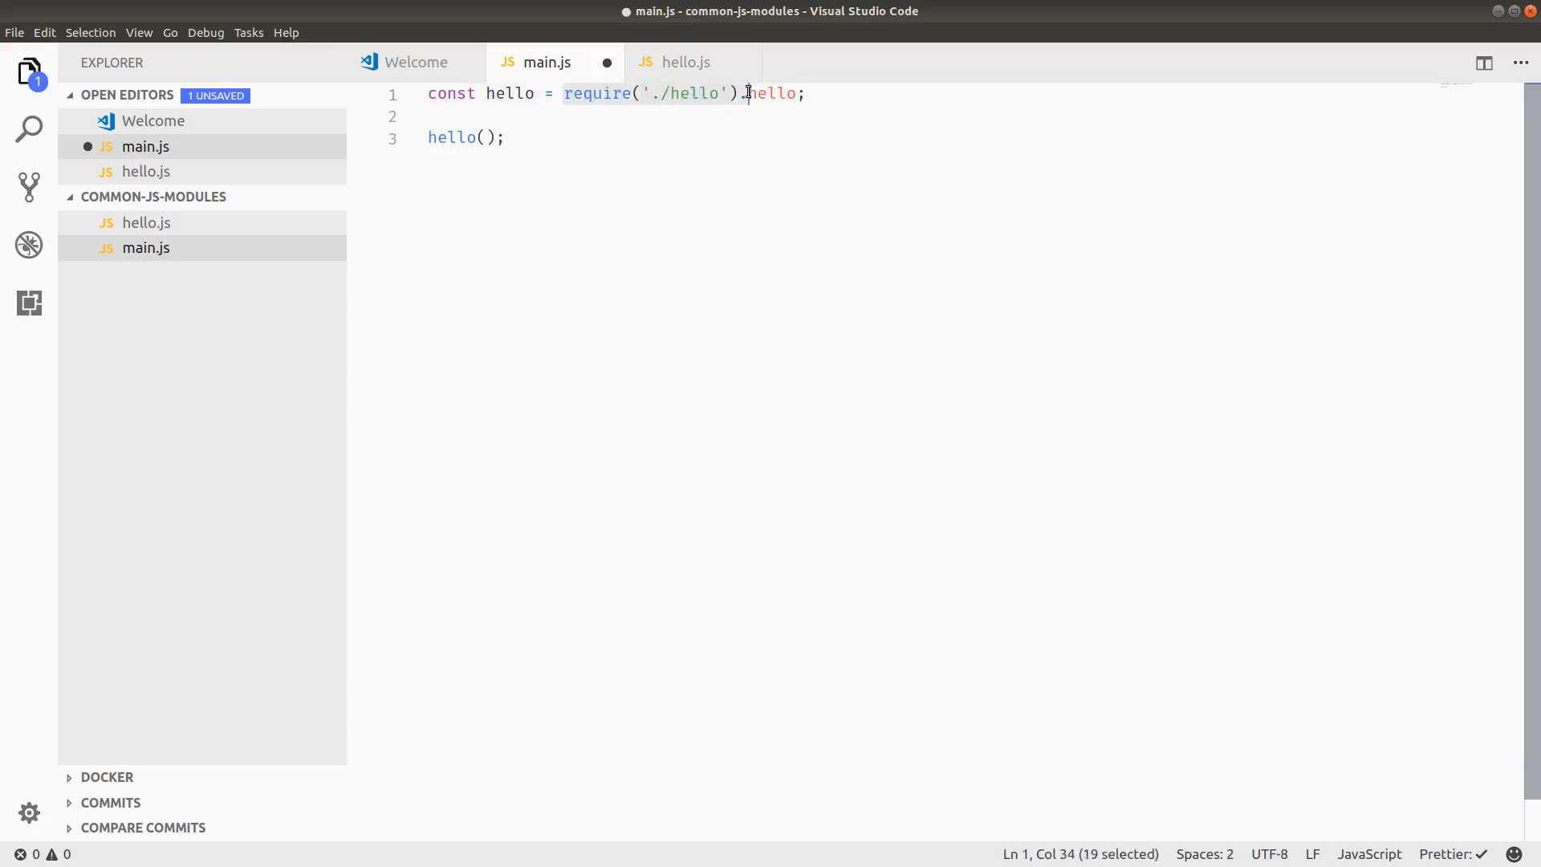
{"action": "left_click", "coordinate": [683, 62]}
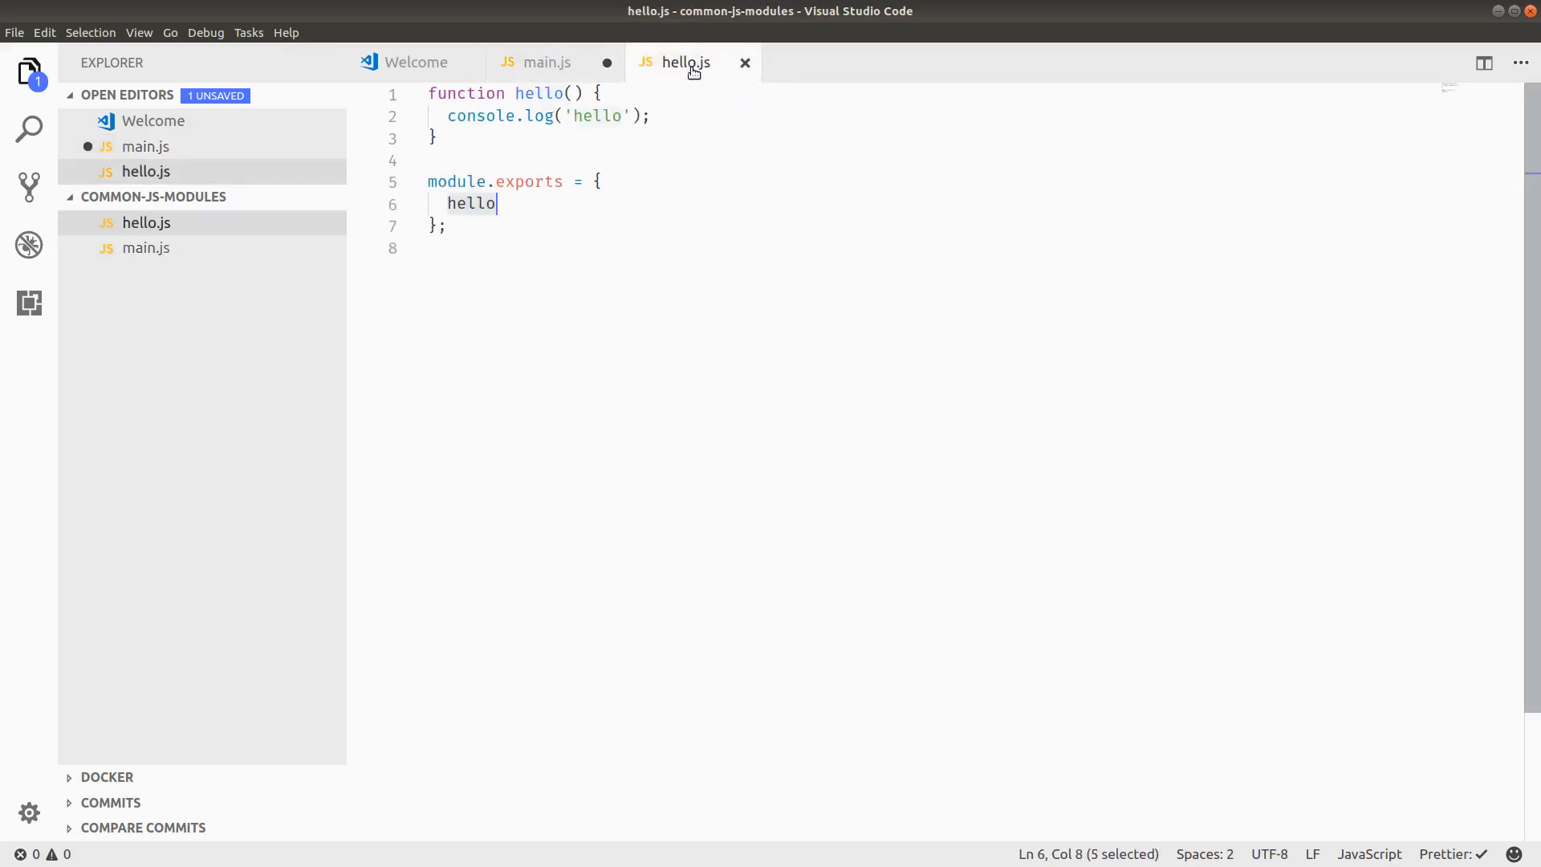
{"action": "left_click", "coordinate": [596, 181]}
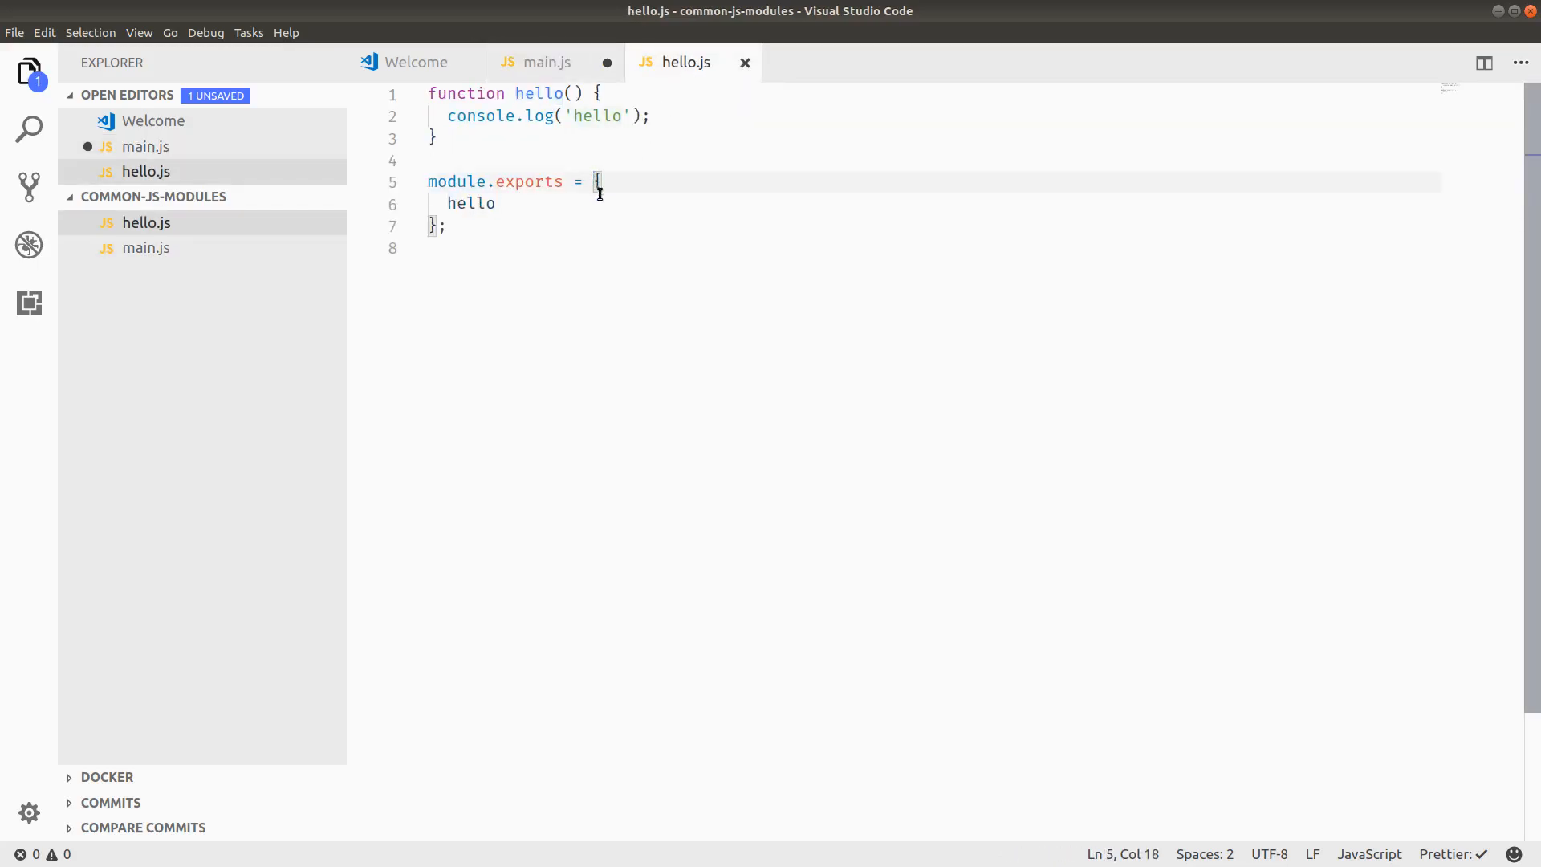
{"action": "left_click", "coordinate": [547, 62]}
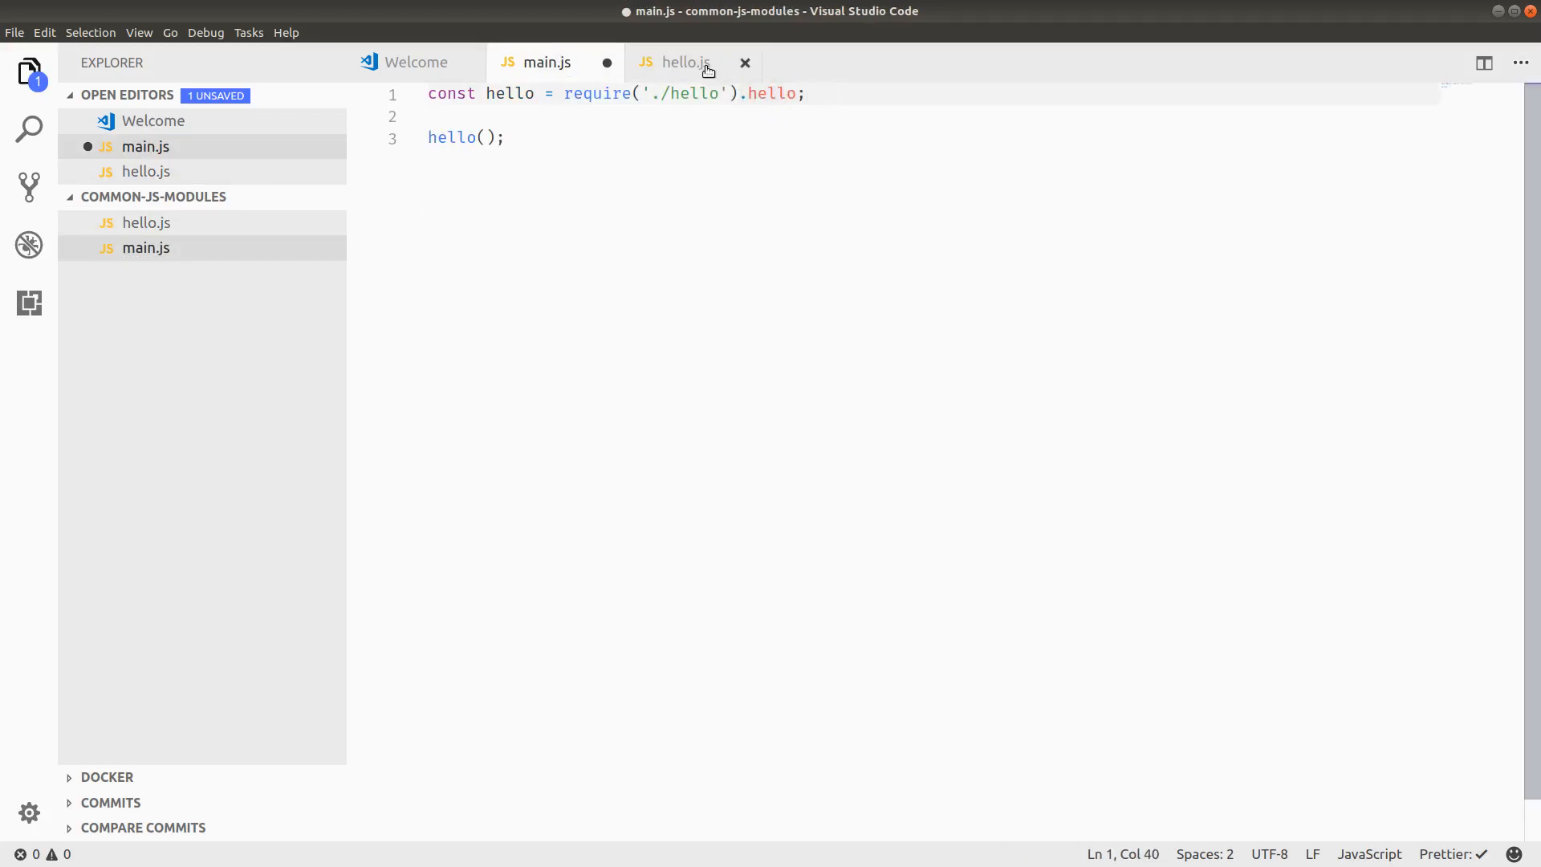
{"action": "left_click", "coordinate": [678, 62]}
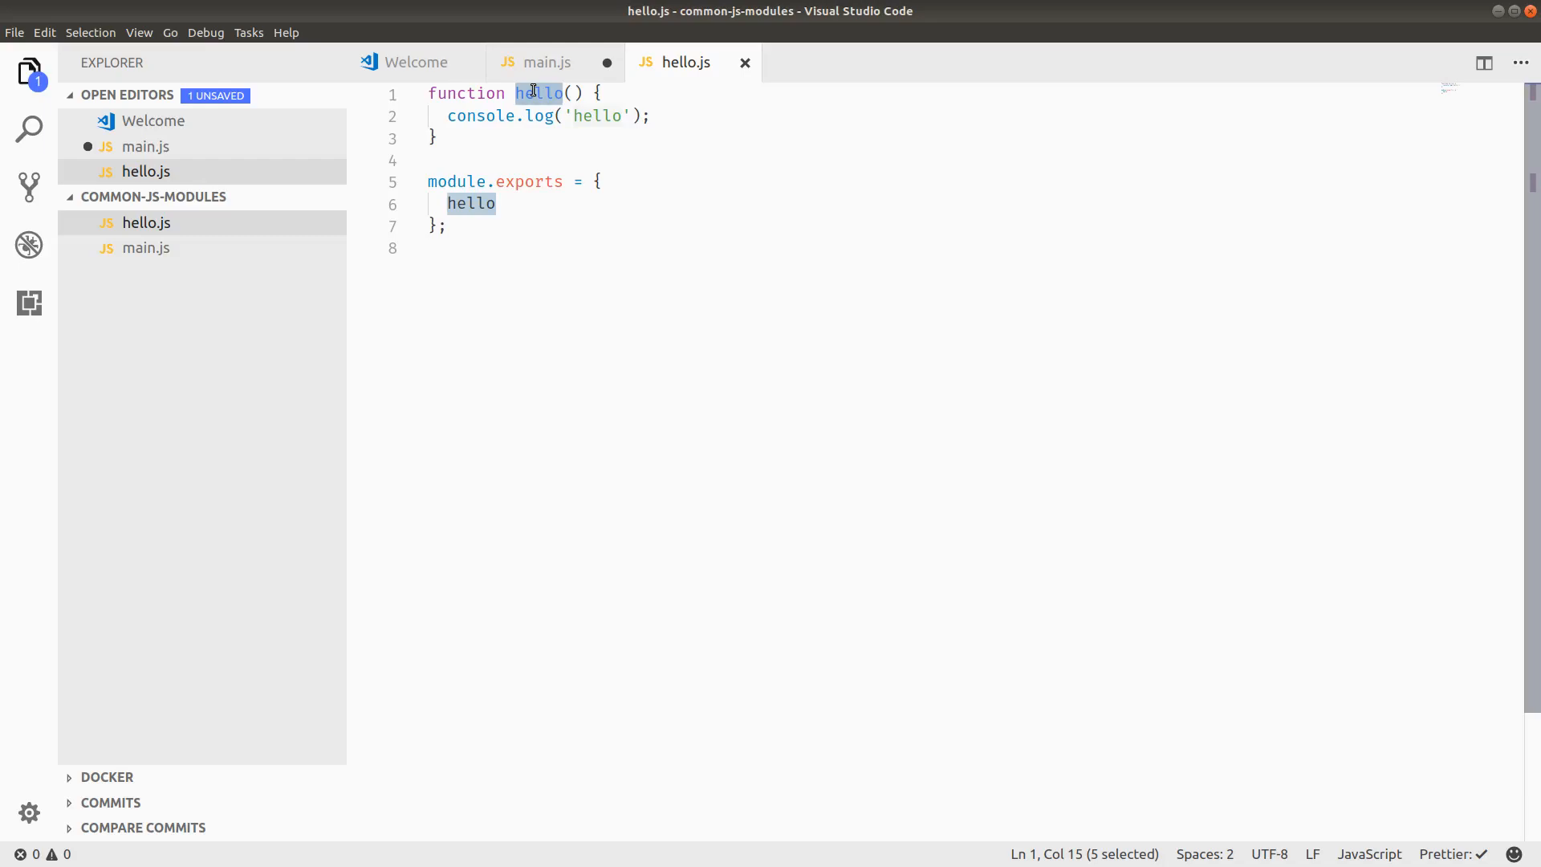
{"action": "left_click", "coordinate": [547, 62]}
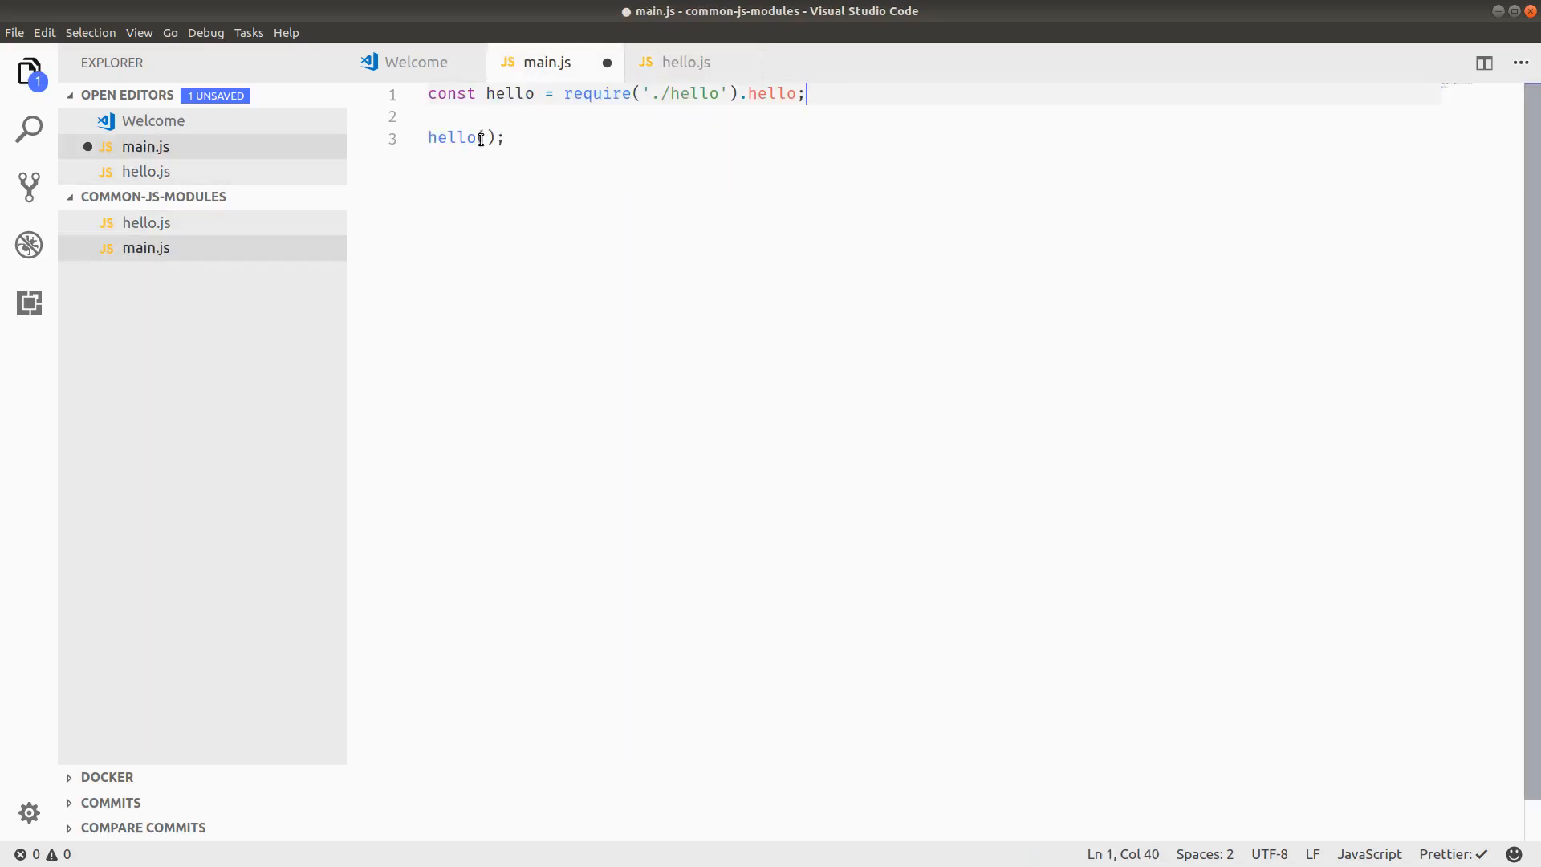
{"action": "double_click", "coordinate": [510, 93]}
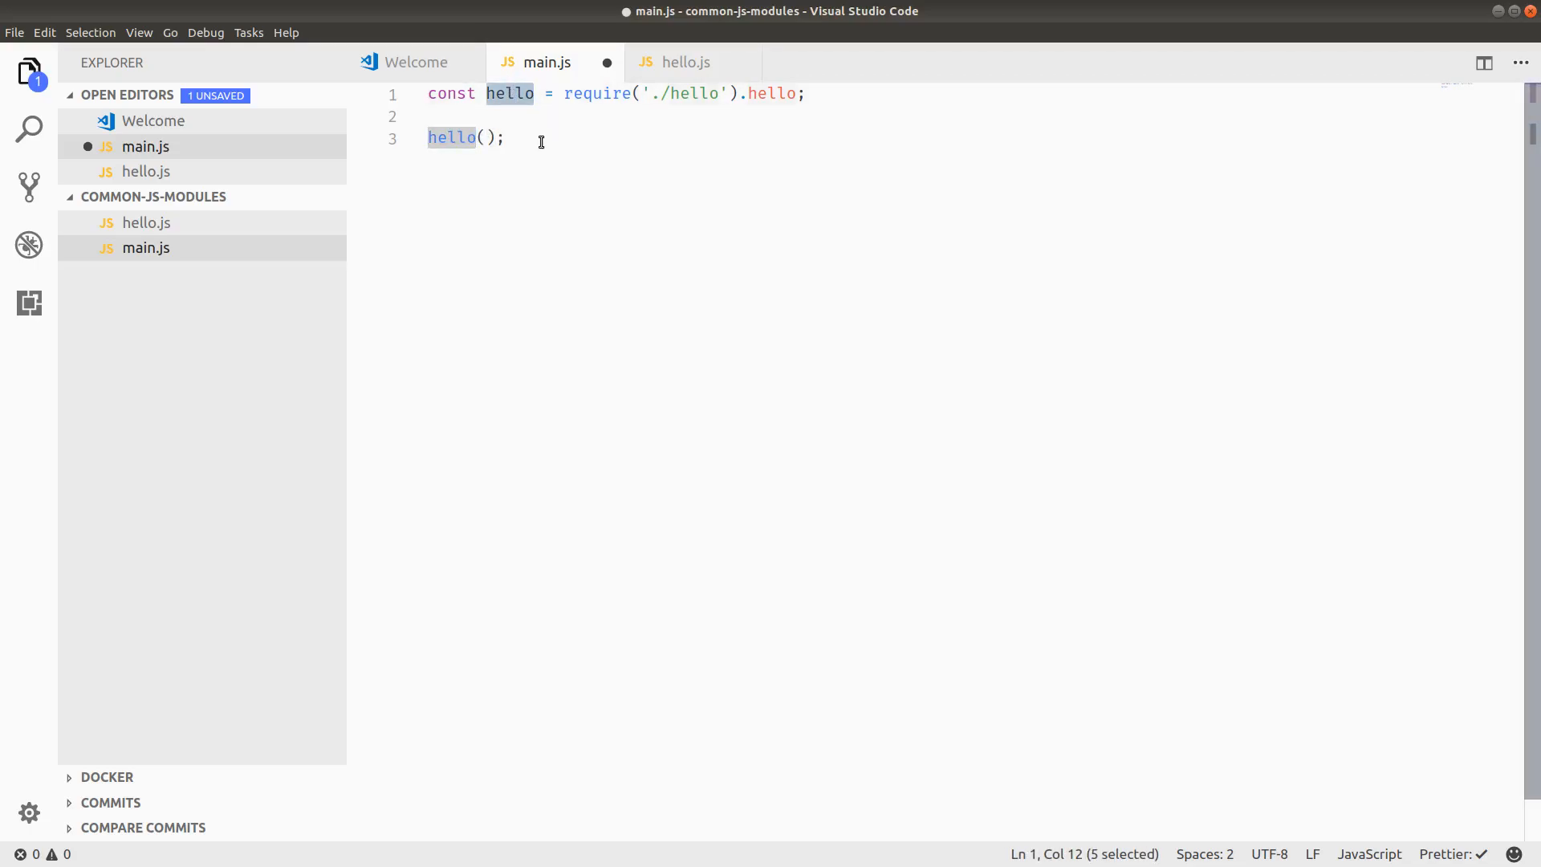
{"action": "left_click", "coordinate": [452, 116]}
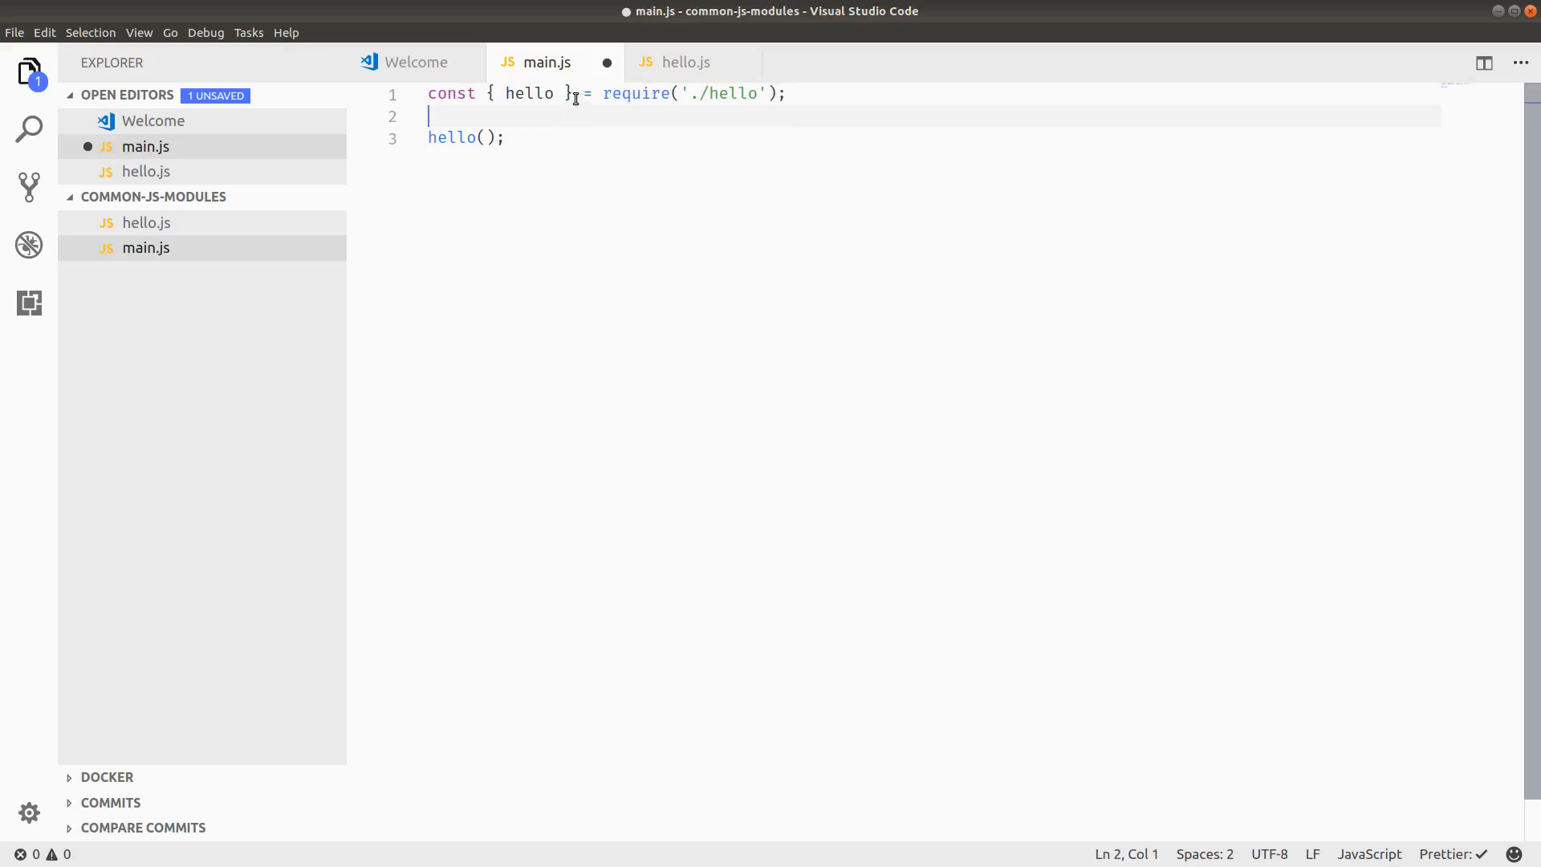
{"action": "double_click", "coordinate": [529, 93]}
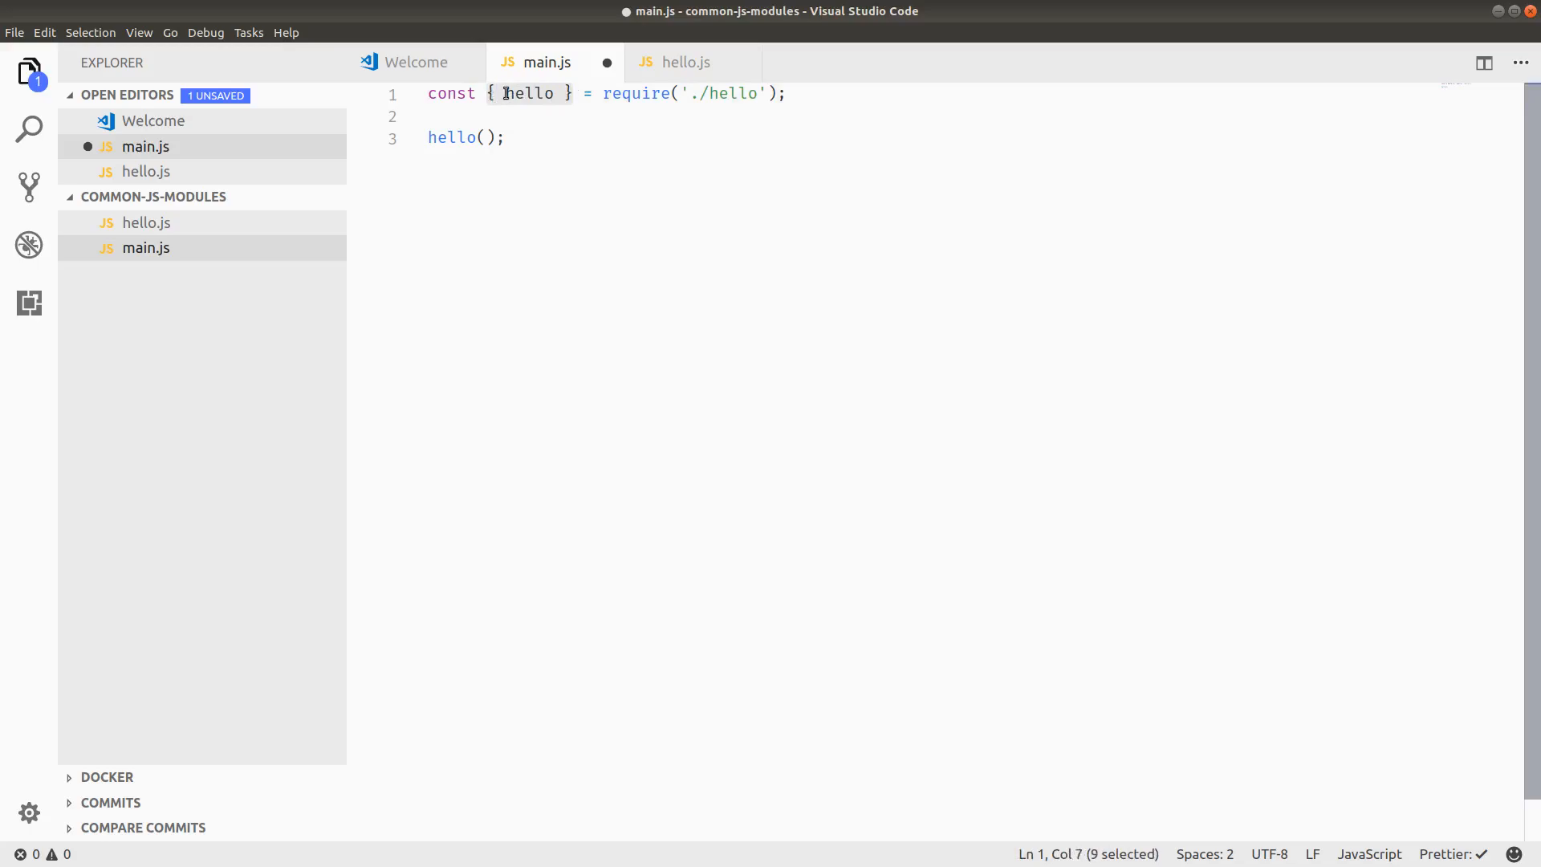
{"action": "double_click", "coordinate": [529, 93]}
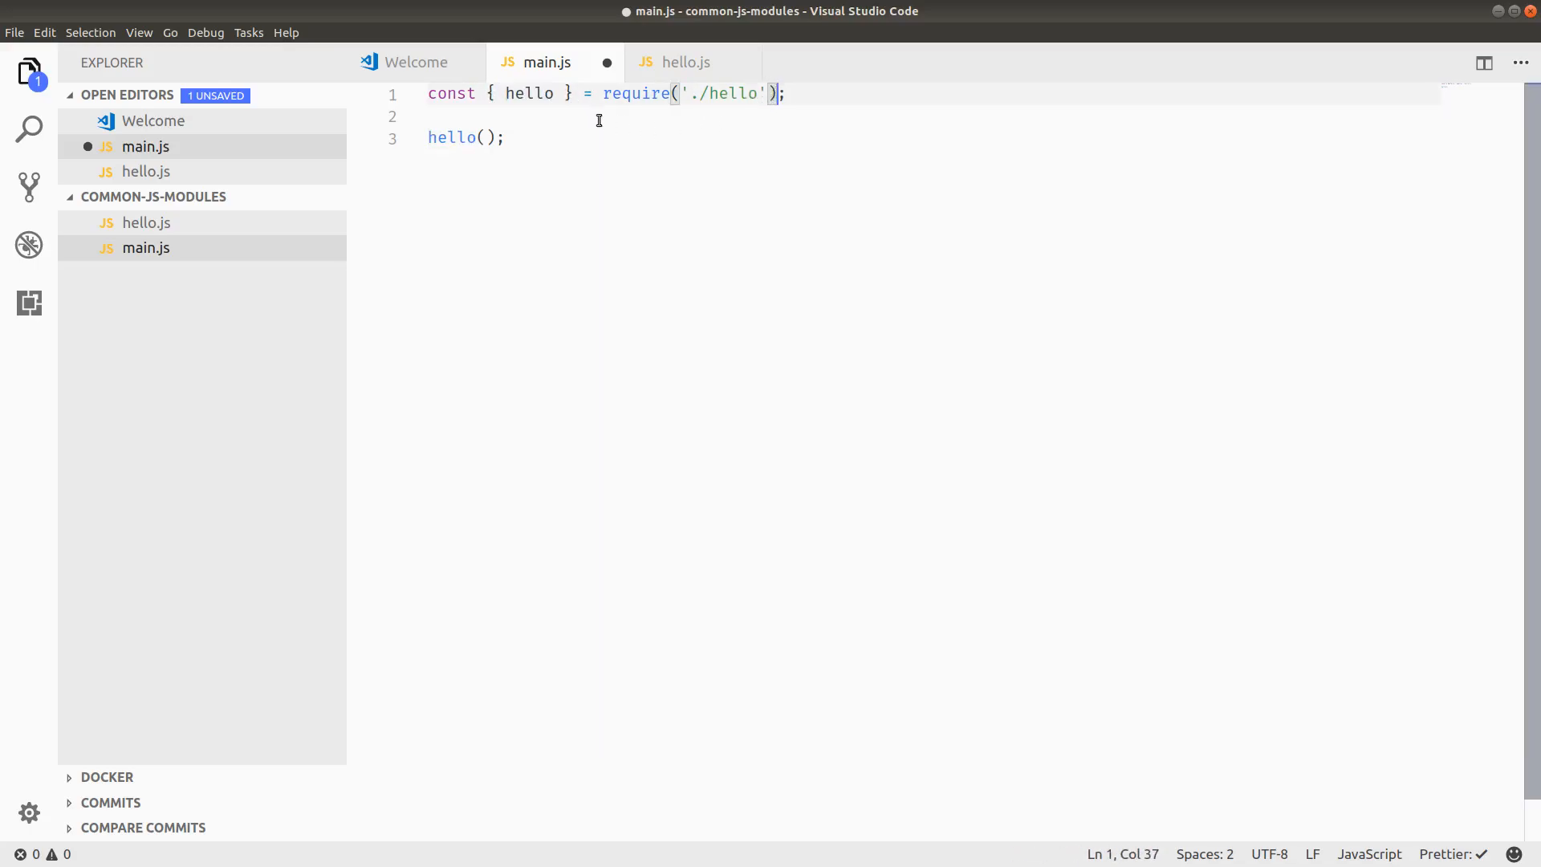
{"action": "left_click", "coordinate": [570, 93]}
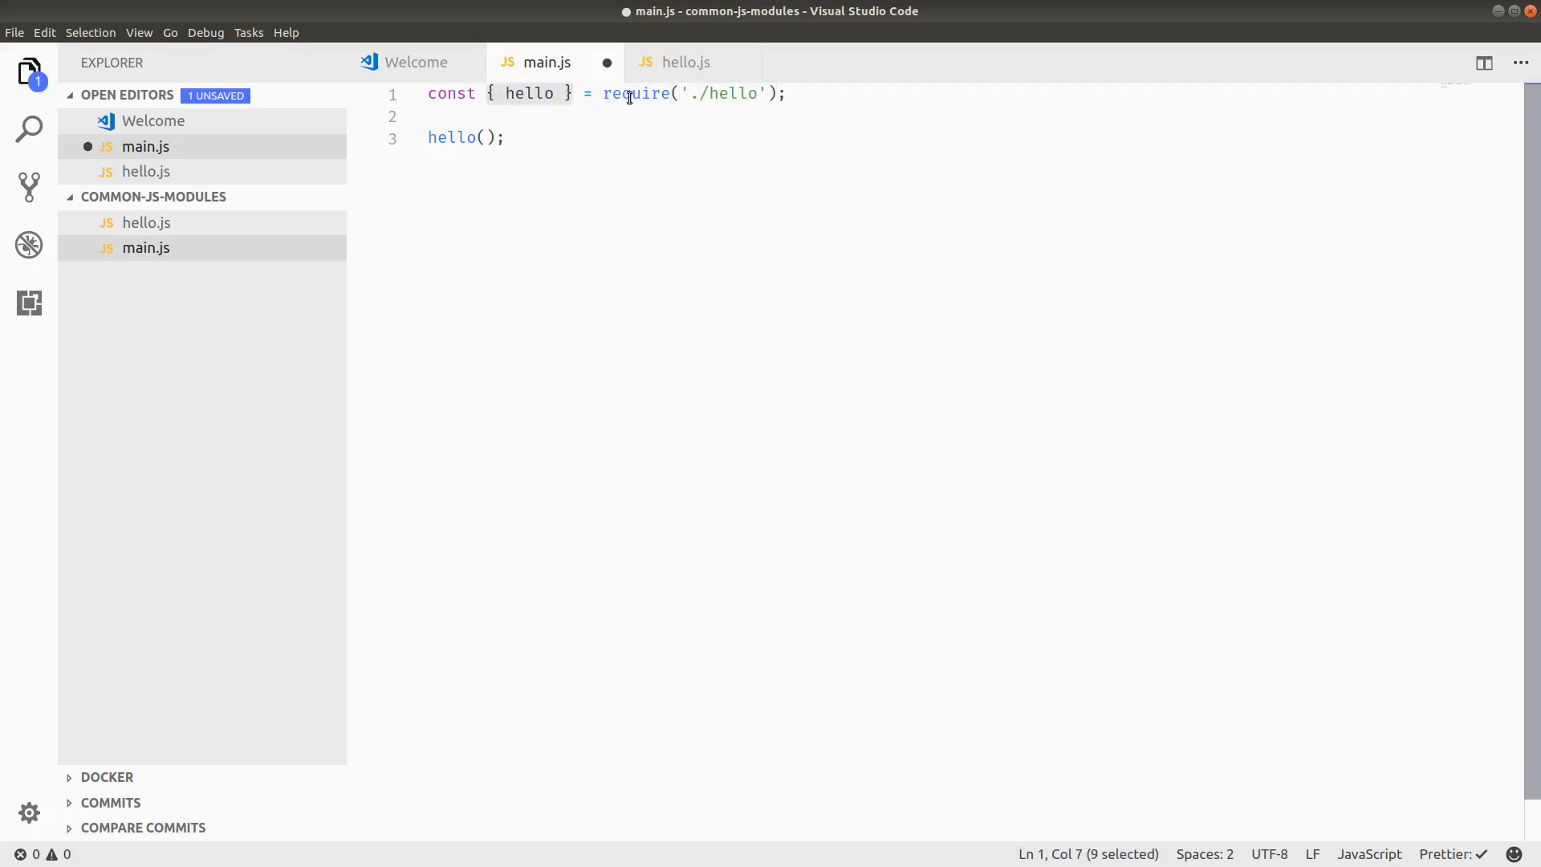
{"action": "left_click", "coordinate": [683, 62]}
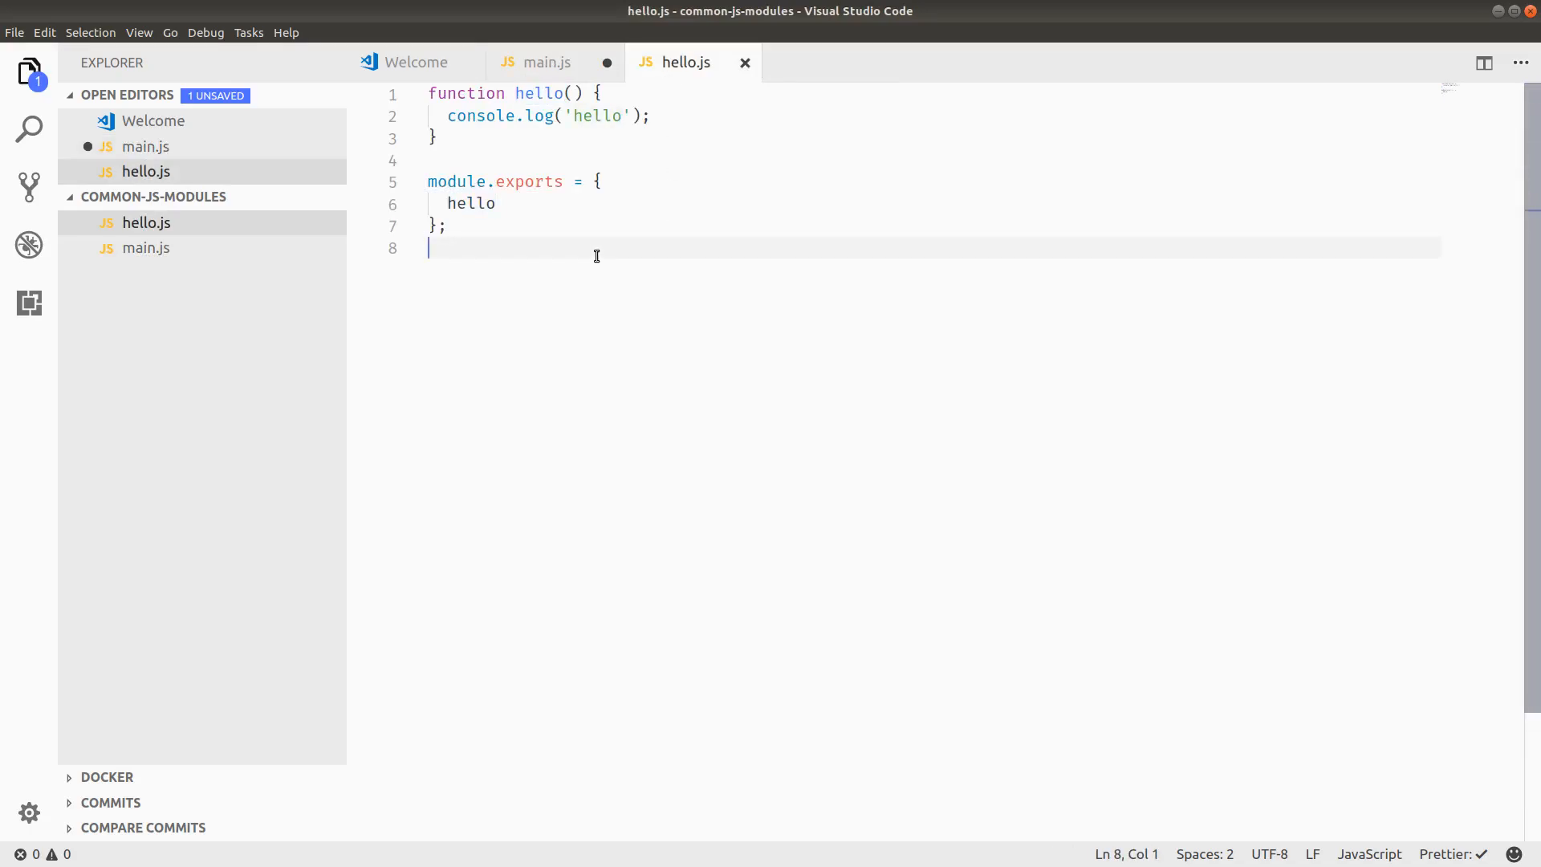
{"action": "mouse_move", "coordinate": [570, 201]}
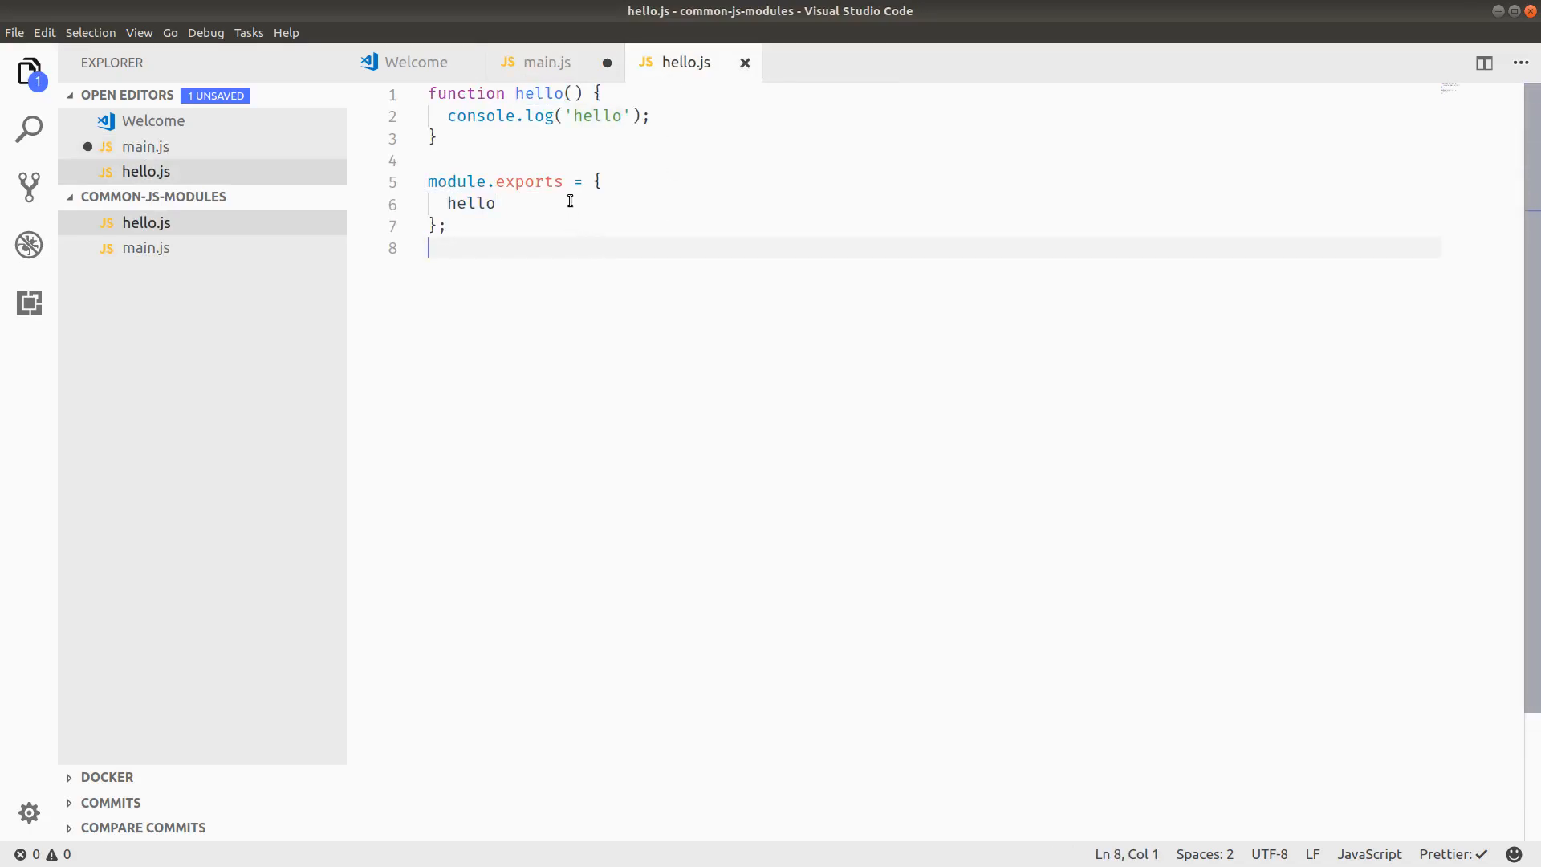
Step: Change hello.js to `exports.hello = function hello() {…}`, save, and return to main.js
{"action": "left_click", "coordinate": [494, 180]}
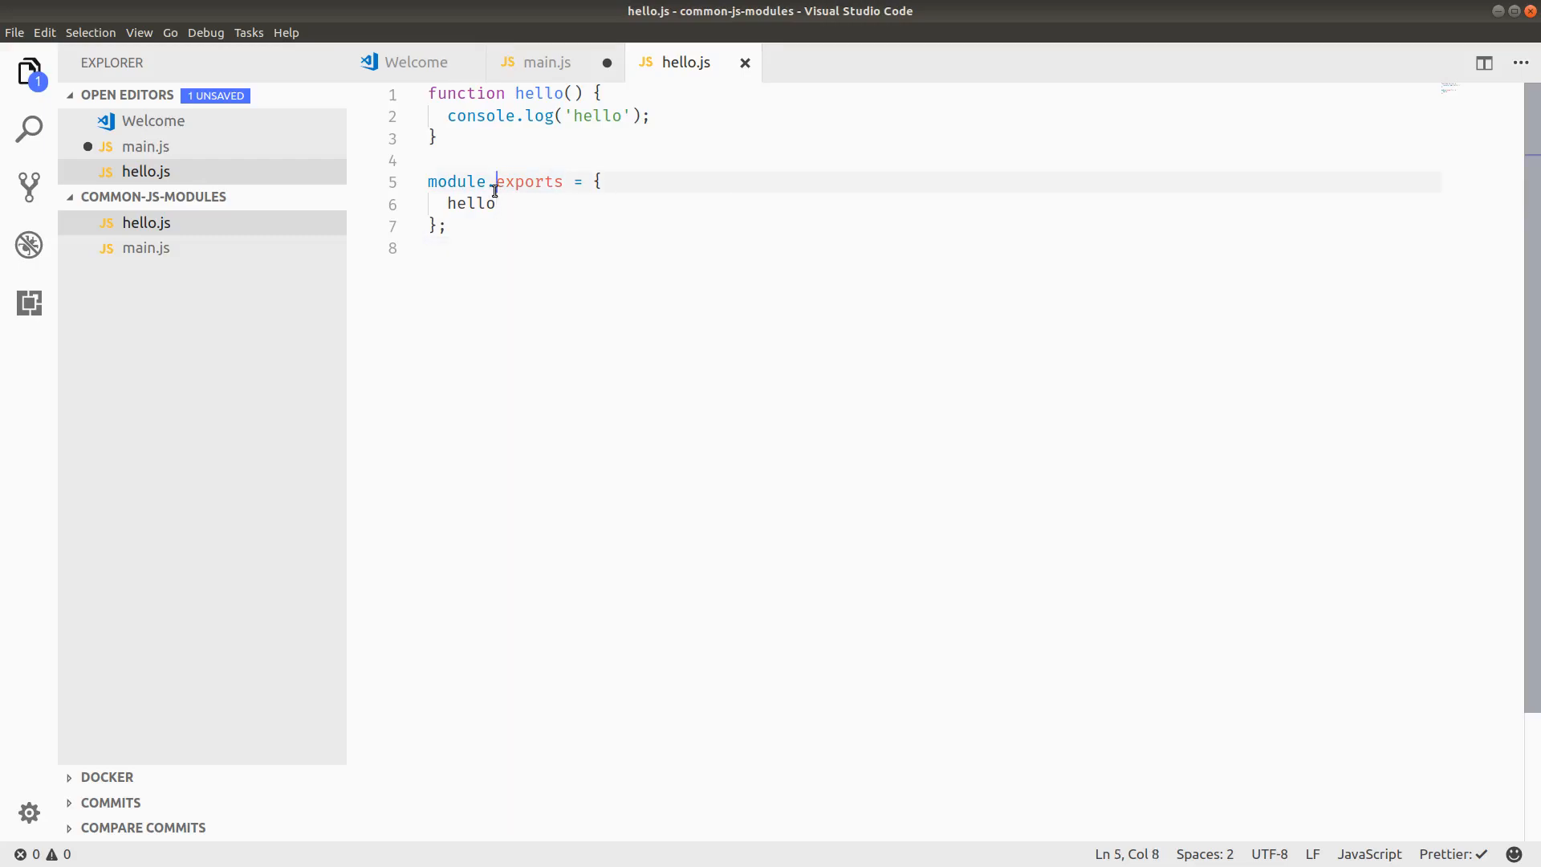
{"action": "double_click", "coordinate": [456, 180]}
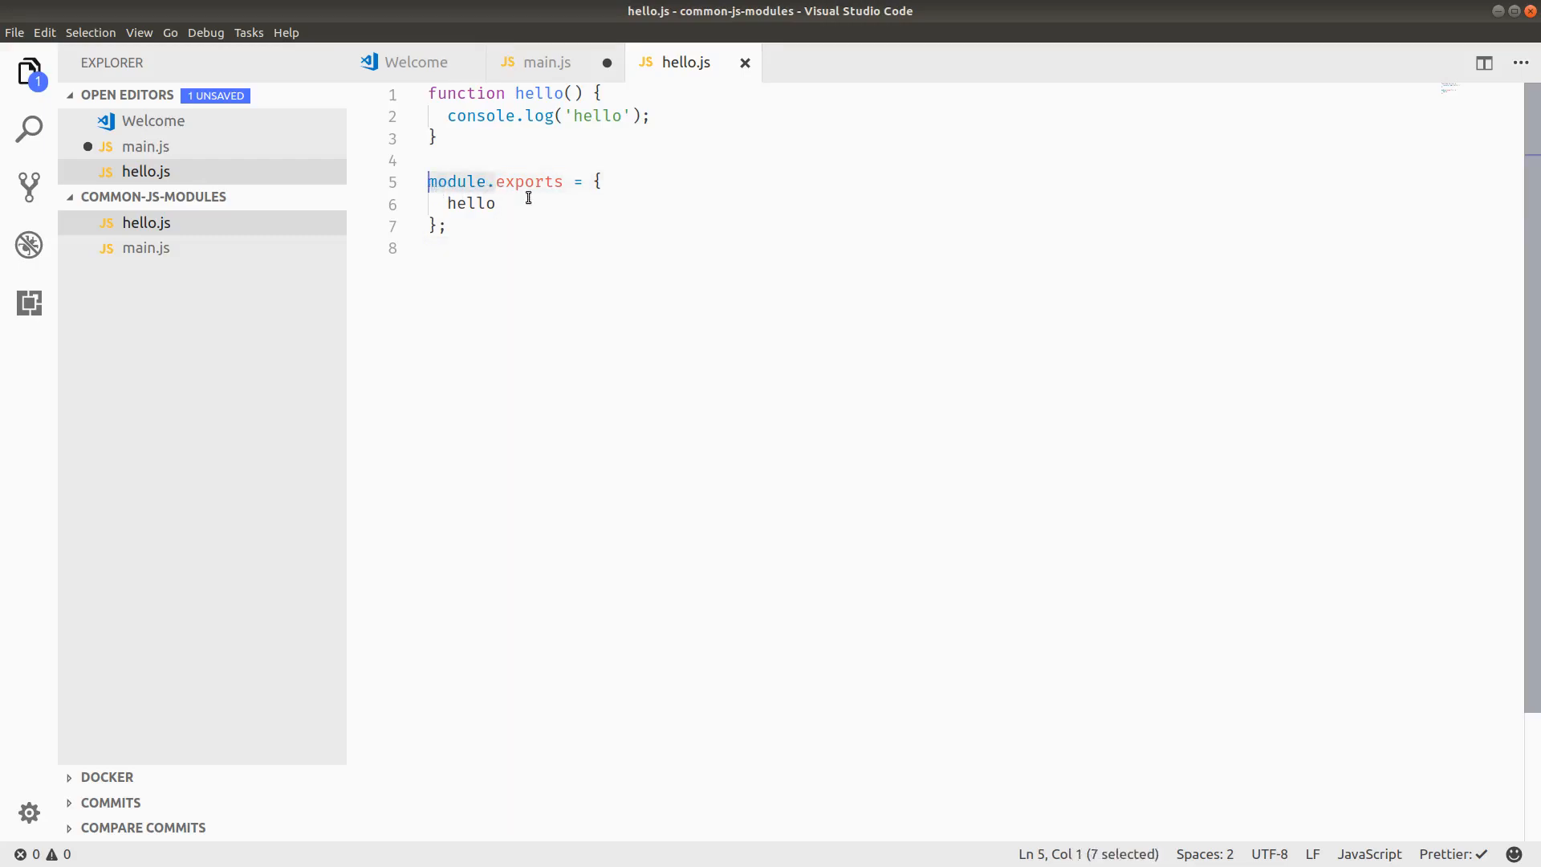
{"action": "left_click", "coordinate": [600, 180]}
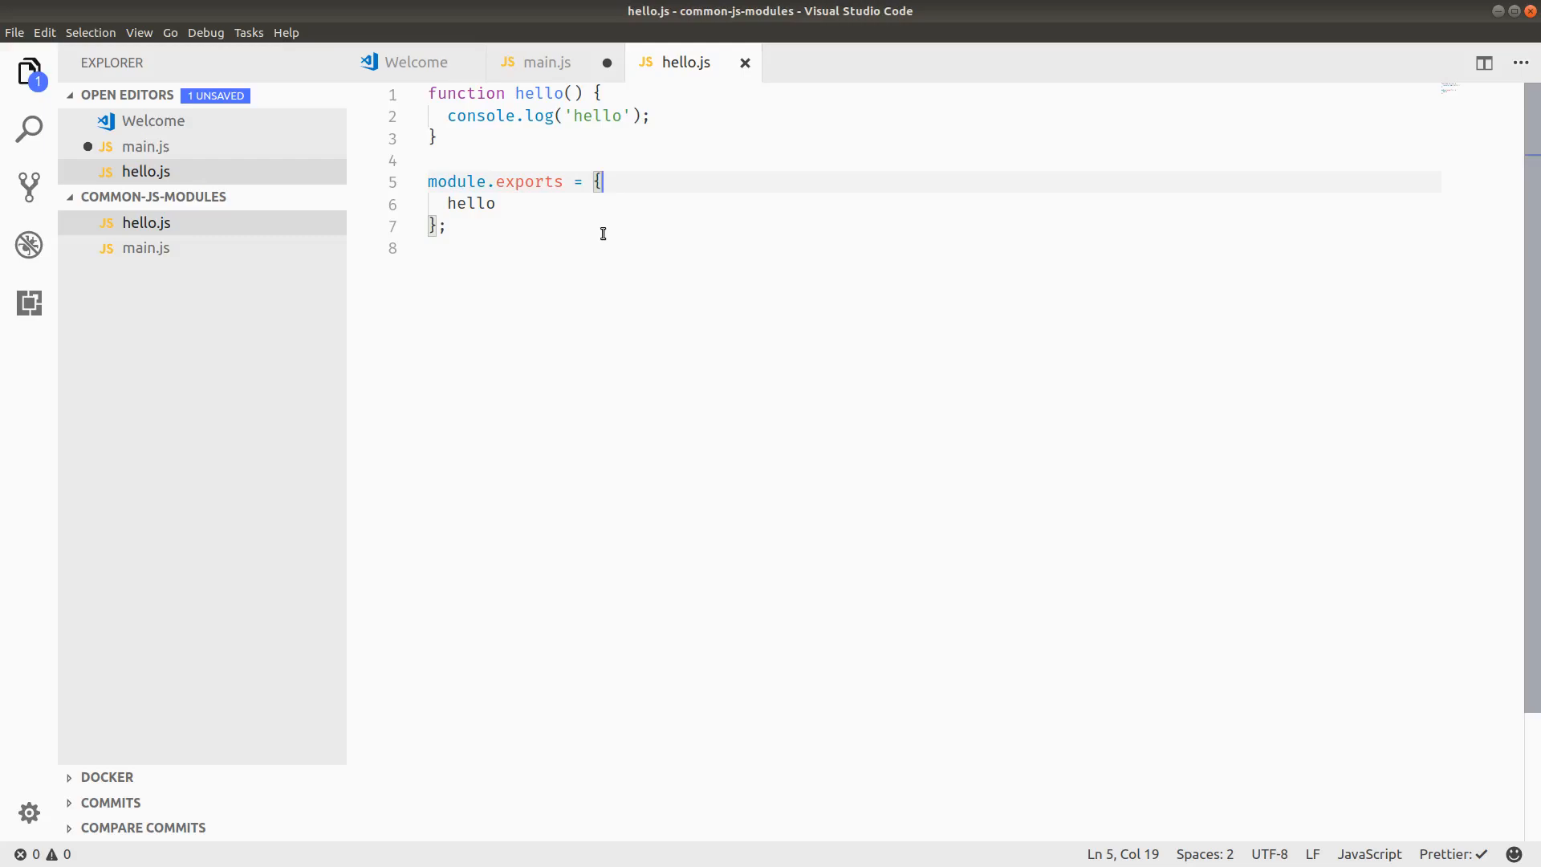
{"action": "left_click", "coordinate": [496, 182]}
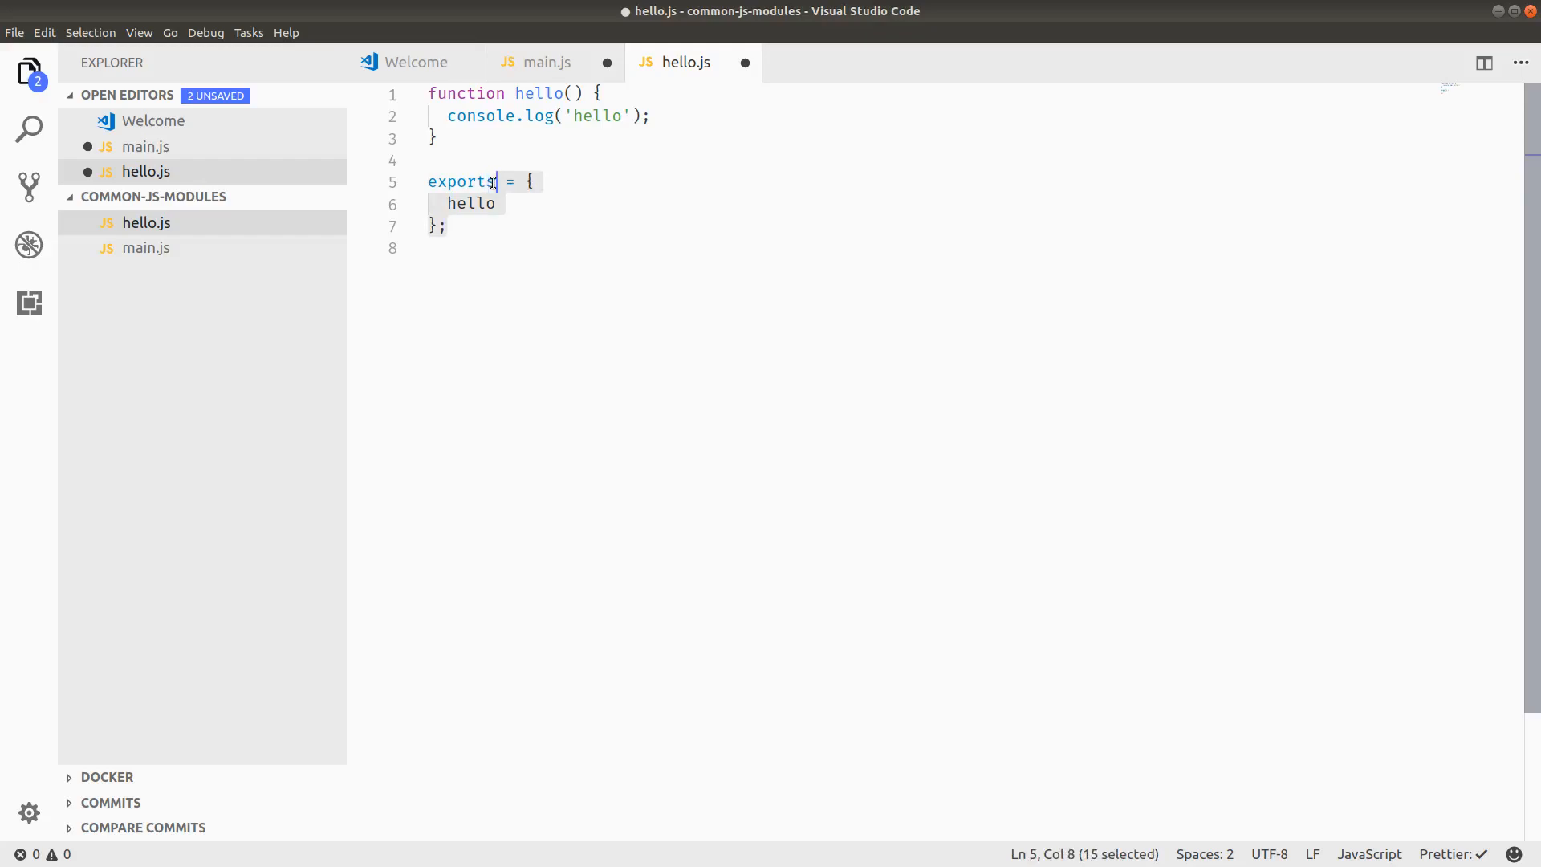
{"action": "type", "text": ".hello ="}
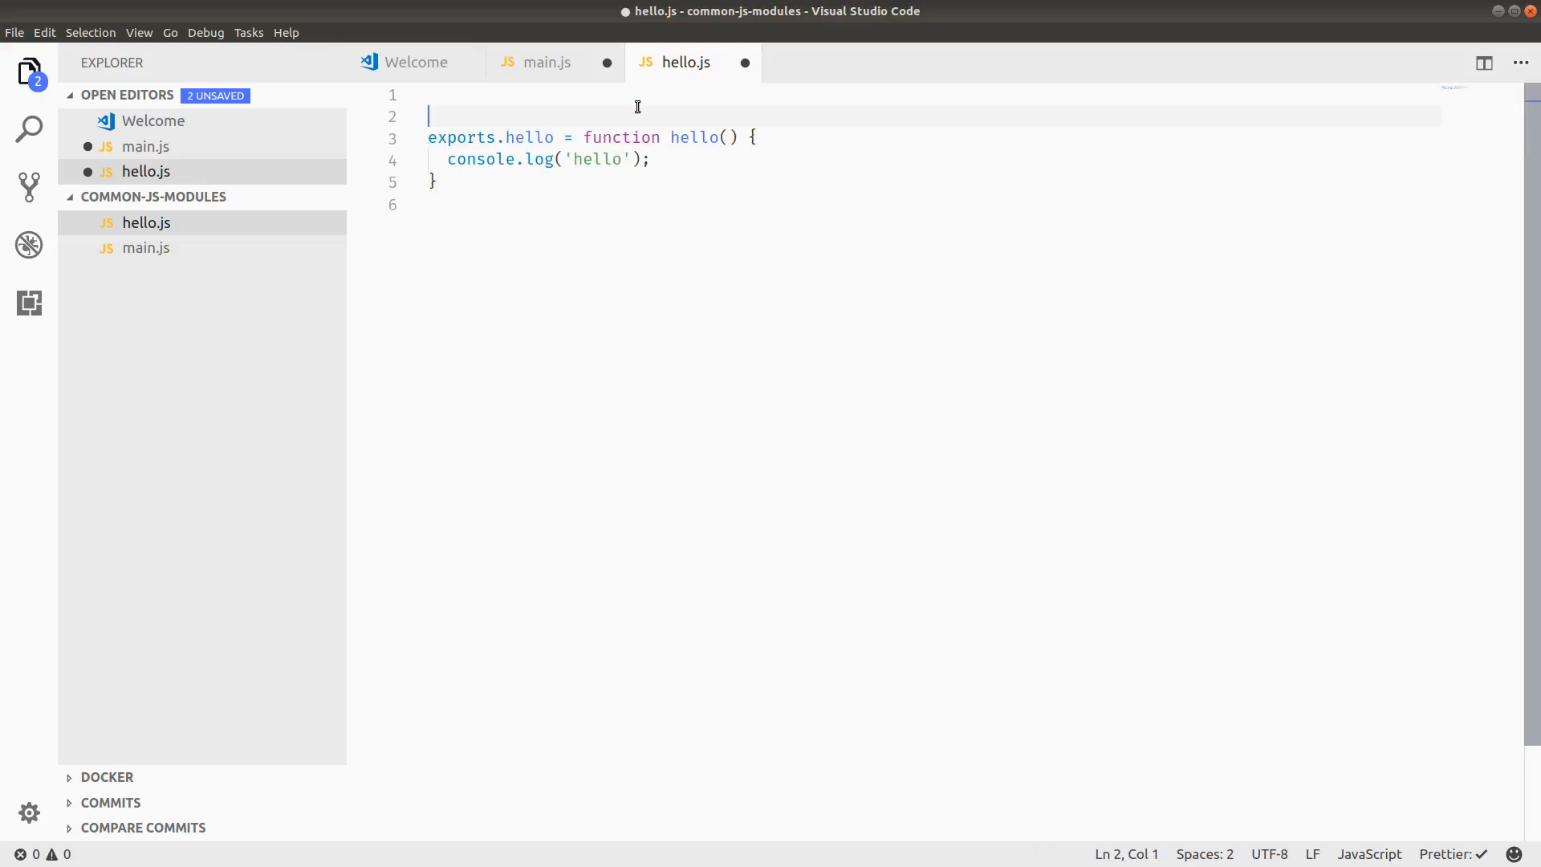
{"action": "key", "text": "Backspace"}
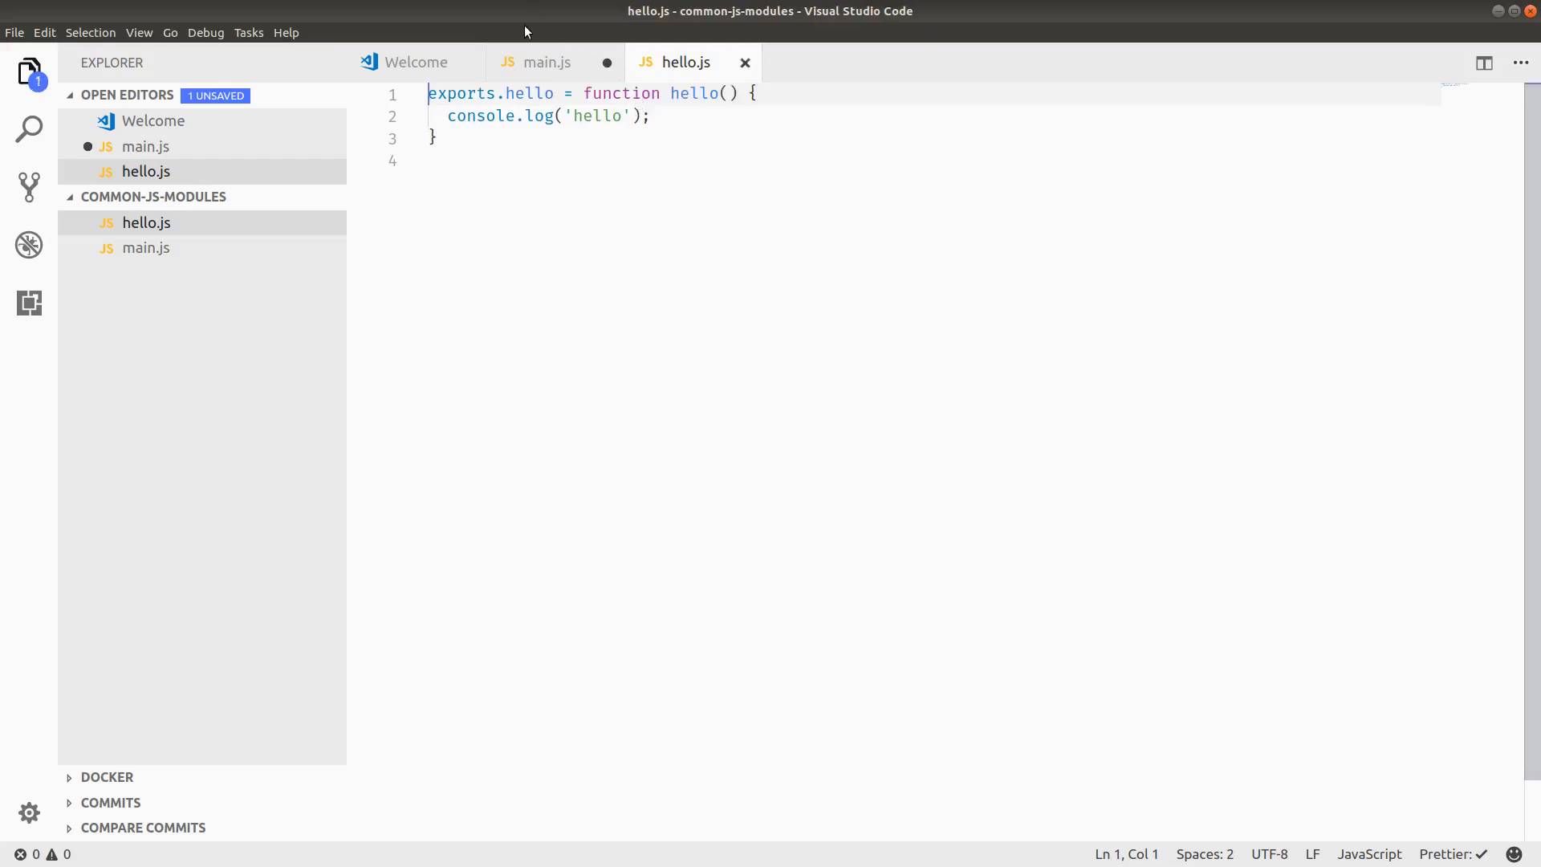
{"action": "left_click", "coordinate": [547, 62]}
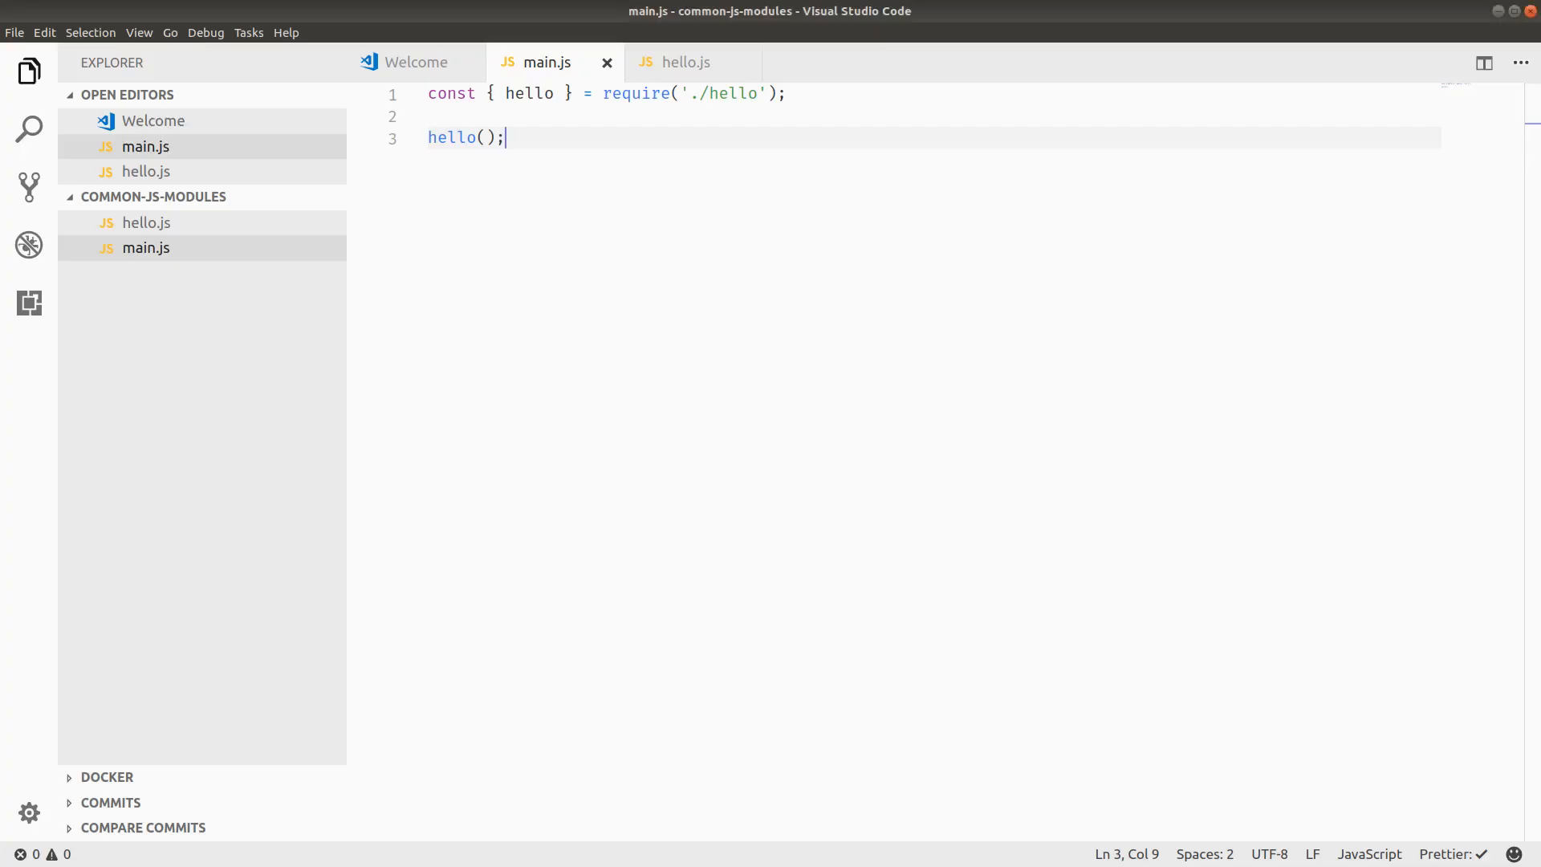
Step: Switch between the hello.js and main.js tabs, ending on hello.js
{"action": "left_click", "coordinate": [684, 62]}
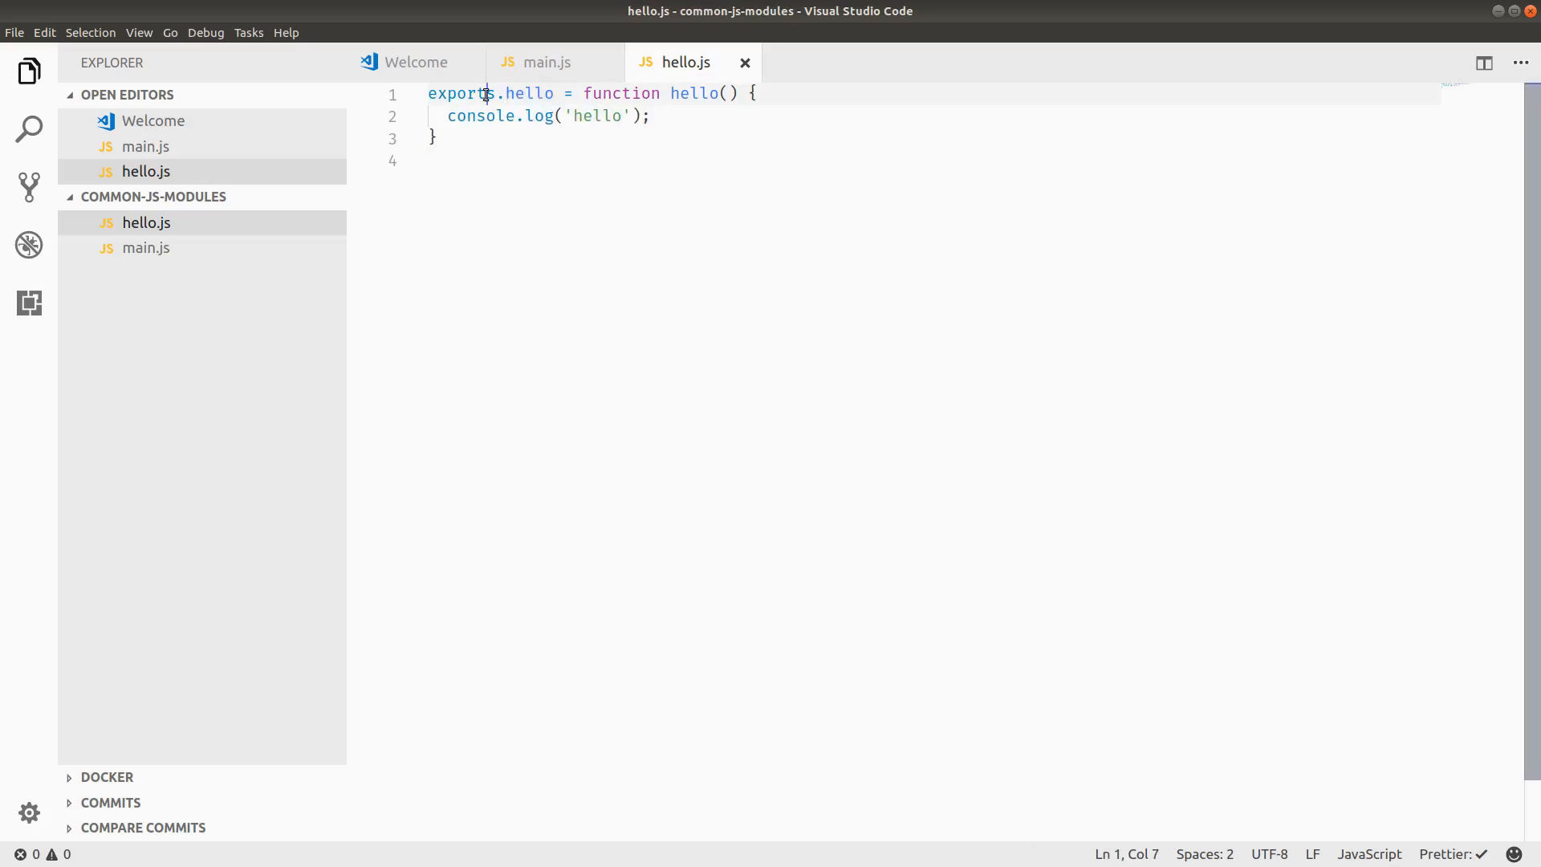
{"action": "left_click", "coordinate": [547, 62]}
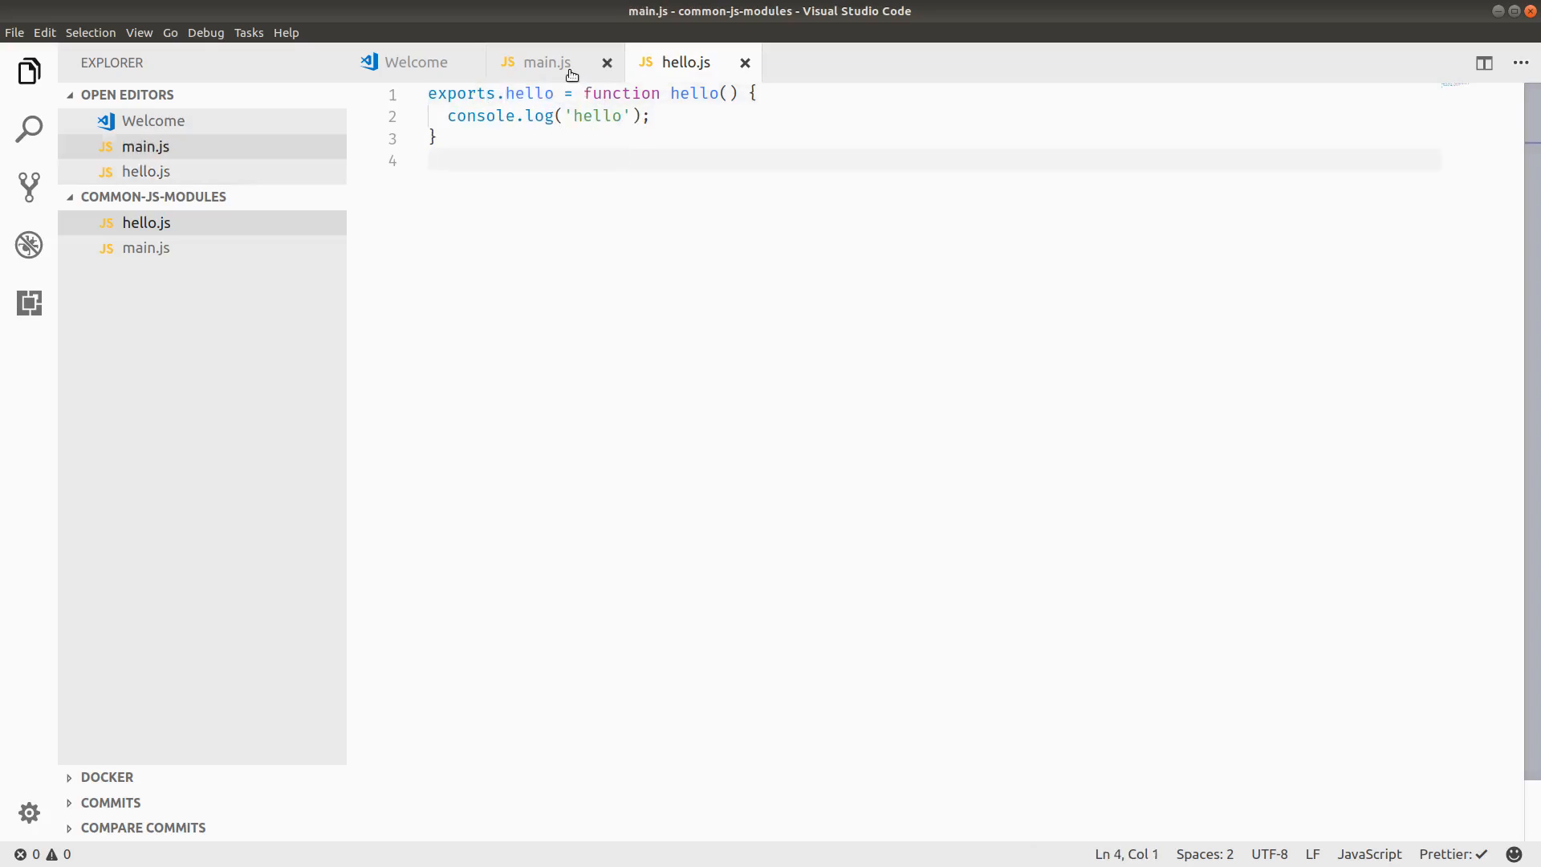
{"action": "left_click", "coordinate": [547, 61]}
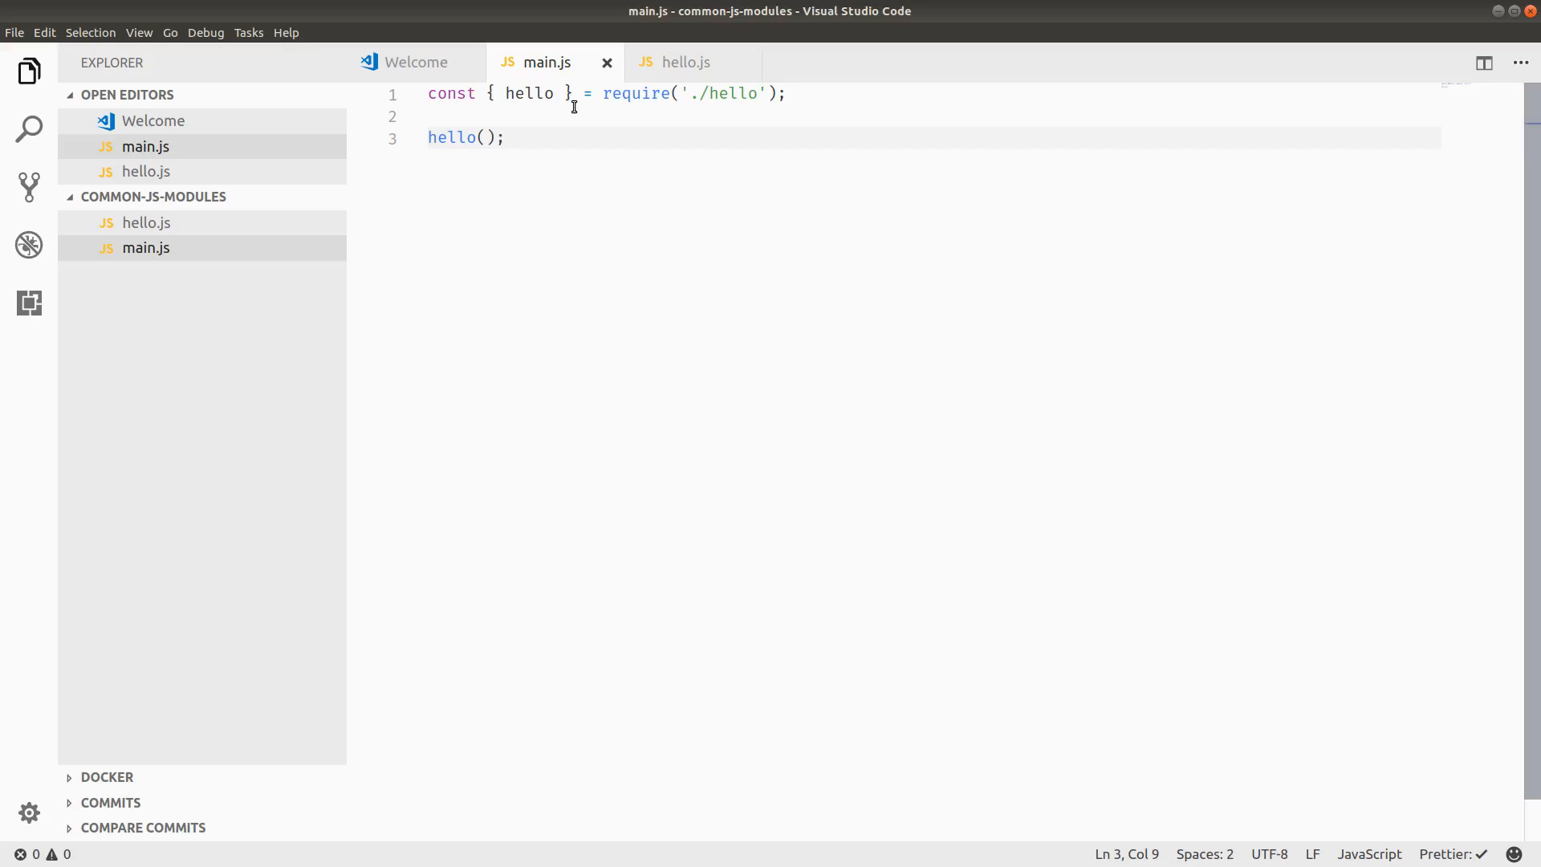
{"action": "left_click", "coordinate": [685, 62]}
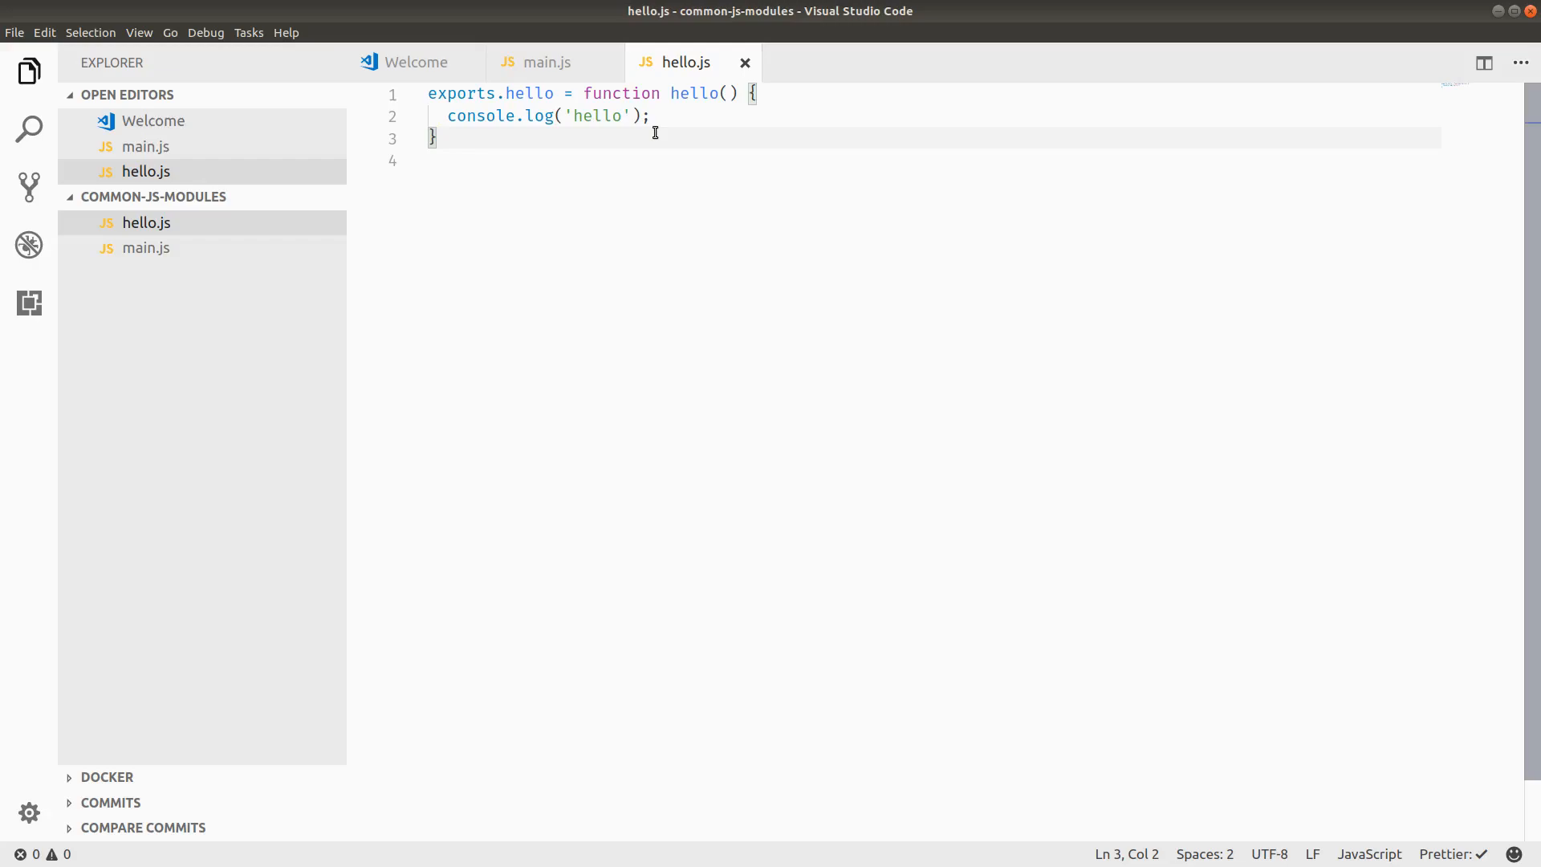
{"action": "mouse_move", "coordinate": [303, 290]}
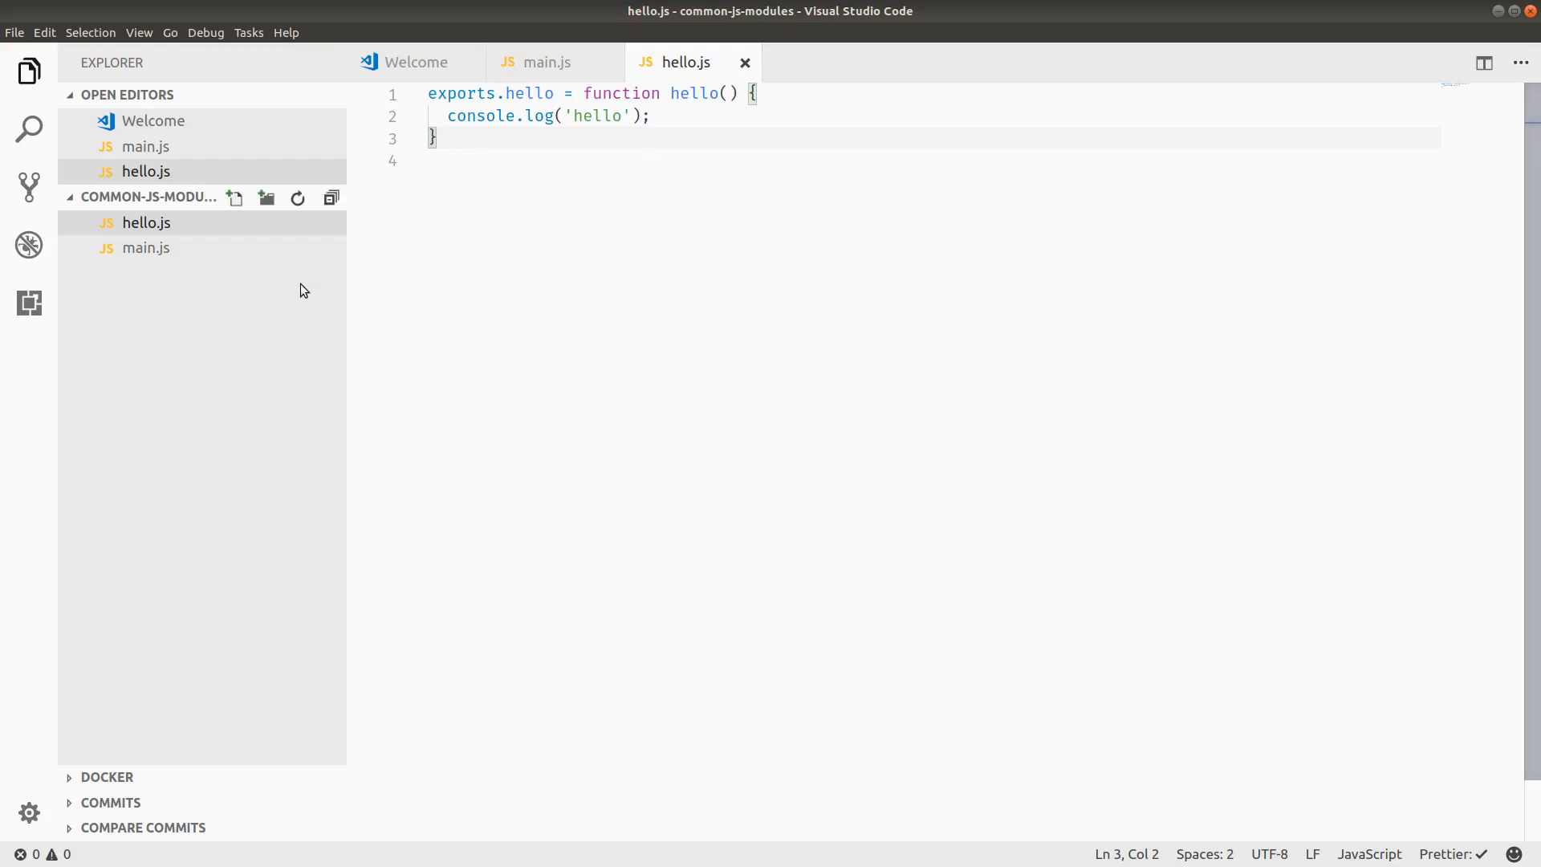
Step: Create a new file named multiplyLog.js from the Explorer
{"action": "left_click", "coordinate": [233, 198]}
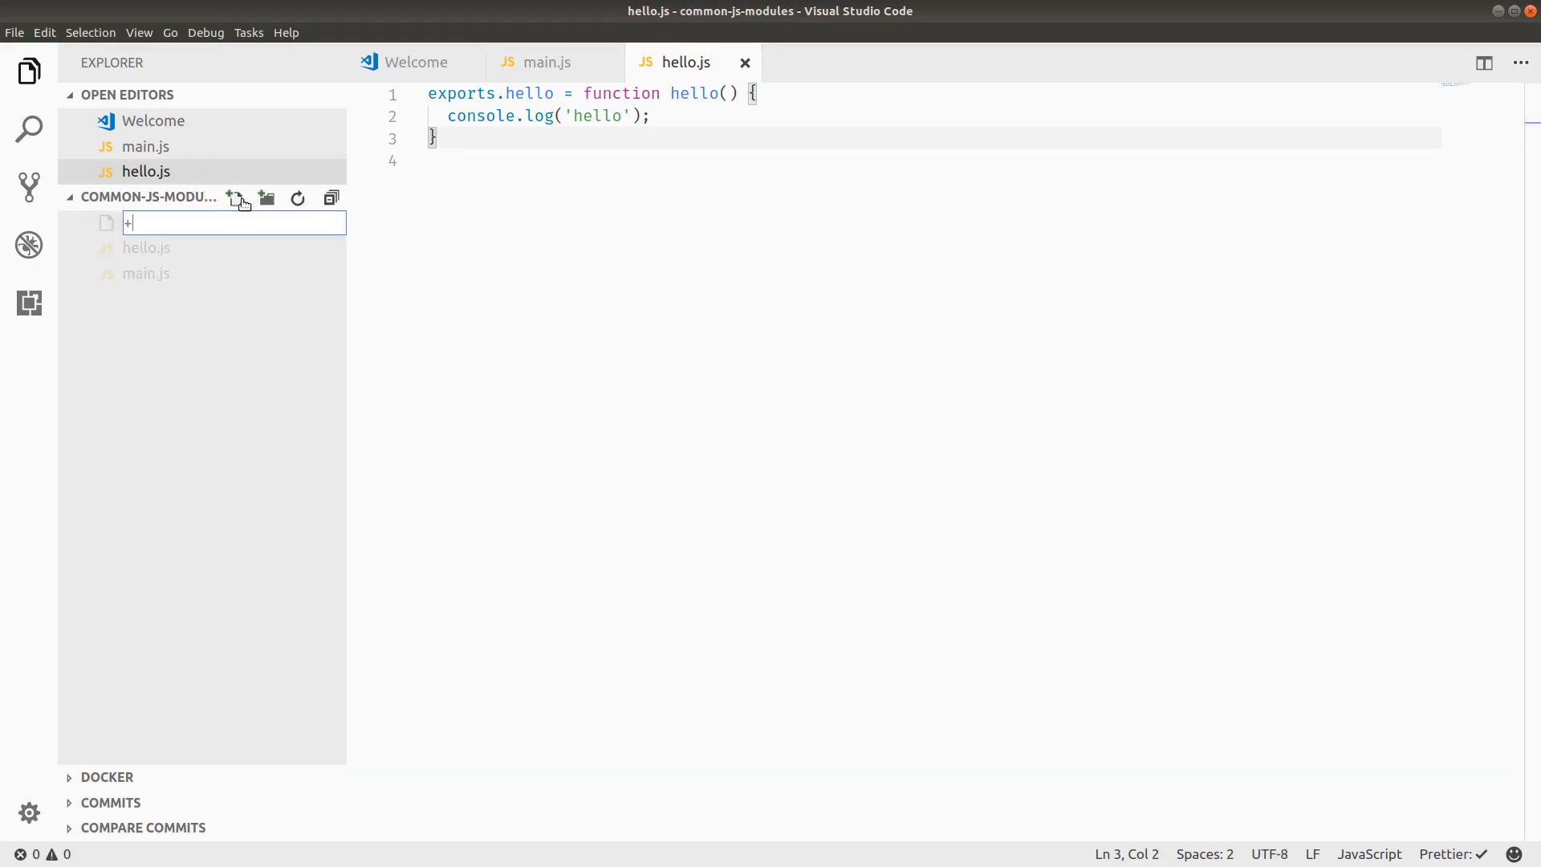
{"action": "key", "text": "BackSpace"}
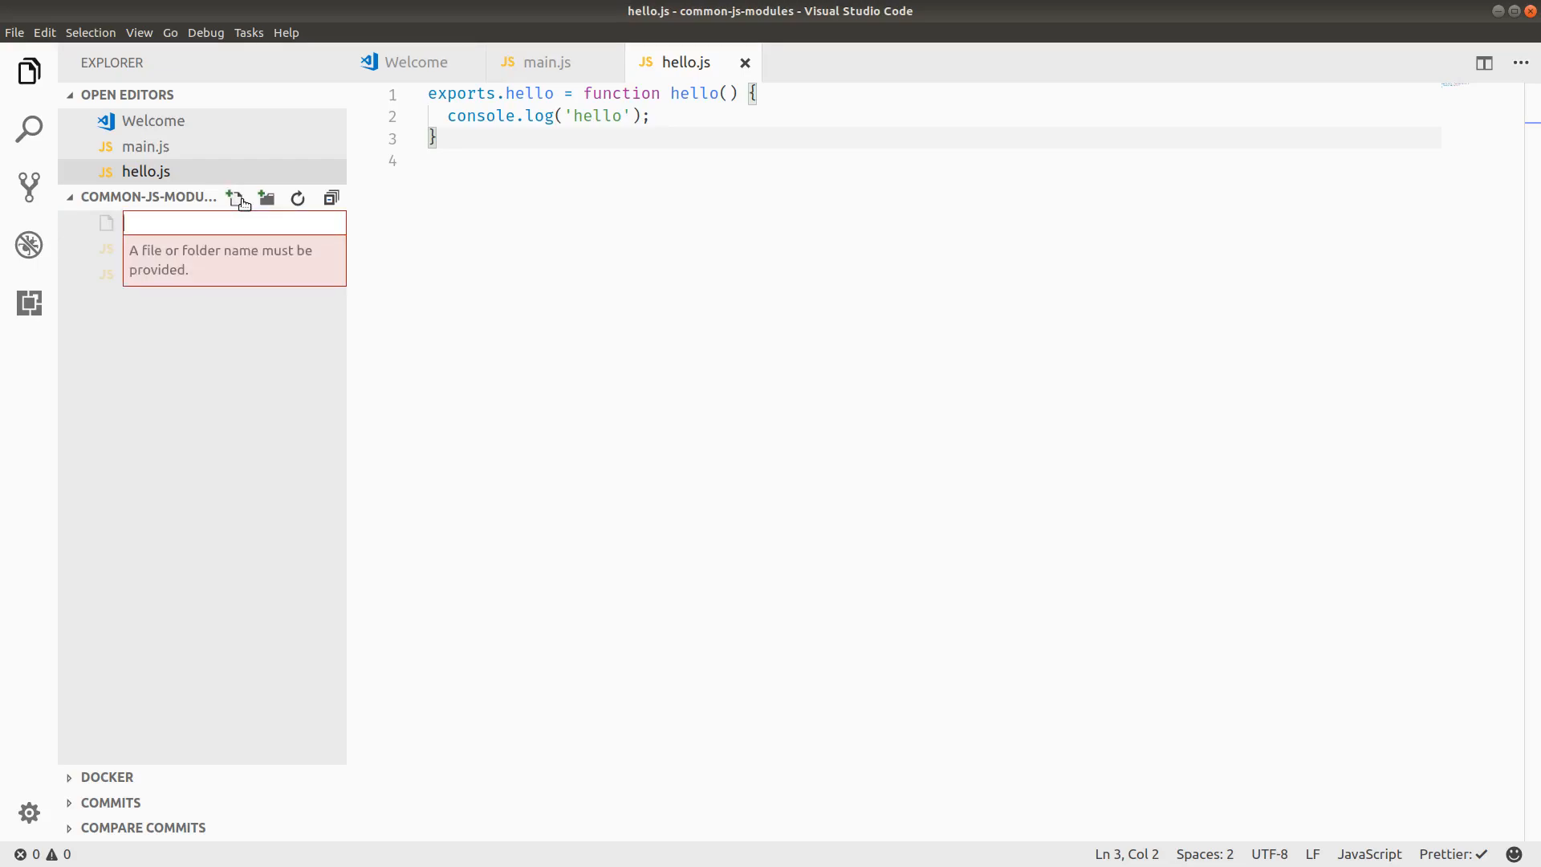
{"action": "type", "text": "multiplyLog.js"}
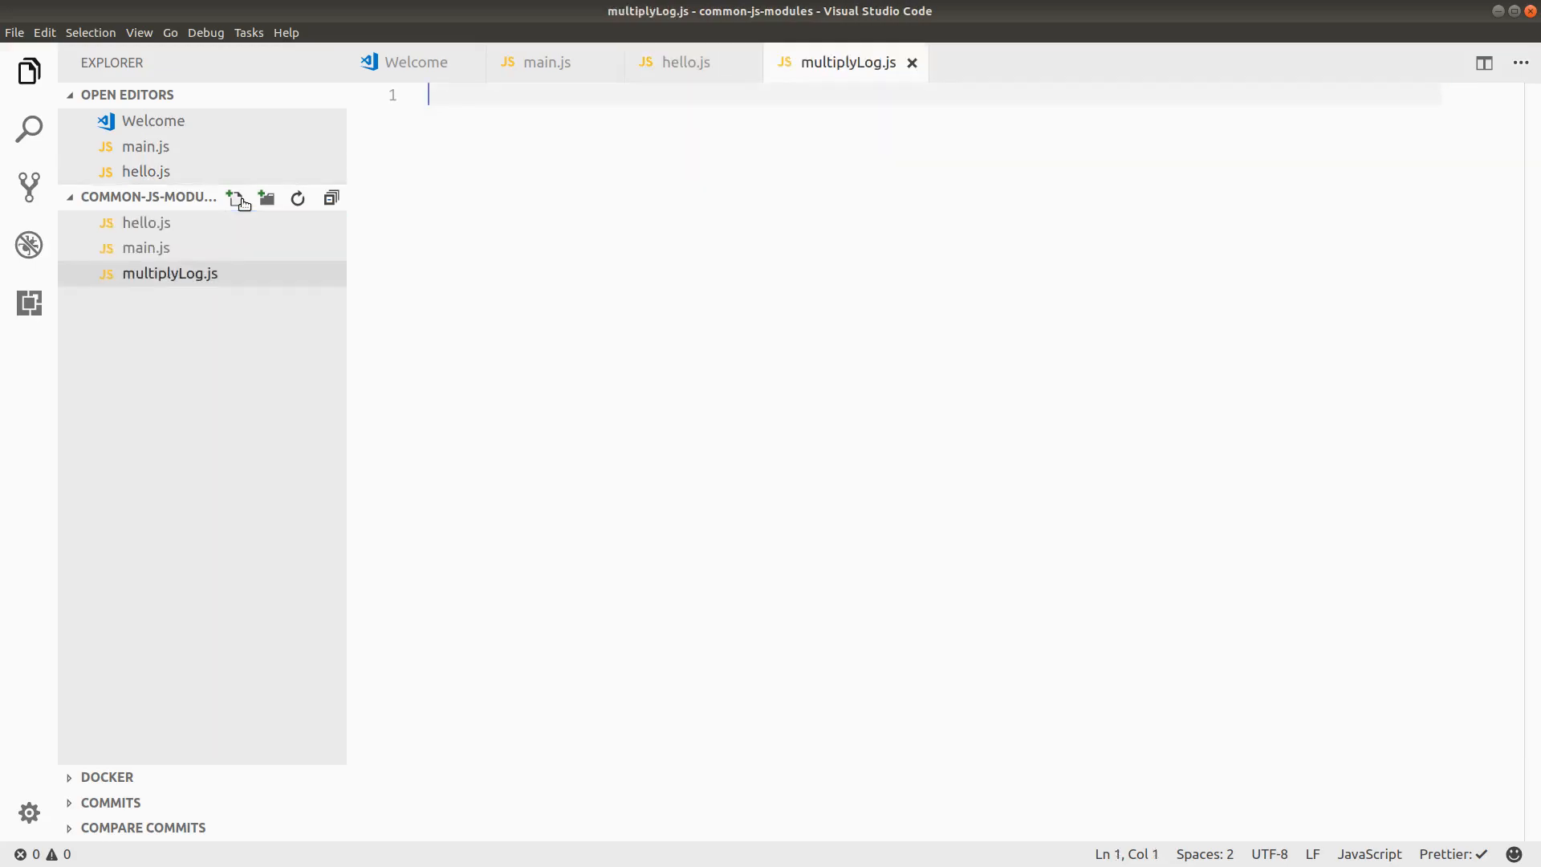
Step: Type function multiplyLog(first, second) { console.log(first * second); } in multiplyLog.js
{"action": "type", "text": "fu"}
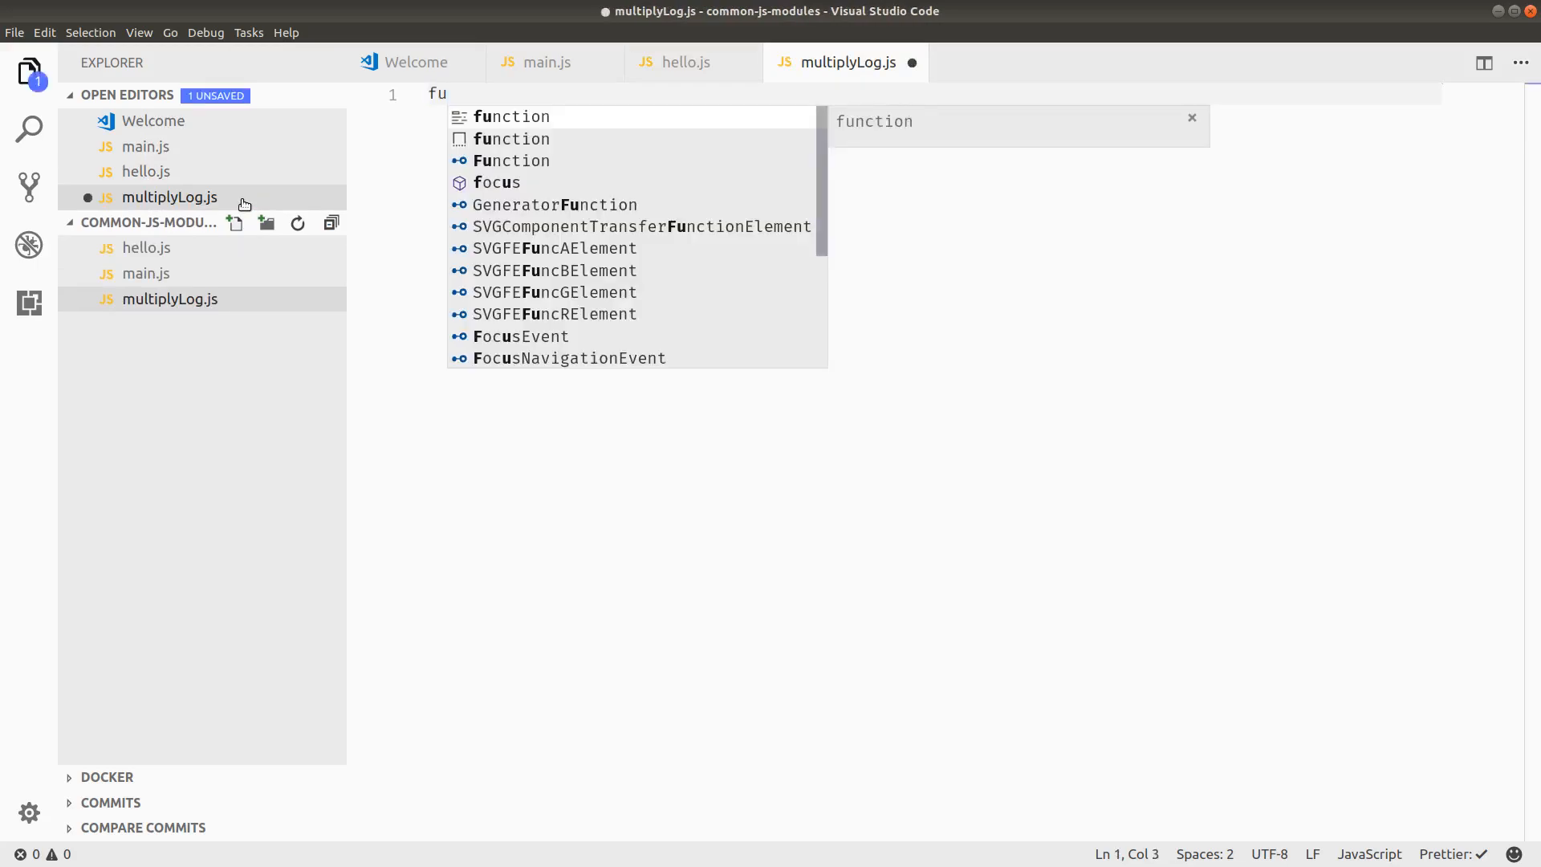
{"action": "type", "text": "nction m"}
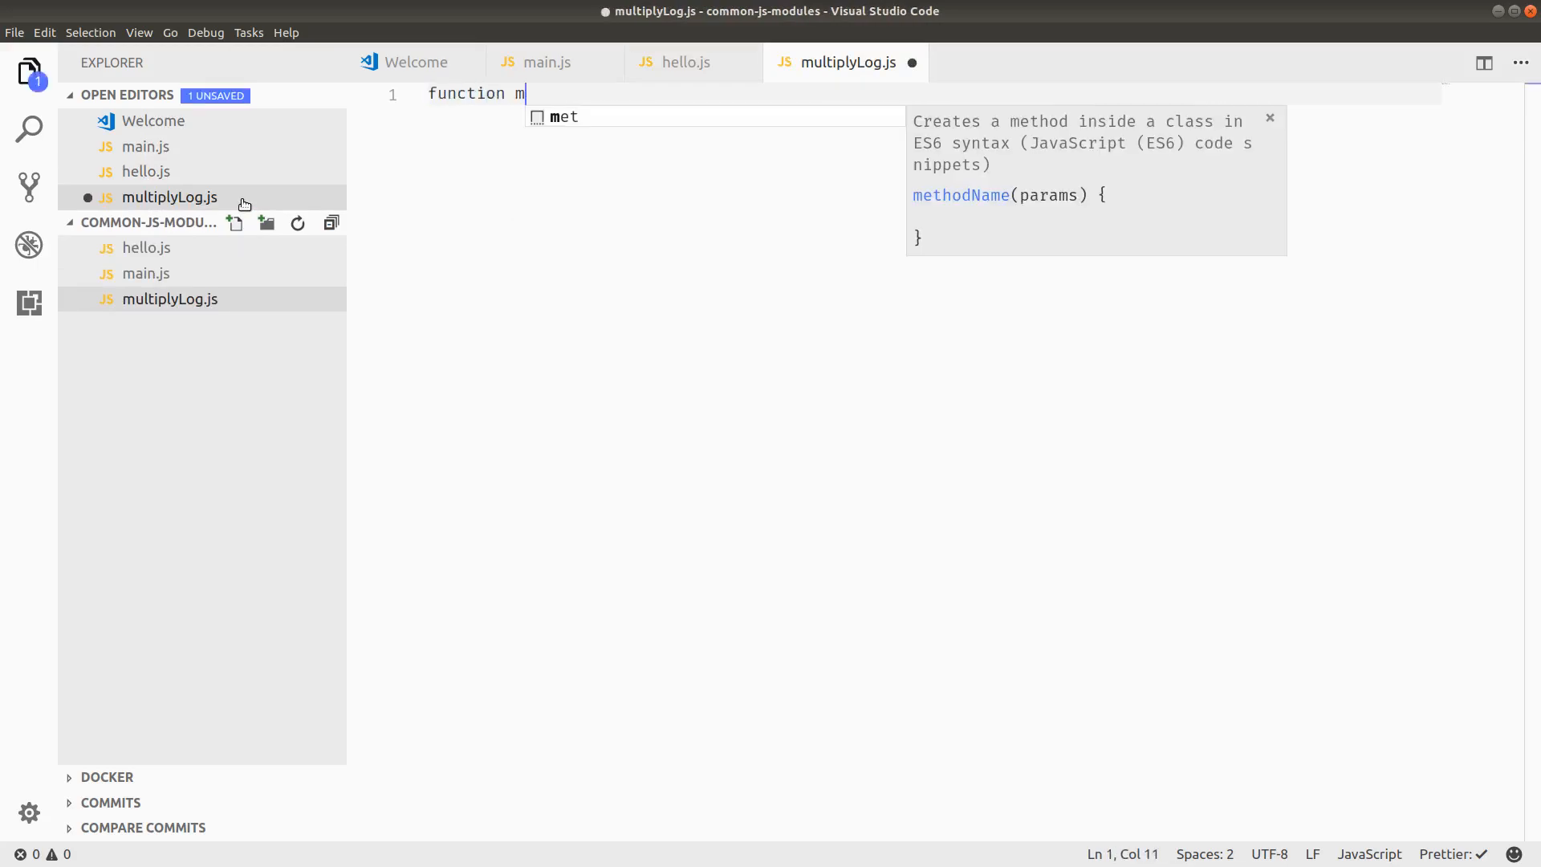
{"action": "type", "text": "ultiplyL"}
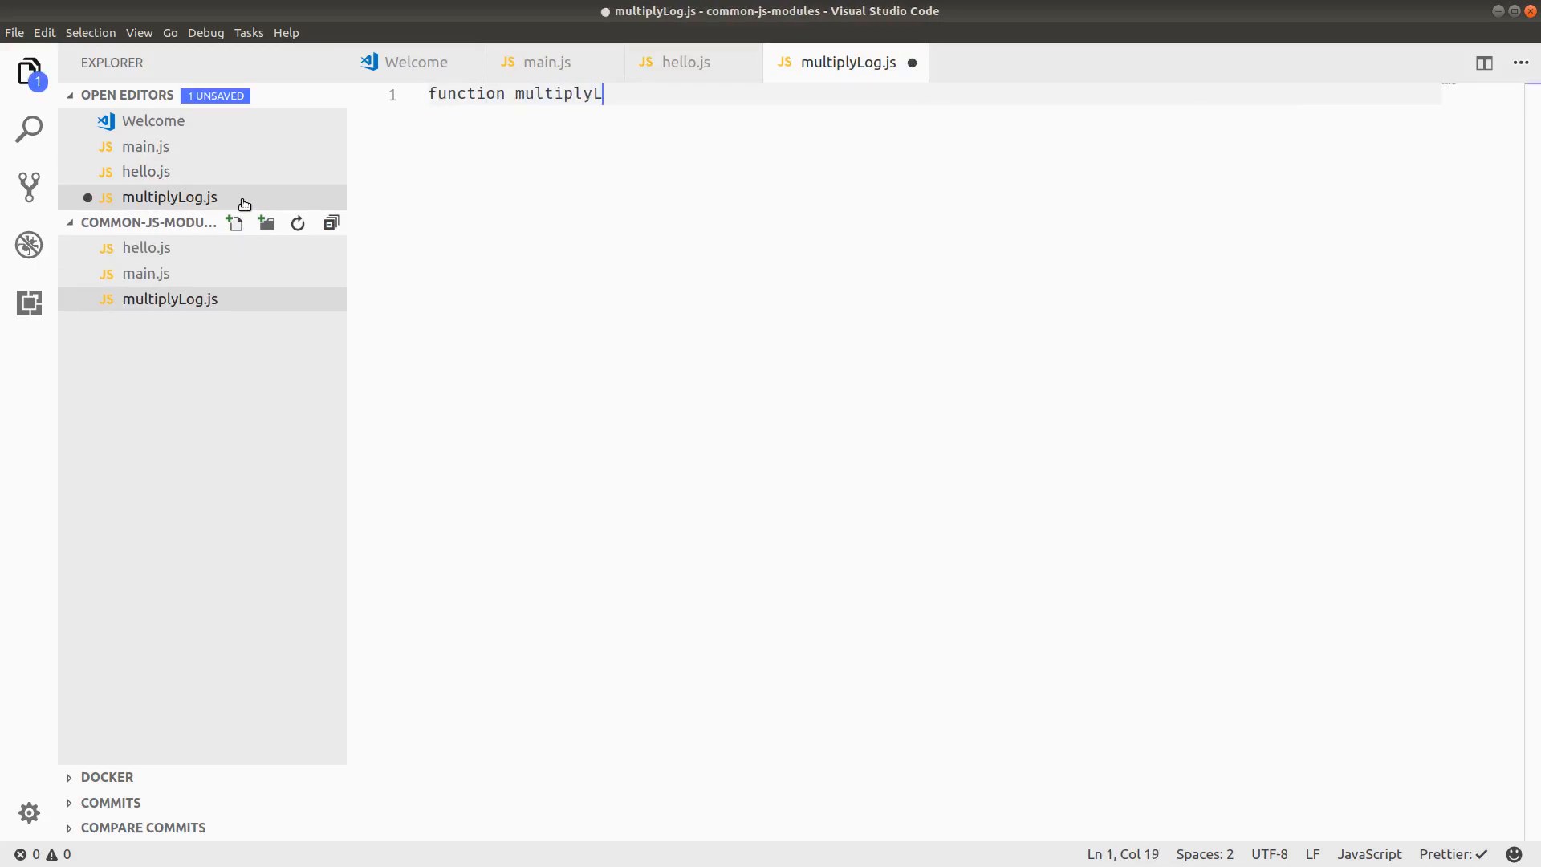
{"action": "type", "text": "og()"}
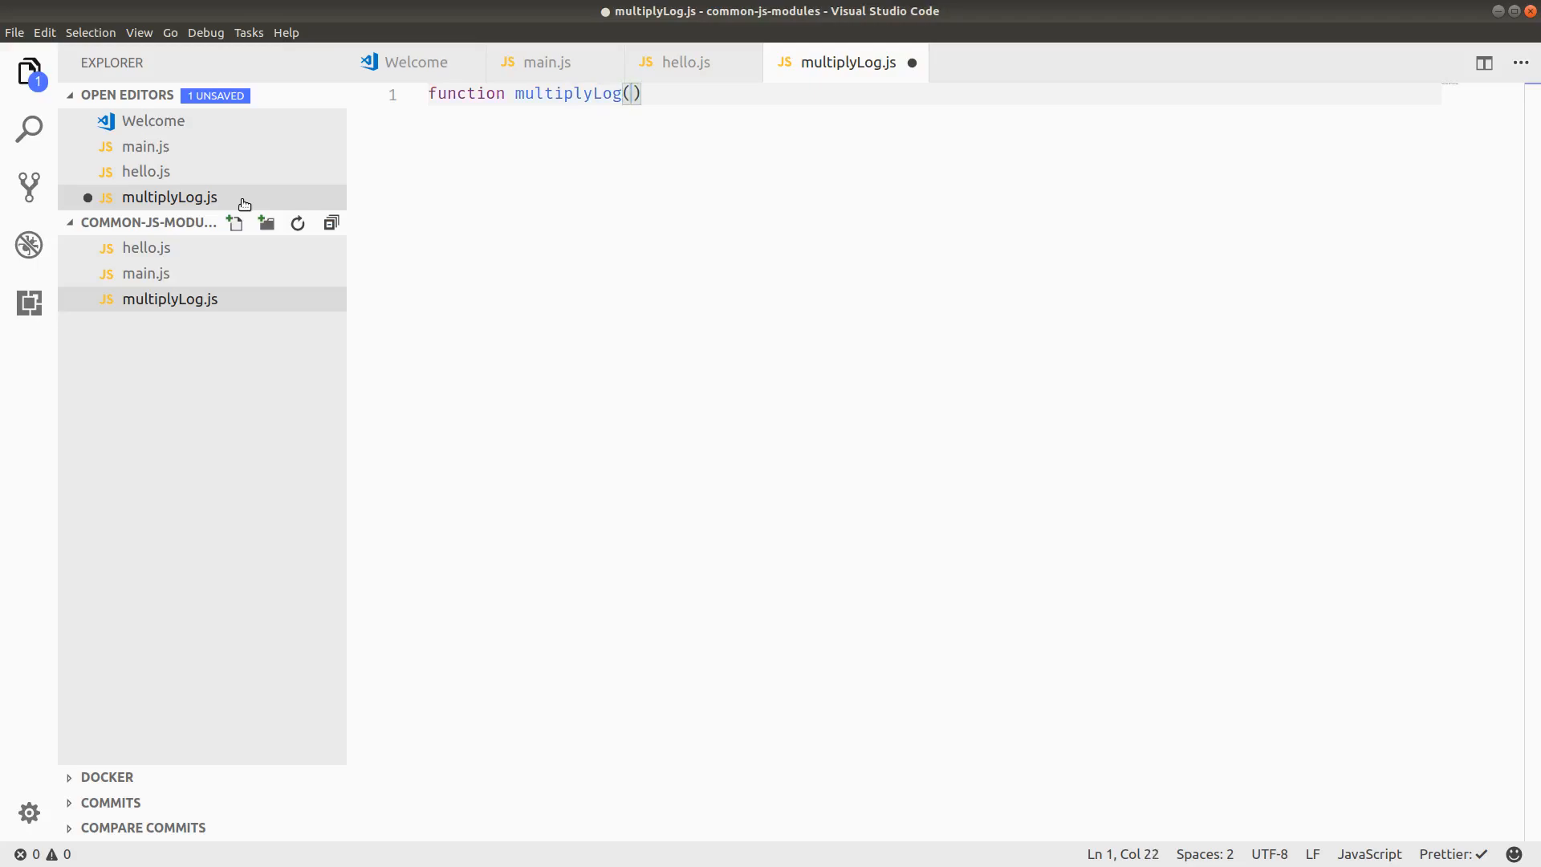
{"action": "type", "text": "5,"}
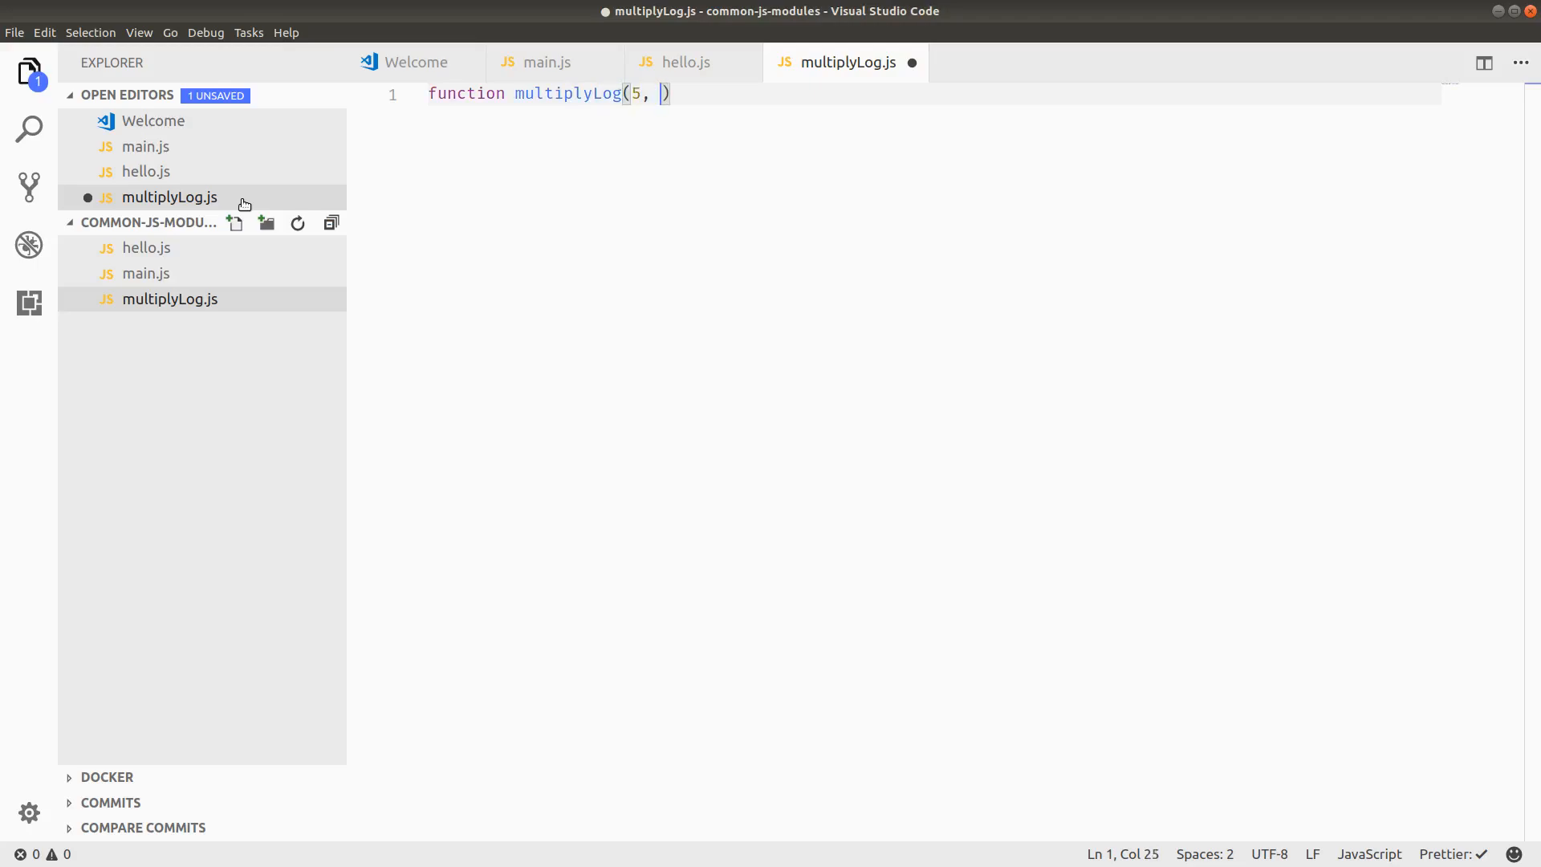
{"action": "key", "text": "BackSpace"}
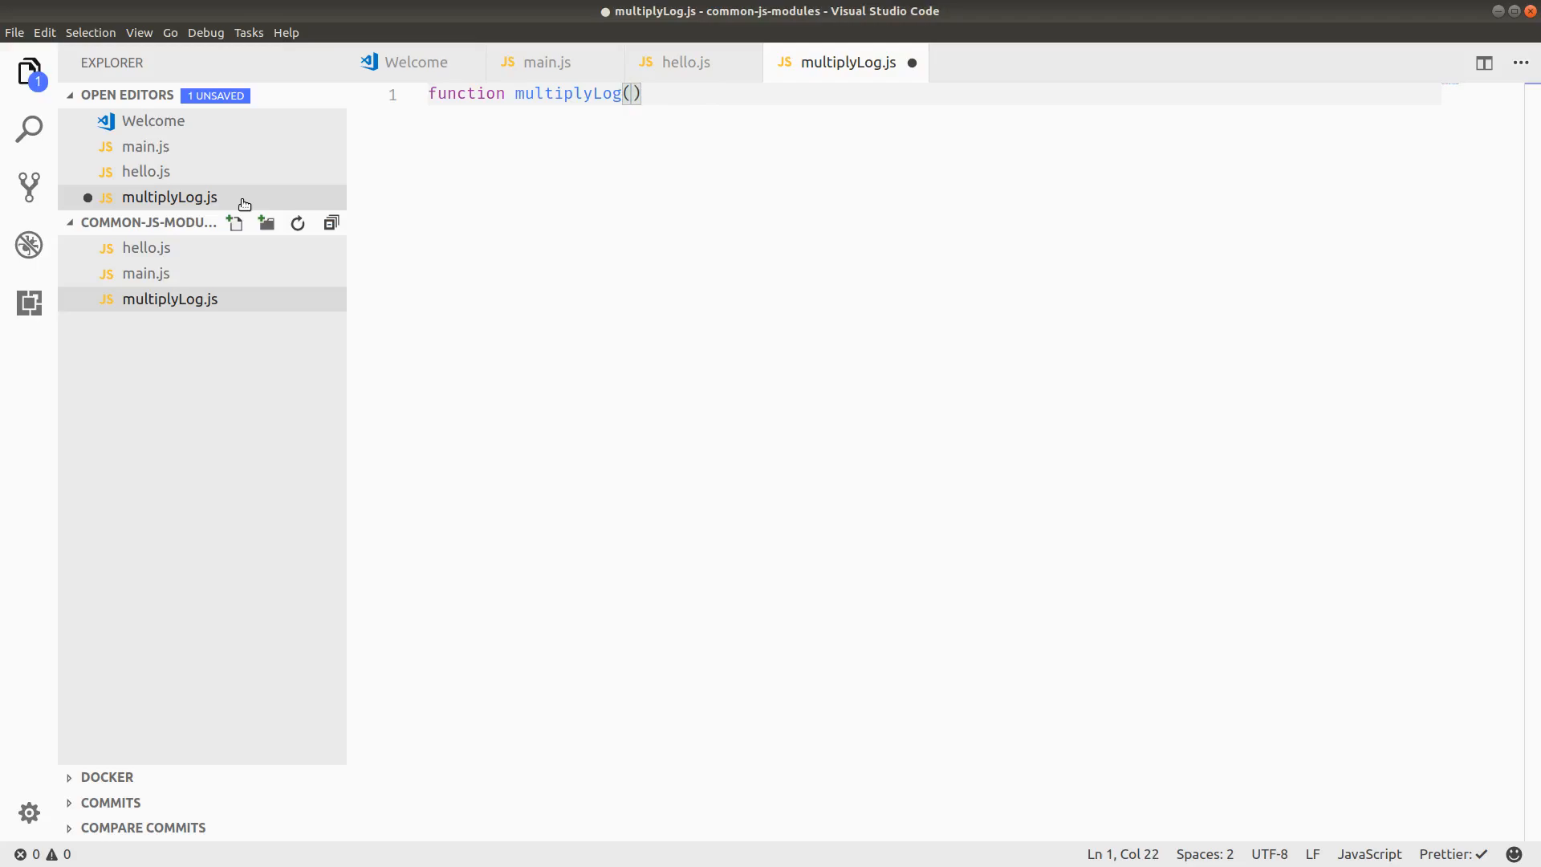
{"action": "type", "text": "first, second) {"}
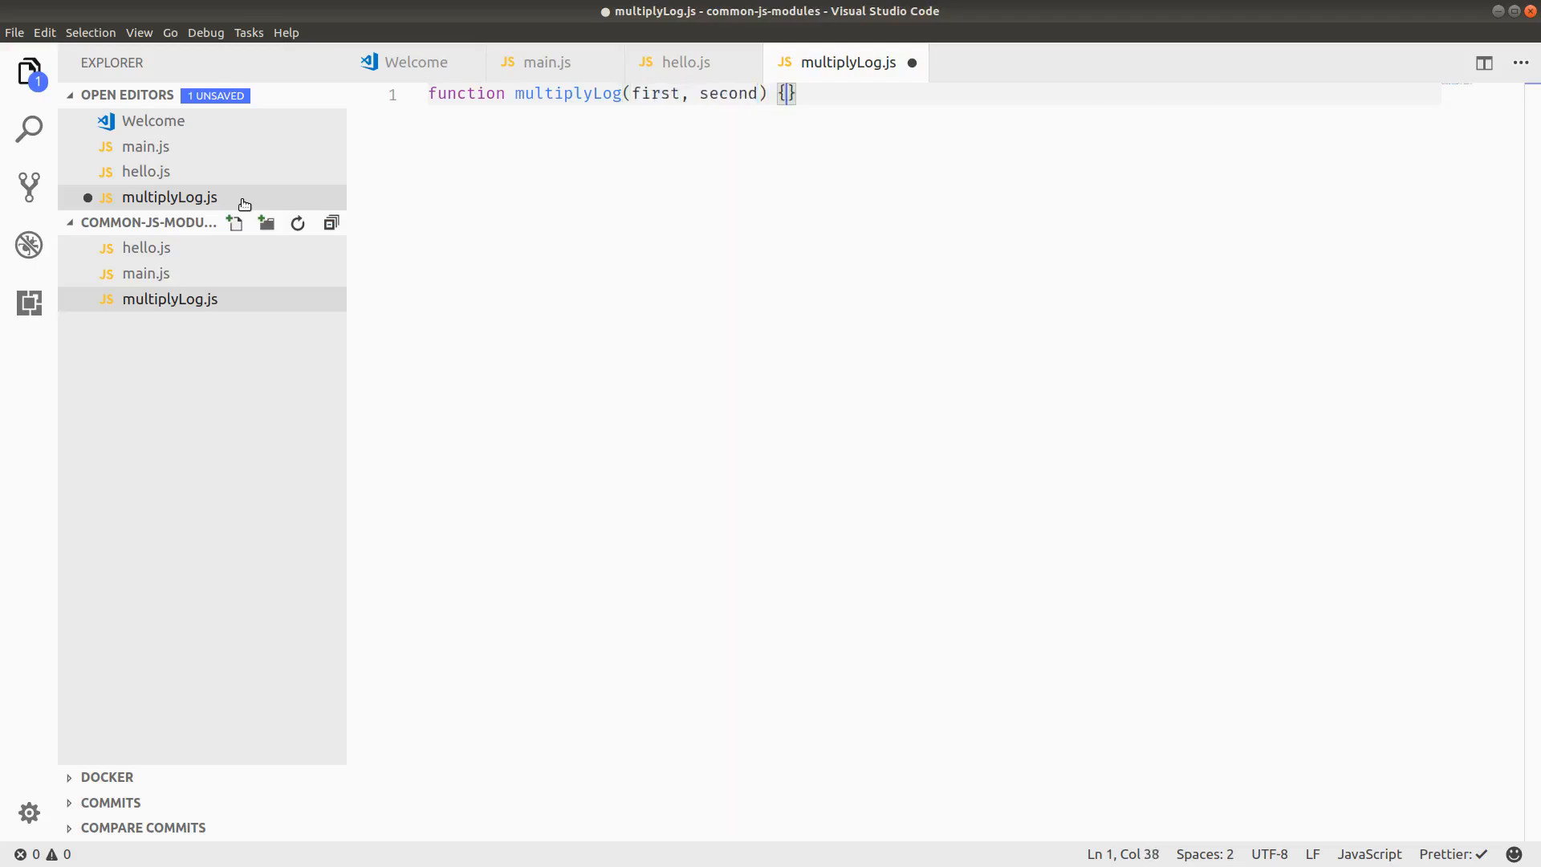
{"action": "type", "text": "console."}
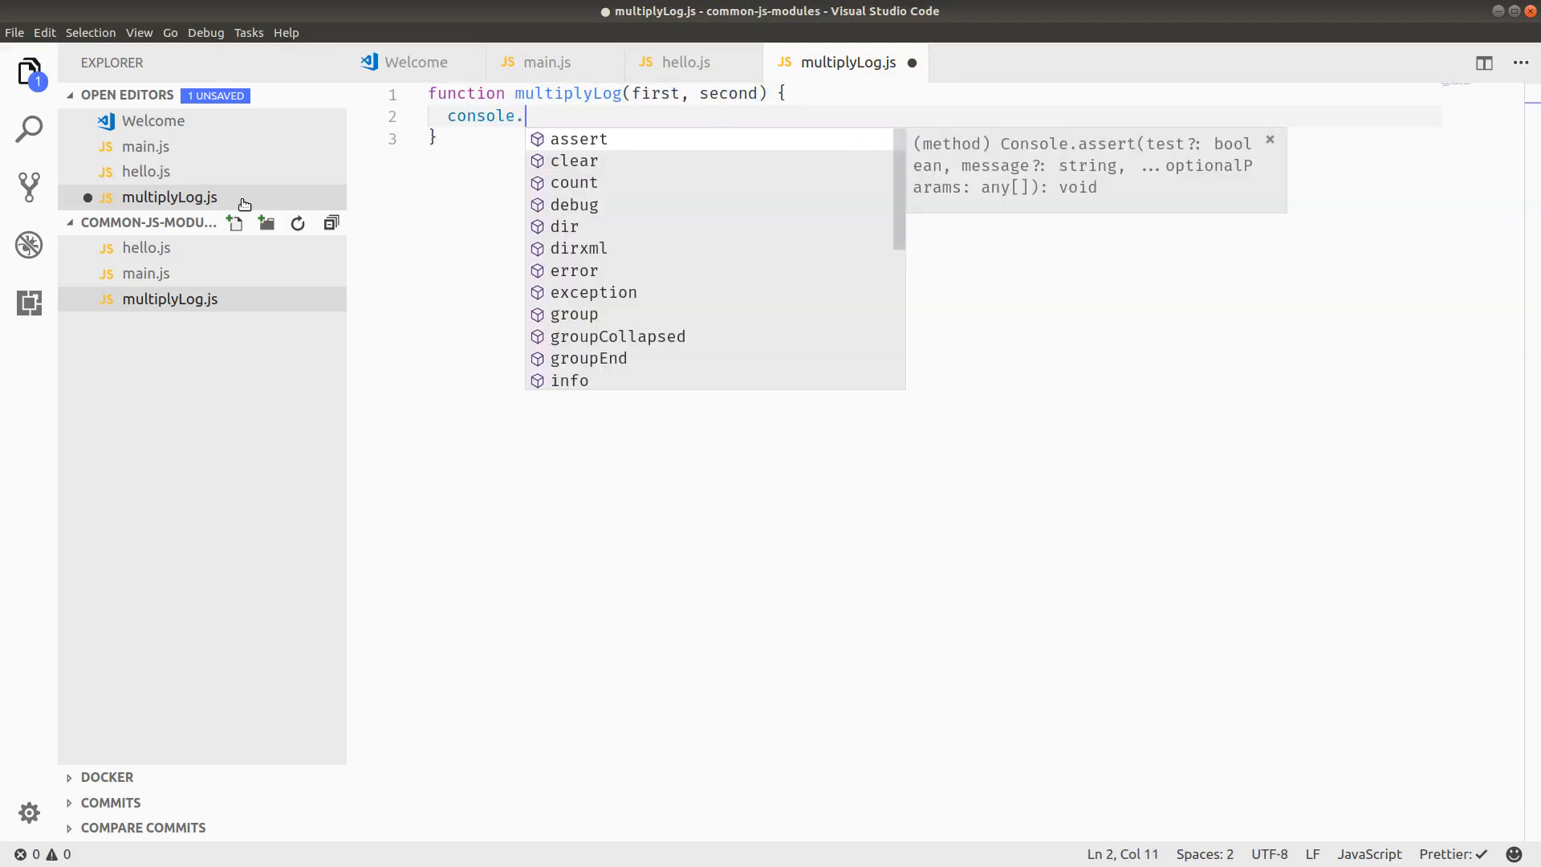
{"action": "type", "text": "log(first )"}
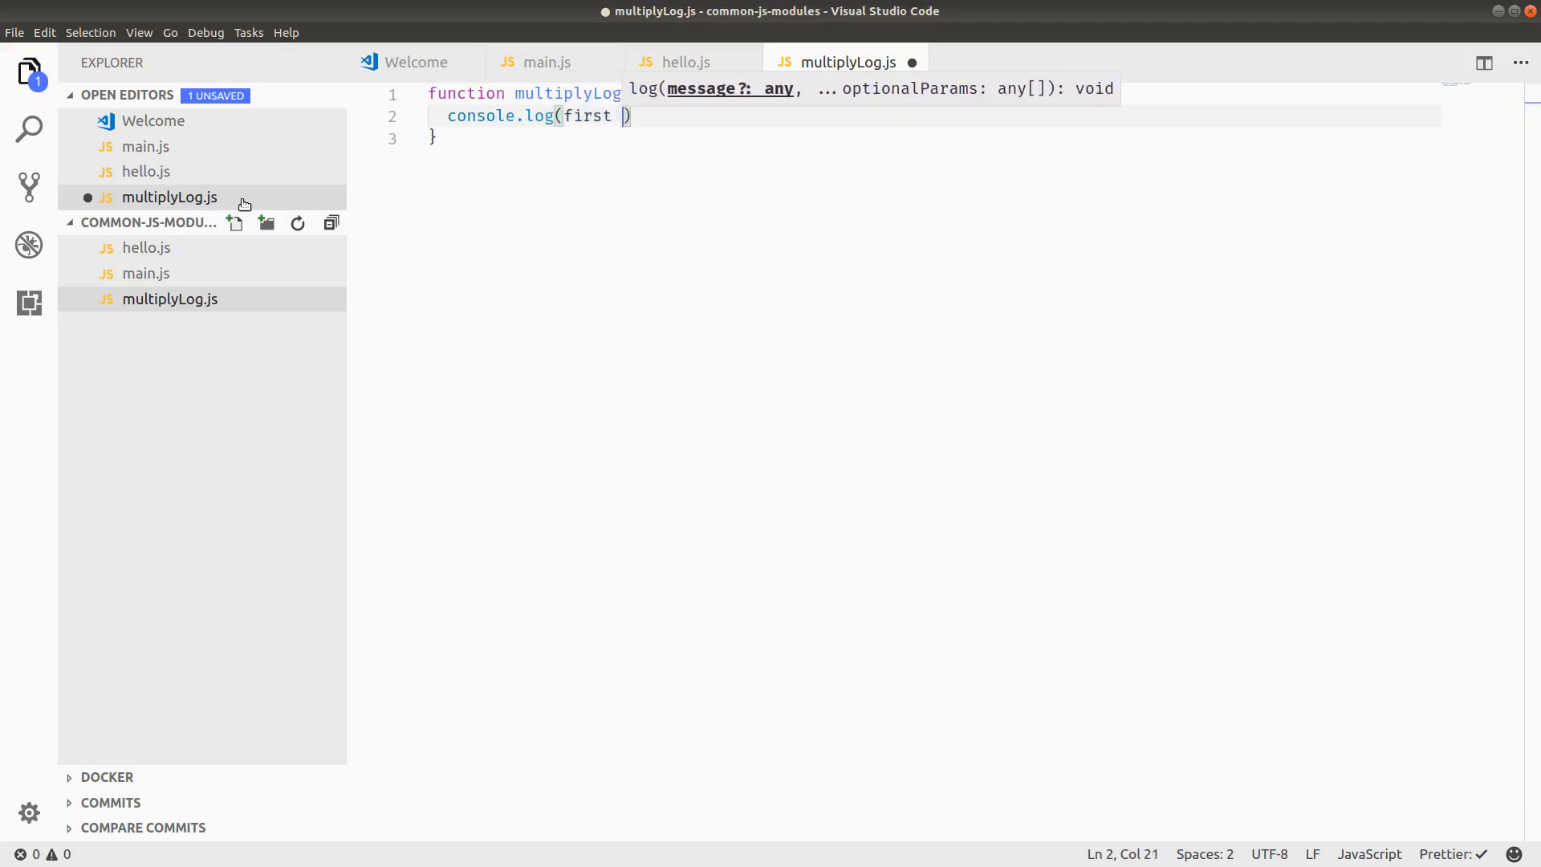
{"action": "type", "text": "* second);"}
{"action": "type", "text": "m"}
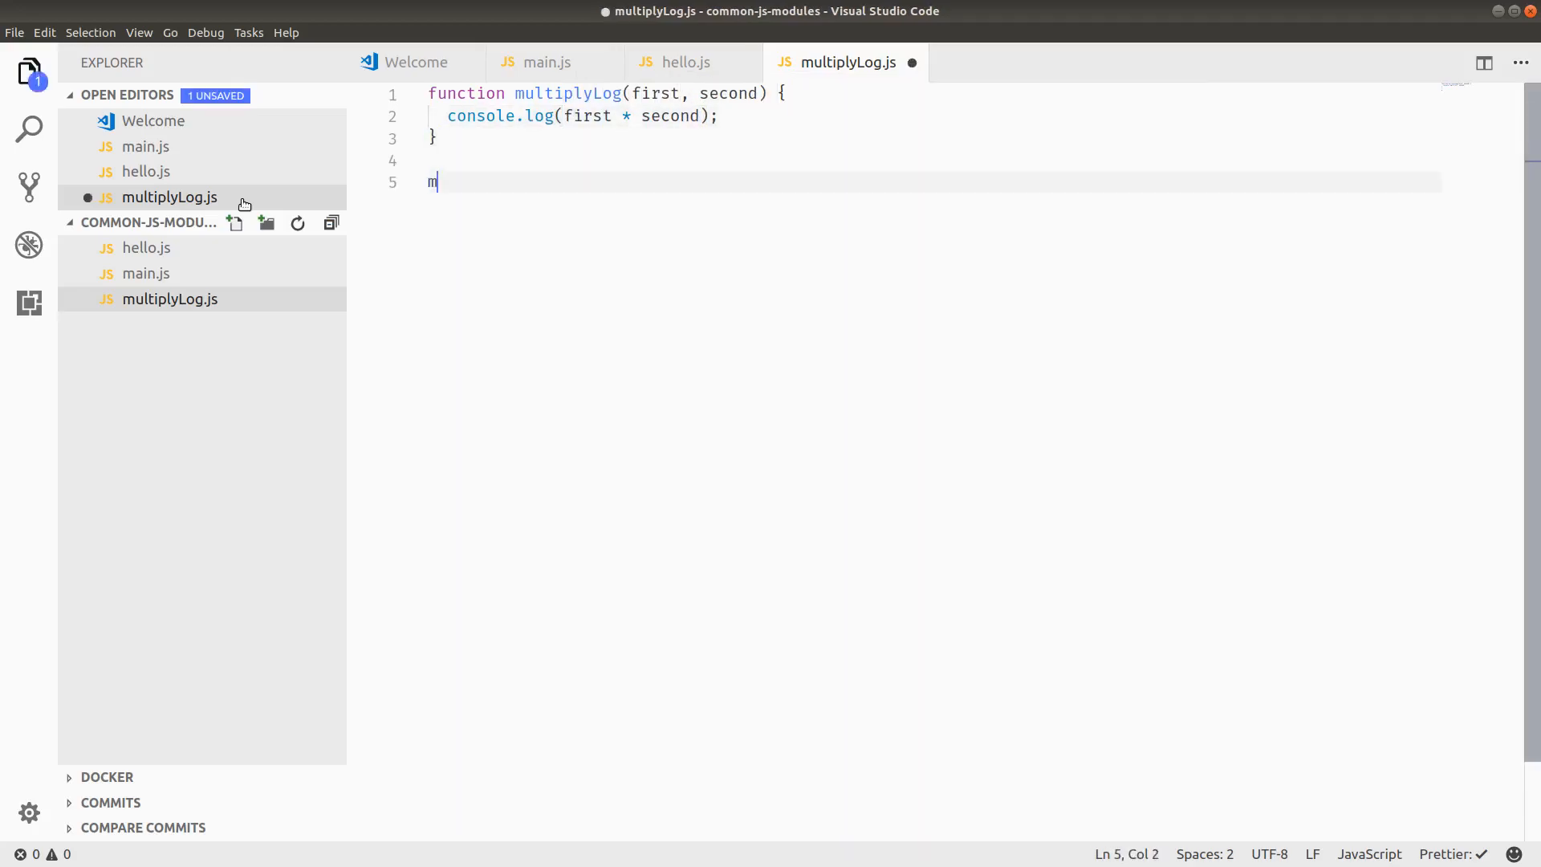
Step: End multiplyLog.js with `module.exports = multiplyLog;` and go back to main.js
{"action": "type", "text": "odule.exports ="}
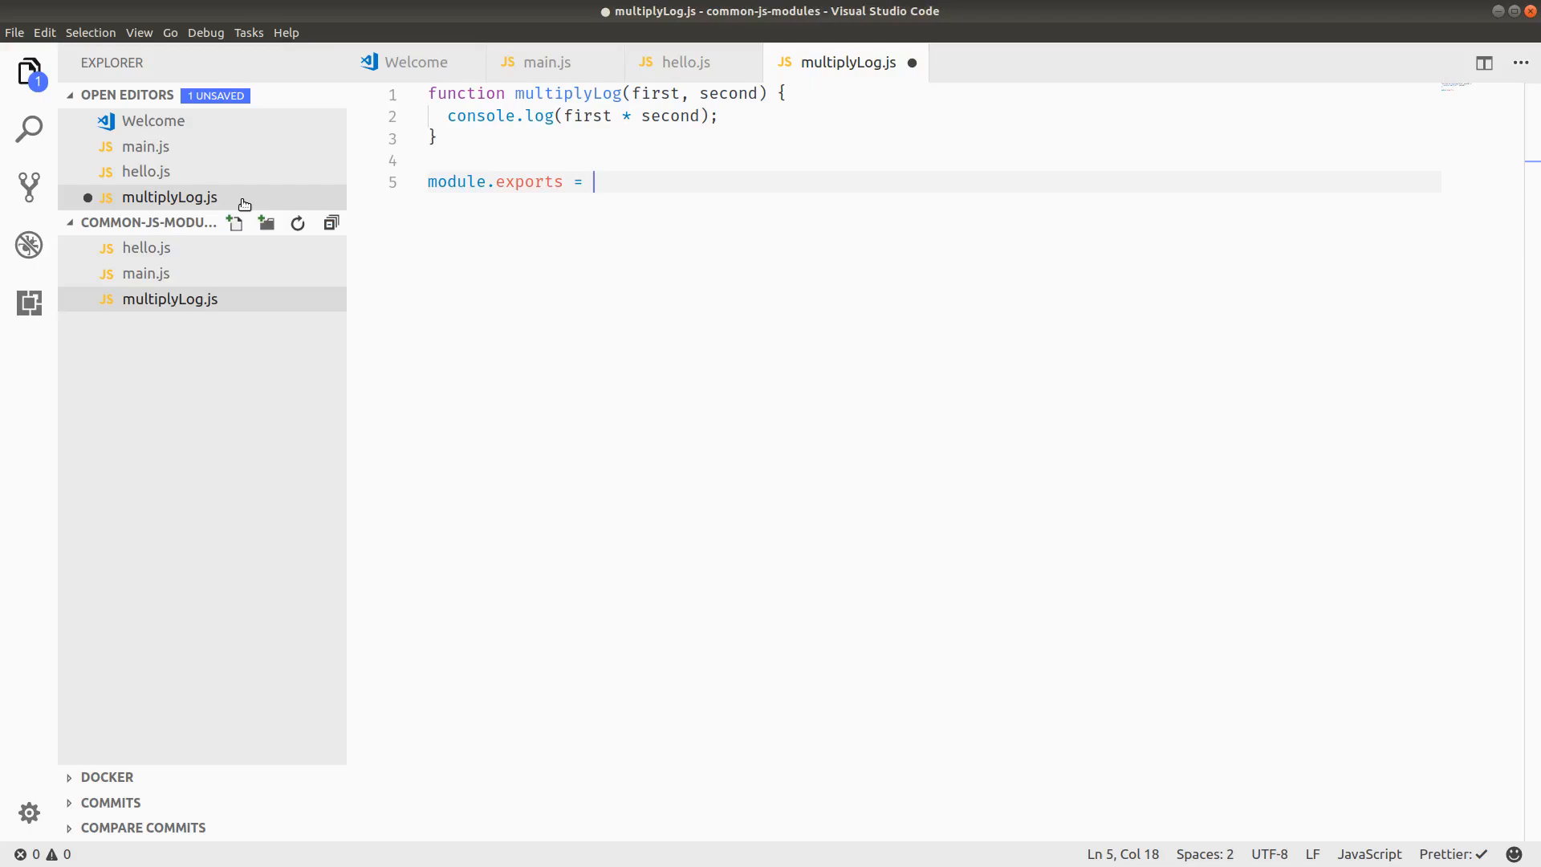
{"action": "type", "text": "multiplyLog;"}
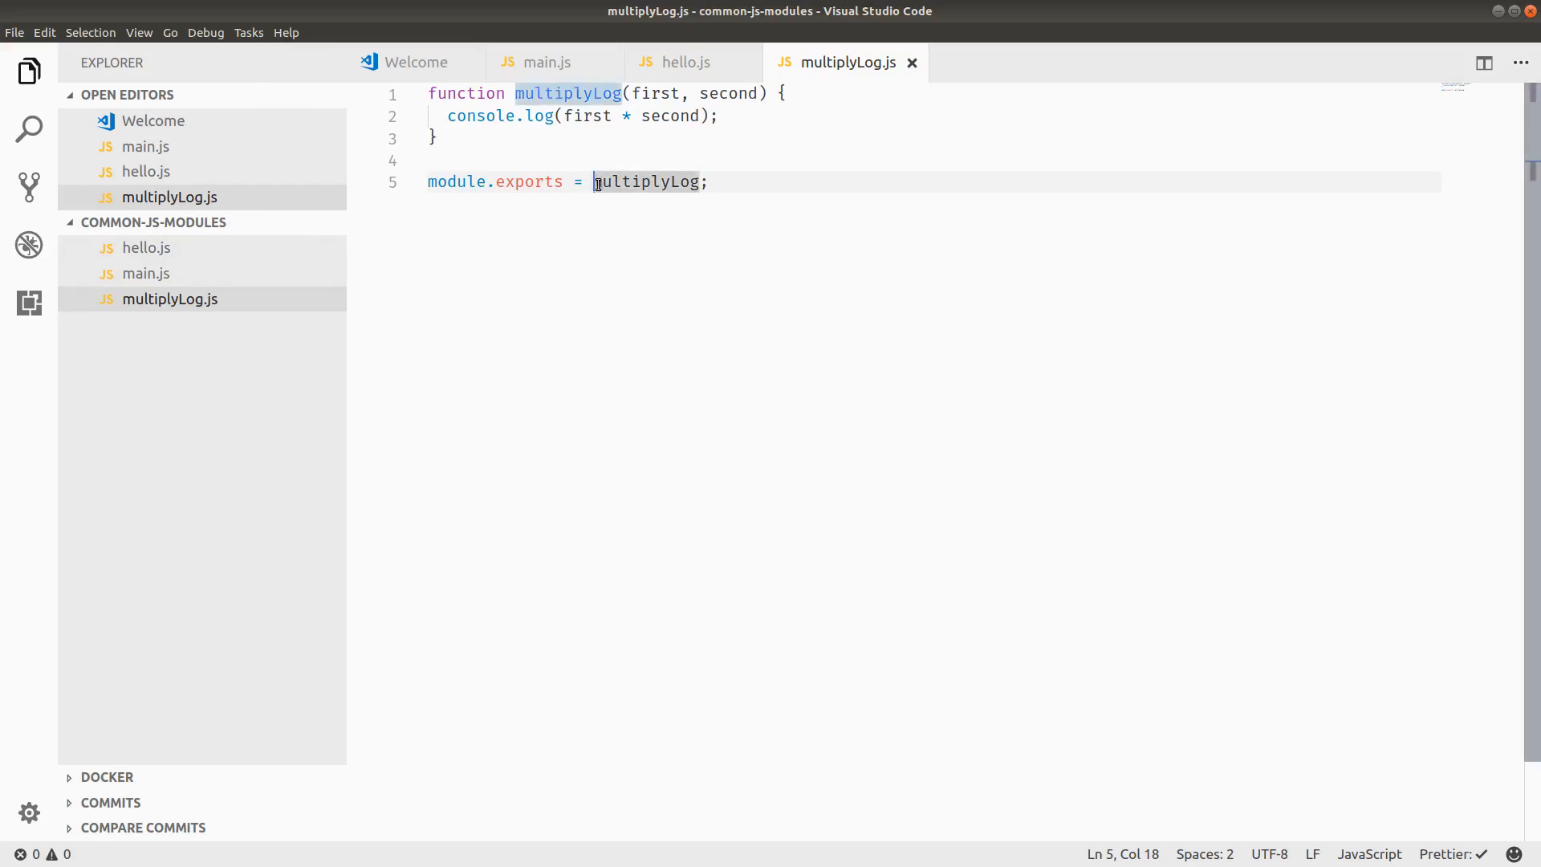
{"action": "double_click", "coordinate": [647, 182]}
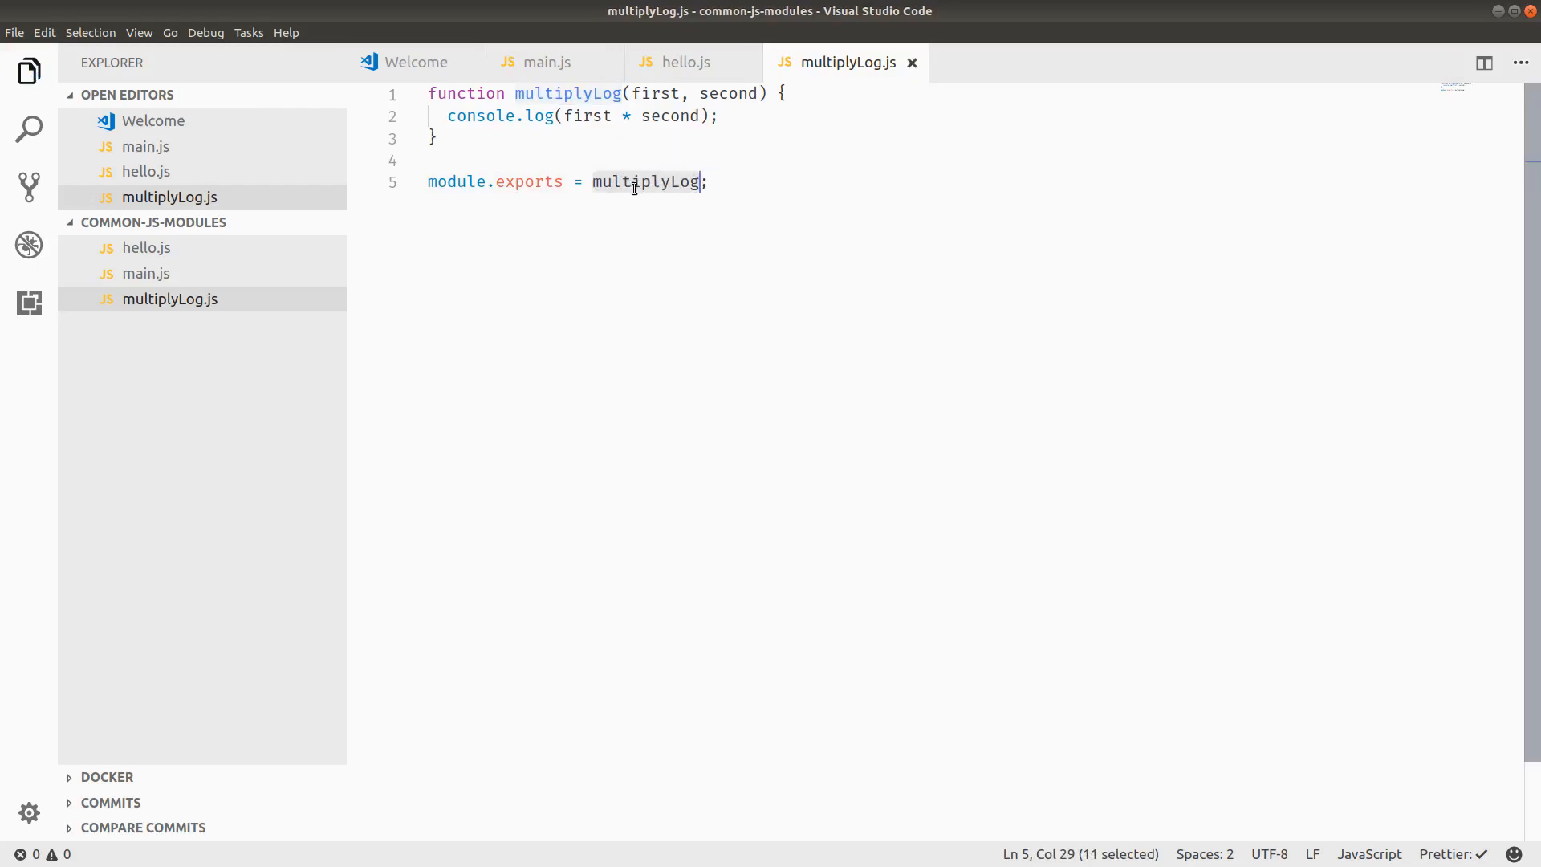
{"action": "left_click", "coordinate": [591, 182]}
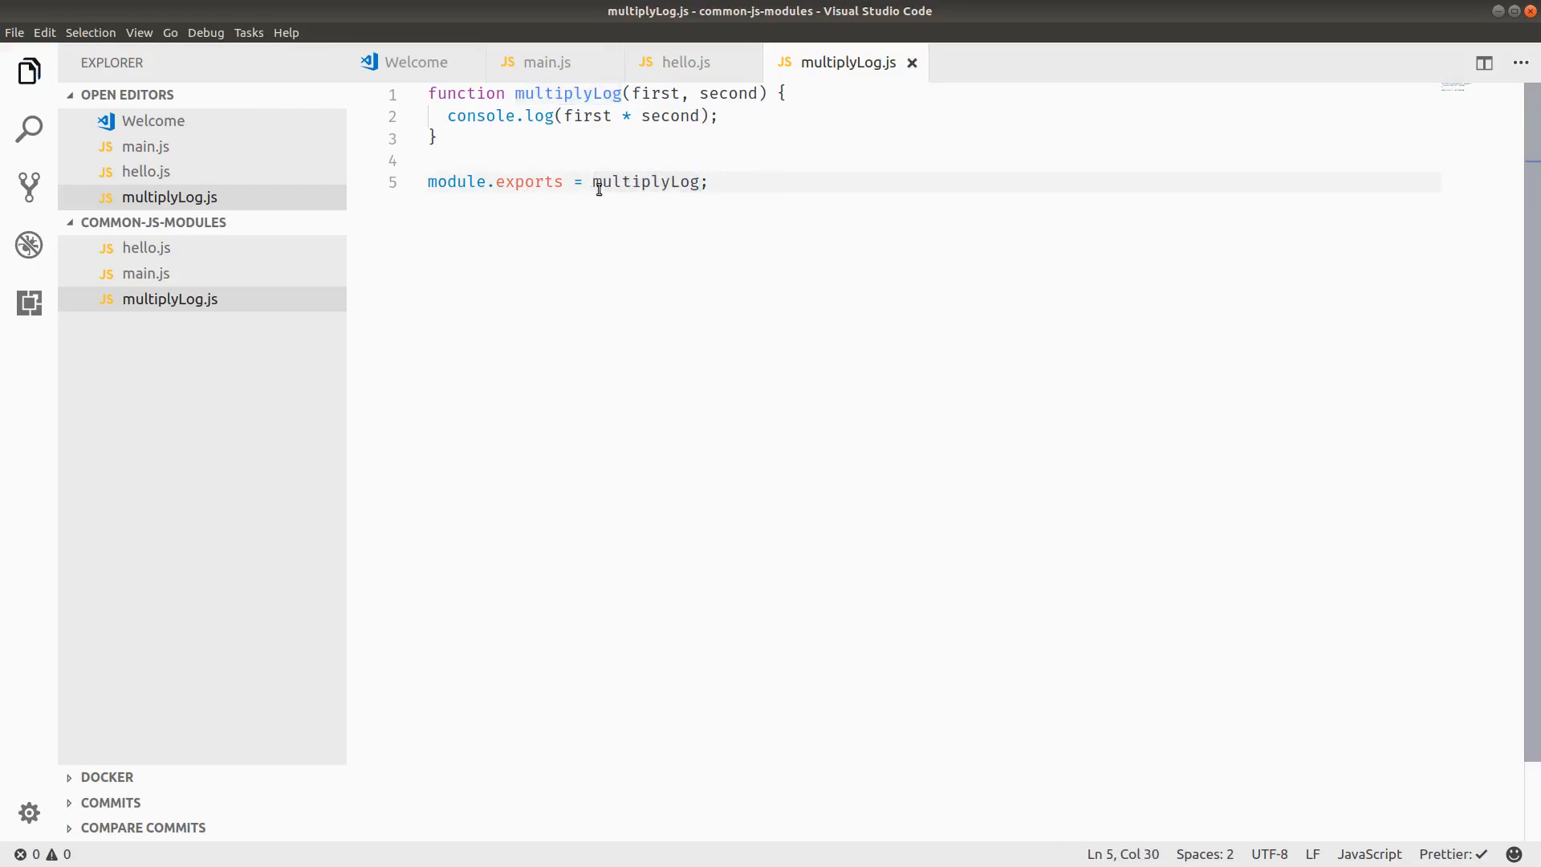
{"action": "left_click", "coordinate": [547, 61]}
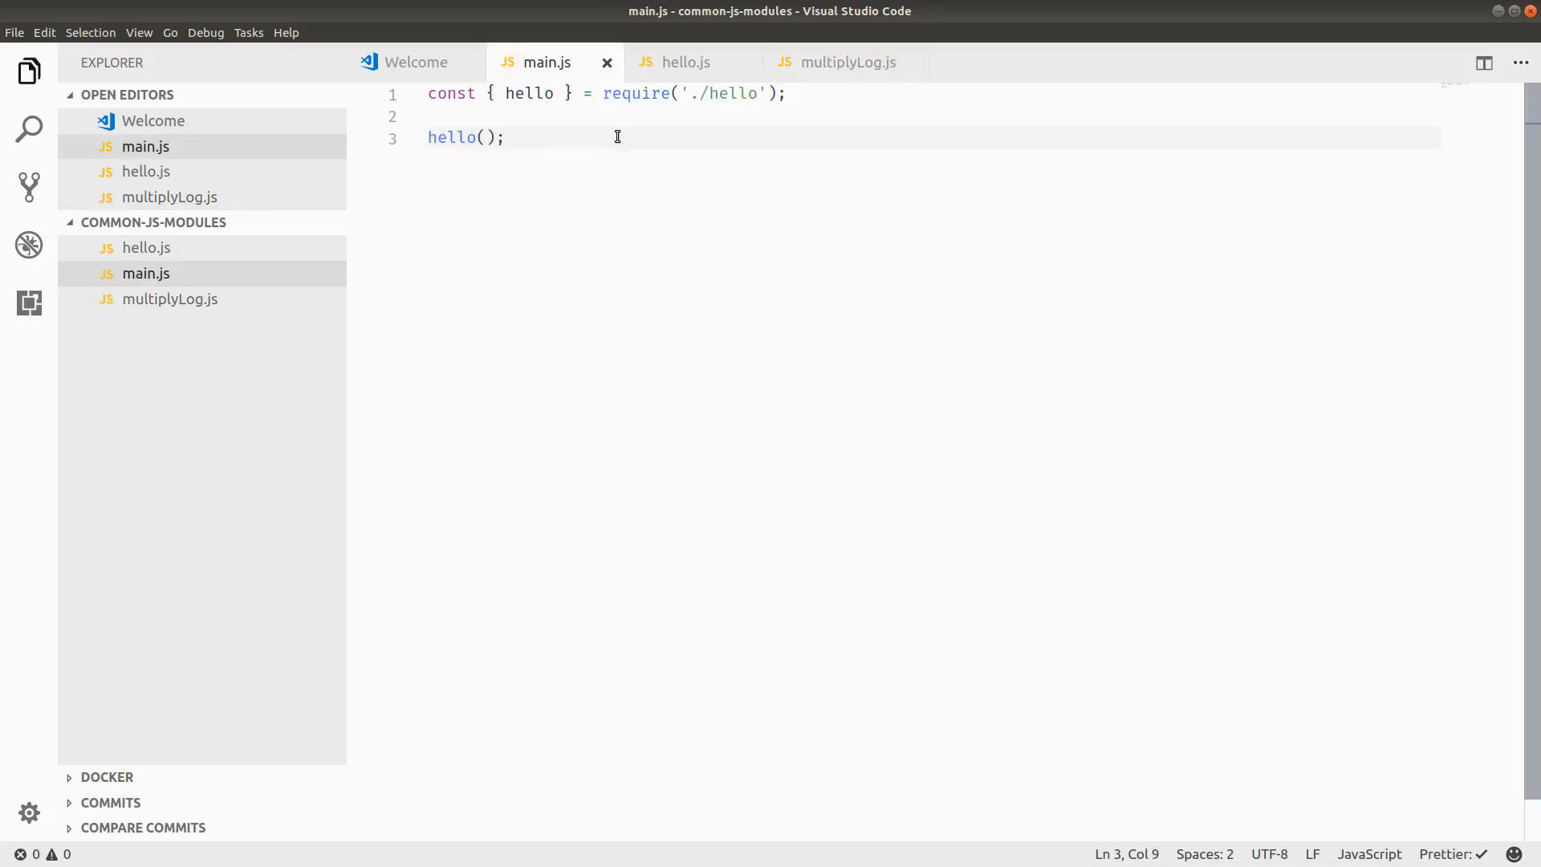
Step: Add `const multiplyLog = require('./multiplyLog');` to main.js, then return to multiplyLog.js
{"action": "type", "text": "const multipl"}
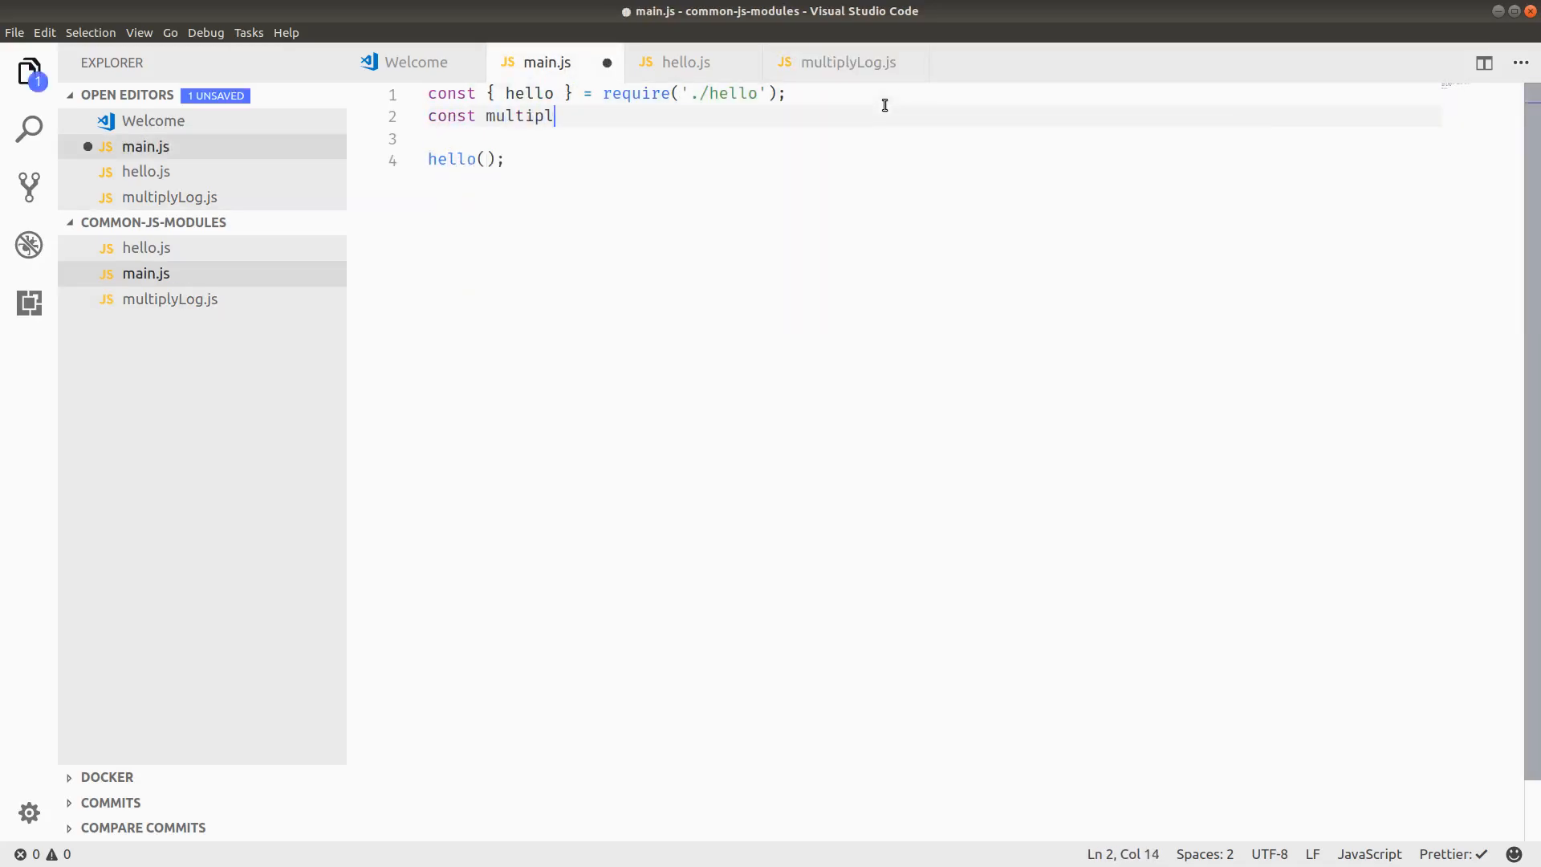
{"action": "type", "text": "yLog = require('./"}
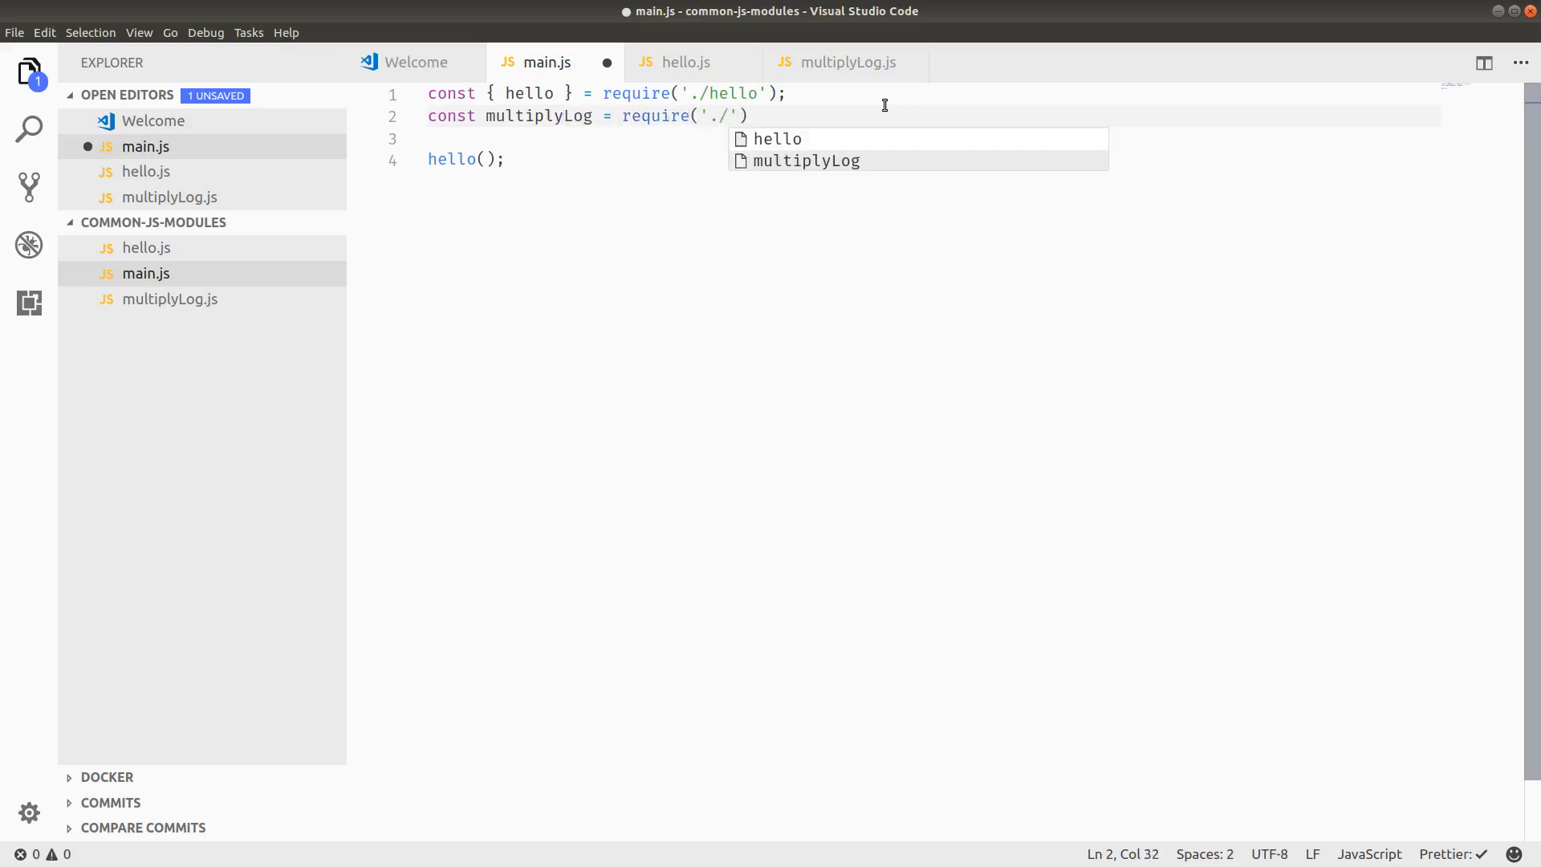
{"action": "left_click", "coordinate": [807, 162]}
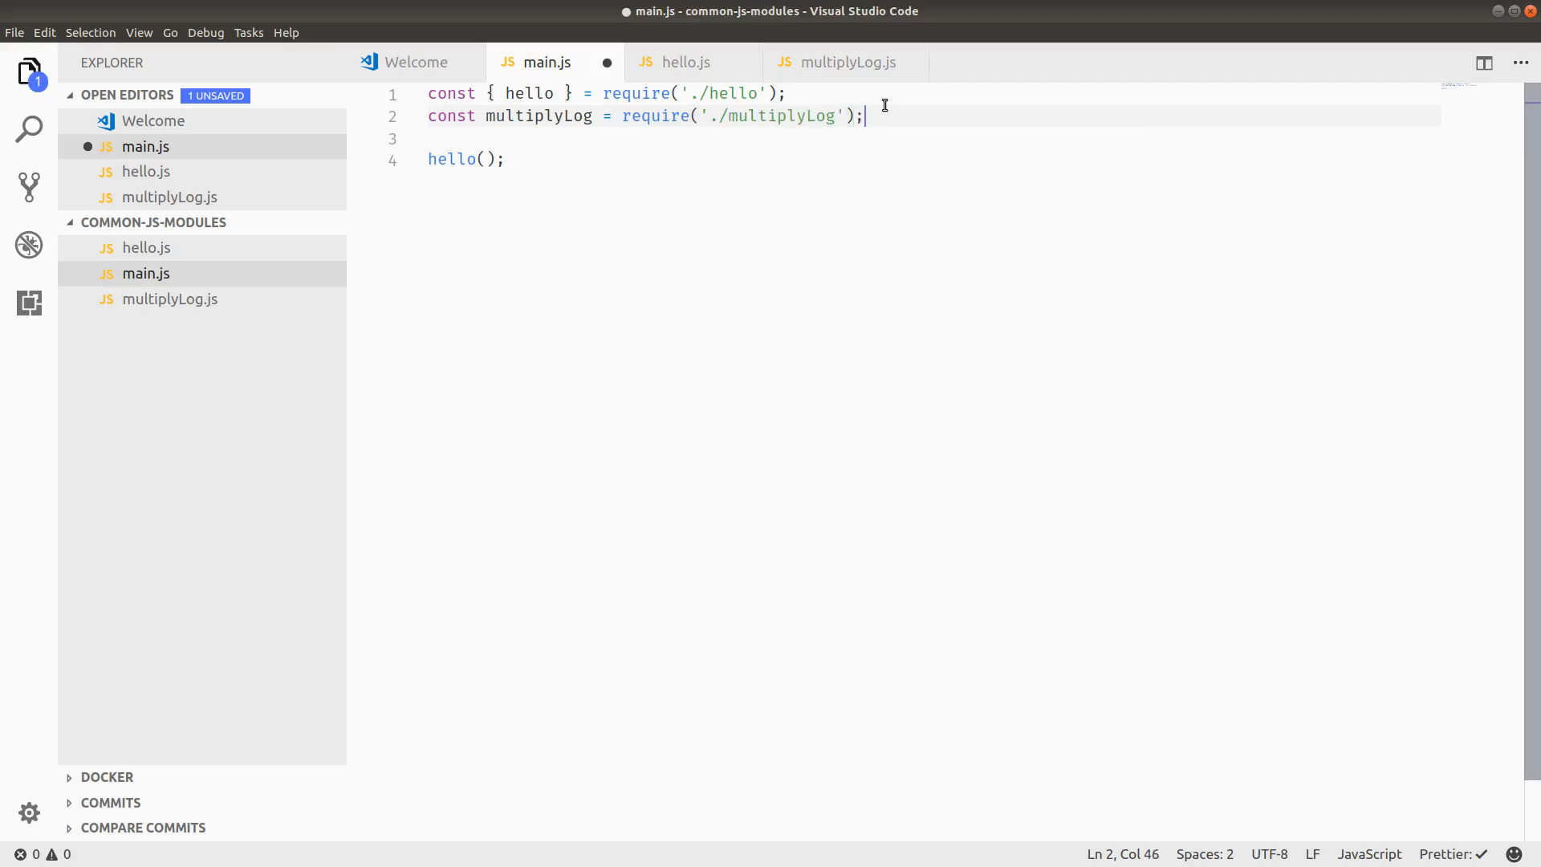
{"action": "double_click", "coordinate": [539, 116]}
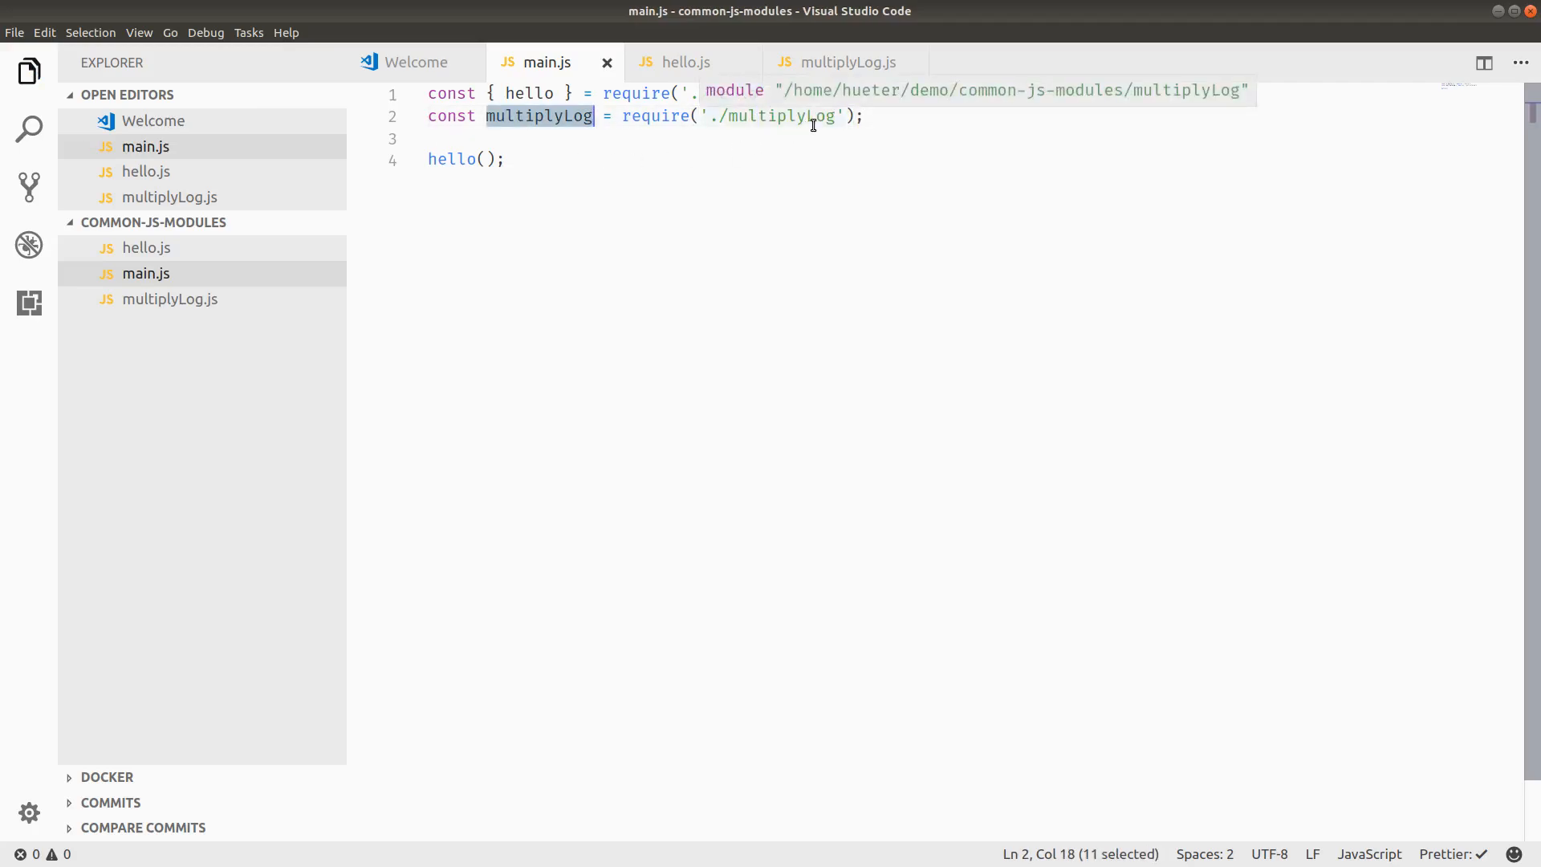
{"action": "left_click", "coordinate": [848, 62]}
{"action": "type", "text": "// export"}
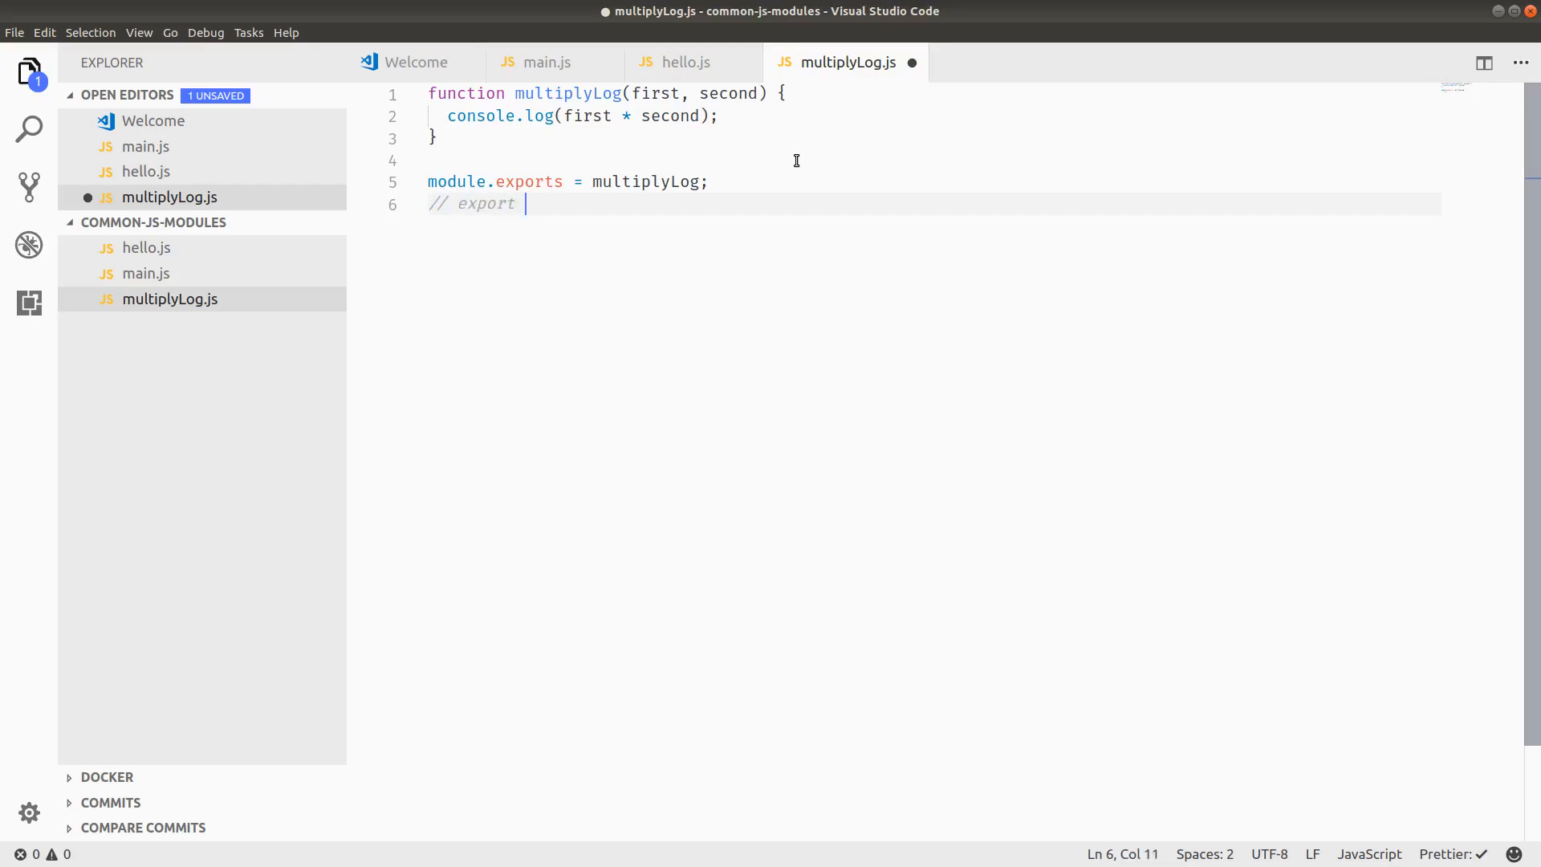
Step: Type a draft `// export default multiplyLog` comment in multiplyLog.js and save
{"action": "type", "text": "default mult"}
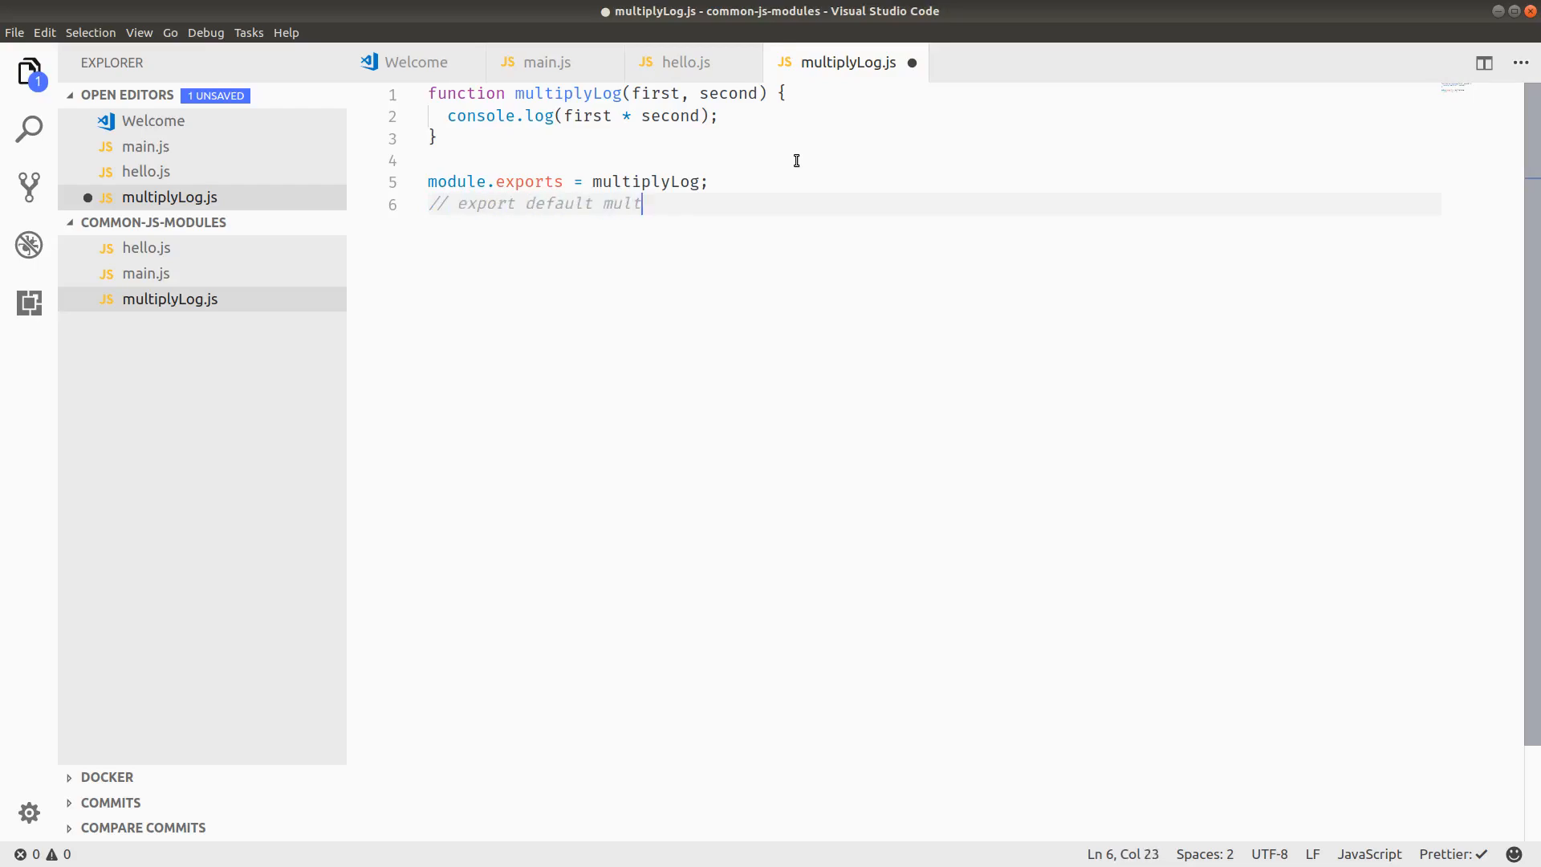
{"action": "key", "text": "ctrl+s"}
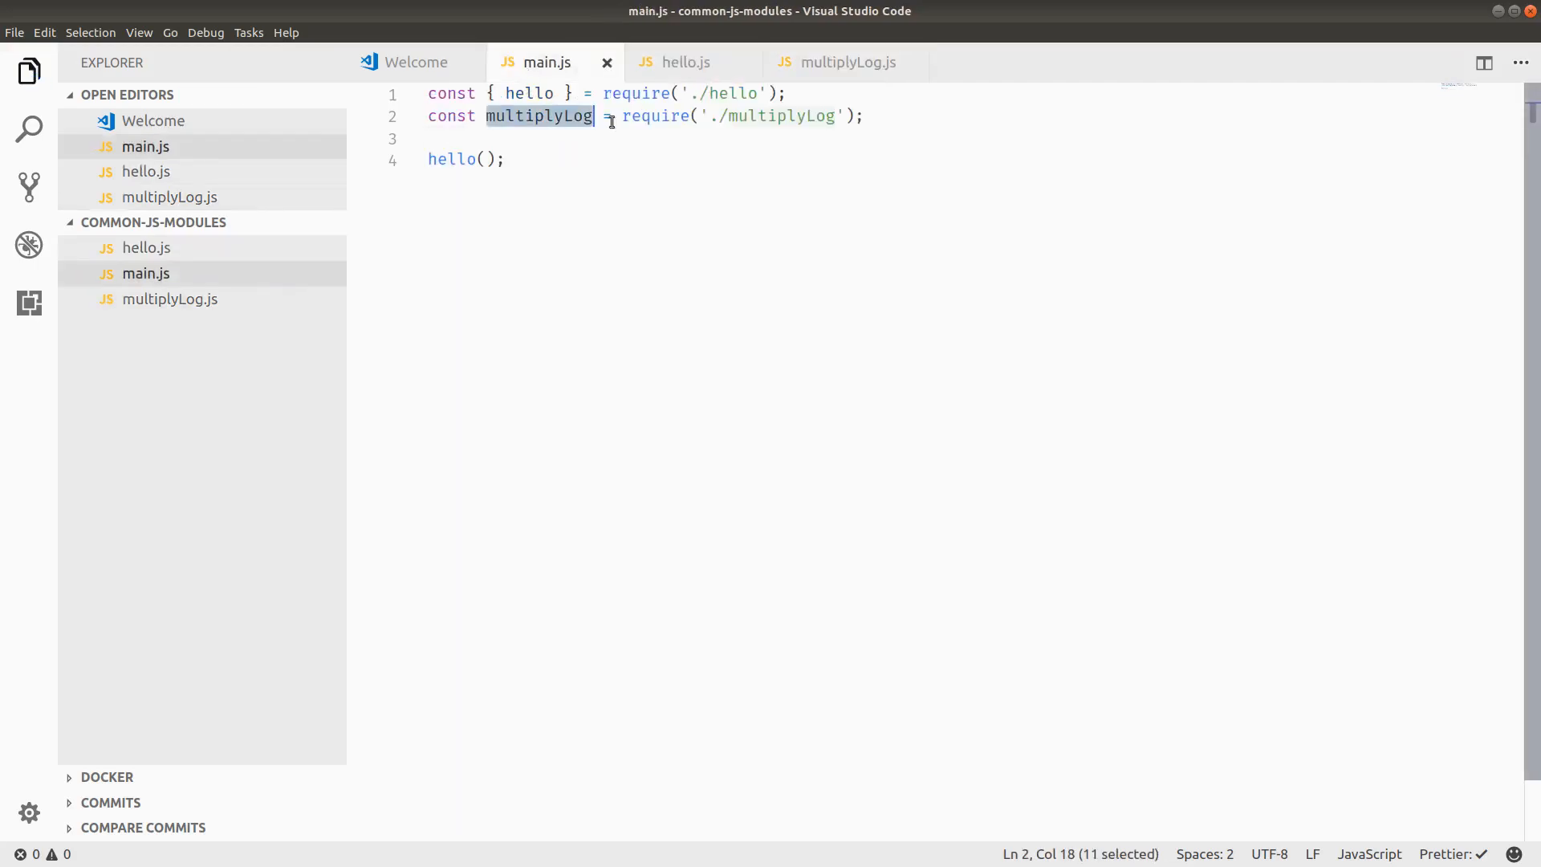
Step: Add a `multiplyLog(555, 111);` call after hello() in main.js
{"action": "left_click", "coordinate": [848, 62]}
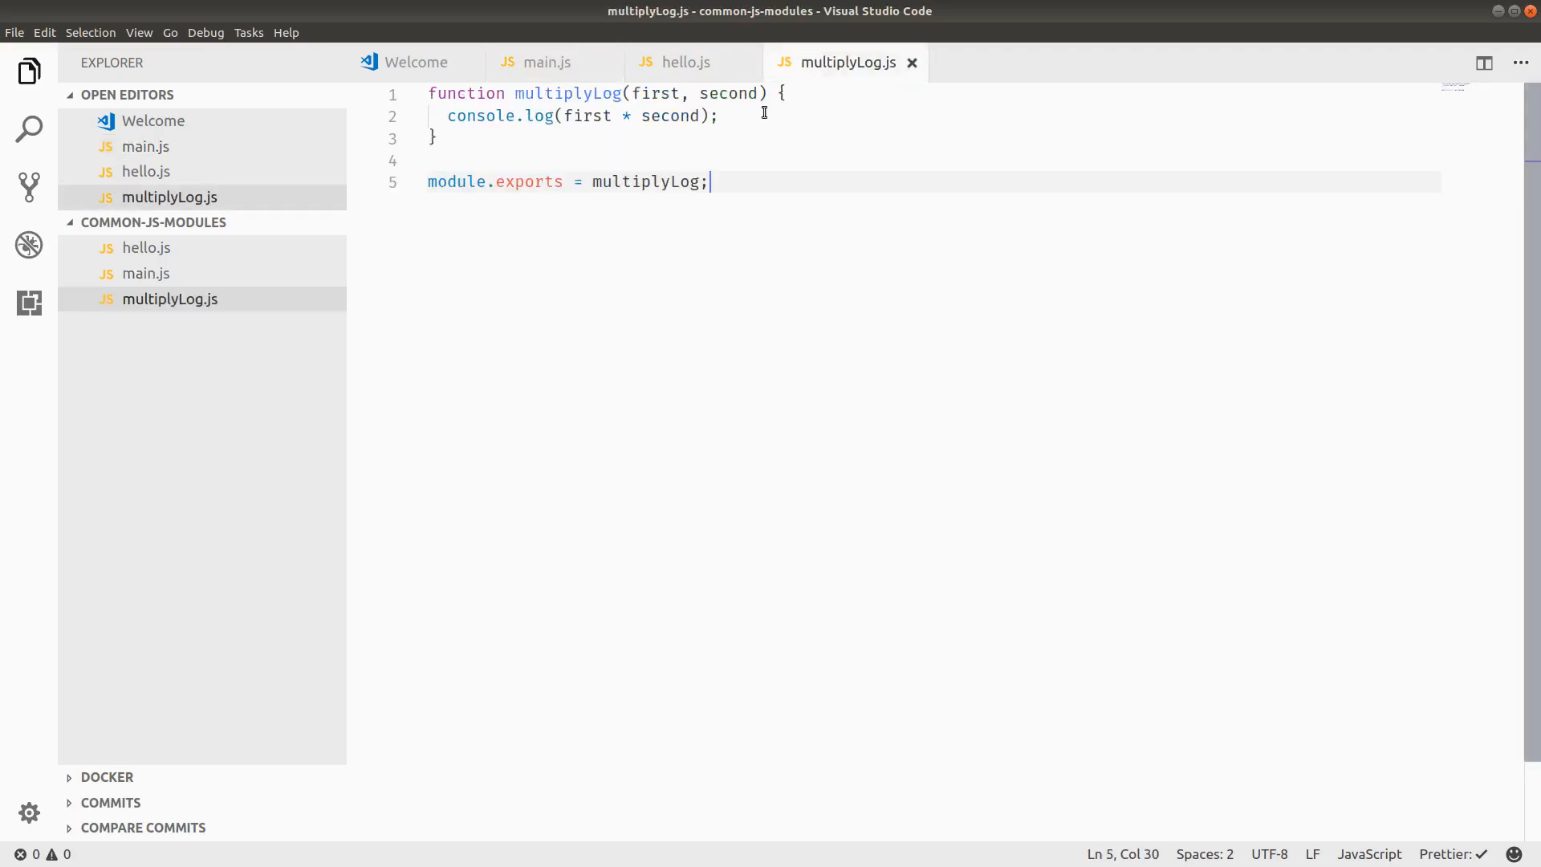
{"action": "left_click", "coordinate": [546, 61]}
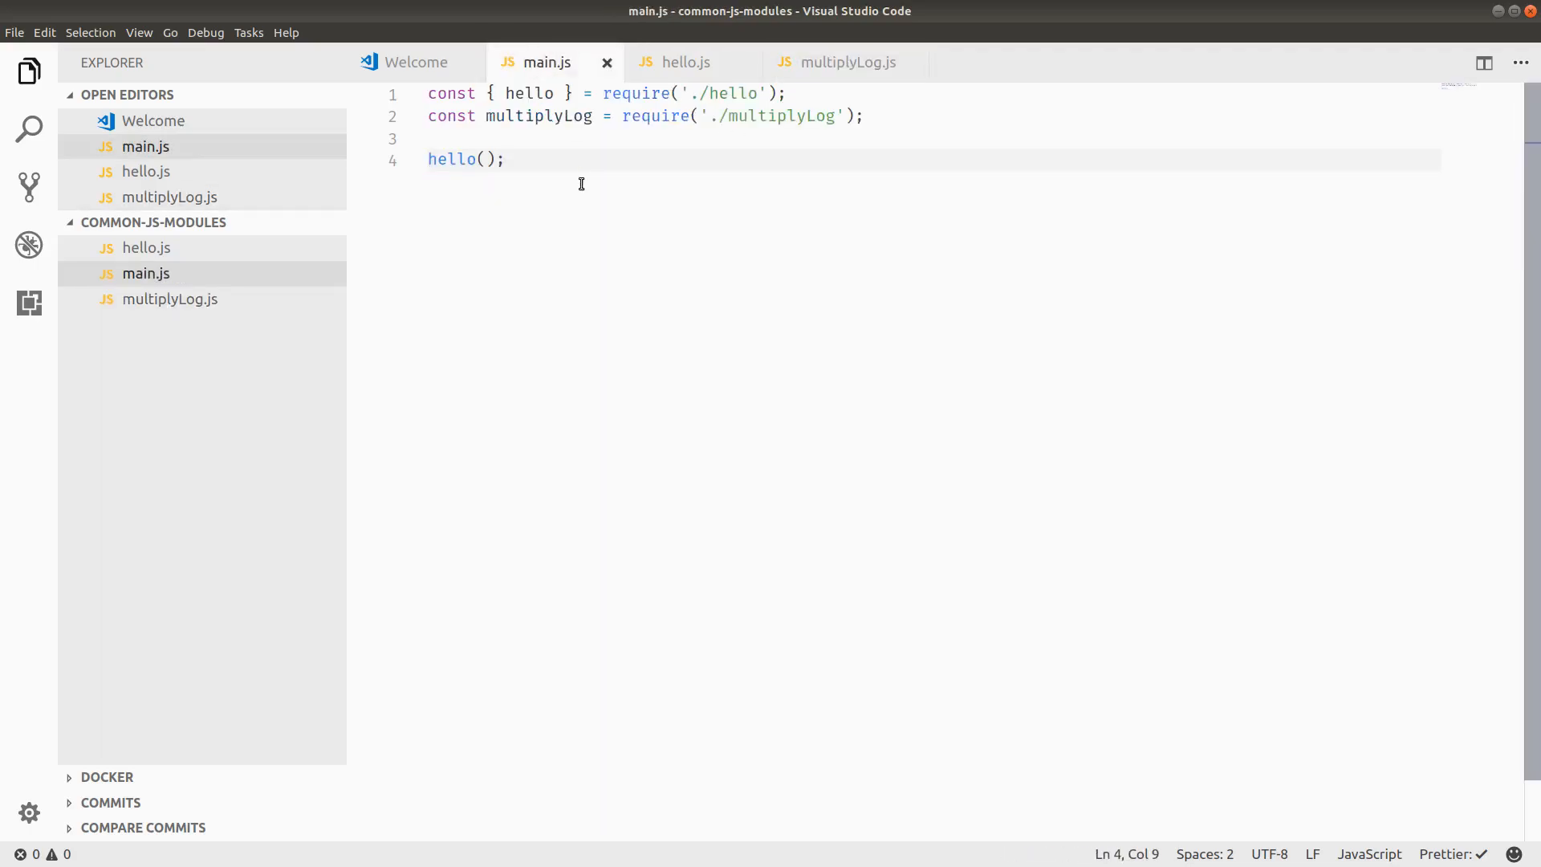
{"action": "type", "text": "multiplyLog("}
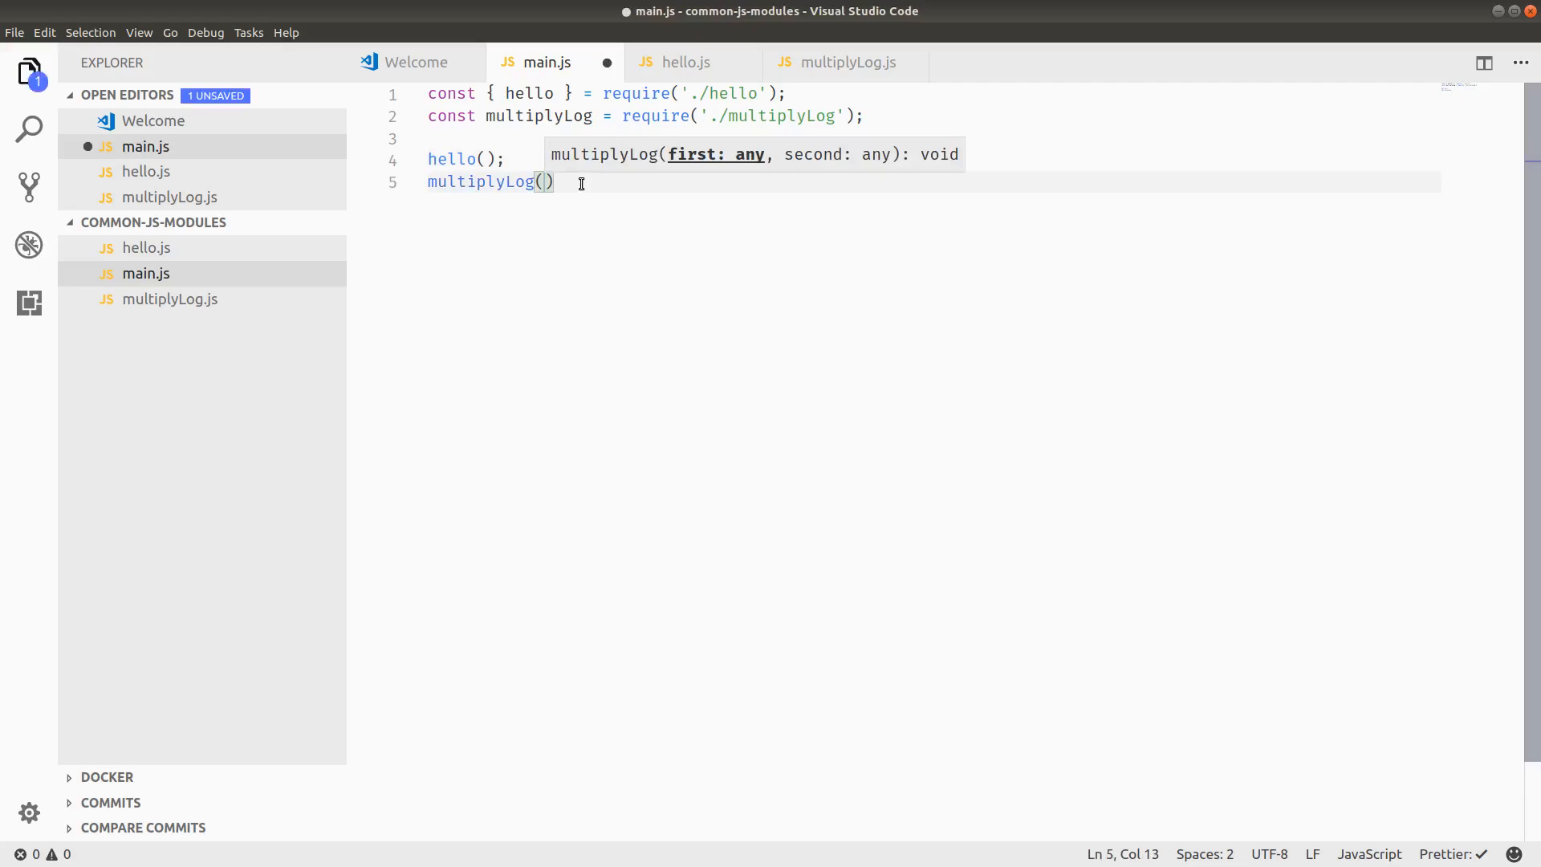
{"action": "type", "text": "555,"}
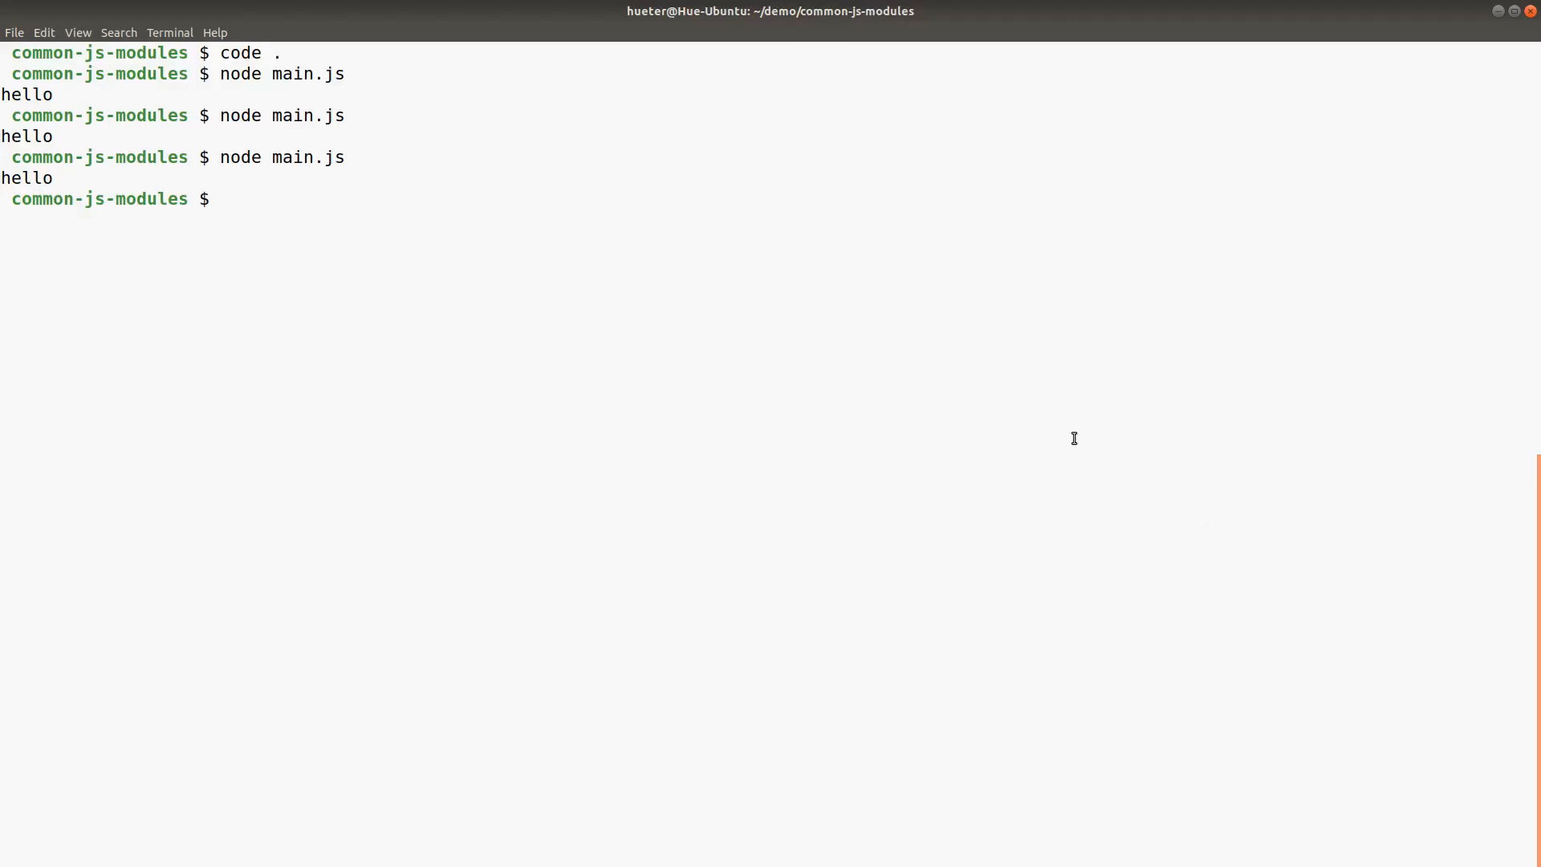
{"action": "key", "text": "Return"}
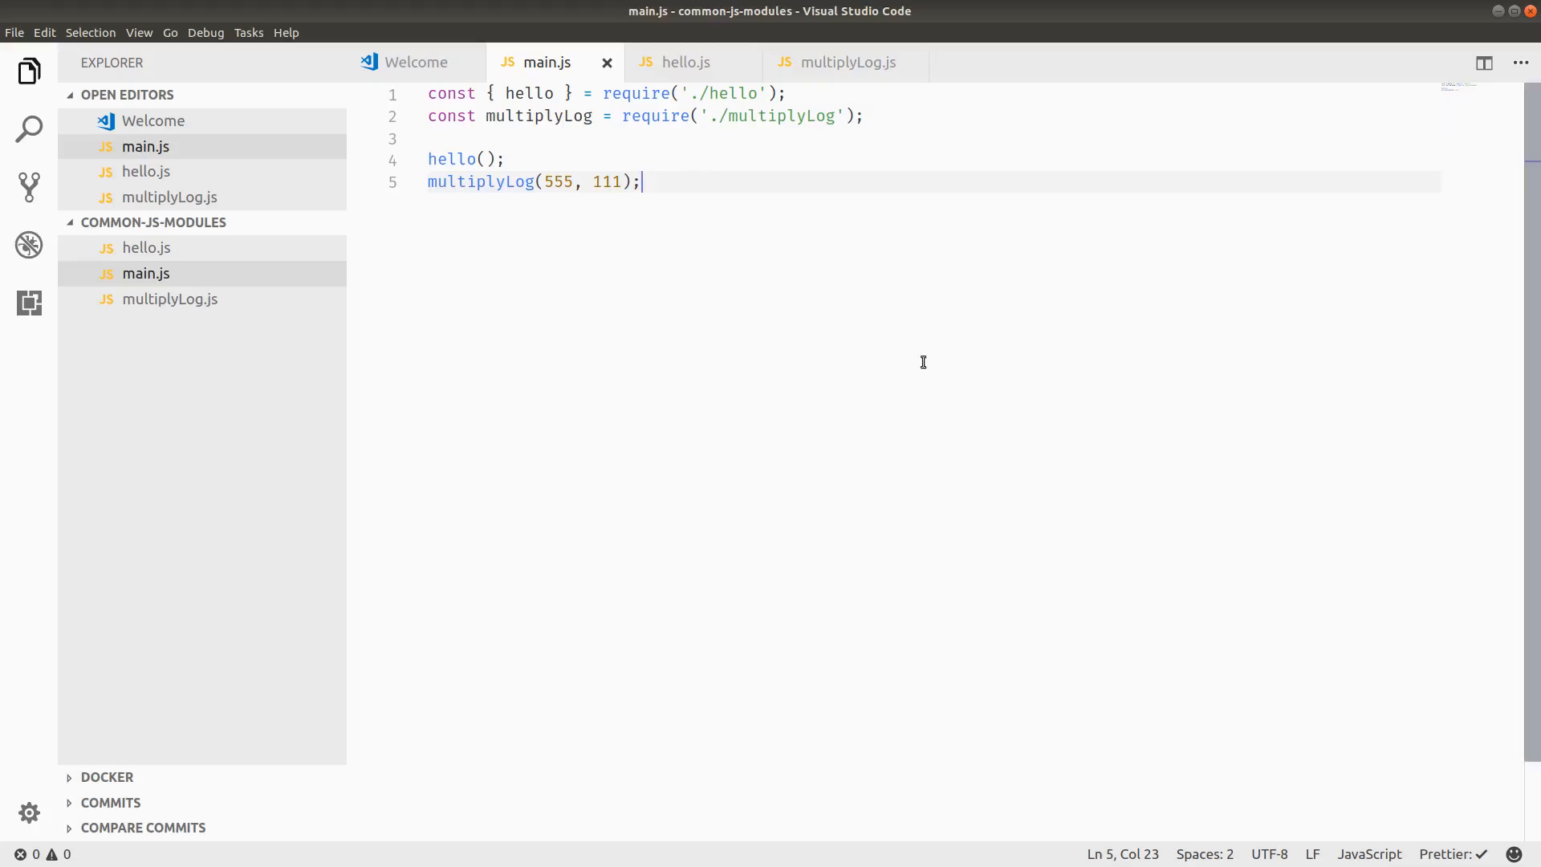
Step: Create a myfolder folder containing a new index.js file
{"action": "left_click", "coordinate": [266, 223]}
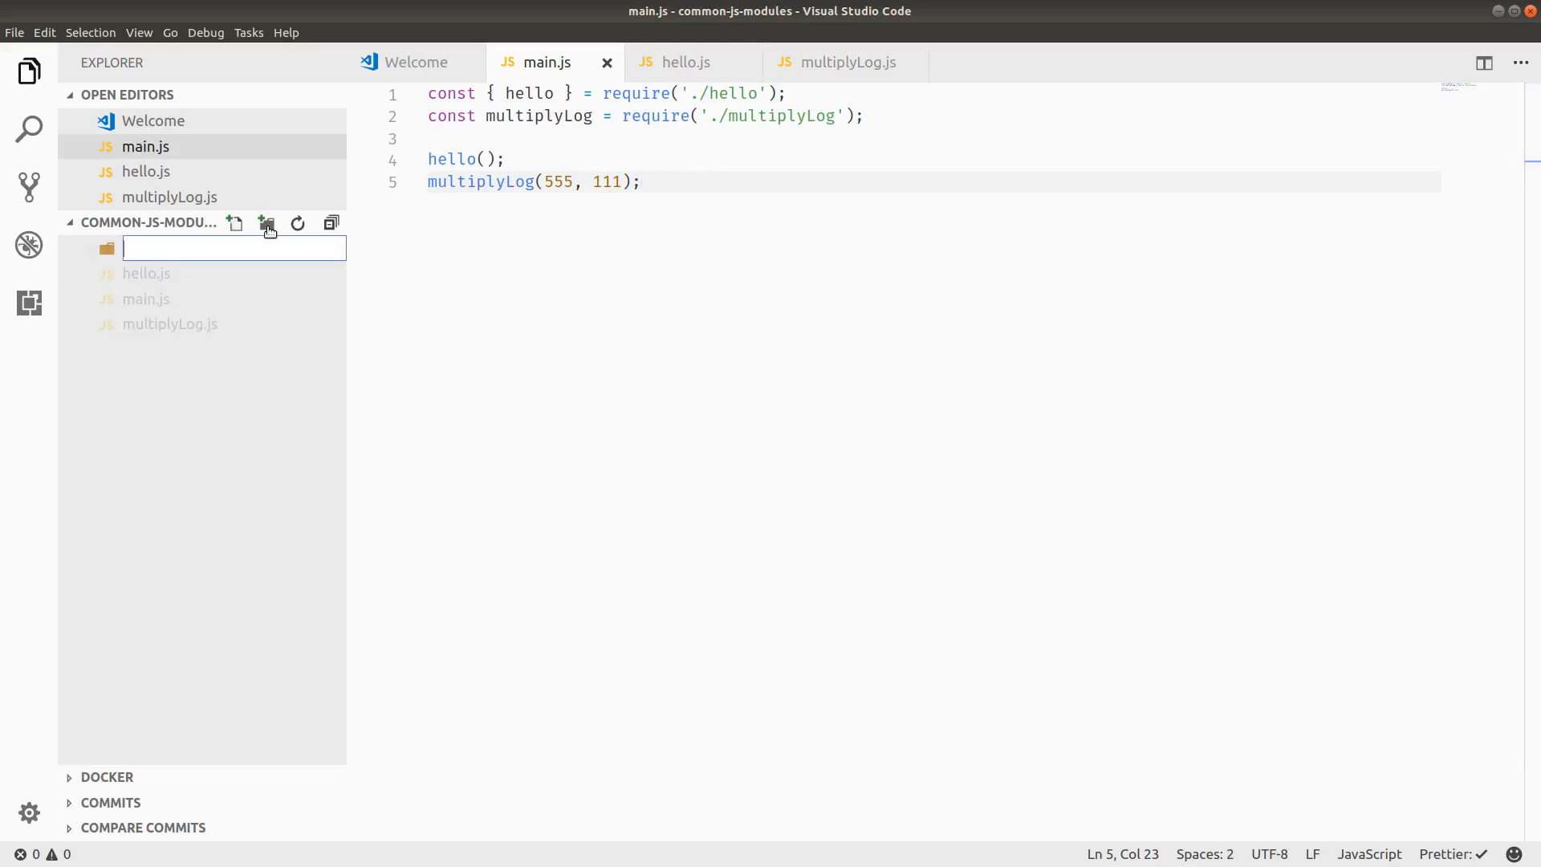
{"action": "type", "text": "myfi"}
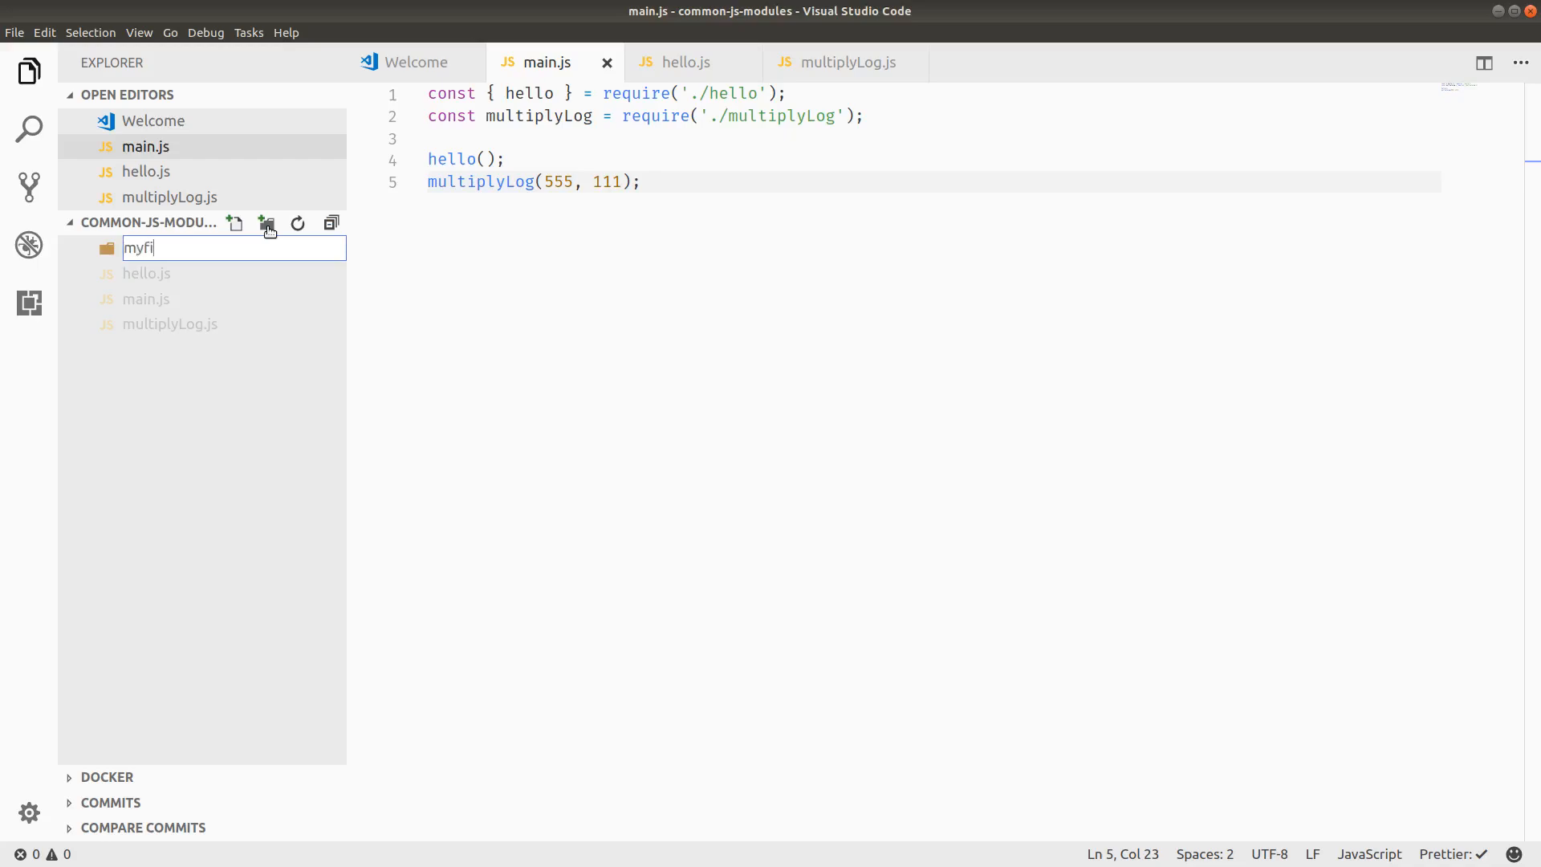
{"action": "key", "text": "Return"}
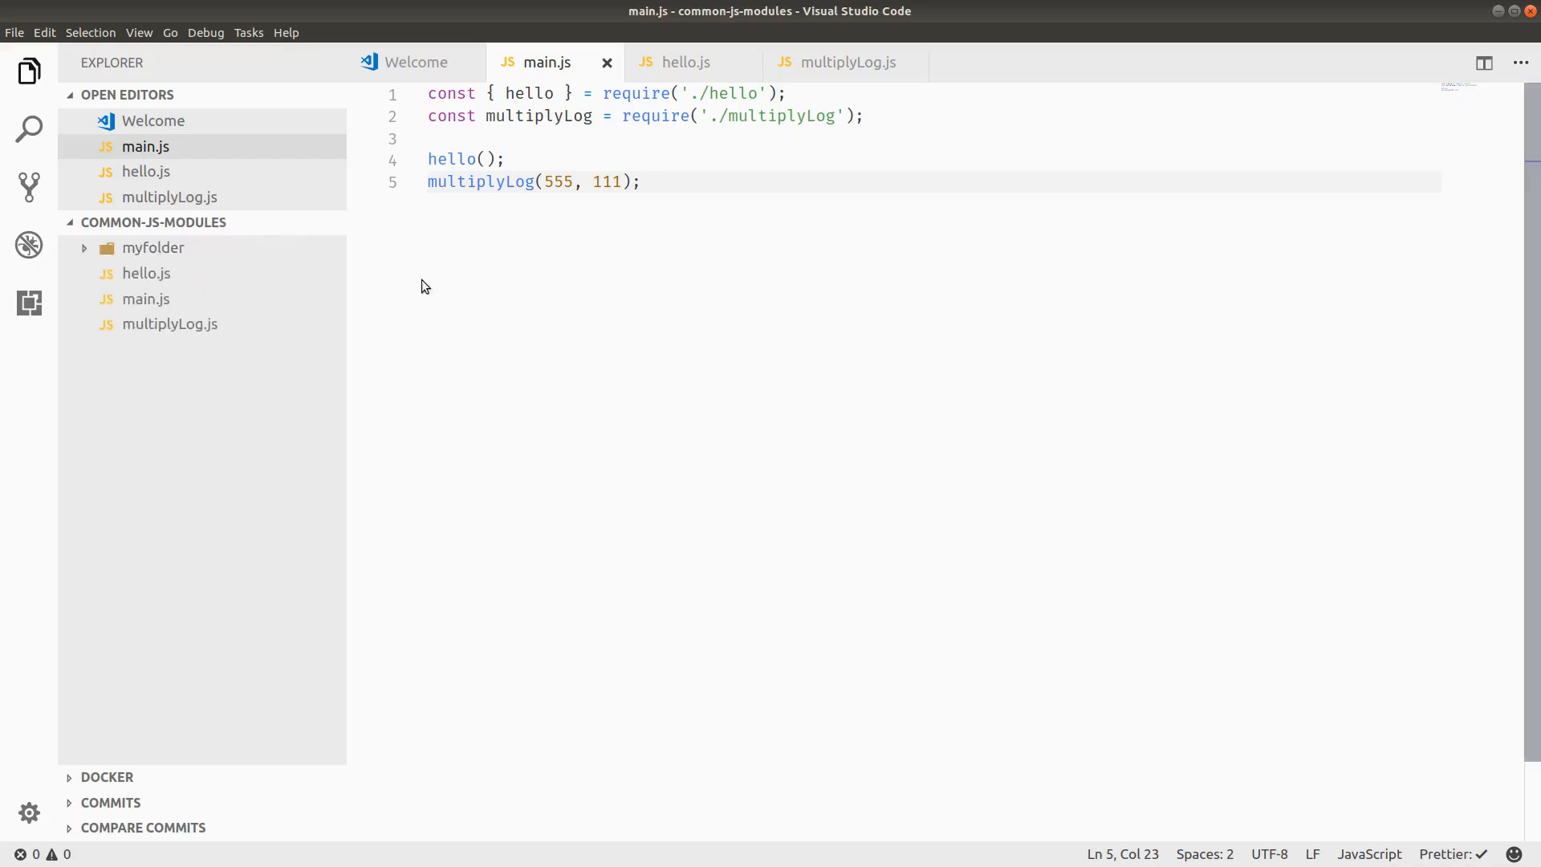
{"action": "left_click", "coordinate": [236, 223]}
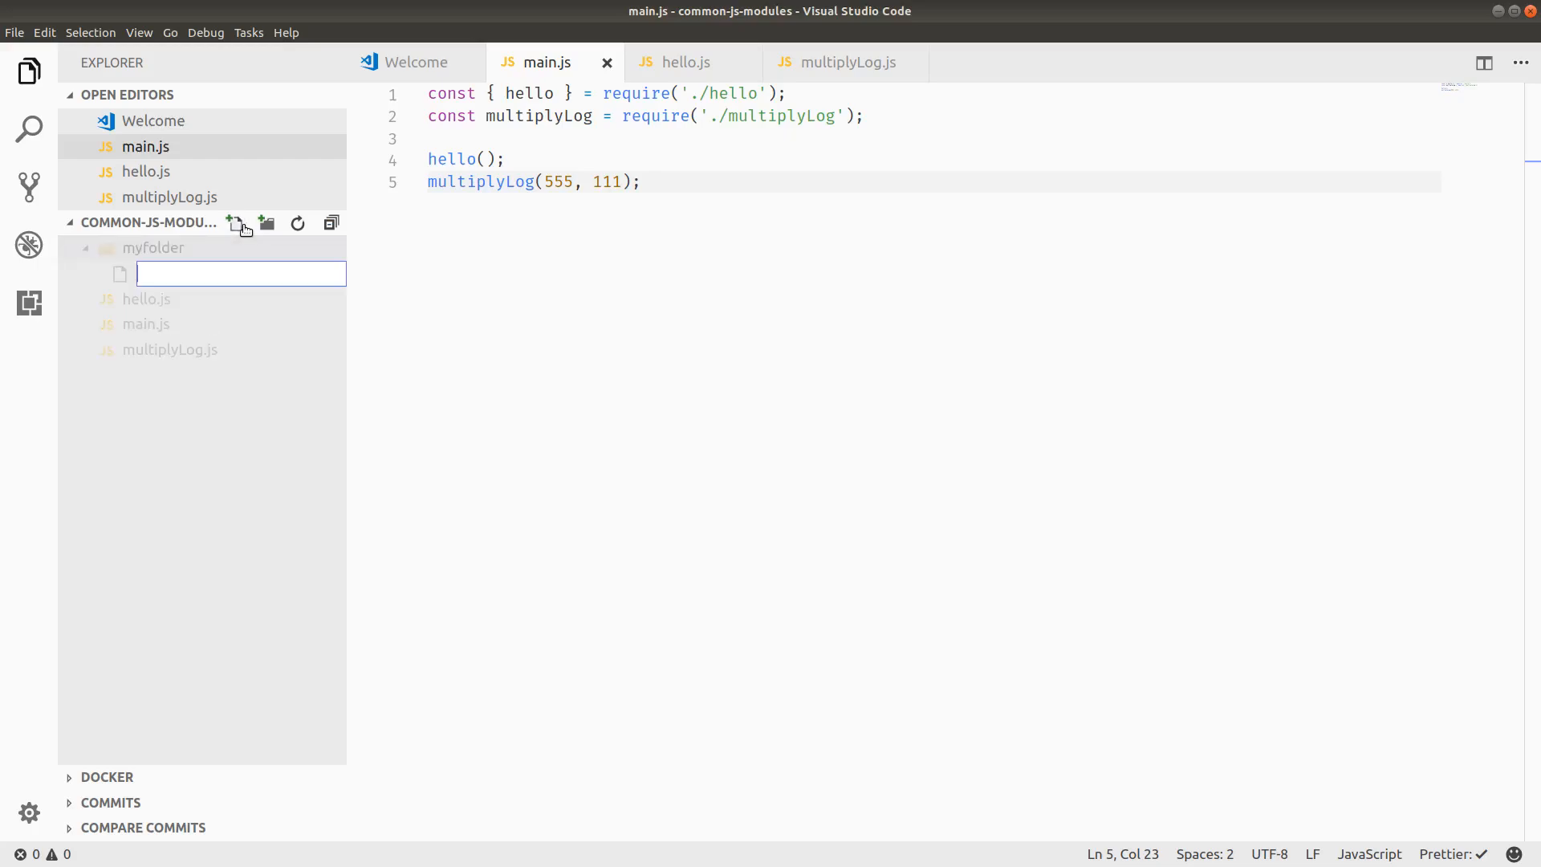
{"action": "type", "text": "inde"}
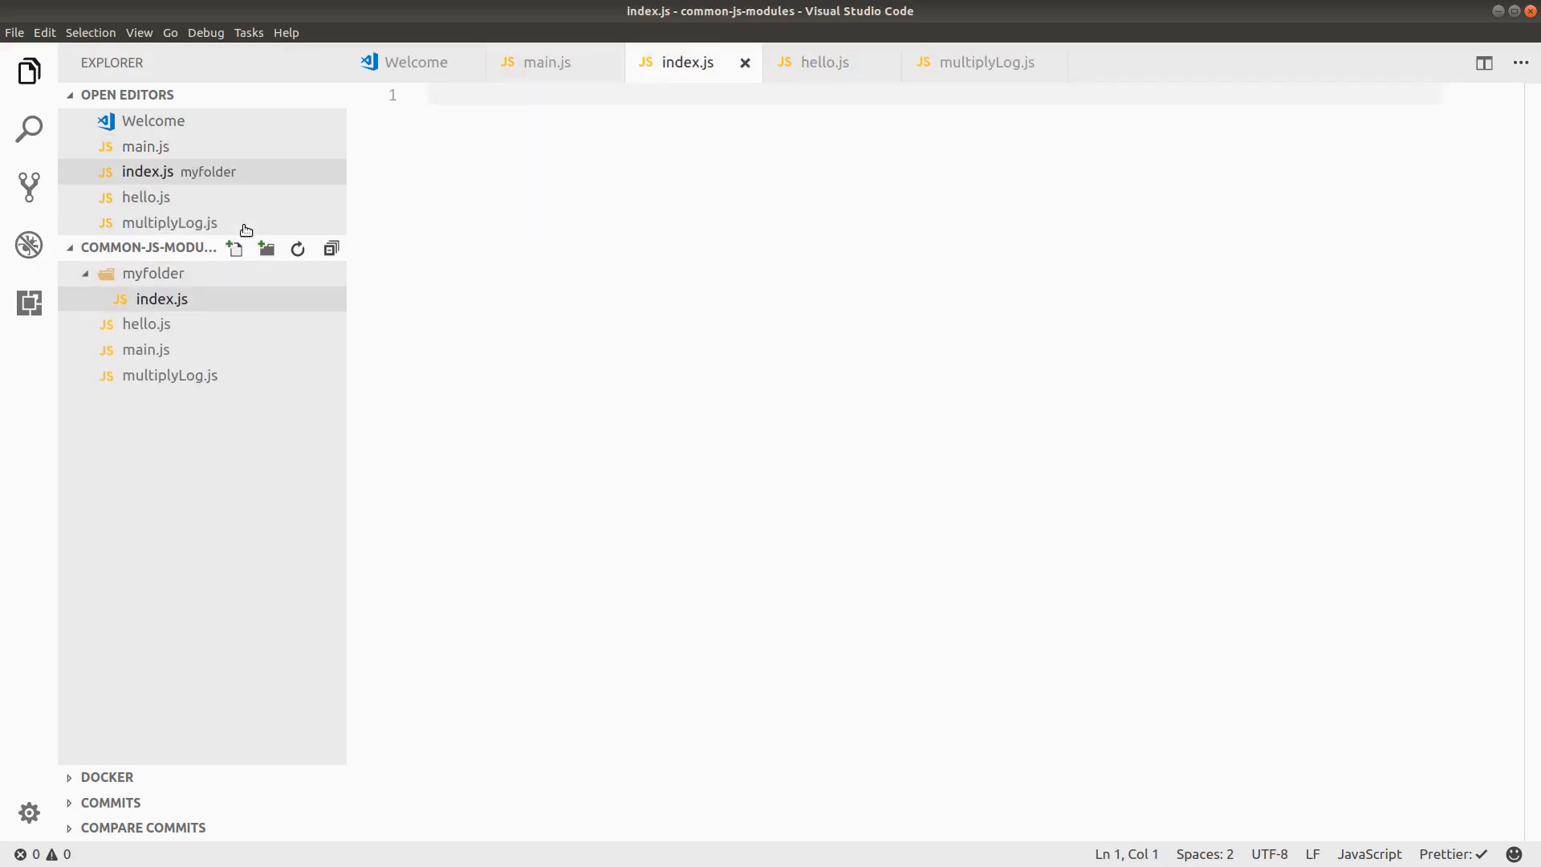
Step: Define a logIndex function in index.js that logs "I'm the index"
{"action": "type", "text": "functio"}
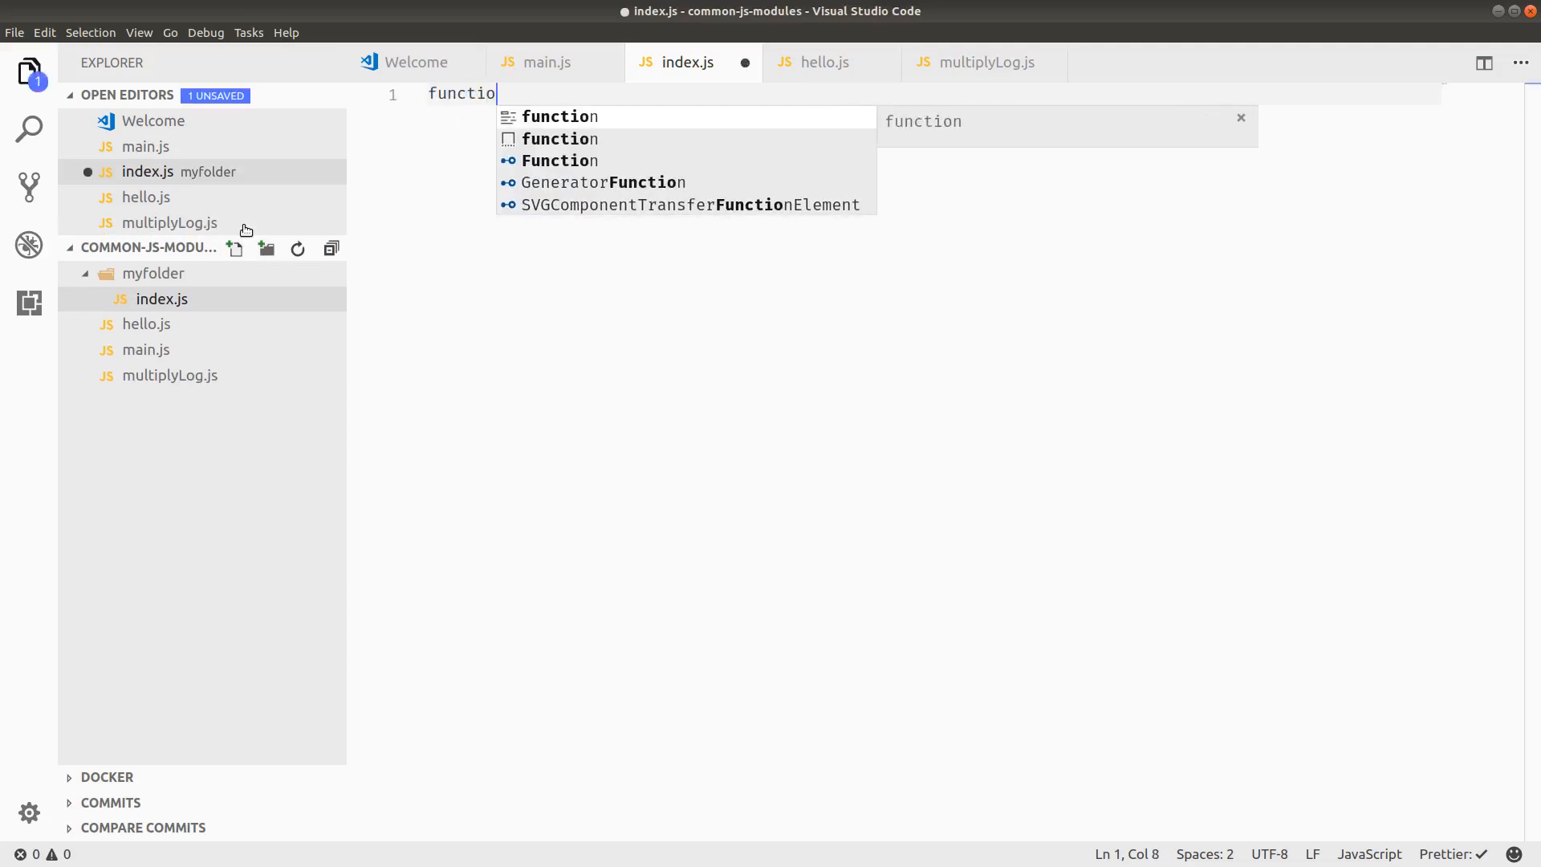
{"action": "type", "text": "le.log('I"}
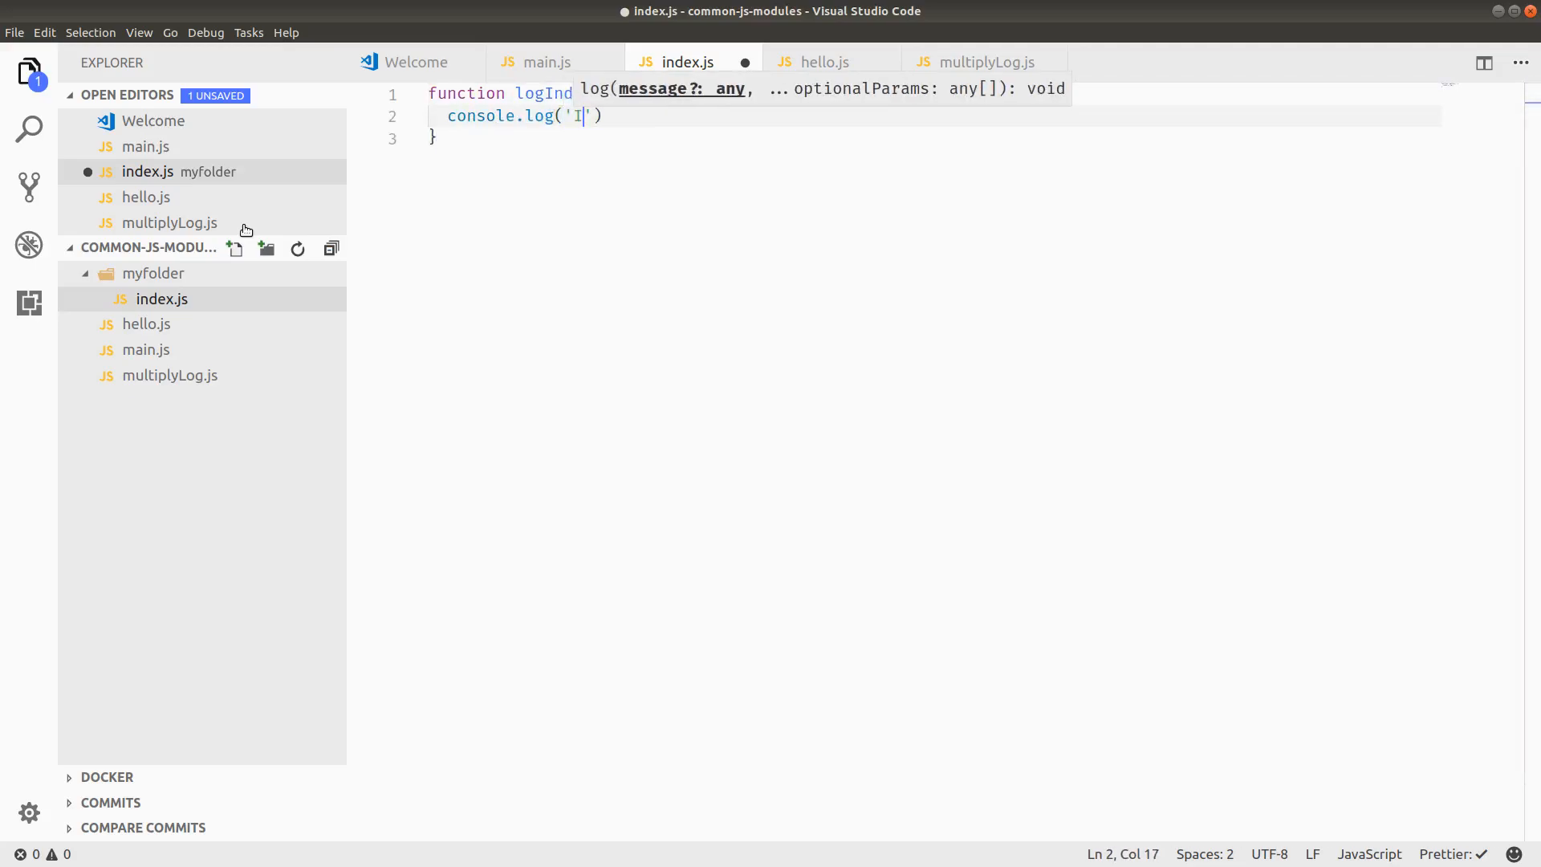
{"action": "key", "text": "BackSpace"}
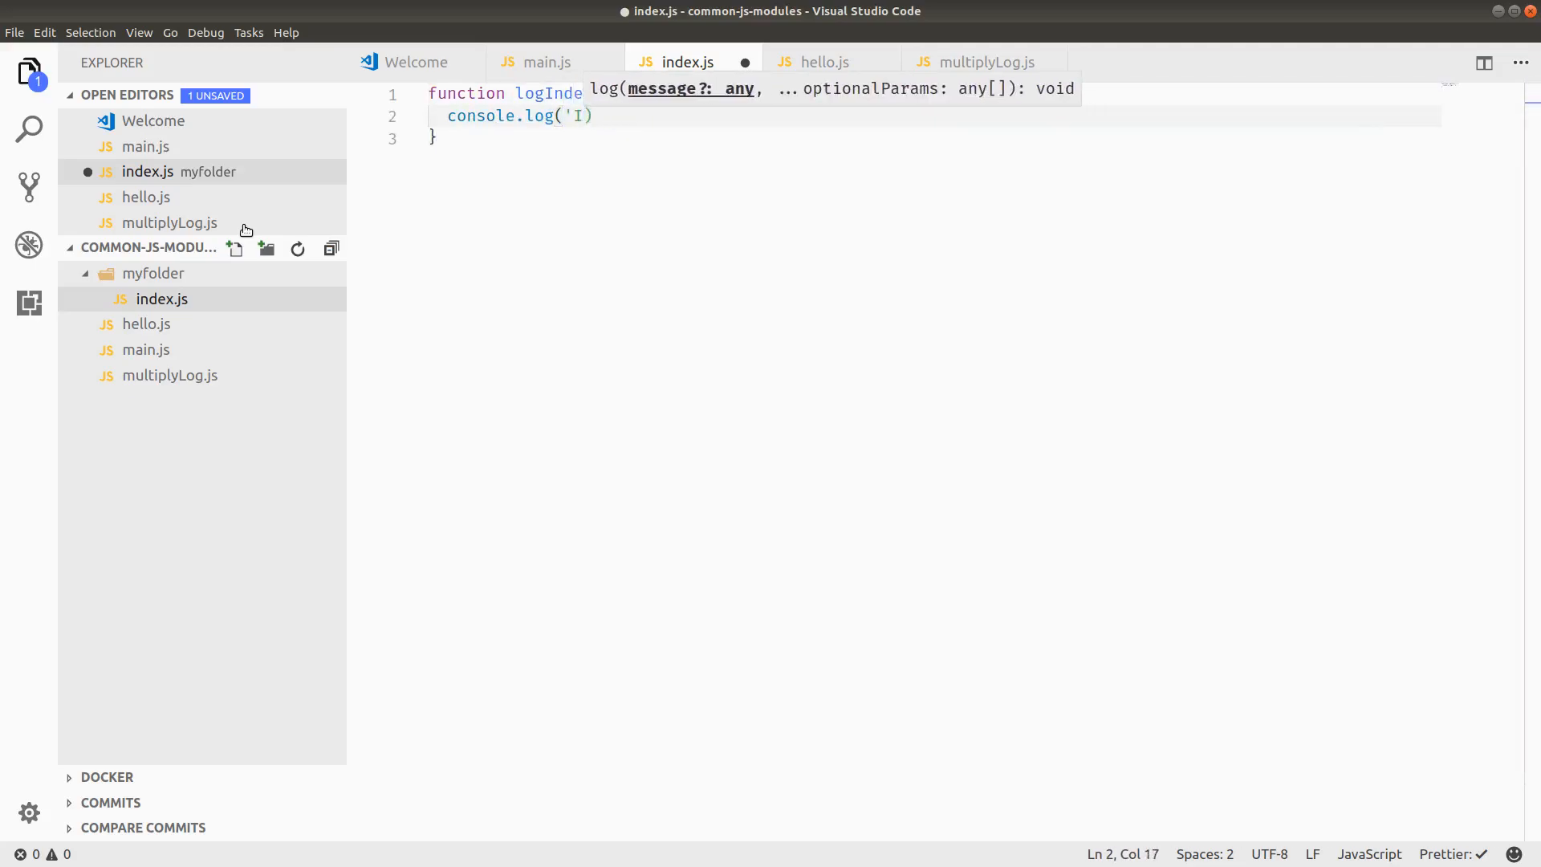
{"action": "key", "text": "BackSpace"}
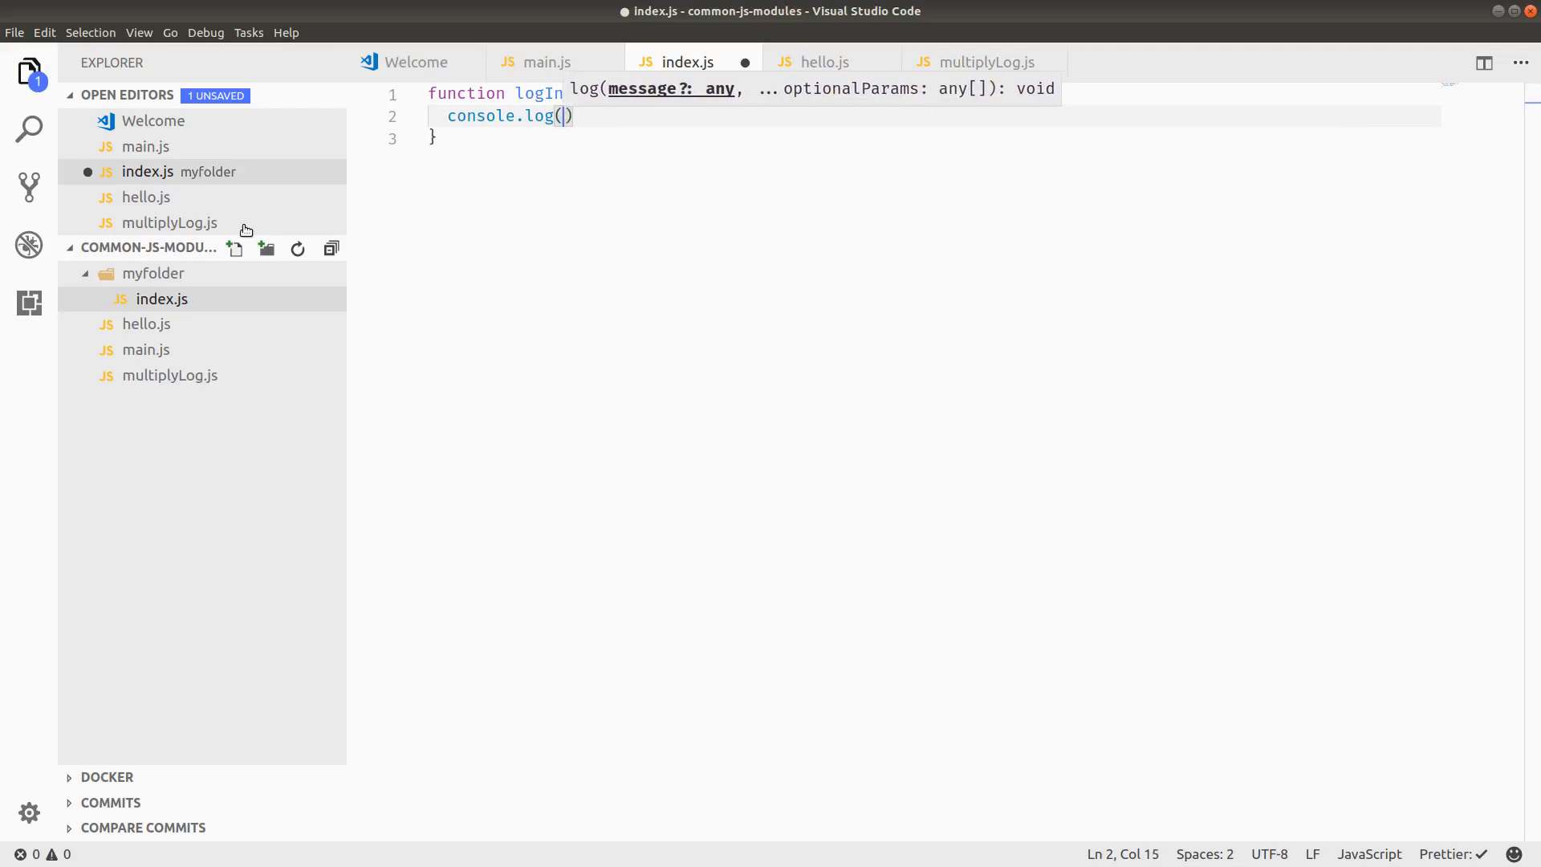
{"action": "type", "text": "\"I\""}
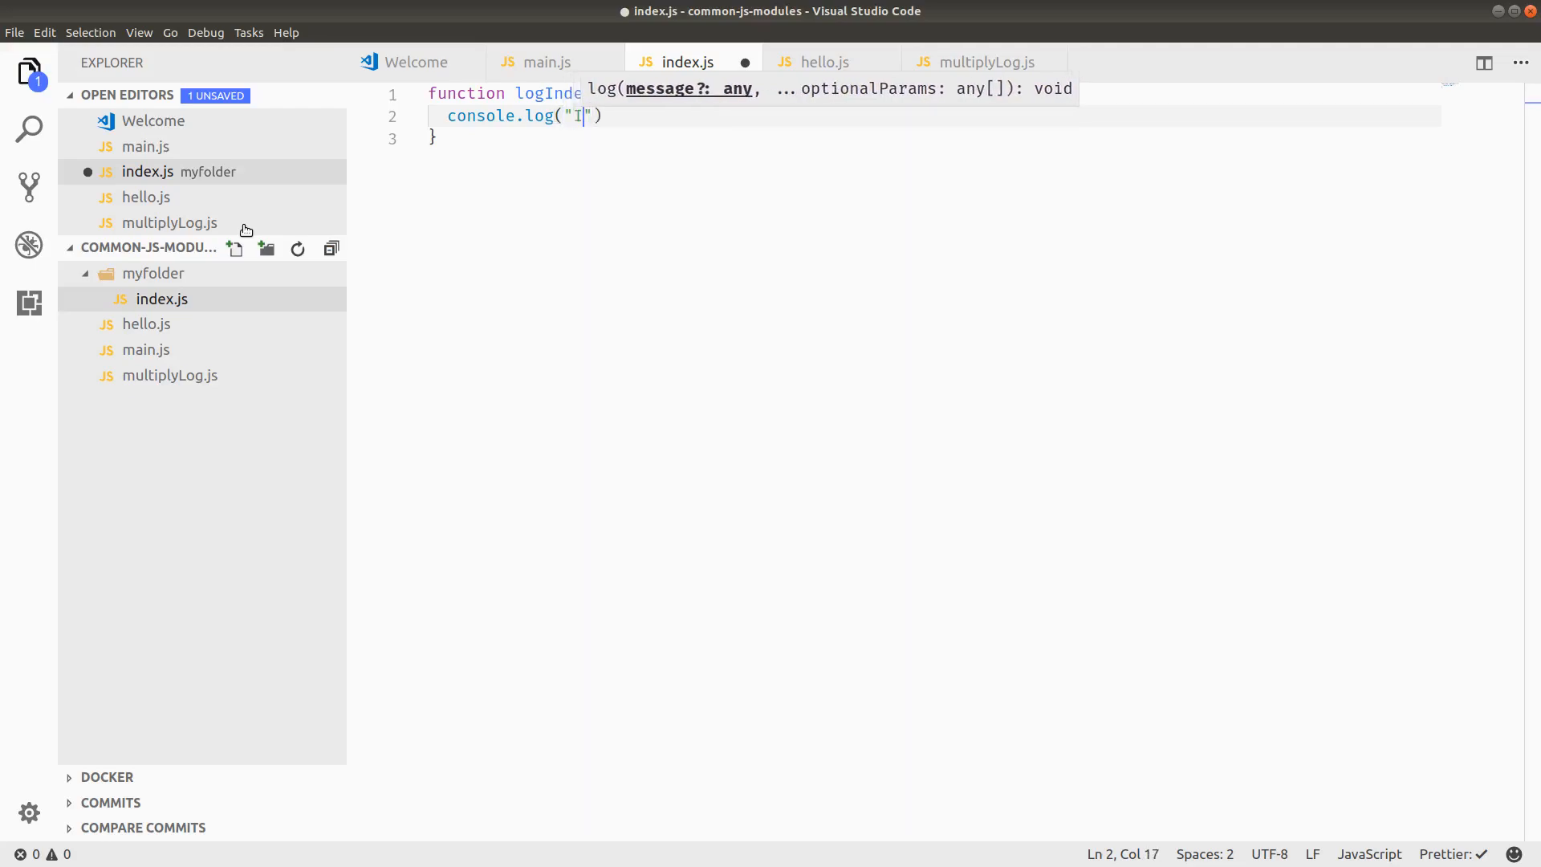
{"action": "type", "text": "m the"}
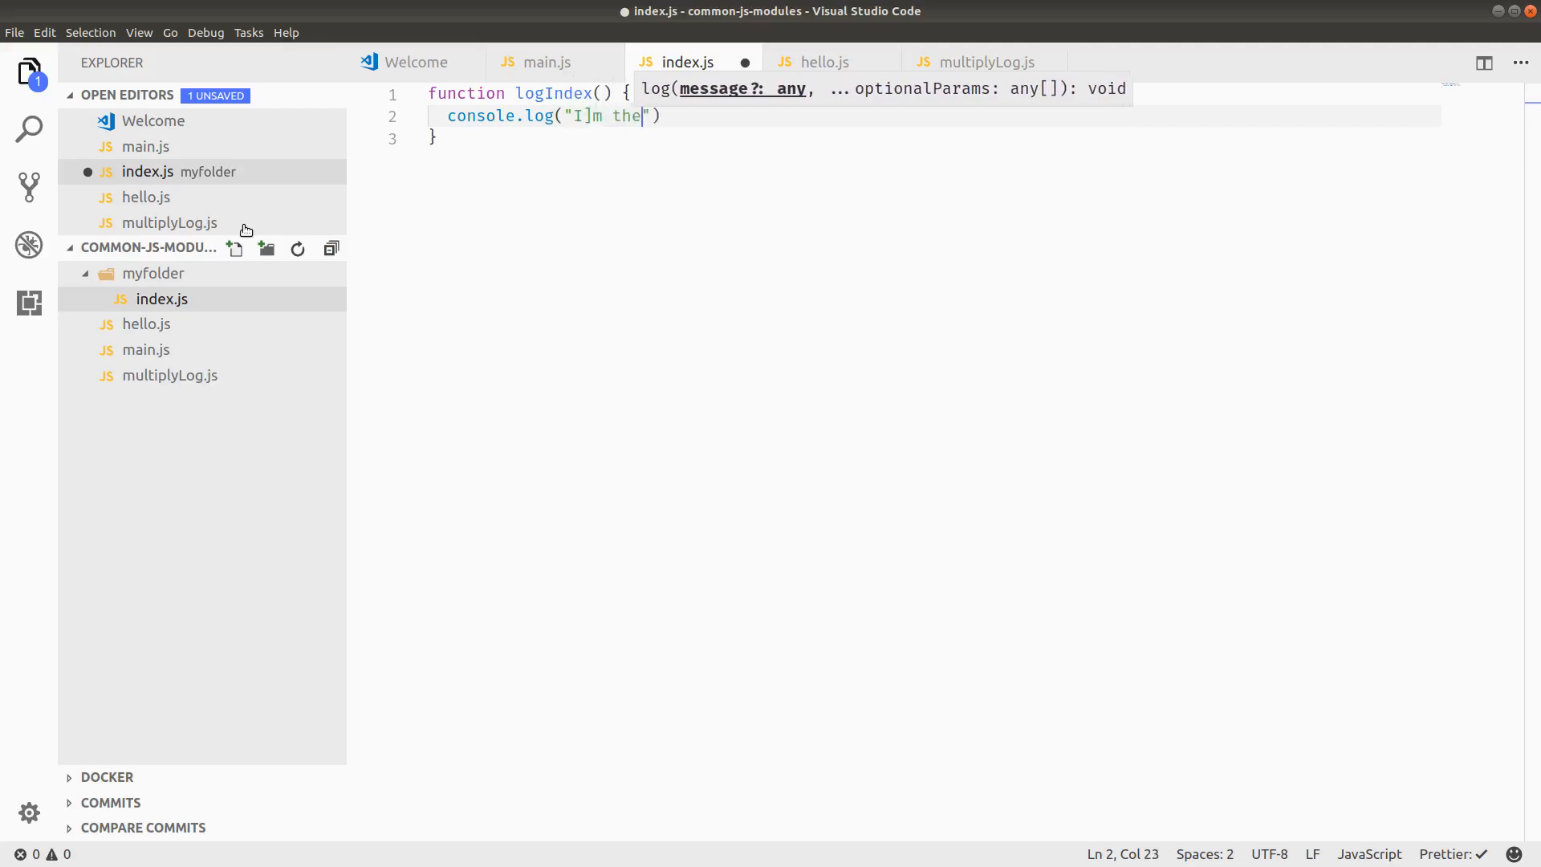
{"action": "type", "text": "index"}
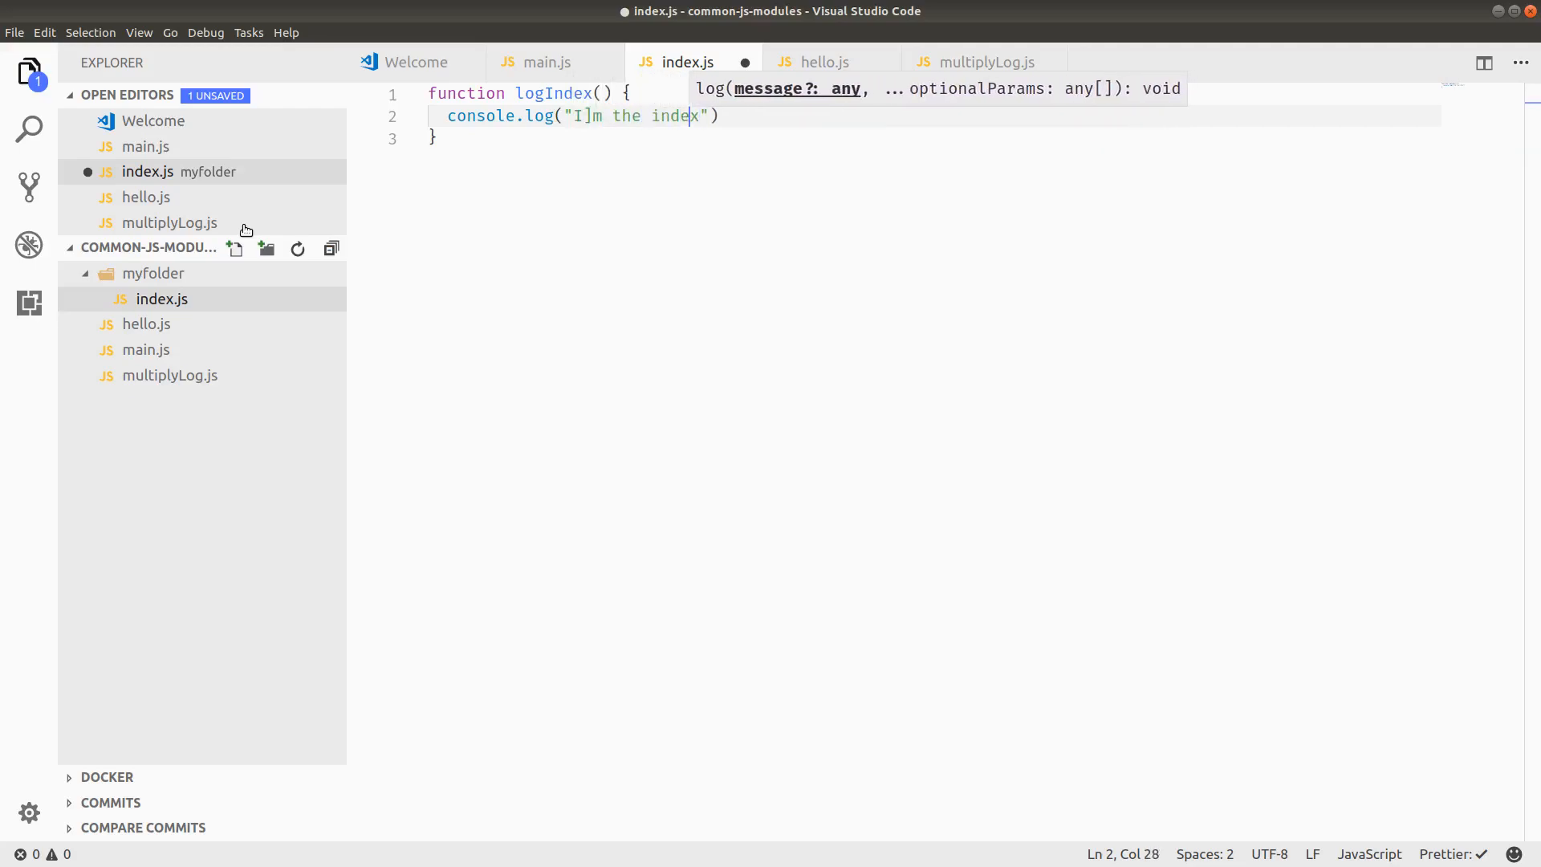
Step: Export logIndex with `module.exports = { logIndex };` and save index.js
{"action": "key", "text": "BackSpace"}
{"action": "type", "text": "module.exp"}
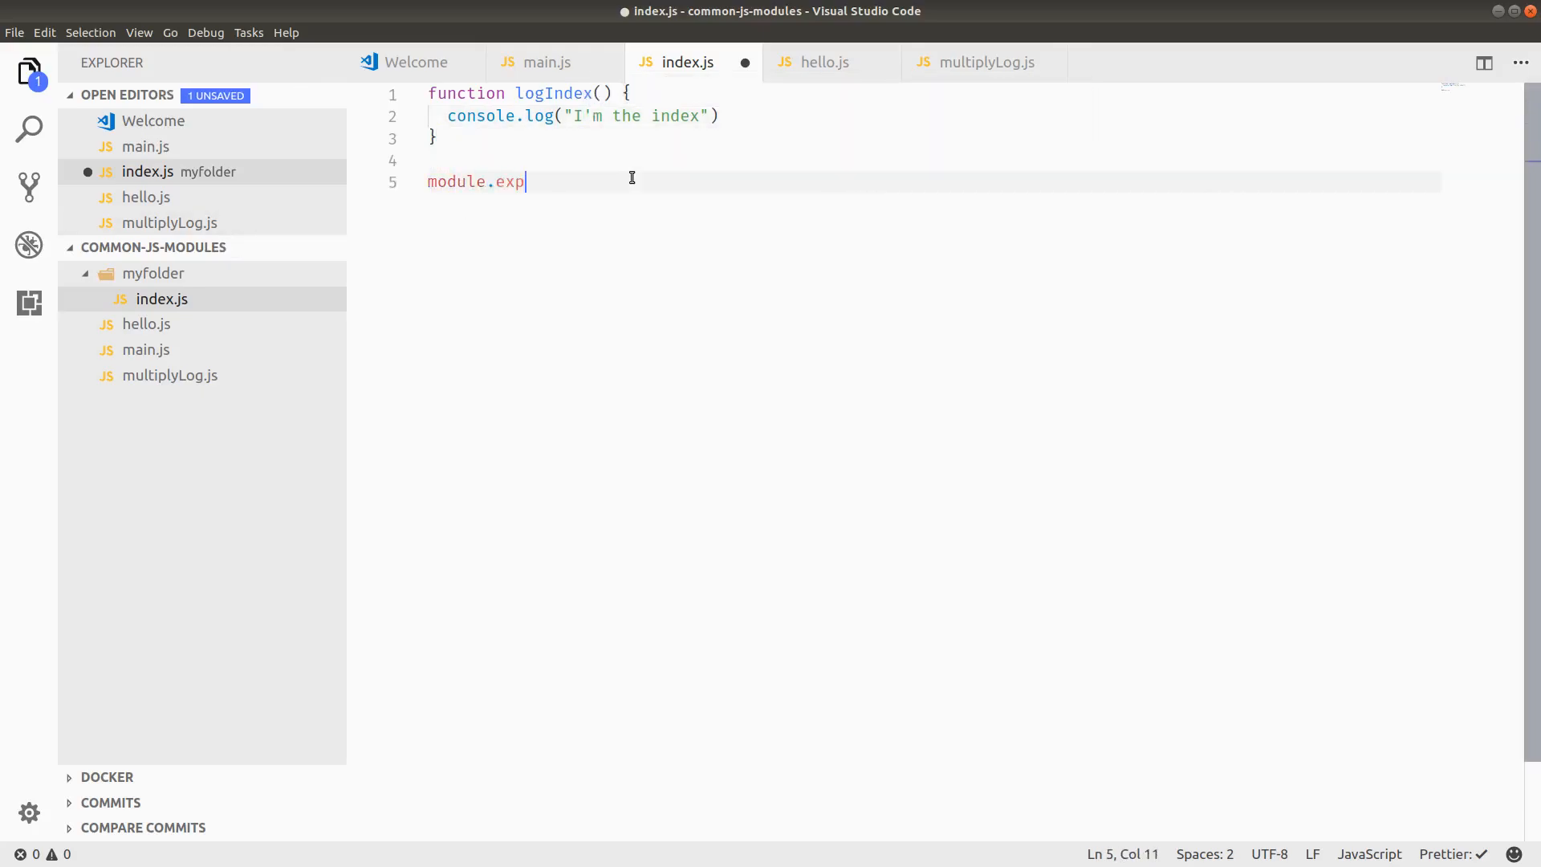
{"action": "type", "text": "orts = {}"}
{"action": "type", "text": "logIndex"}
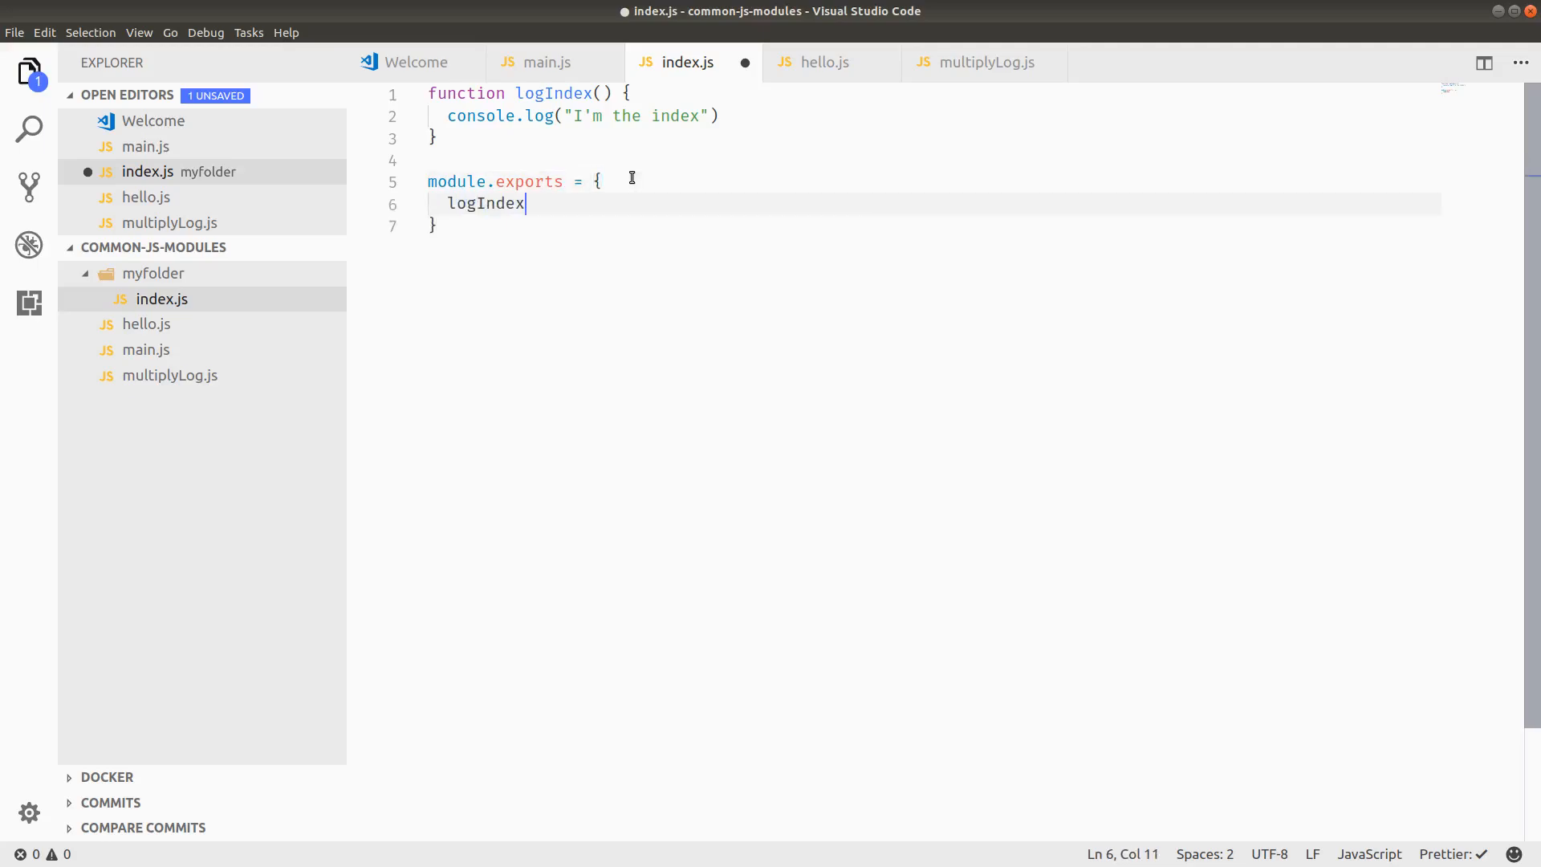
{"action": "key", "text": "ctrl+s"}
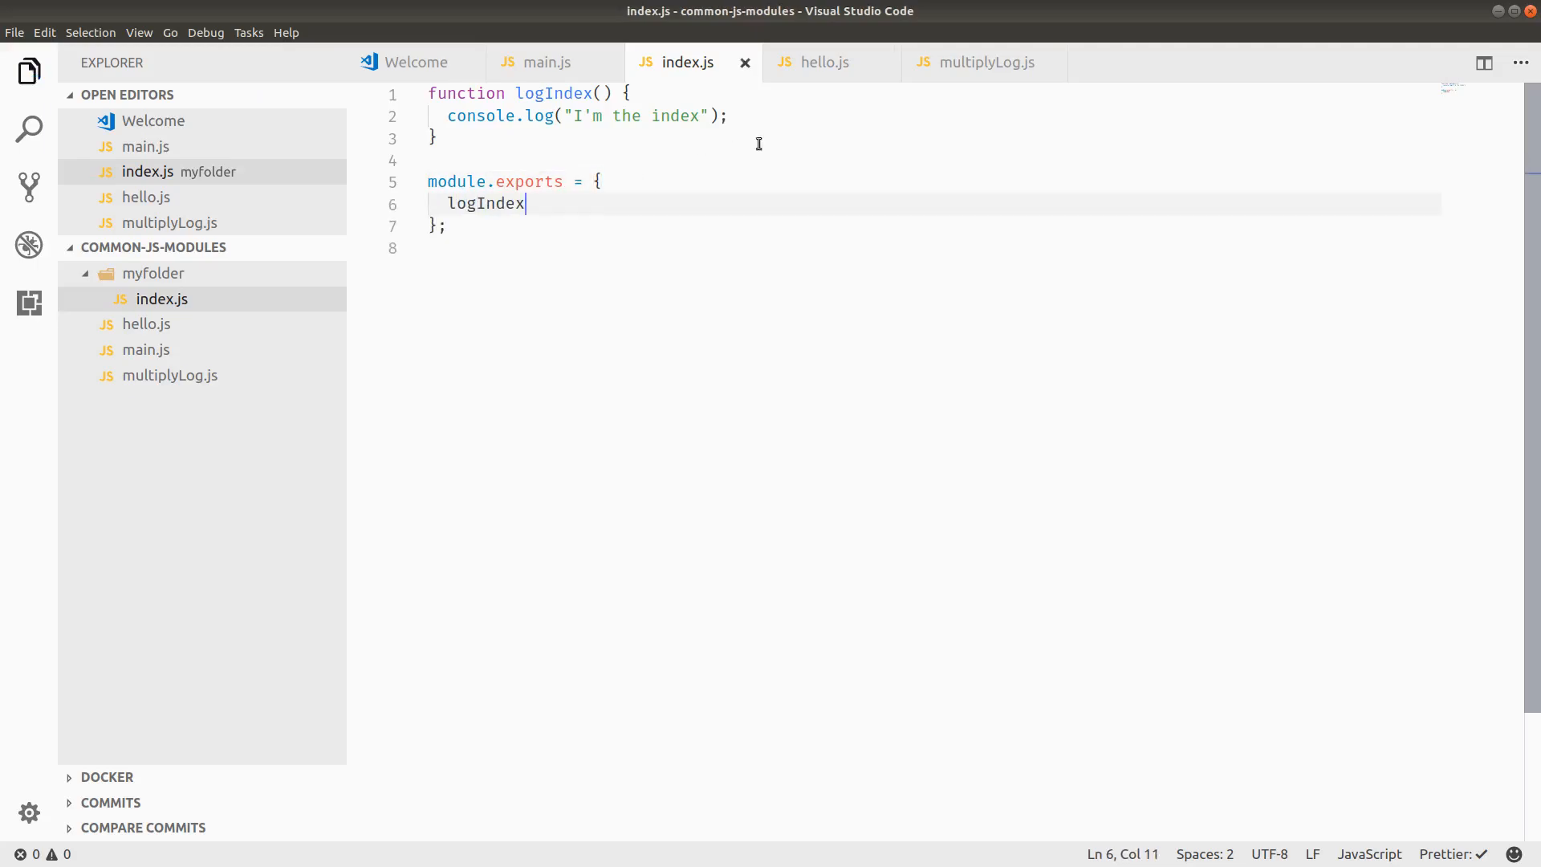
{"action": "mouse_move", "coordinate": [547, 62]}
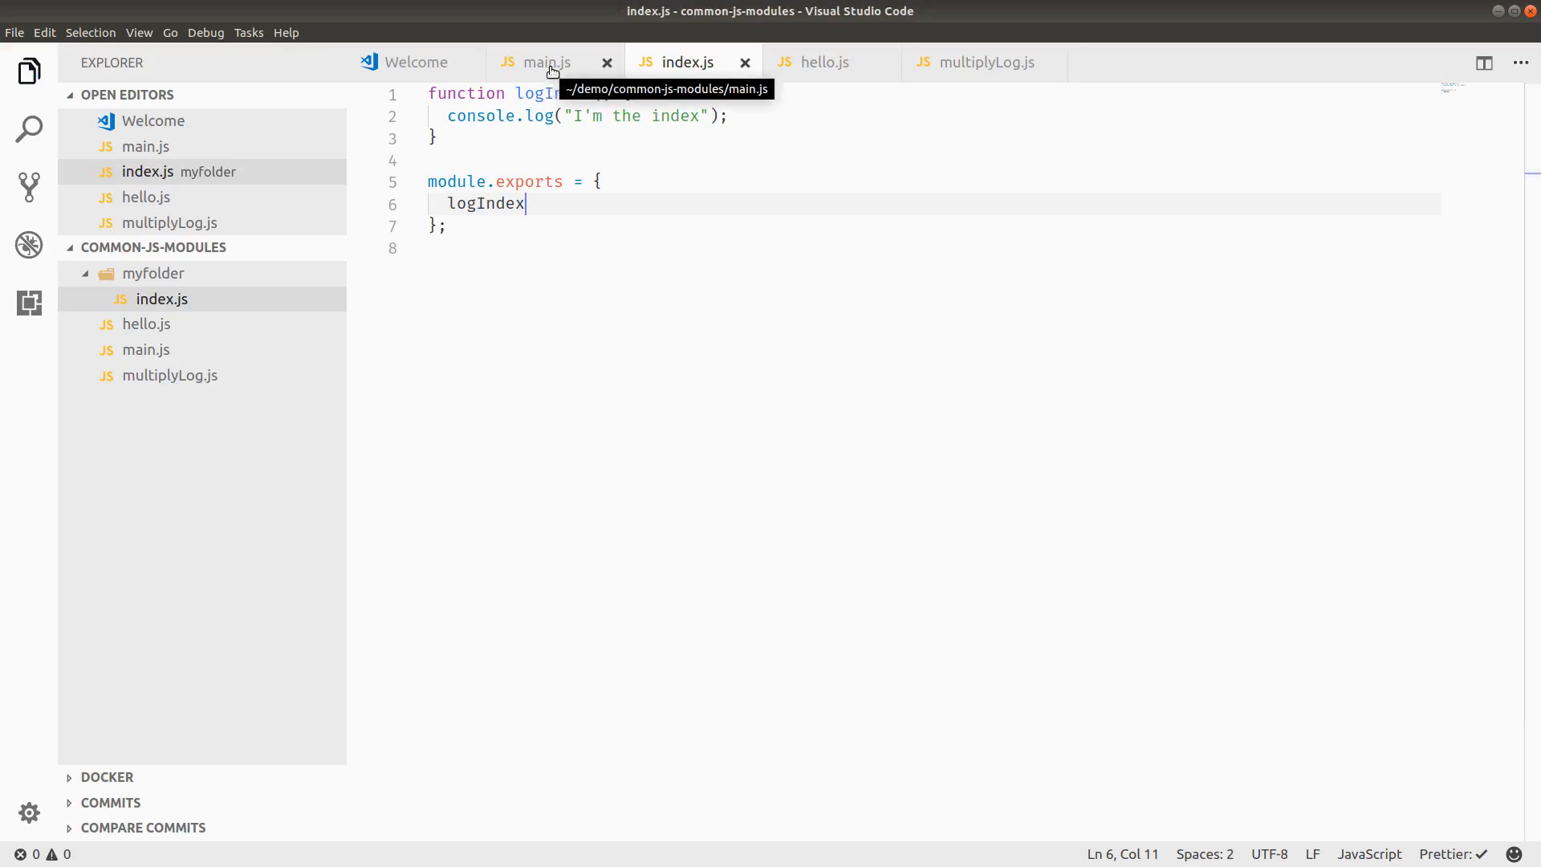
Step: Open index.js to the side and require logIndex from myfolder in main.js
{"action": "right_click", "coordinate": [162, 299]}
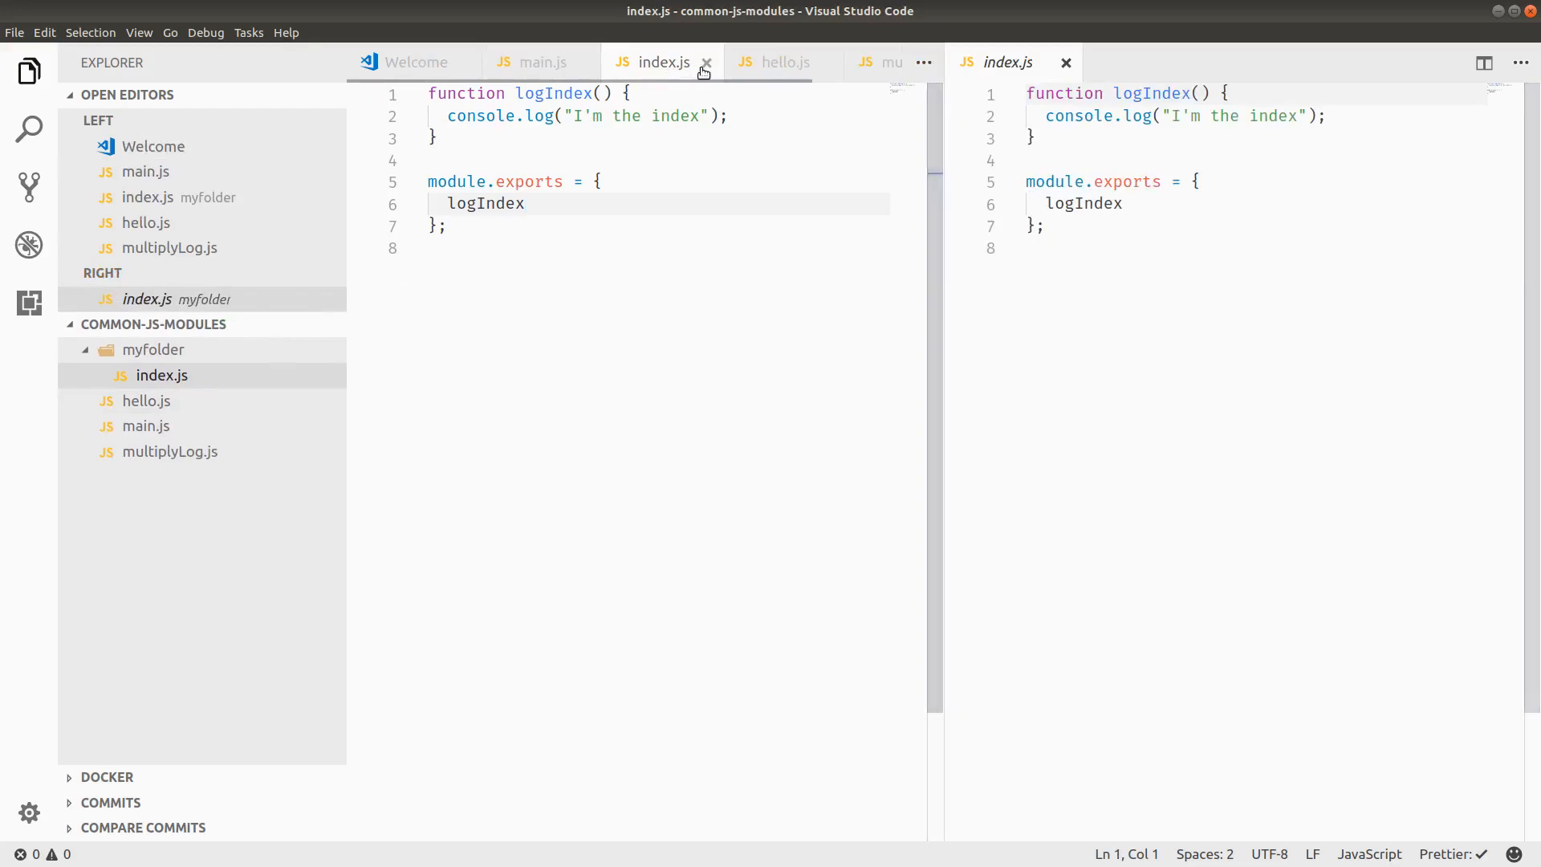
{"action": "left_click", "coordinate": [706, 62]}
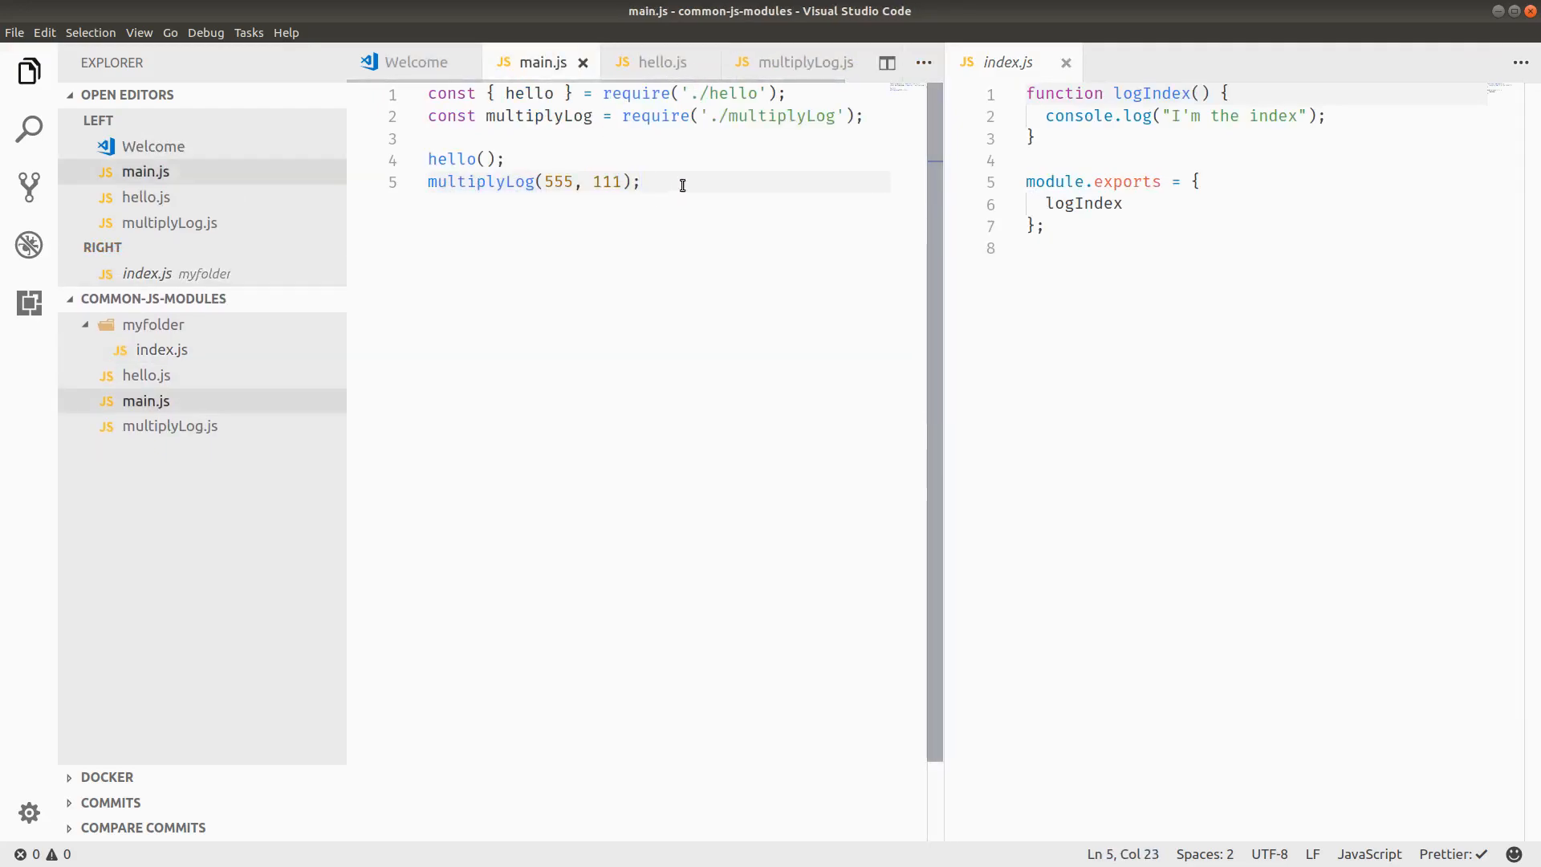
{"action": "mouse_move", "coordinate": [873, 135]}
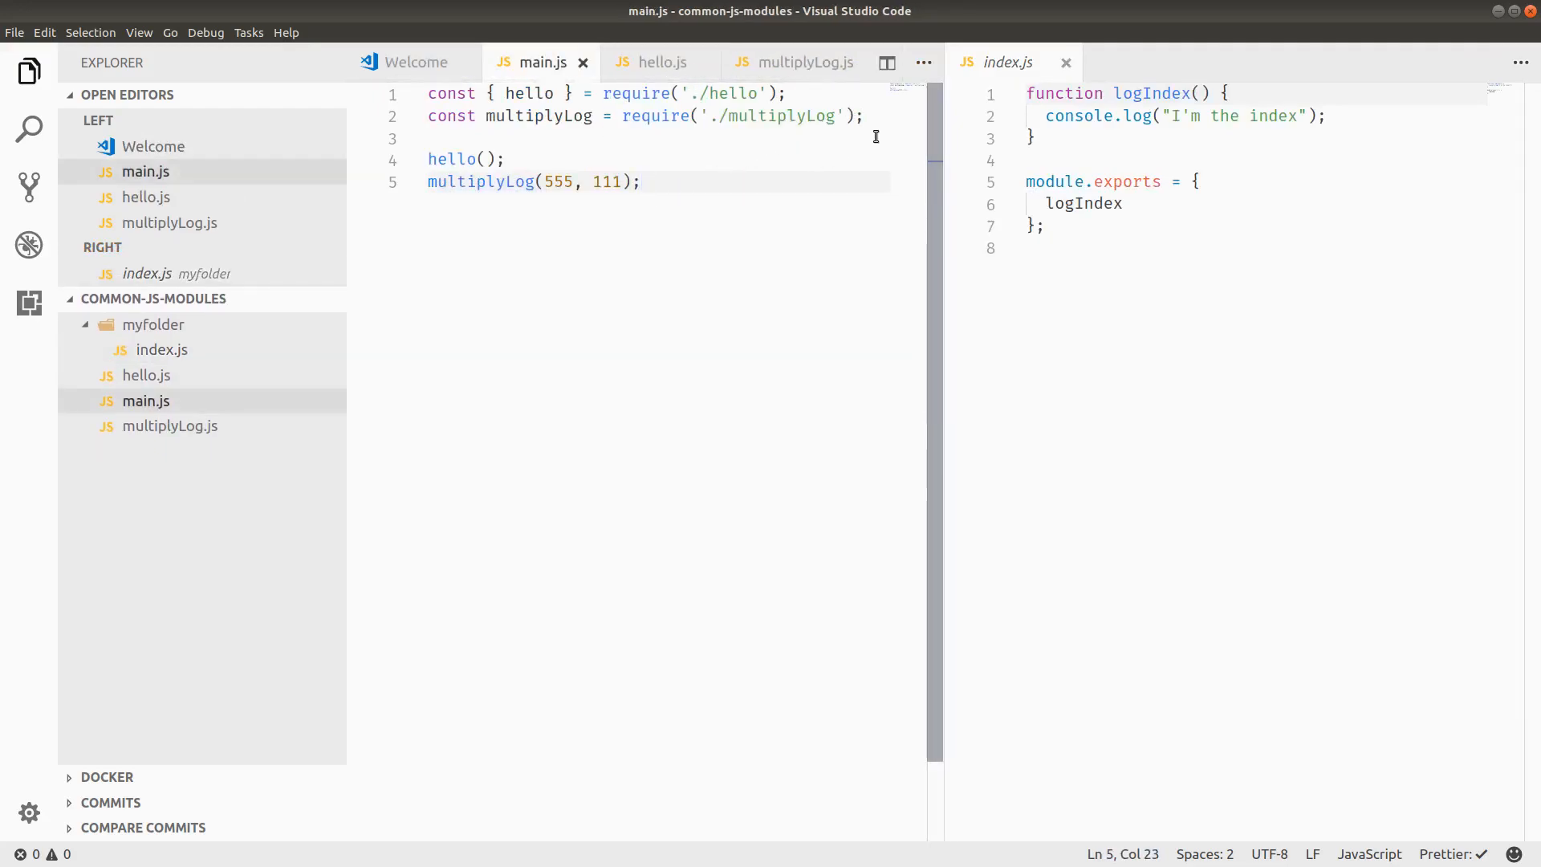
{"action": "mouse_move", "coordinate": [875, 126]}
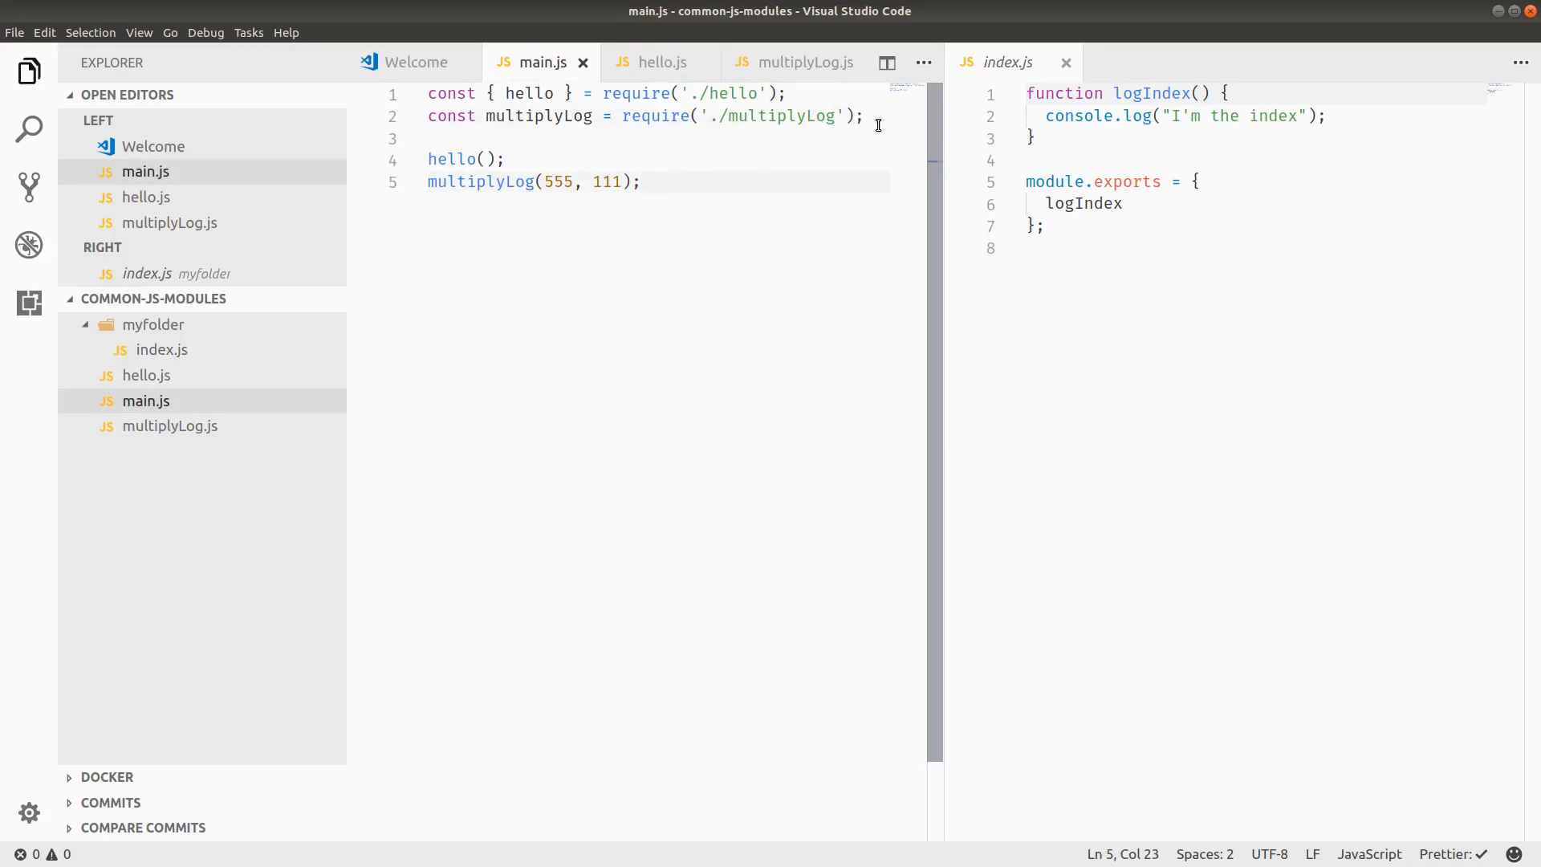
{"action": "type", "text": "c"}
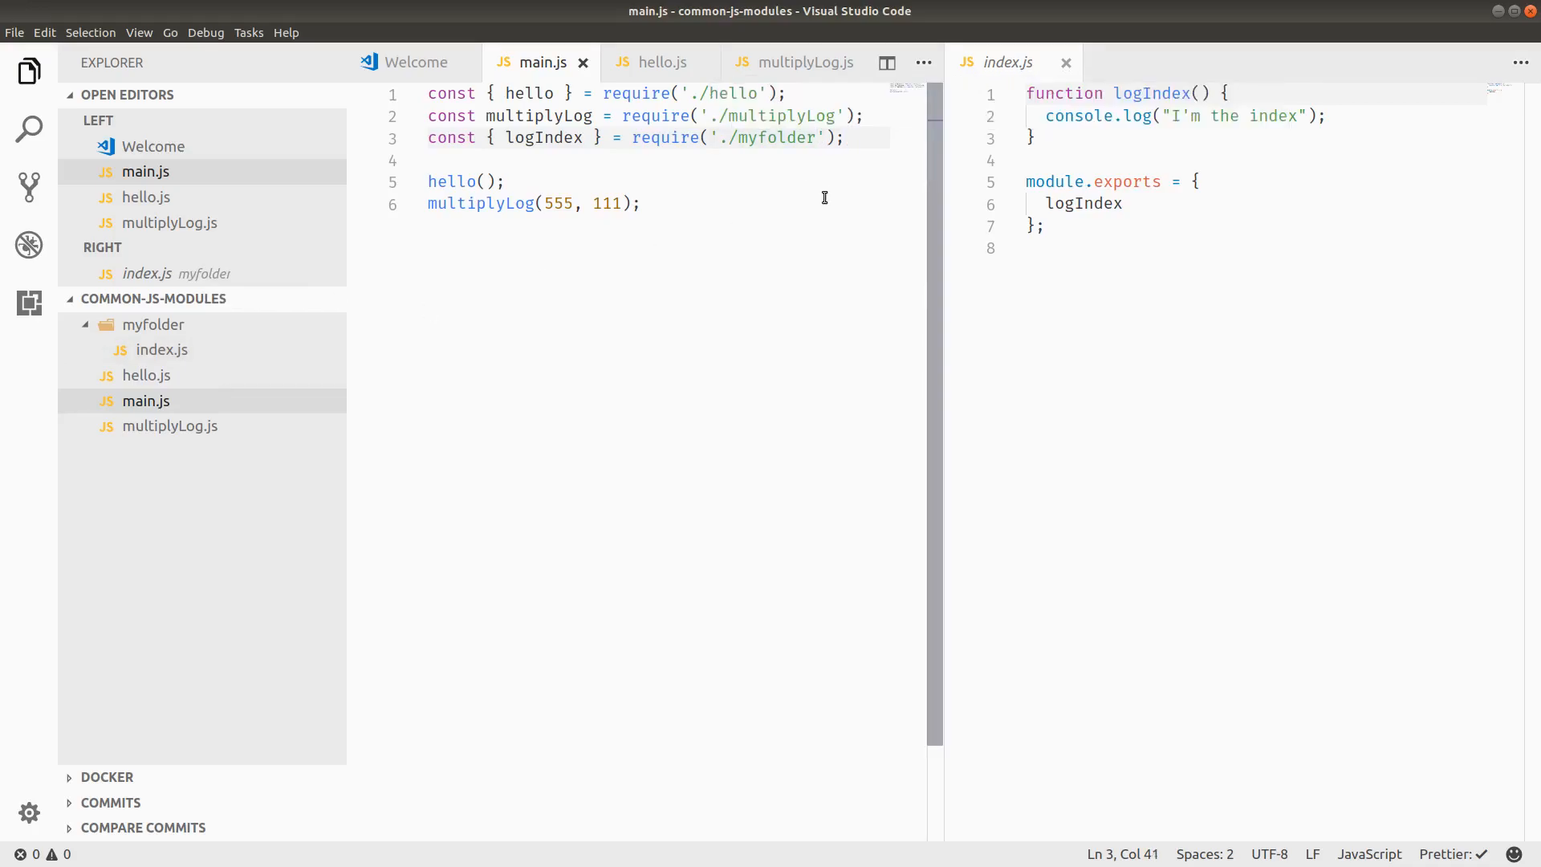
{"action": "type", "text": "/index"}
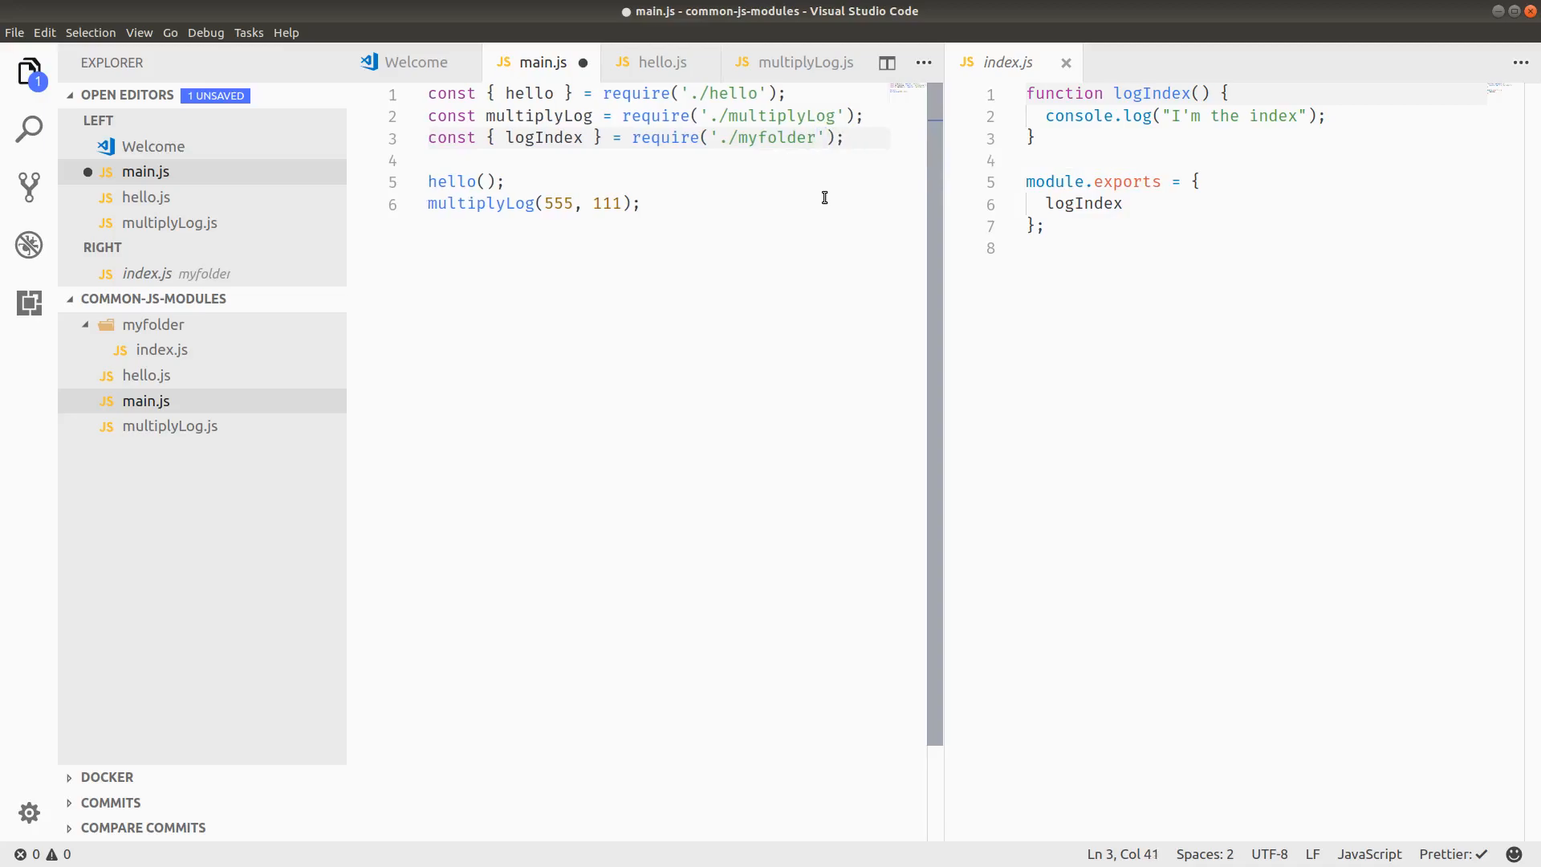
Step: Call `logIndex();` after the multiplyLog call and save main.js
{"action": "left_click", "coordinate": [640, 203]}
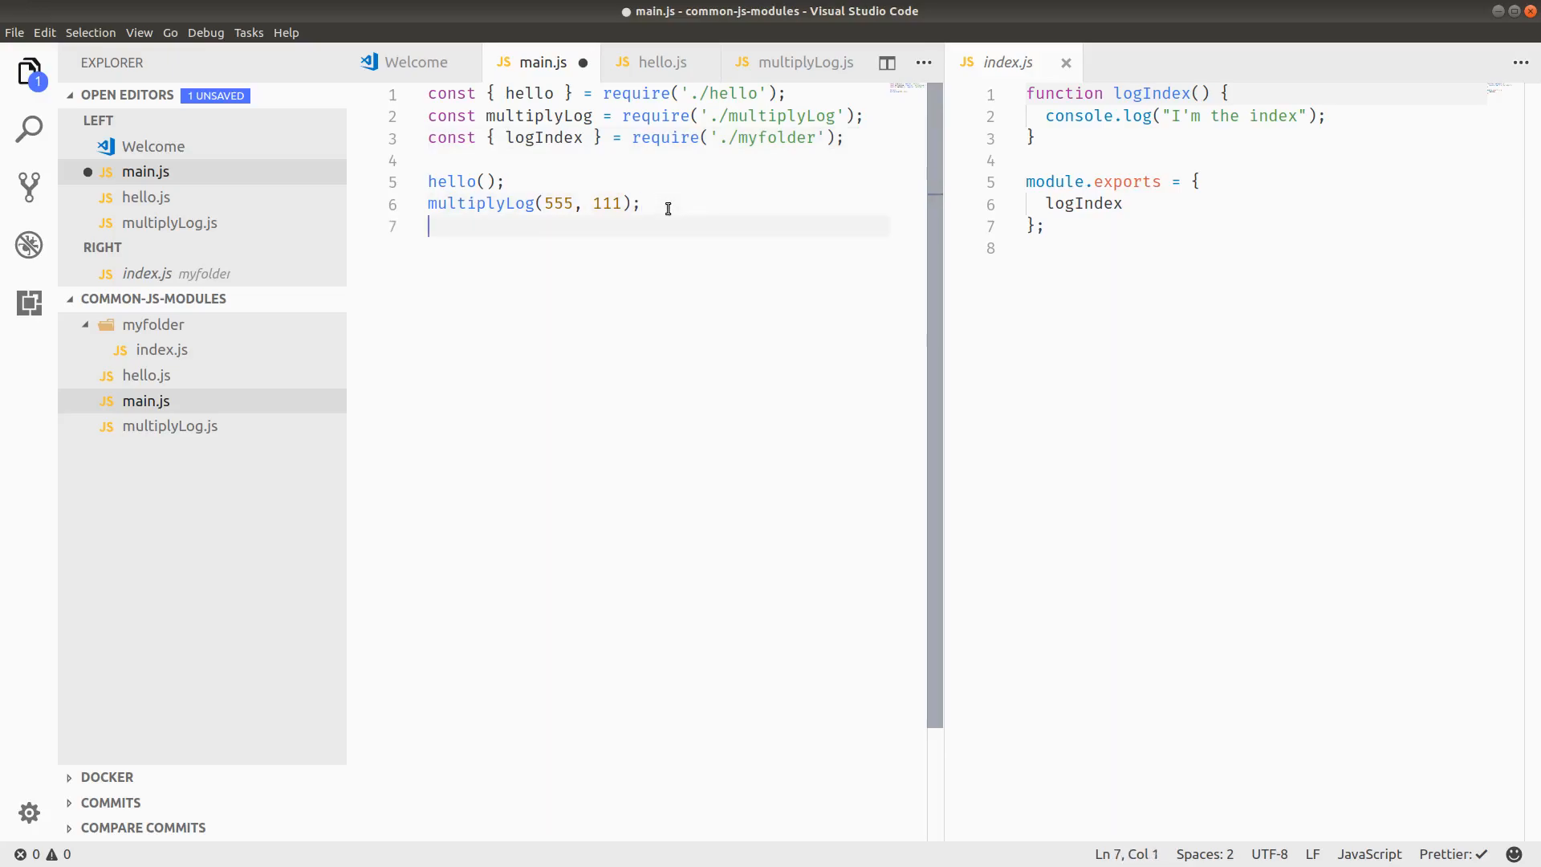
{"action": "type", "text": "logIndex();"}
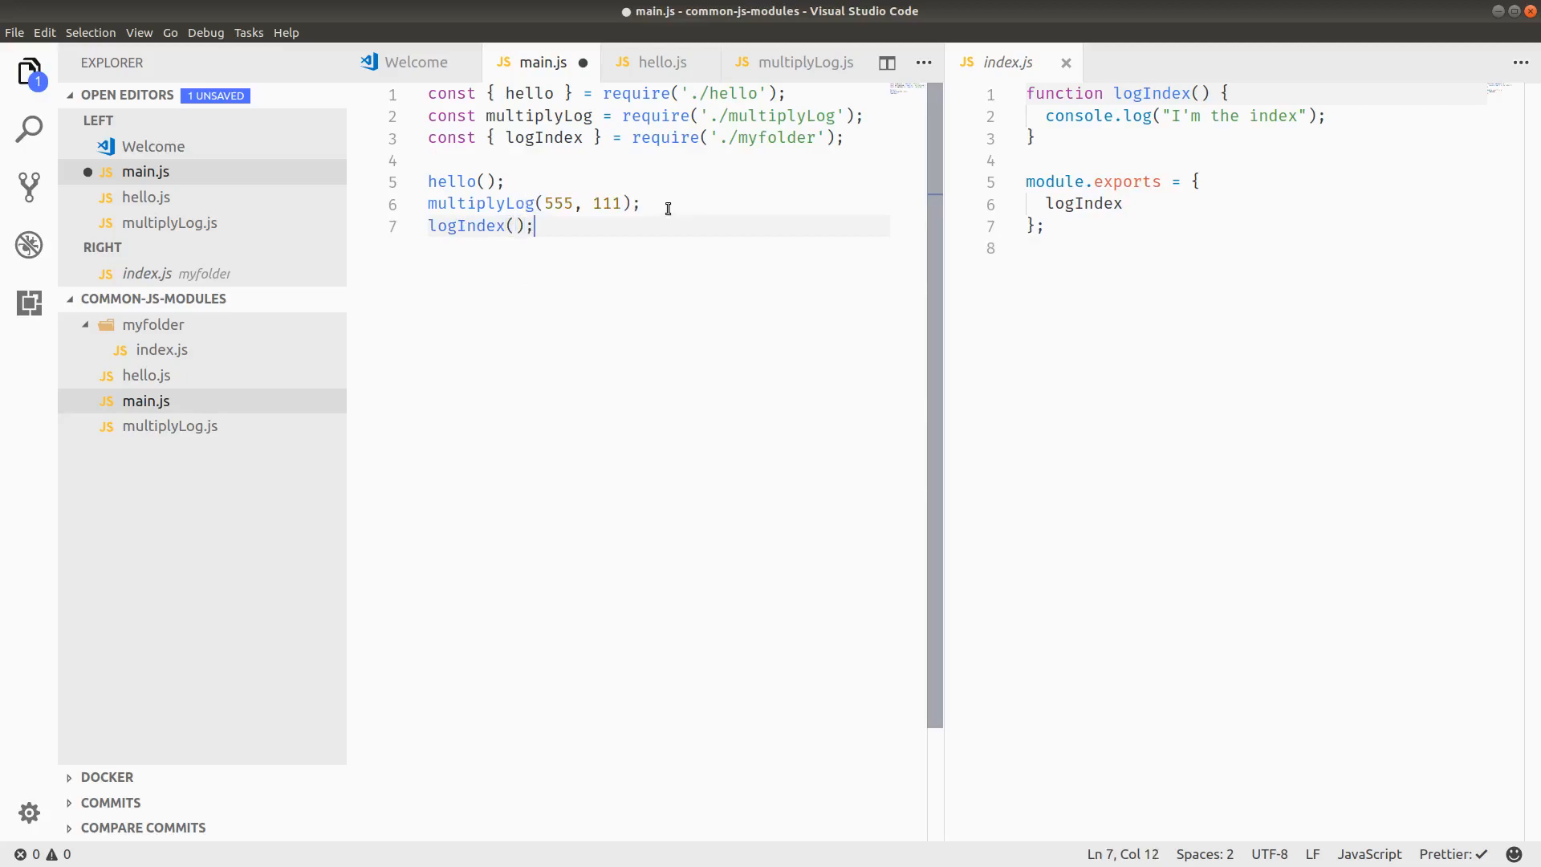
{"action": "key", "text": "ctrl+s"}
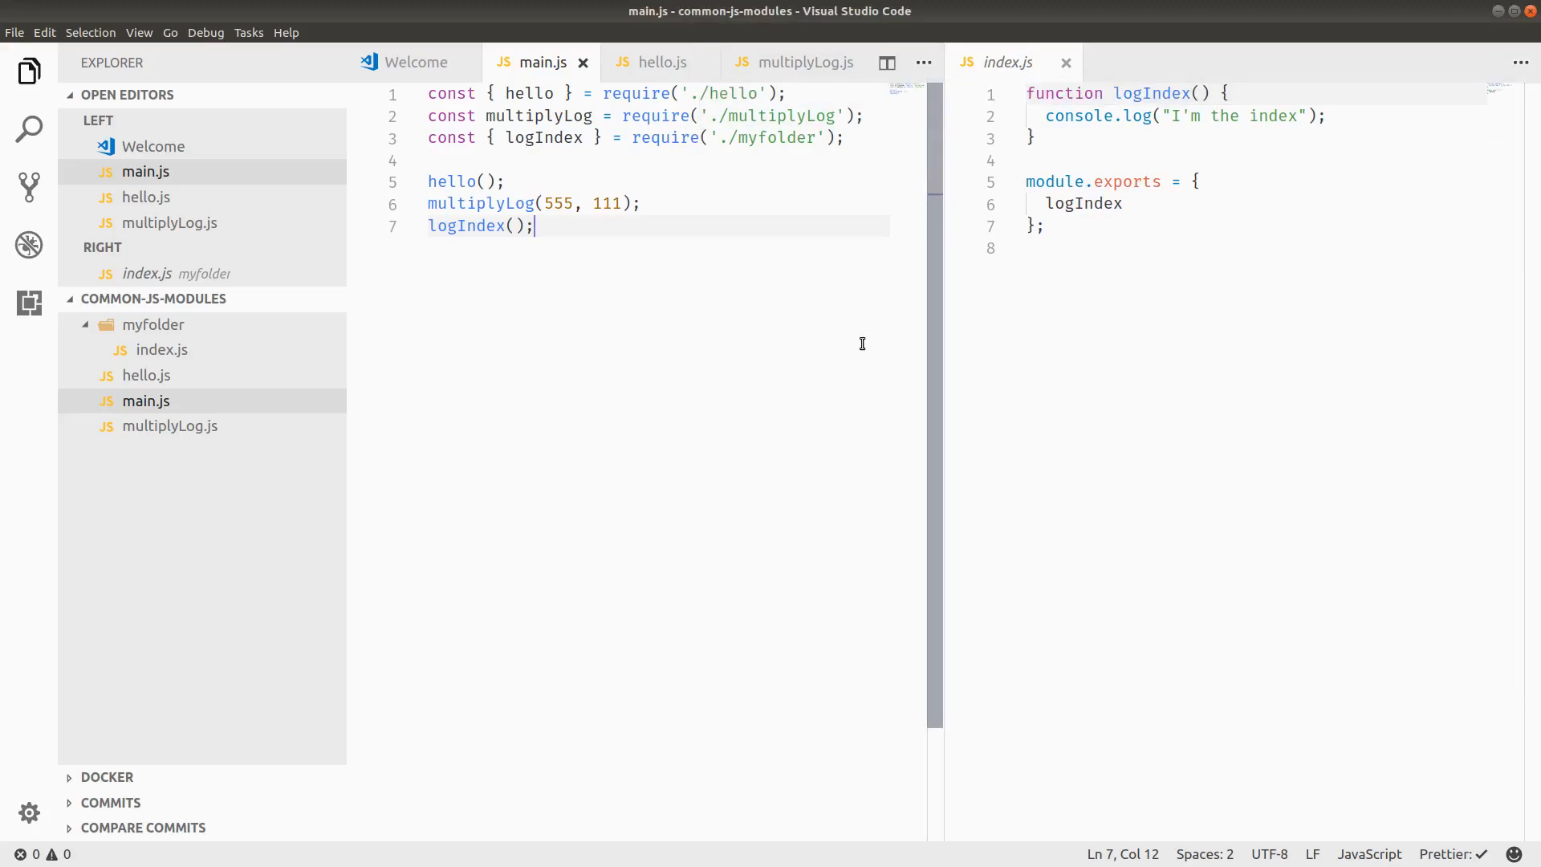
Step: Add a `const NPMPACKAGE = require('package');` line below the requires in main.js
{"action": "left_click", "coordinate": [844, 137]}
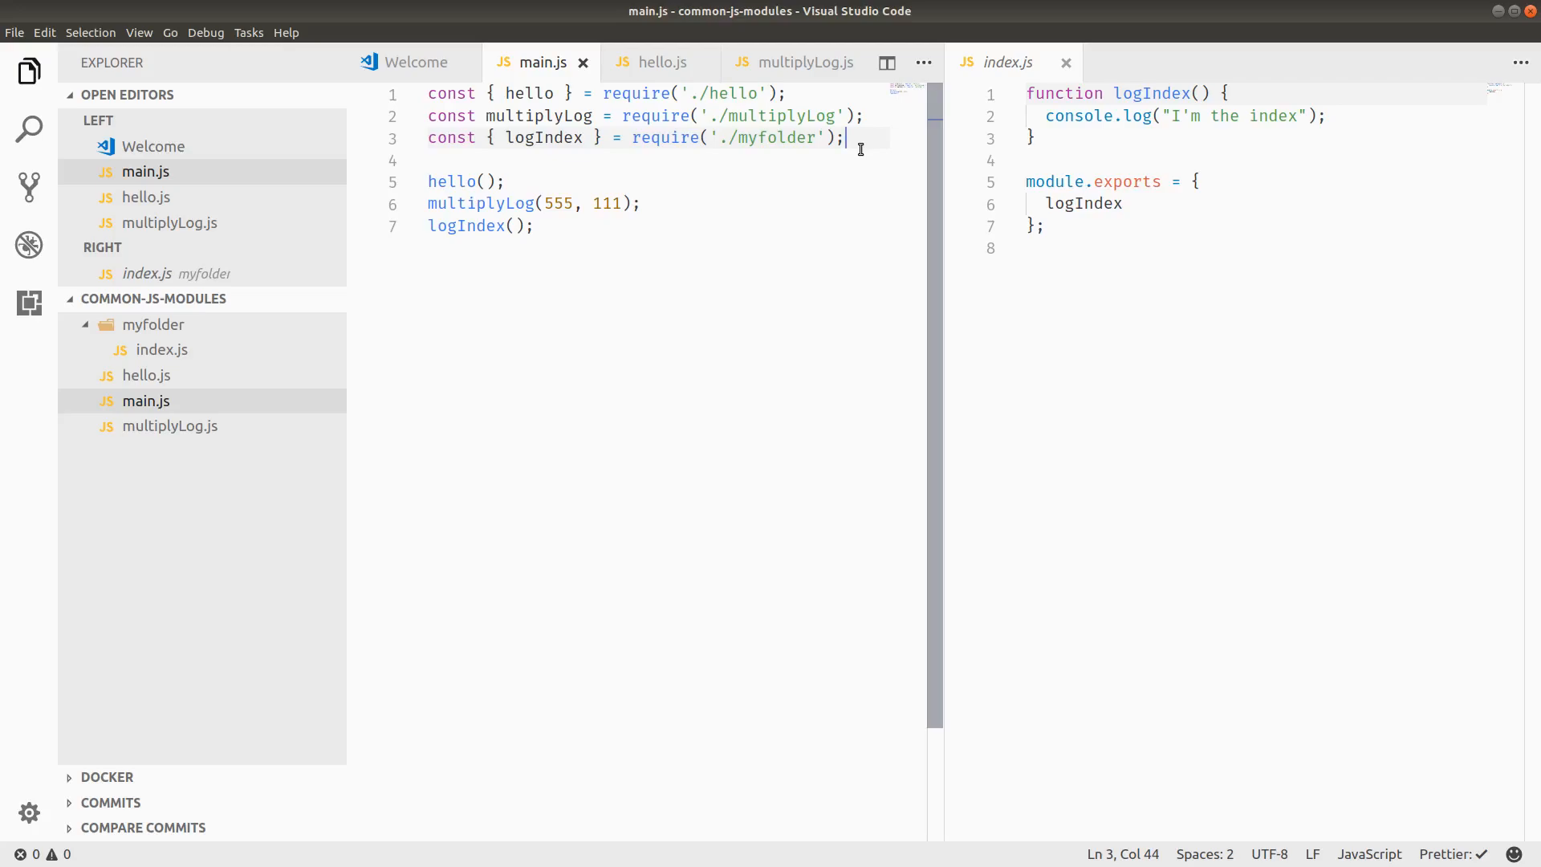
{"action": "key", "text": "Enter"}
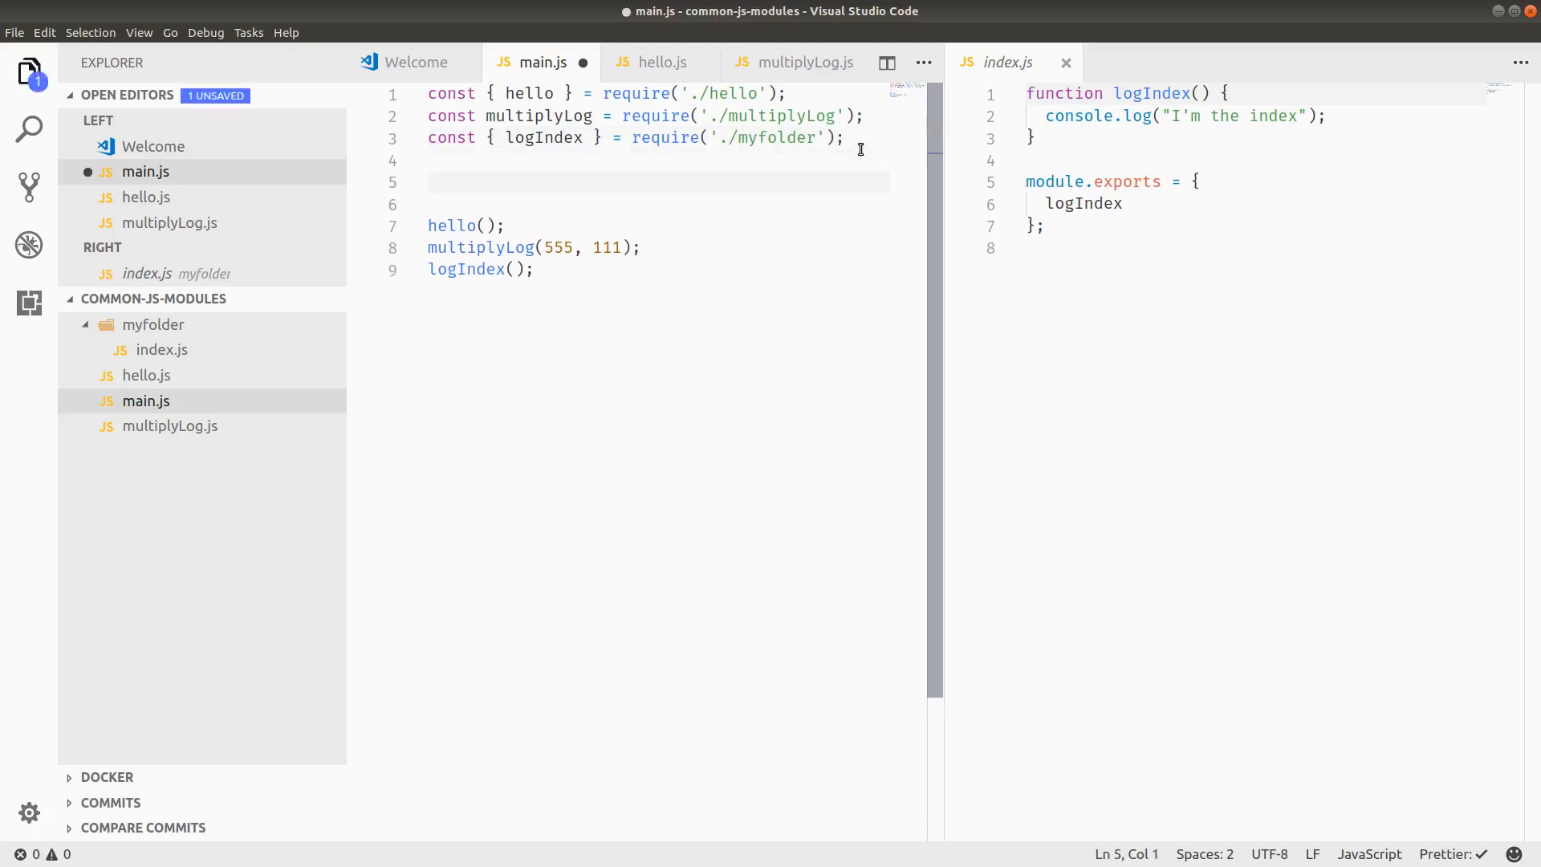
{"action": "type", "text": "const NPM"}
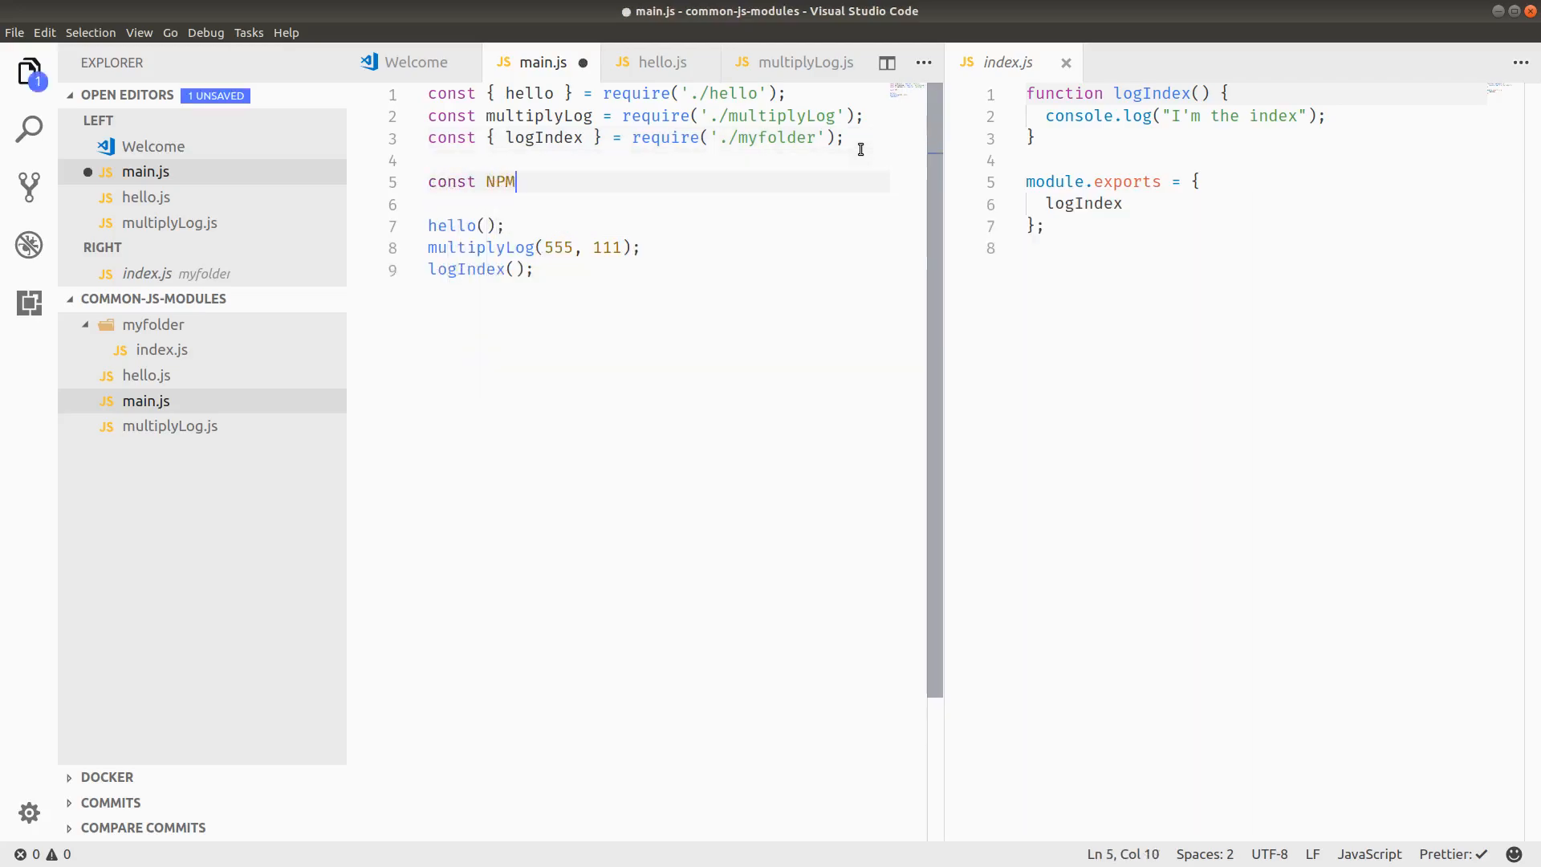
{"action": "type", "text": "PACKAGE = require('"}
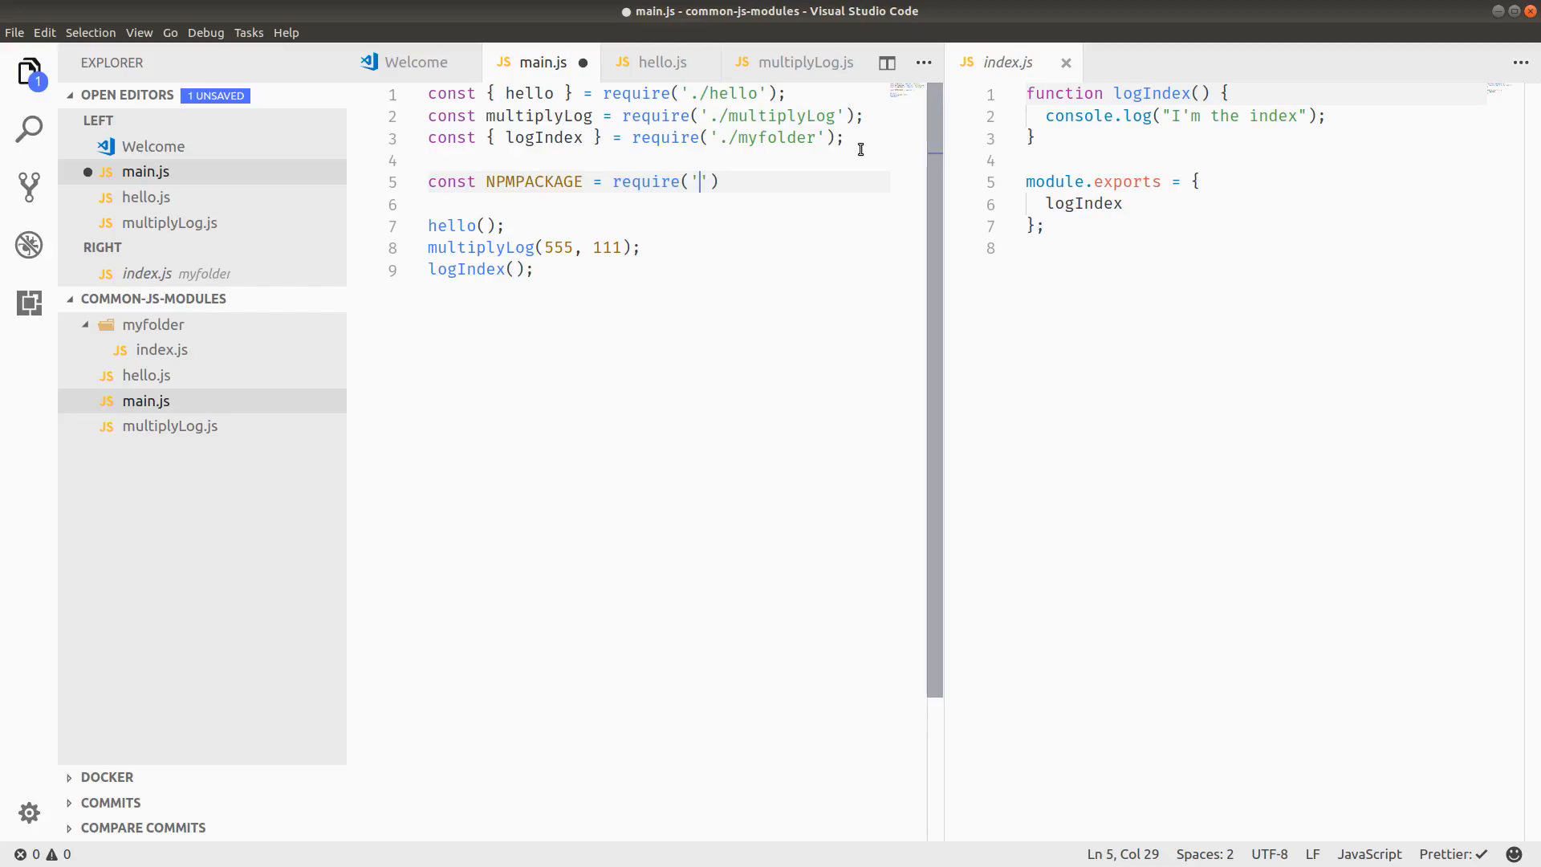
{"action": "type", "text": "package');"}
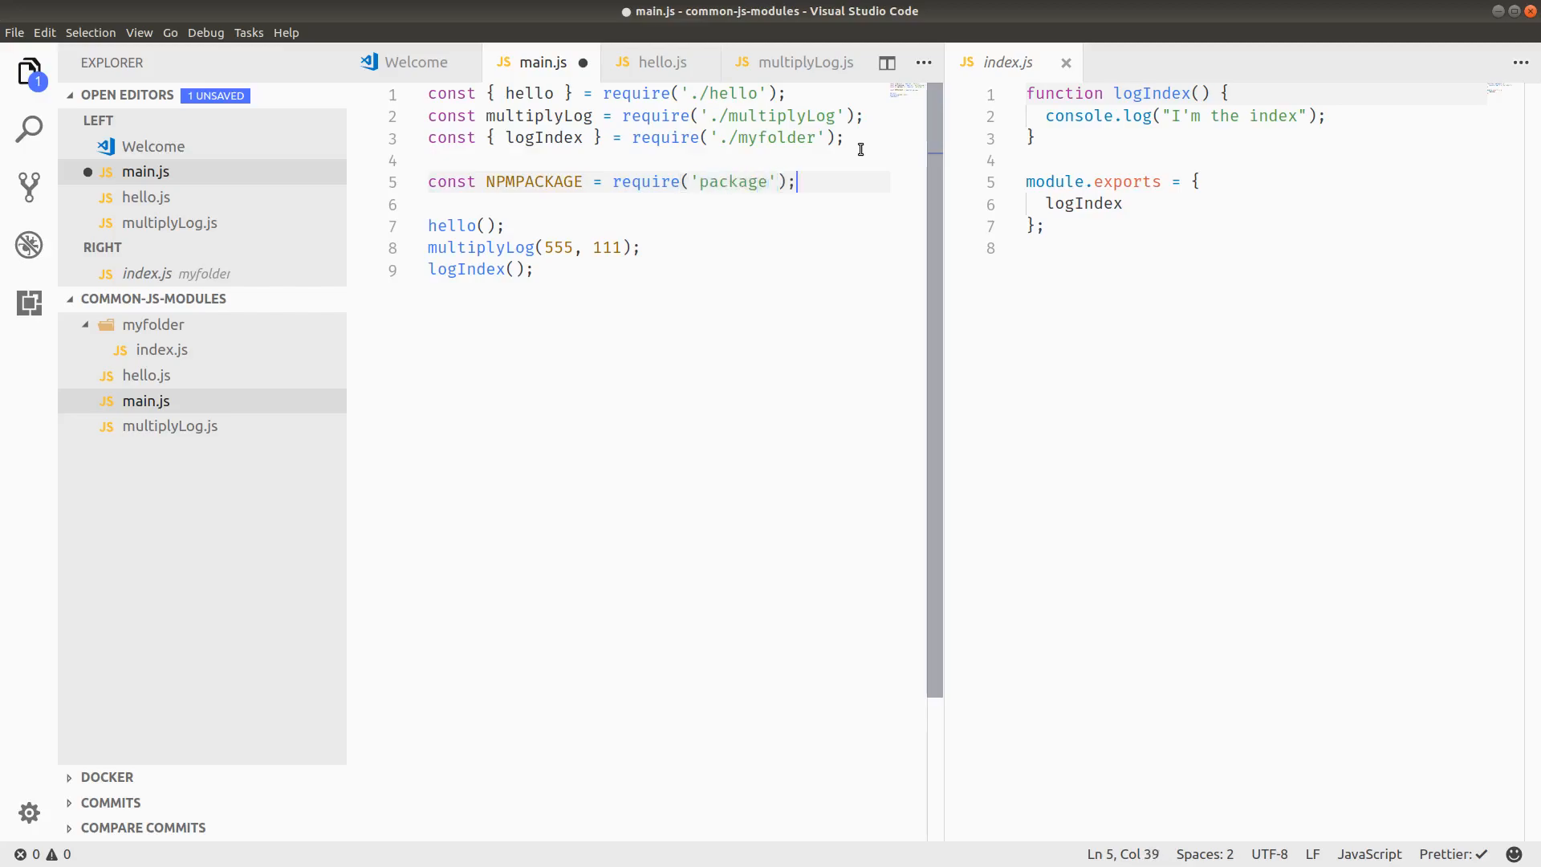
{"action": "left_click", "coordinate": [700, 182]}
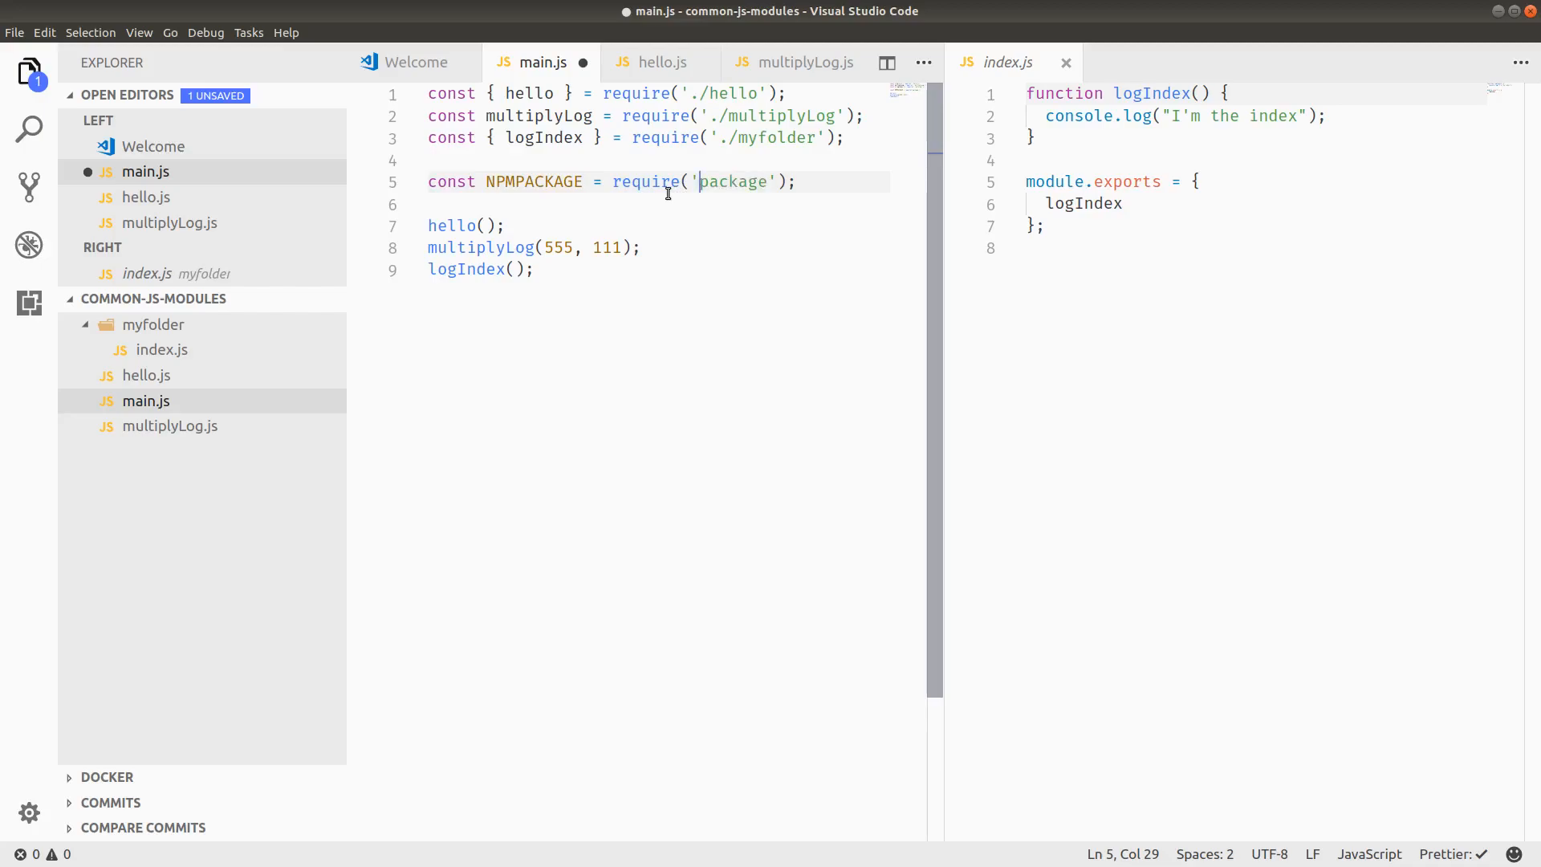
{"action": "mouse_move", "coordinate": [754, 193]}
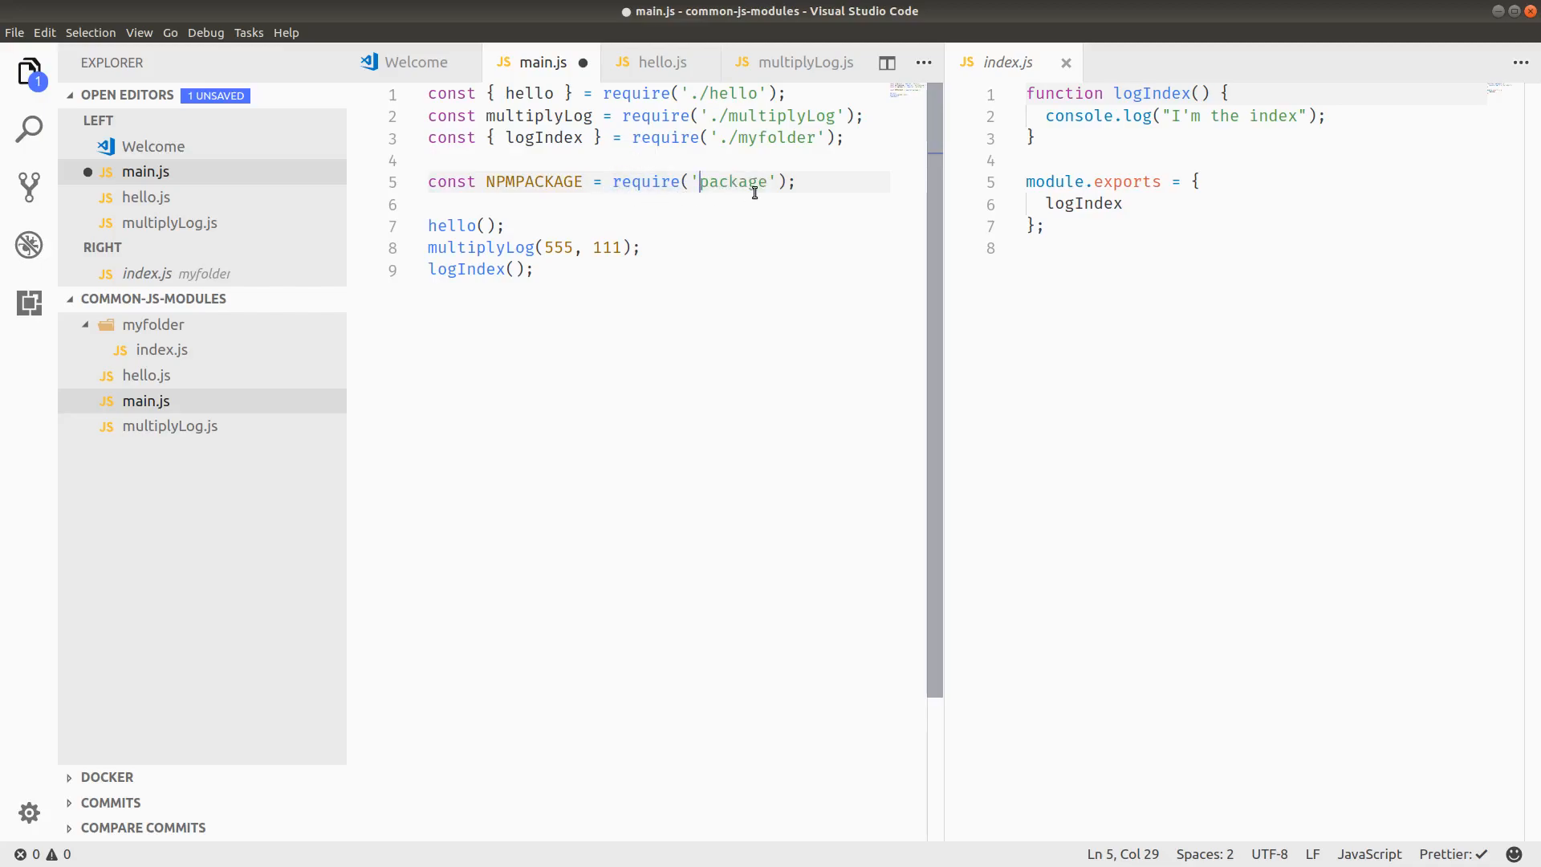
{"action": "type", "text": "utils"}
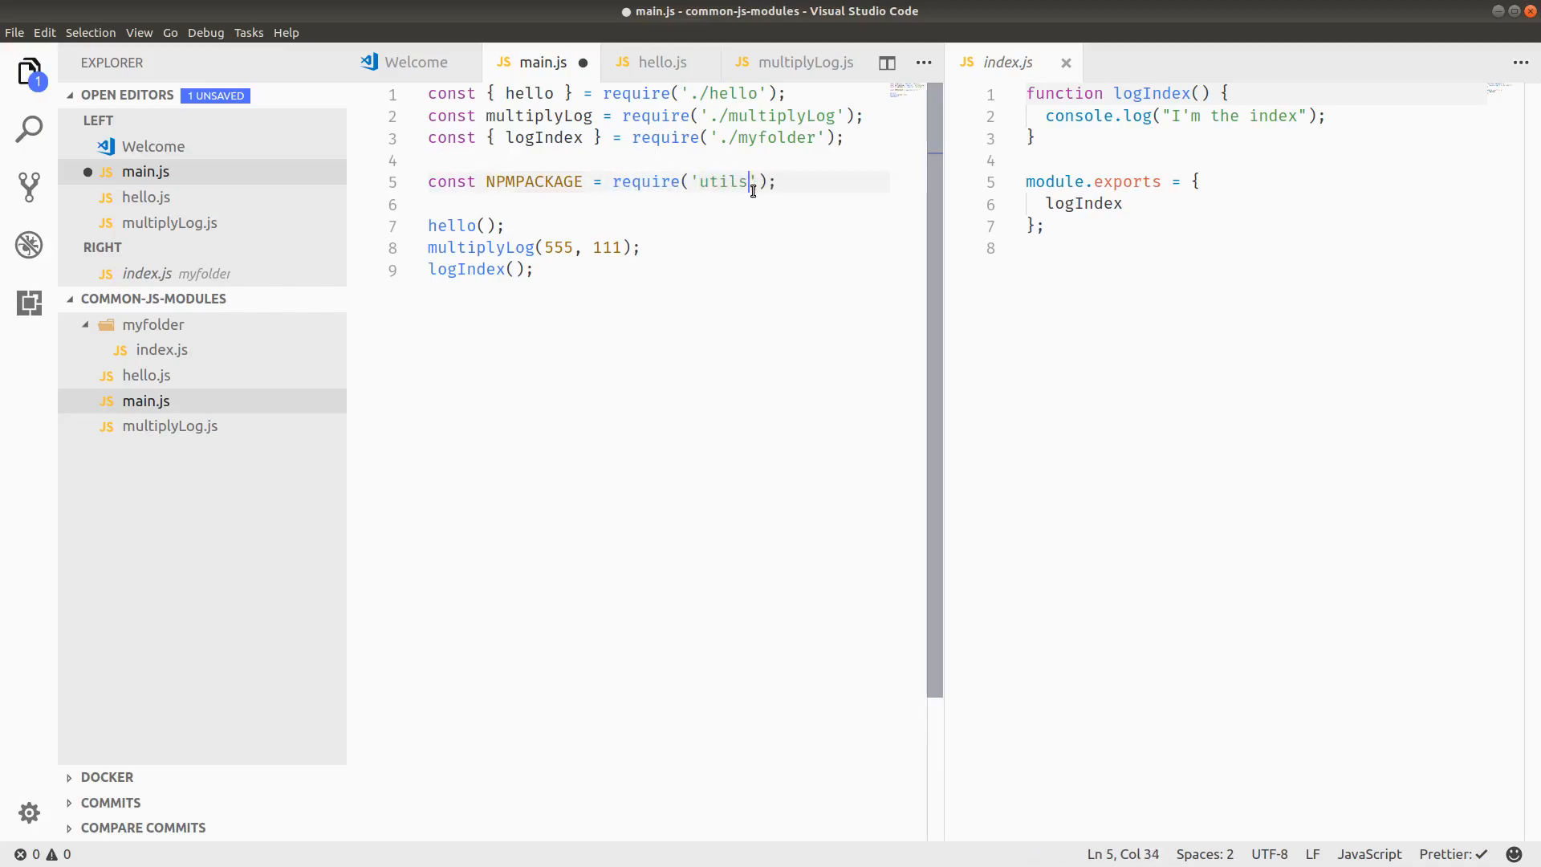
{"action": "type", "text": "package"}
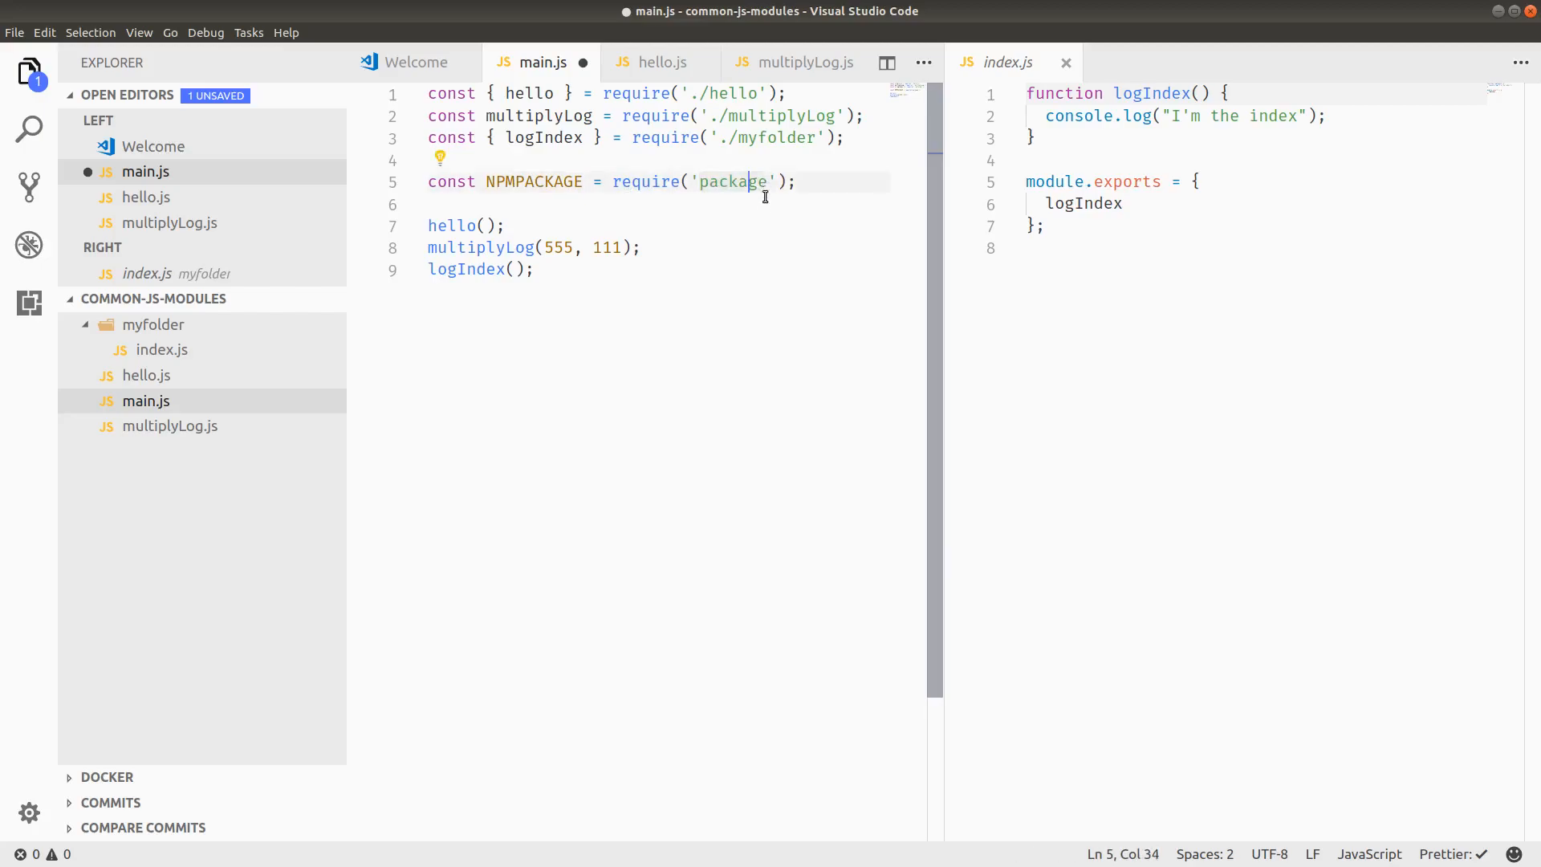
{"action": "left_click", "coordinate": [504, 225]}
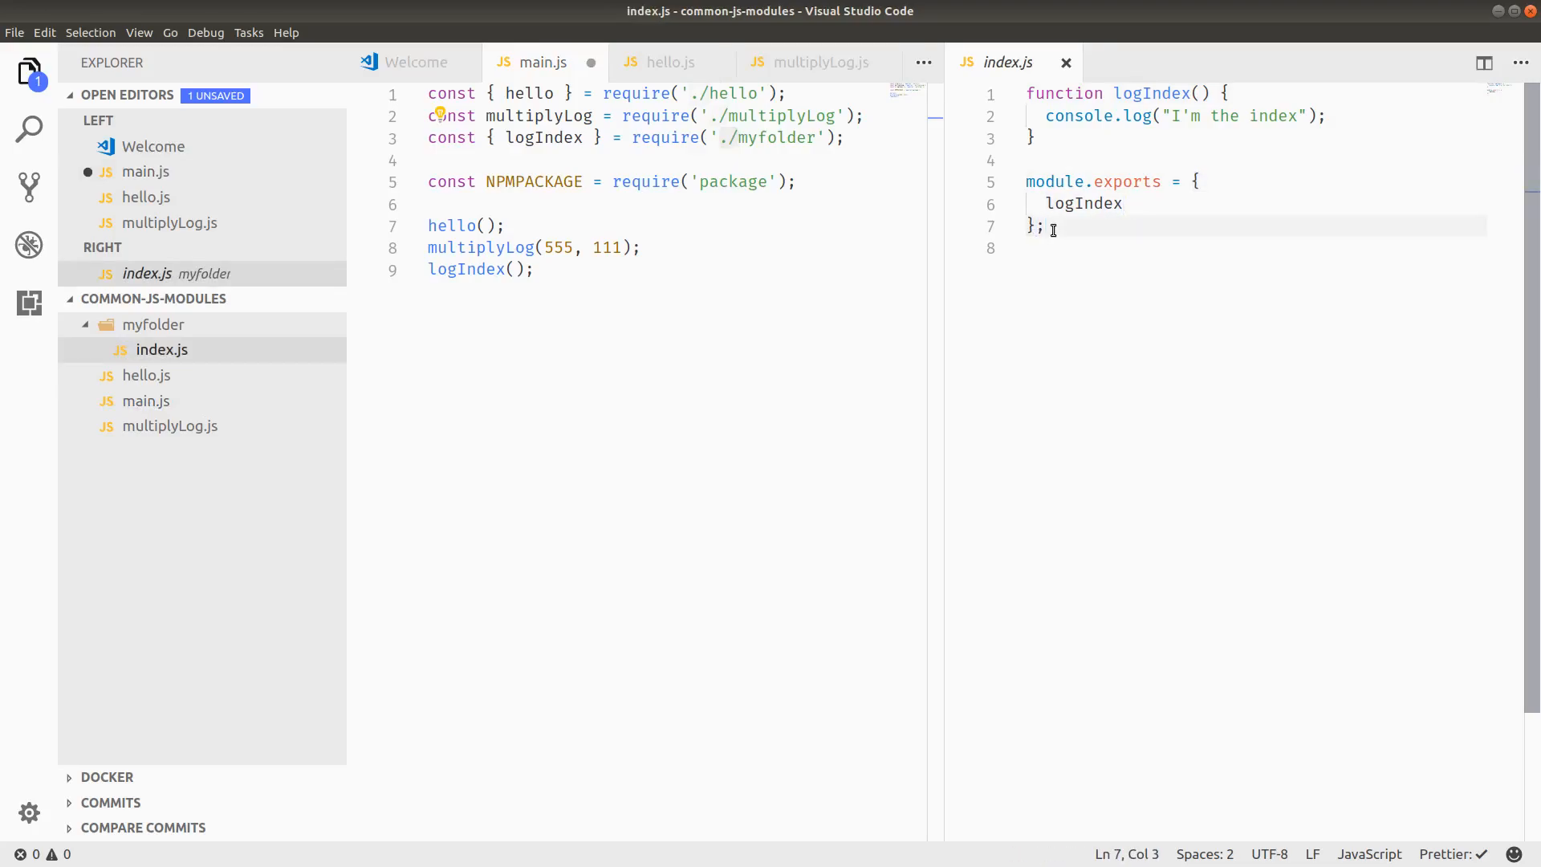
{"action": "type", "text": "exports"}
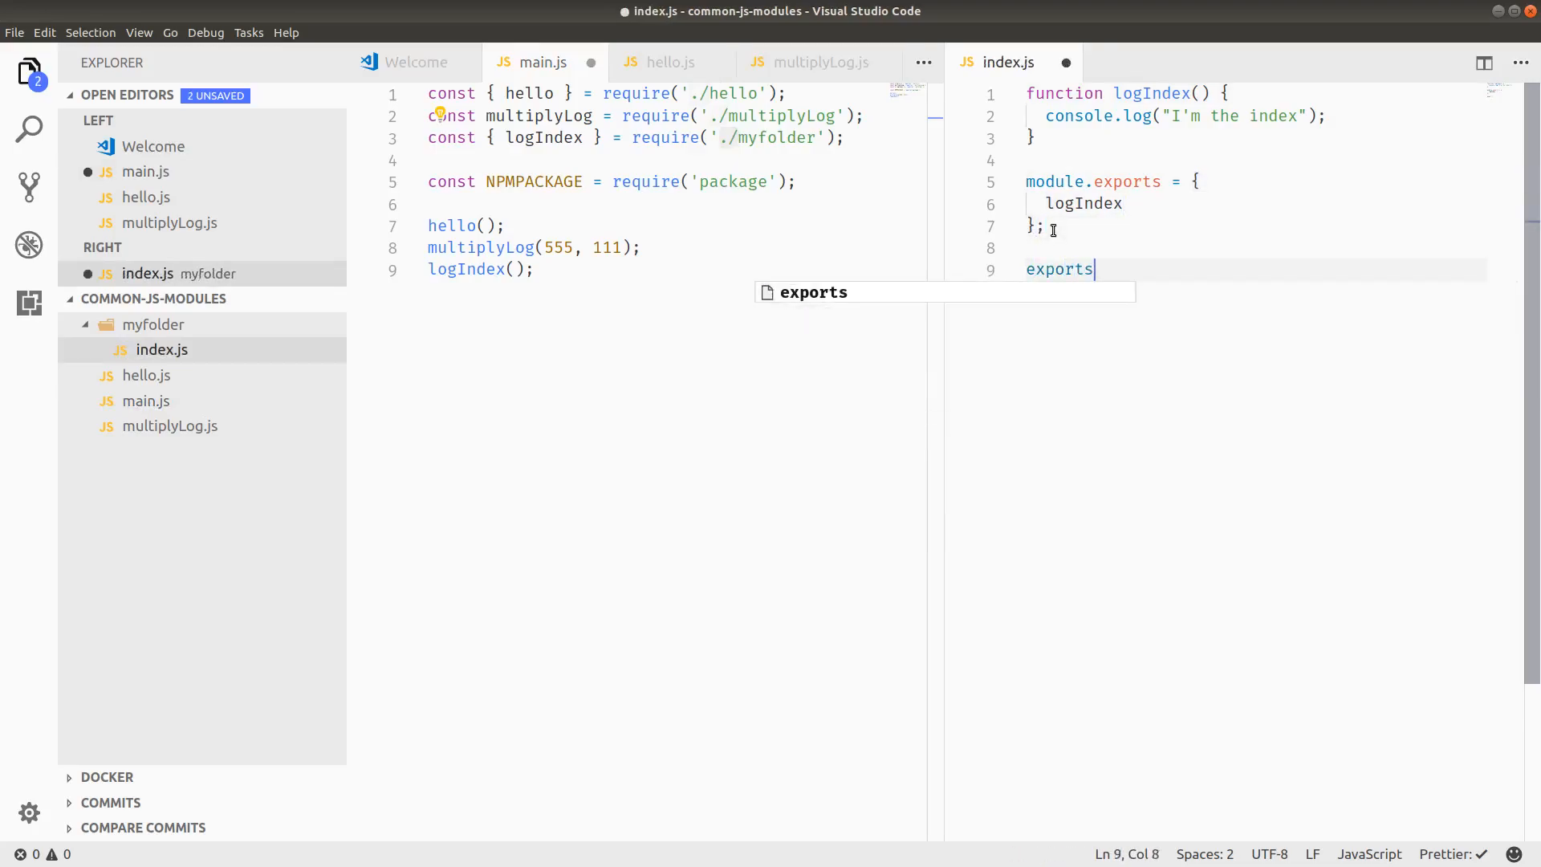
{"action": "type", "text": ".logInd"}
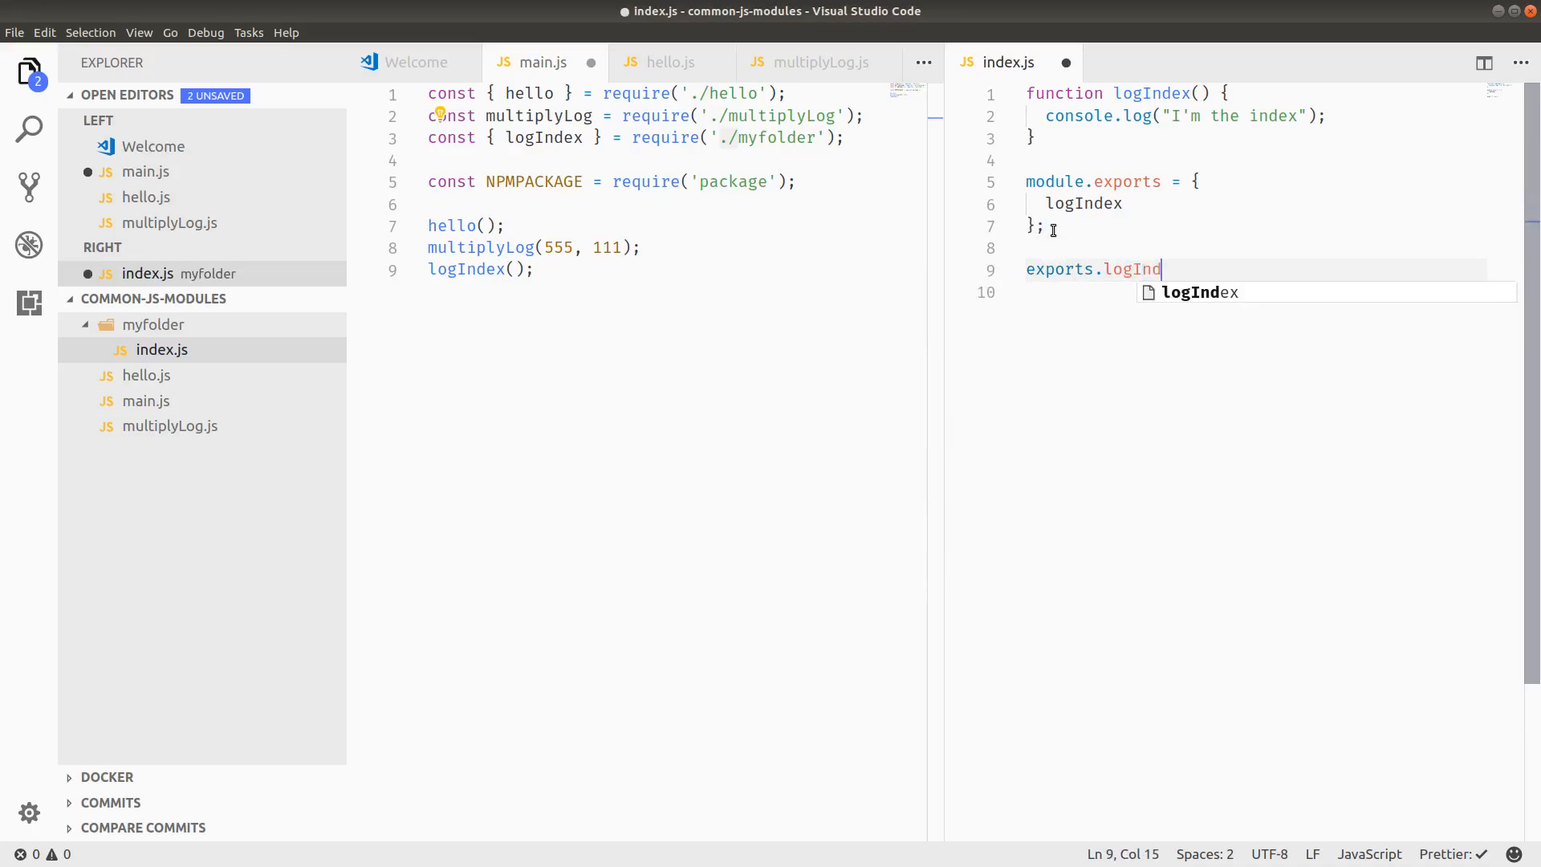
{"action": "key", "text": "ctrl+z"}
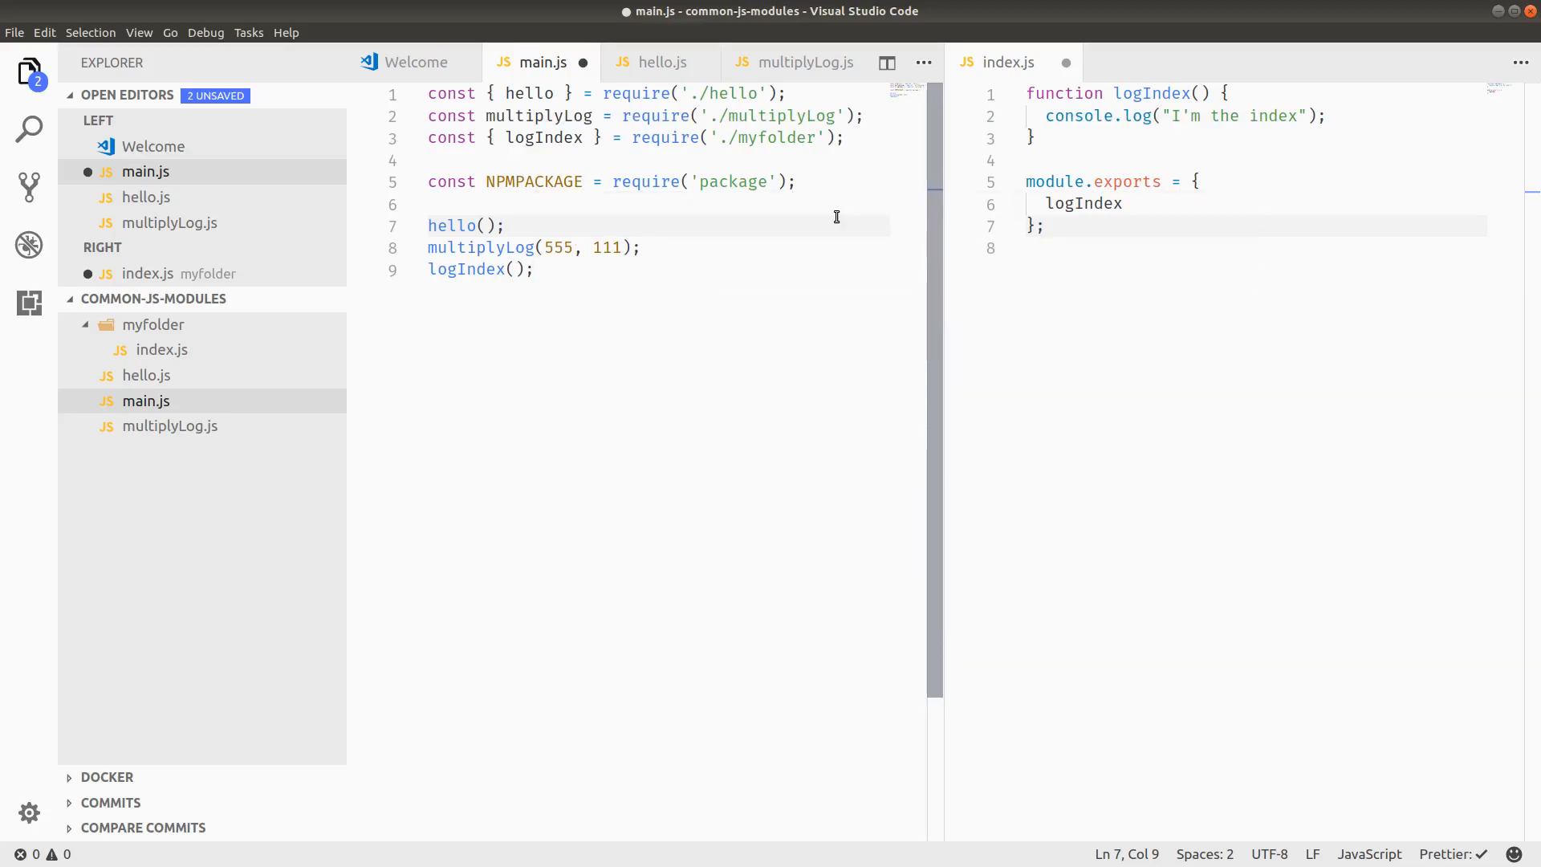
{"action": "double_click", "coordinate": [665, 138]}
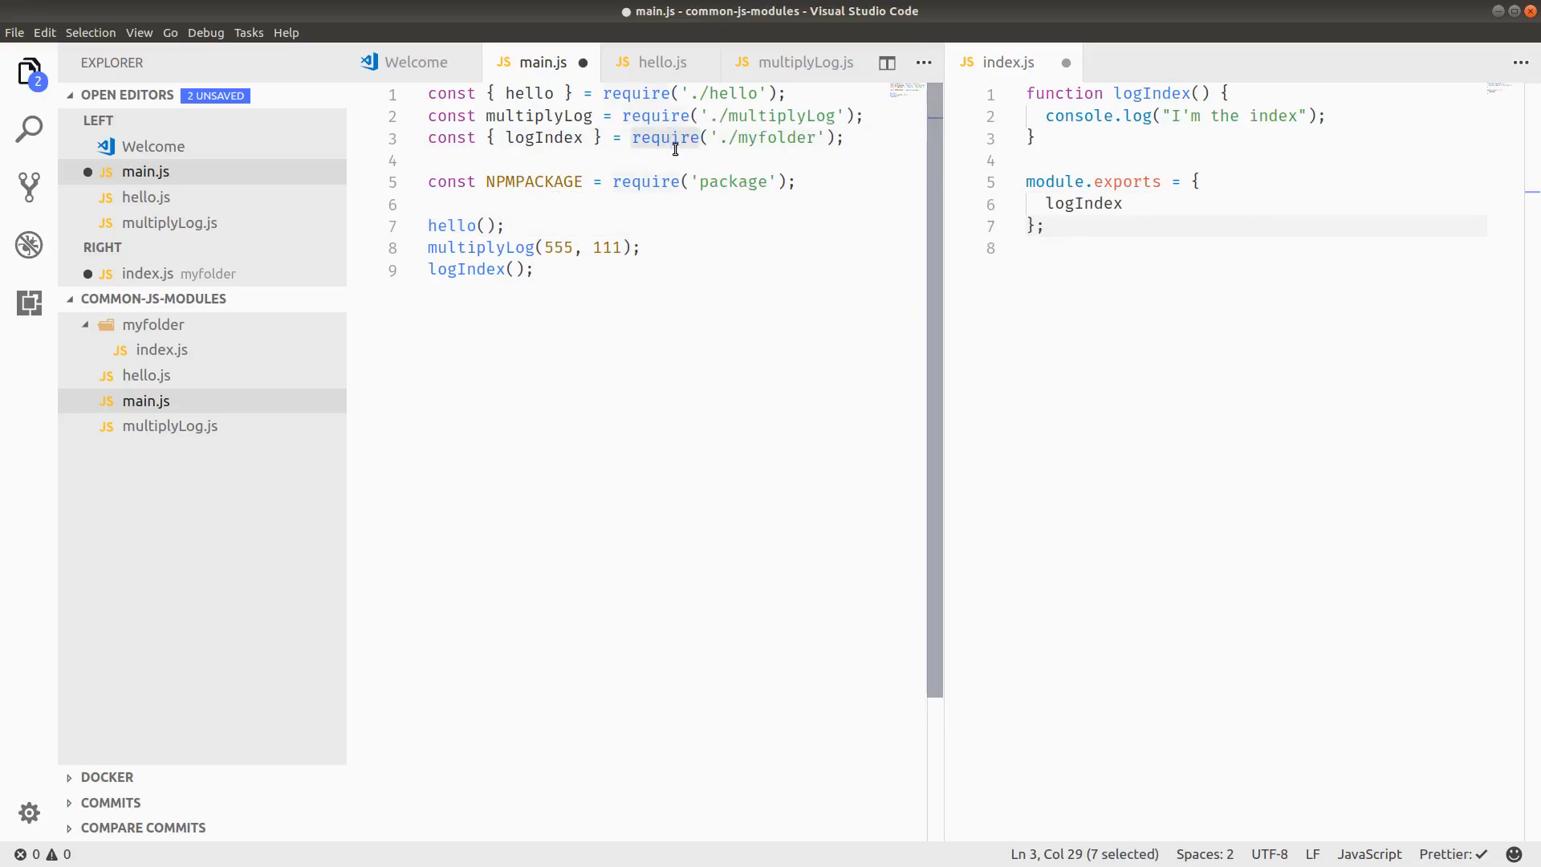
{"action": "left_click", "coordinate": [796, 183]}
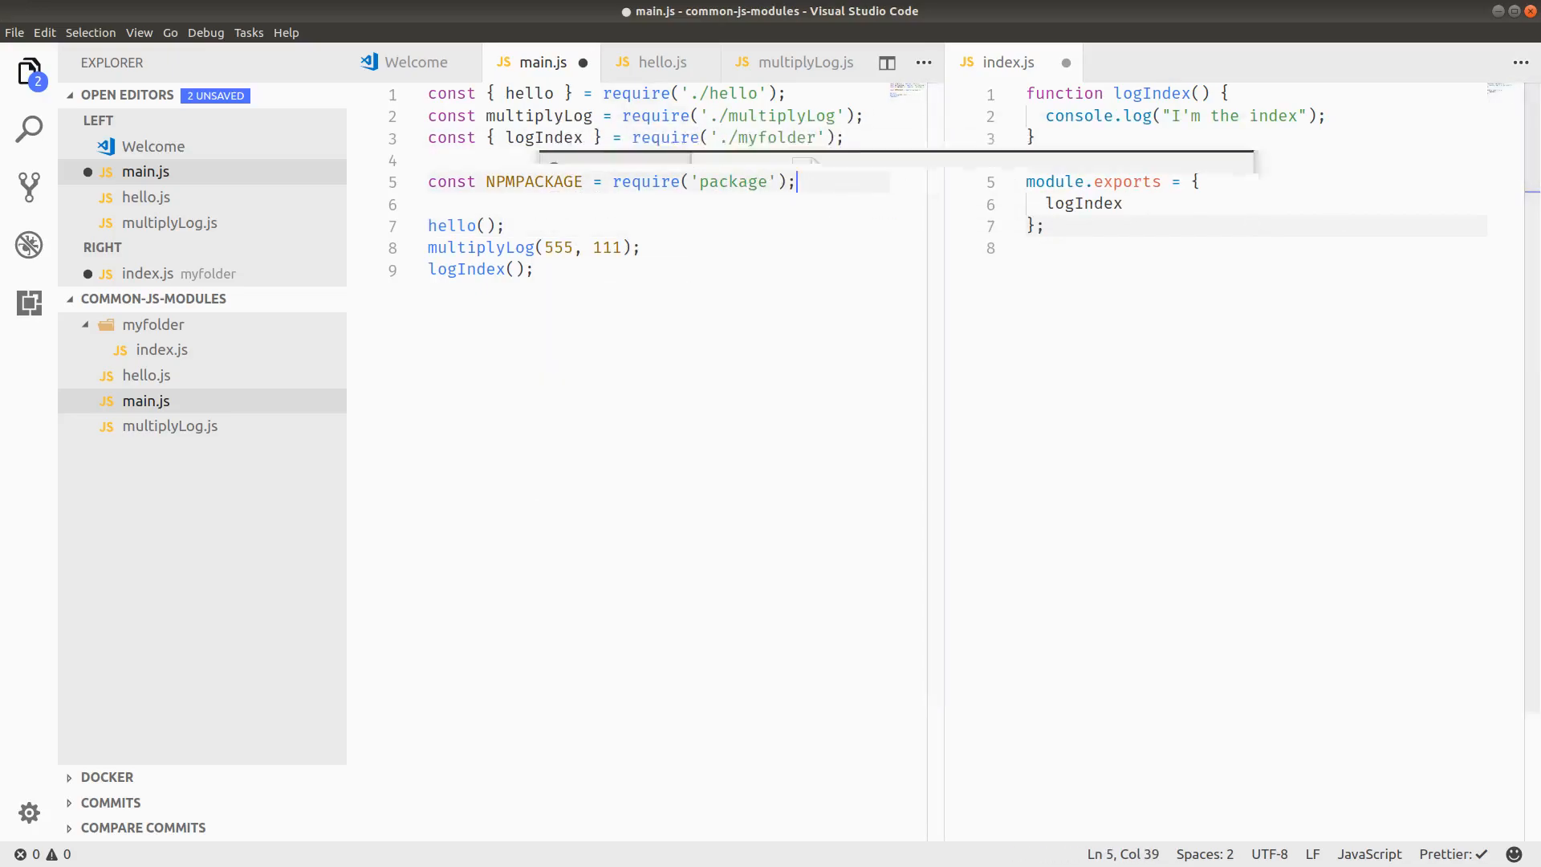